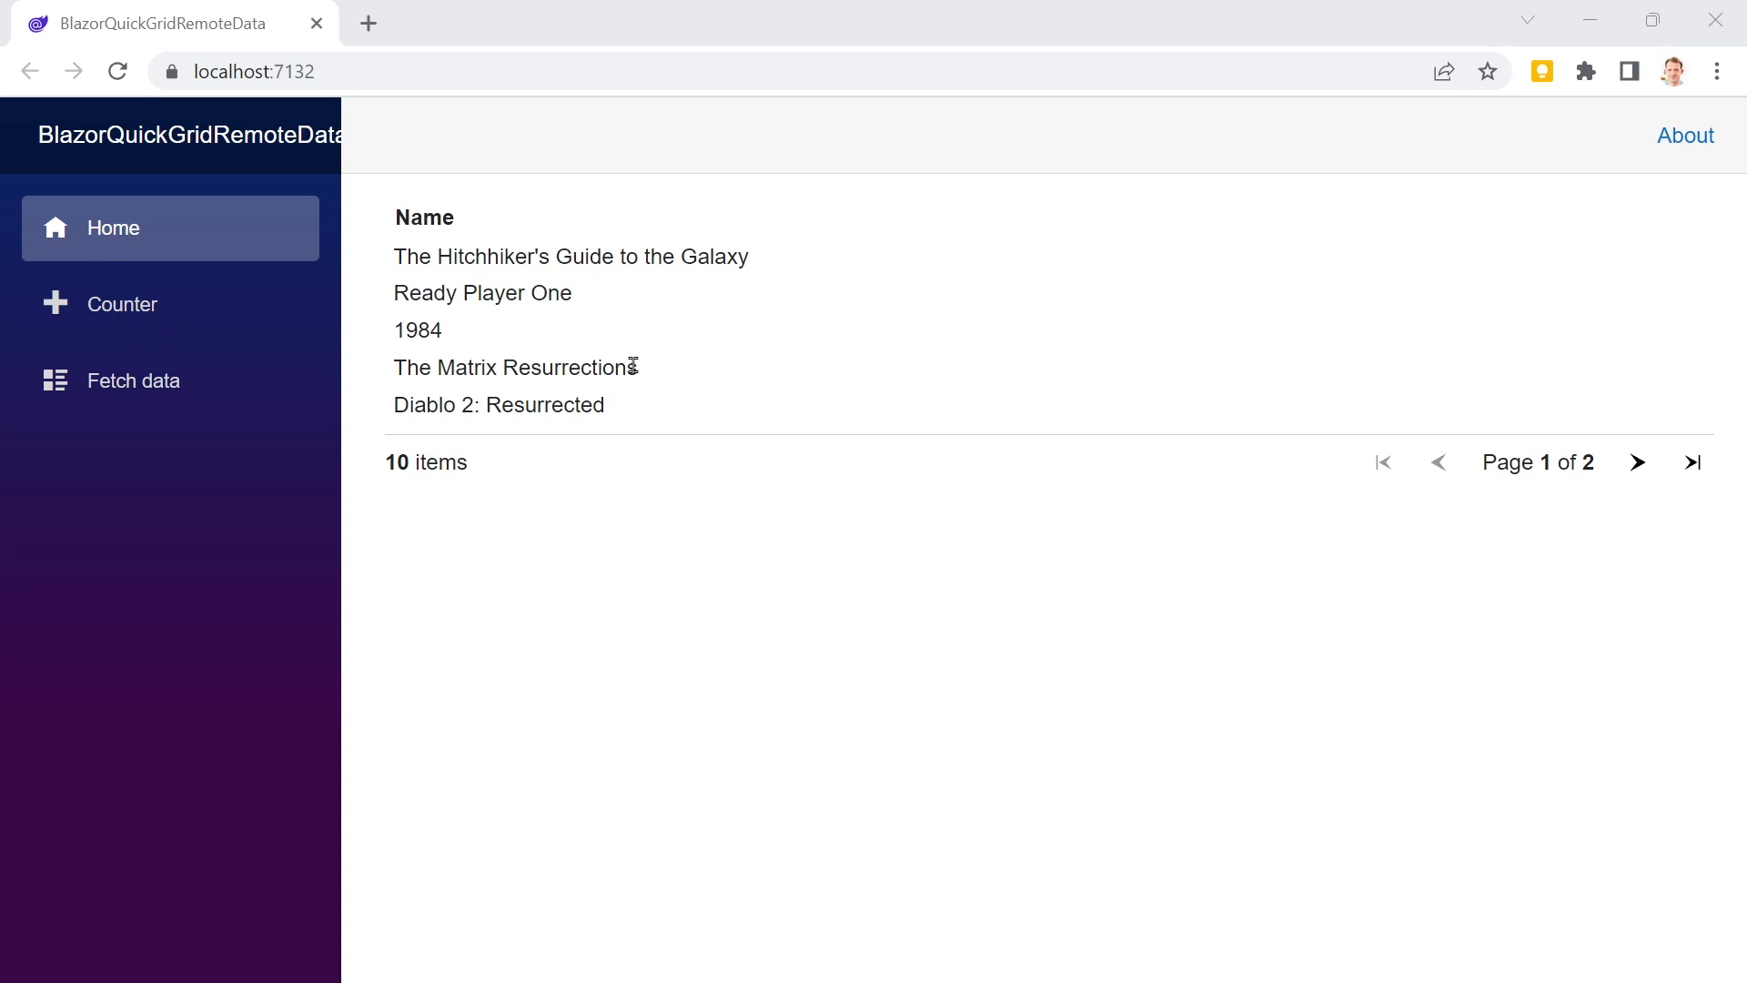
mouse_move(610, 318)
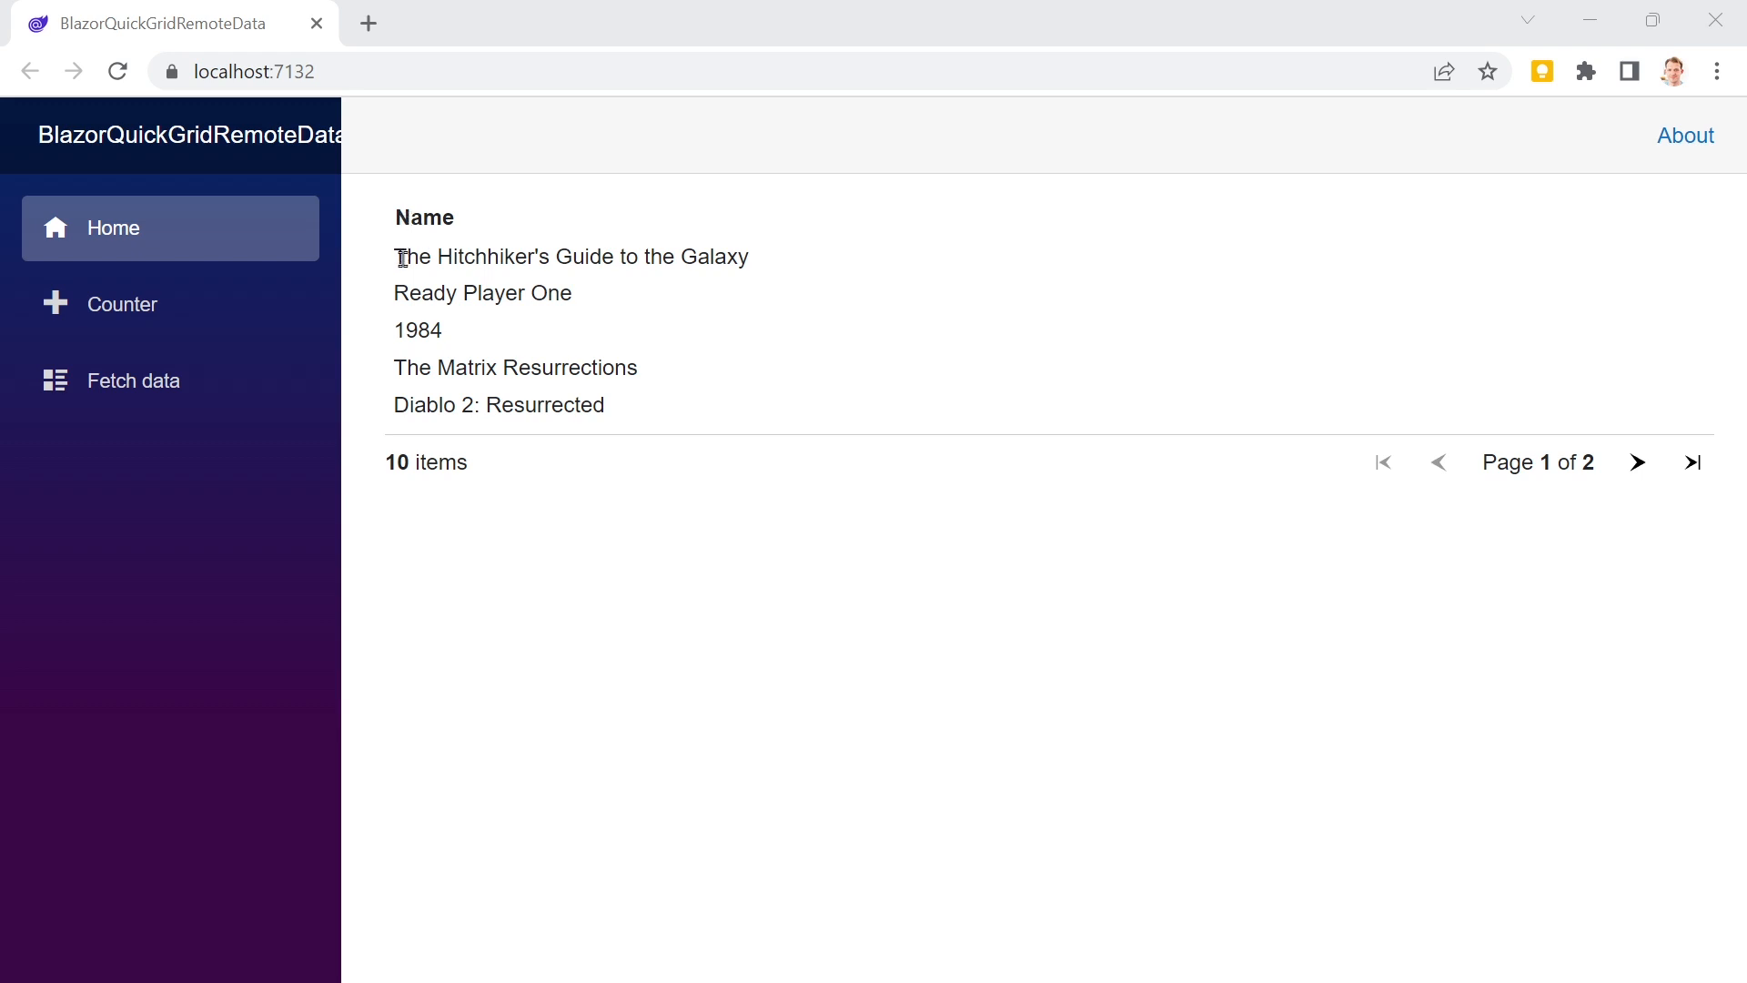
mouse_move(1638, 587)
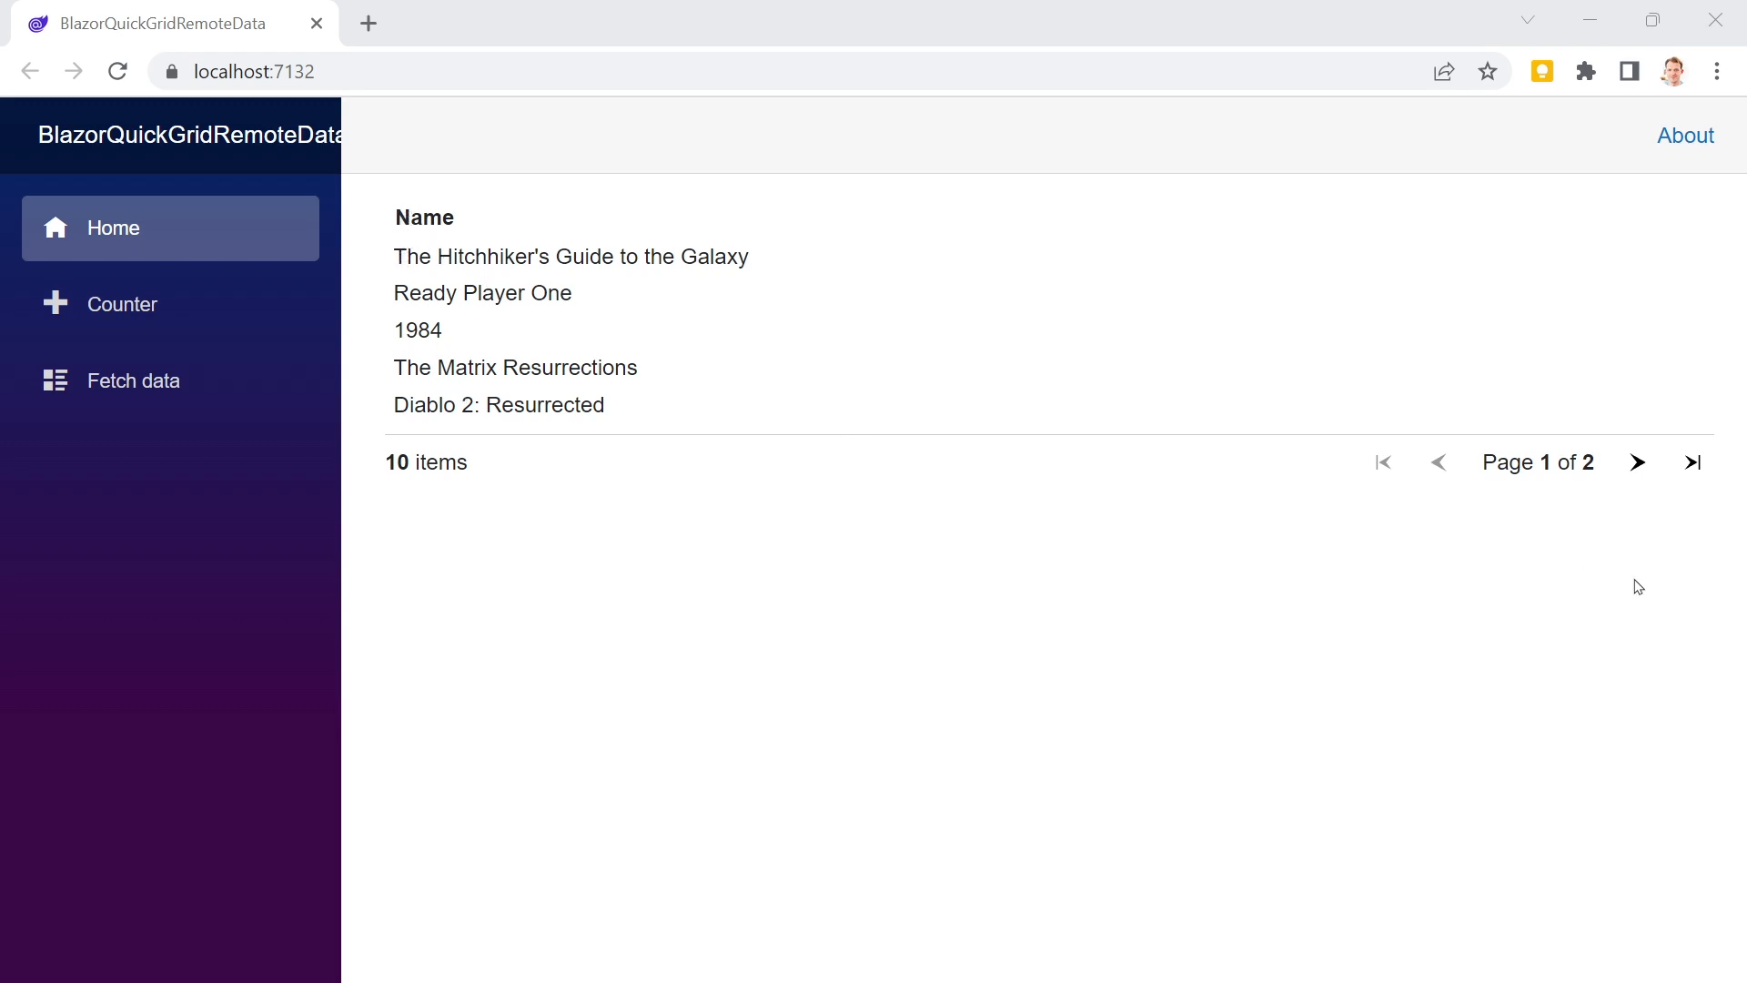
Step: Show the Client project's installed Microsoft.AspNetCore.Components.QuickGrid 0.1.0-alpha.22351.1 package details
left_click(1637, 462)
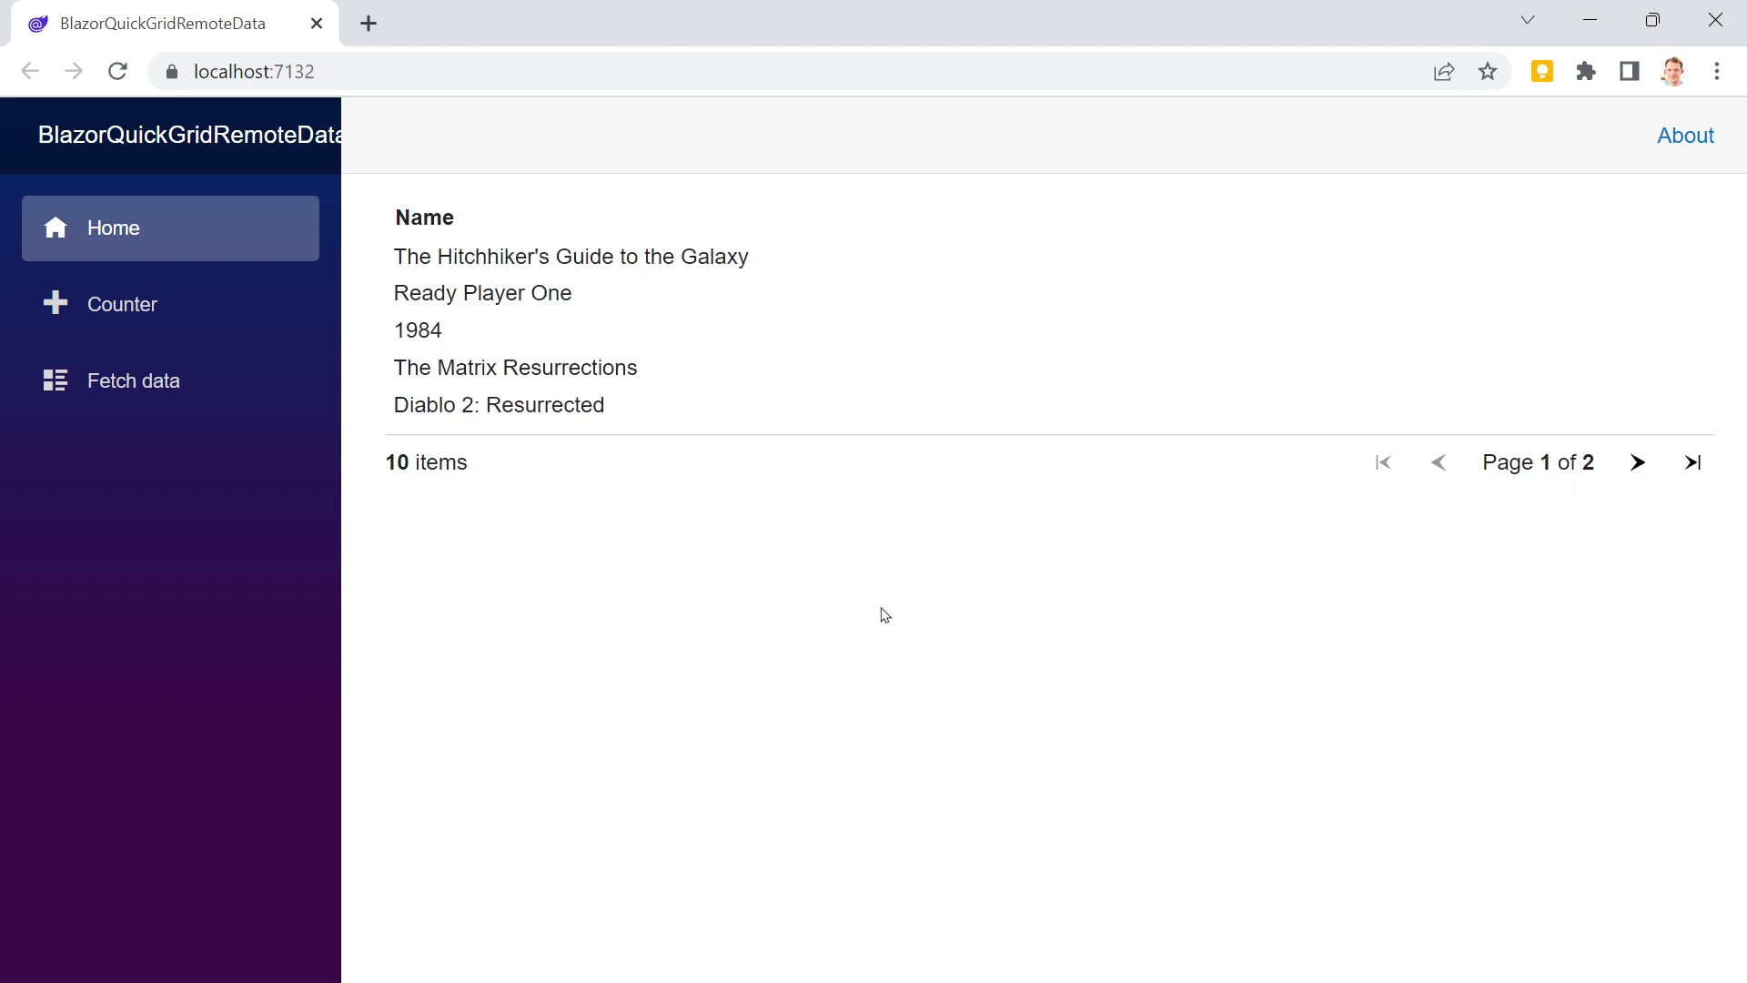
mouse_move(829, 620)
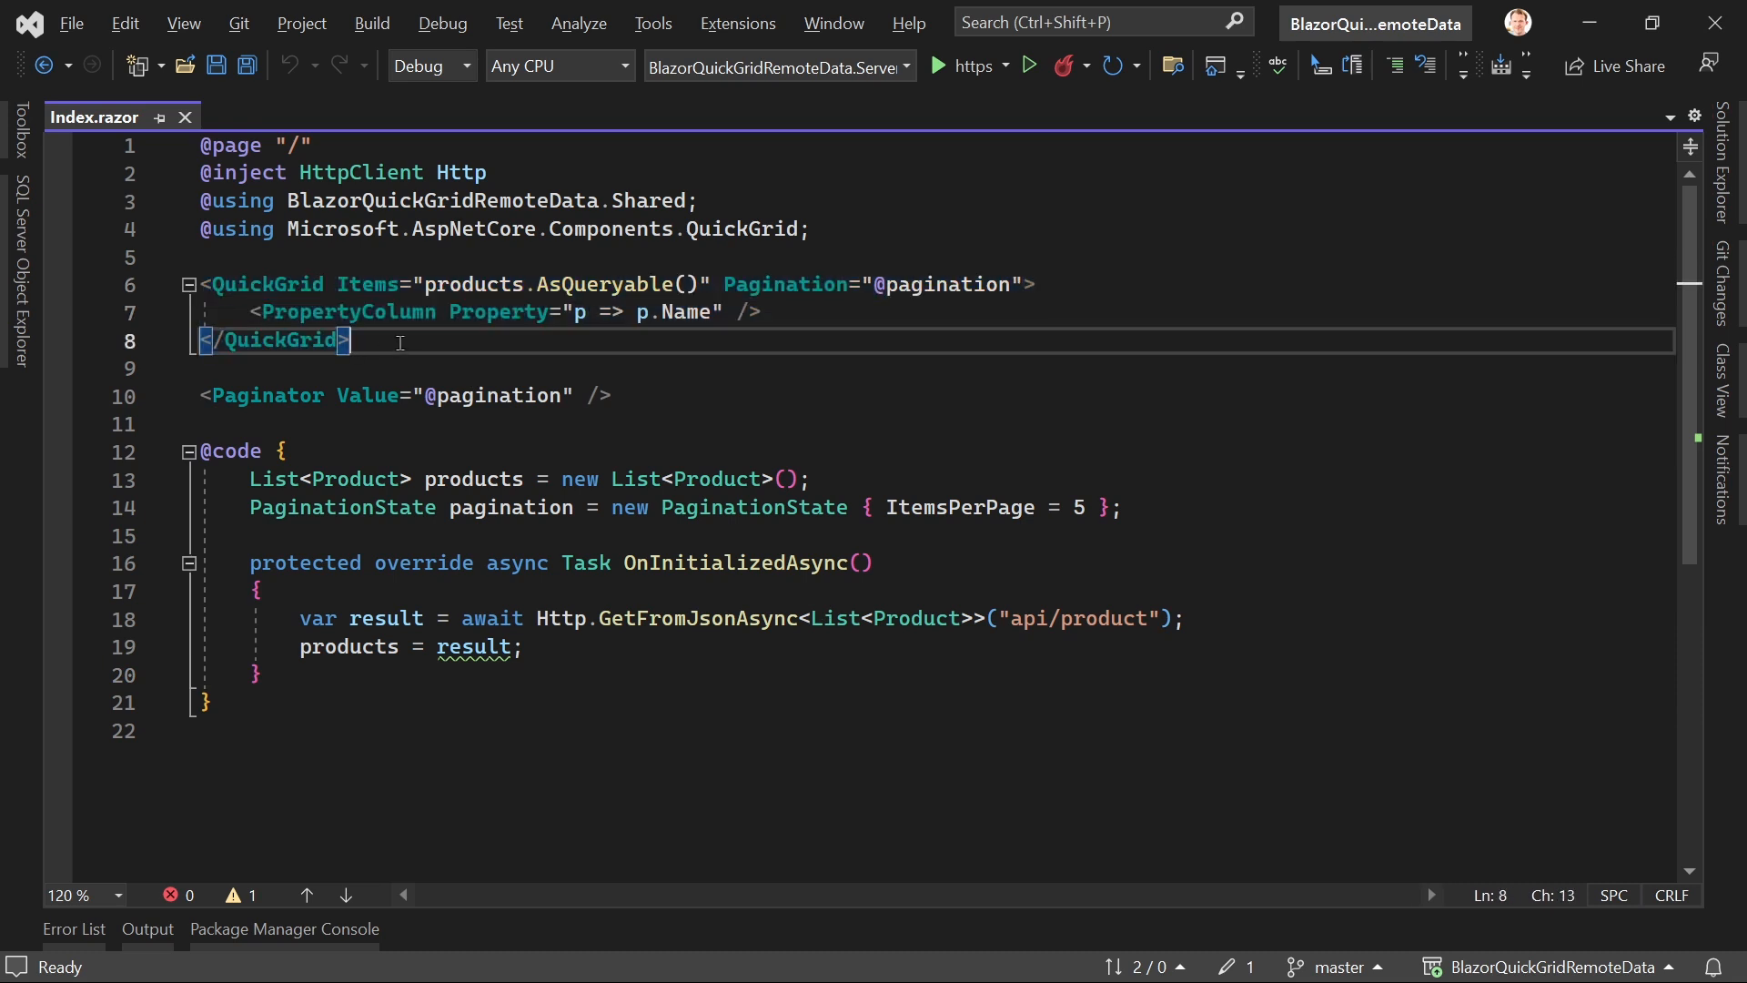
mouse_move(536, 387)
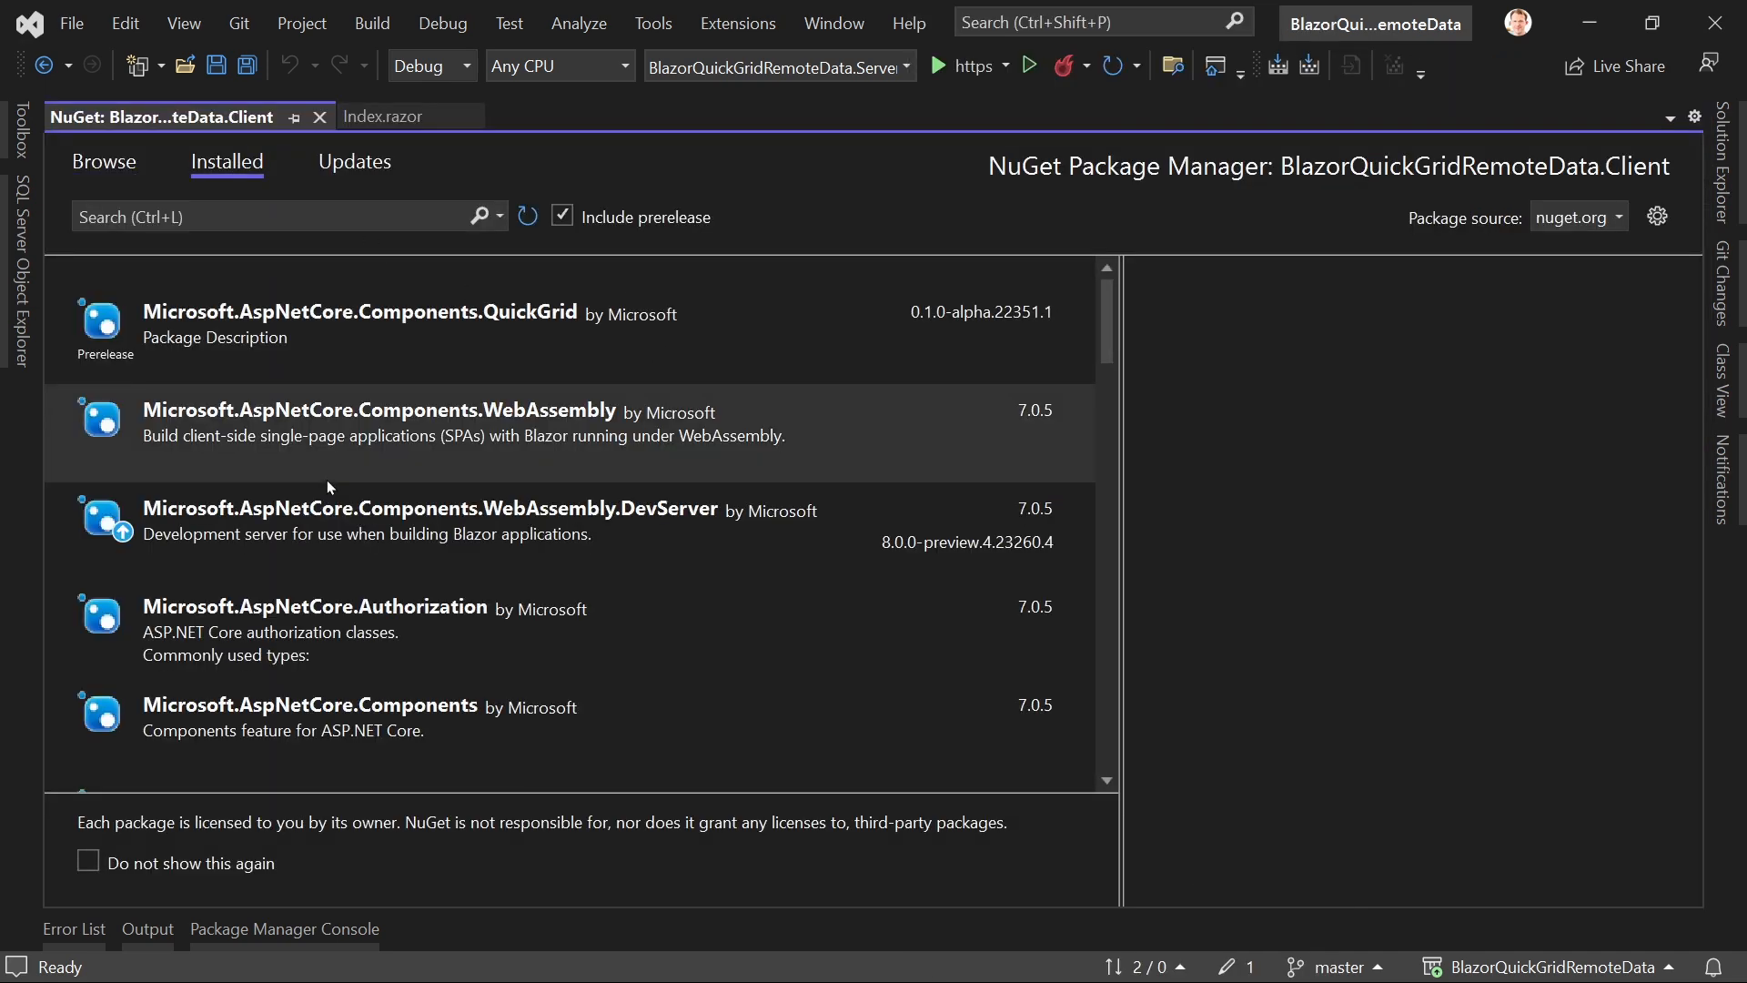
left_click(361, 313)
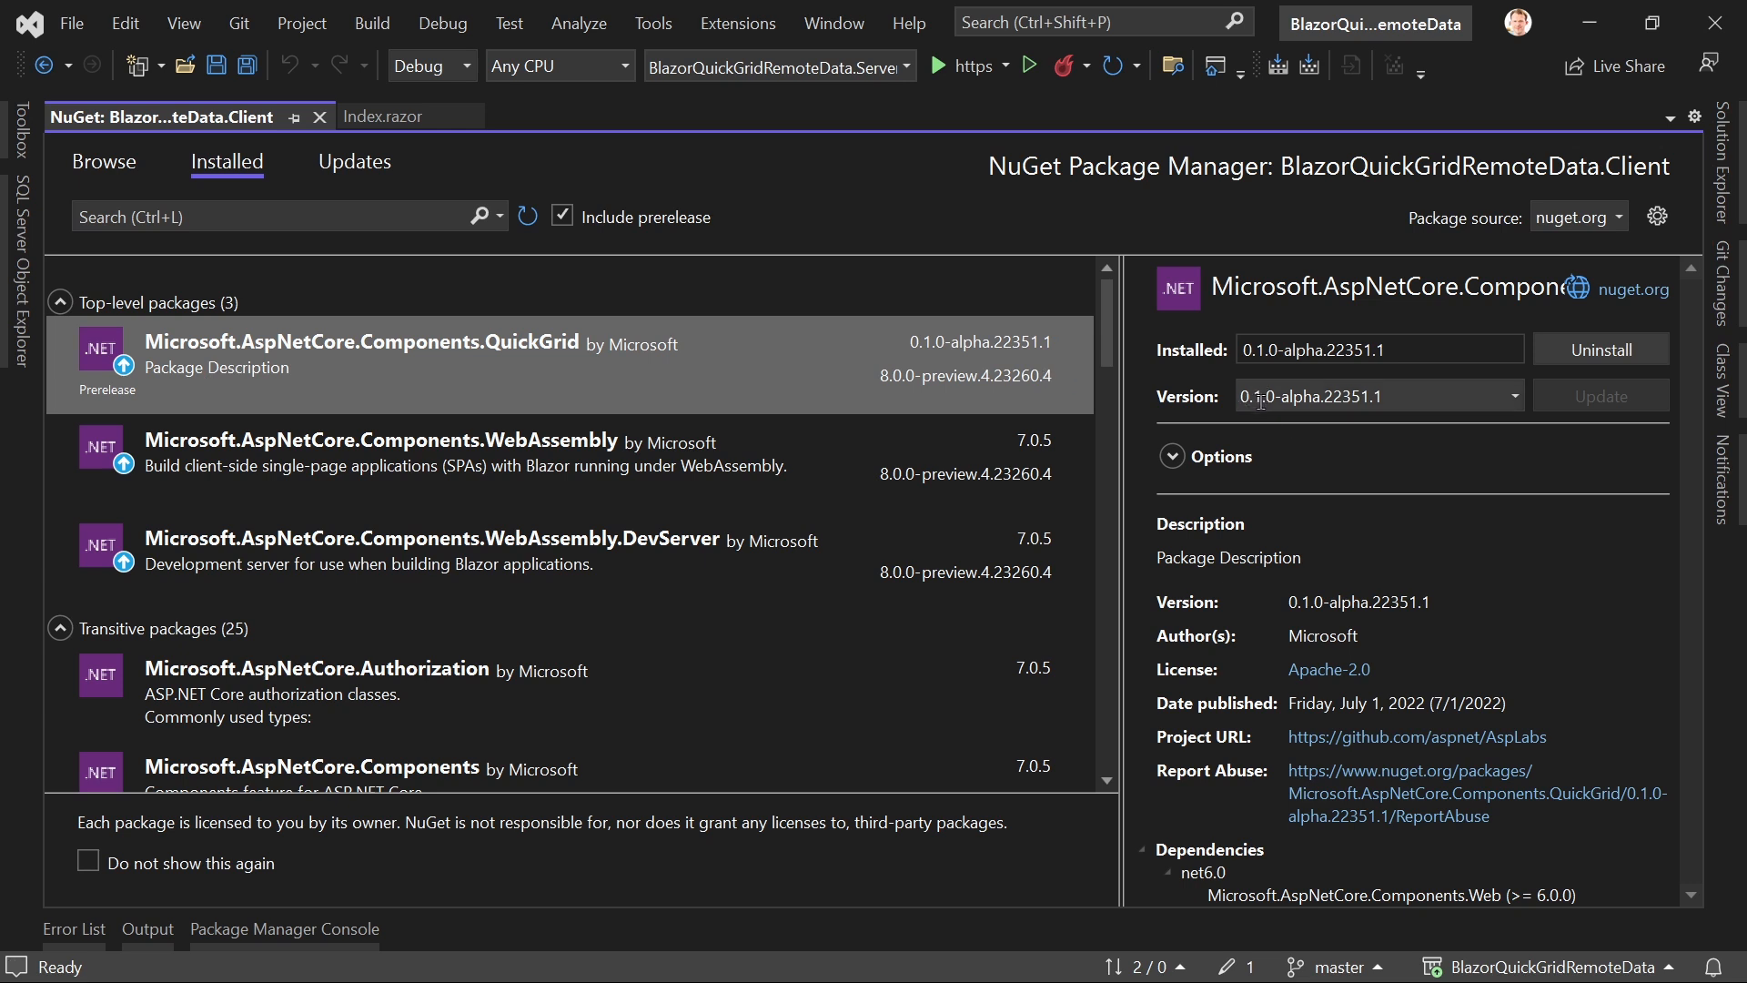
mouse_move(1356, 415)
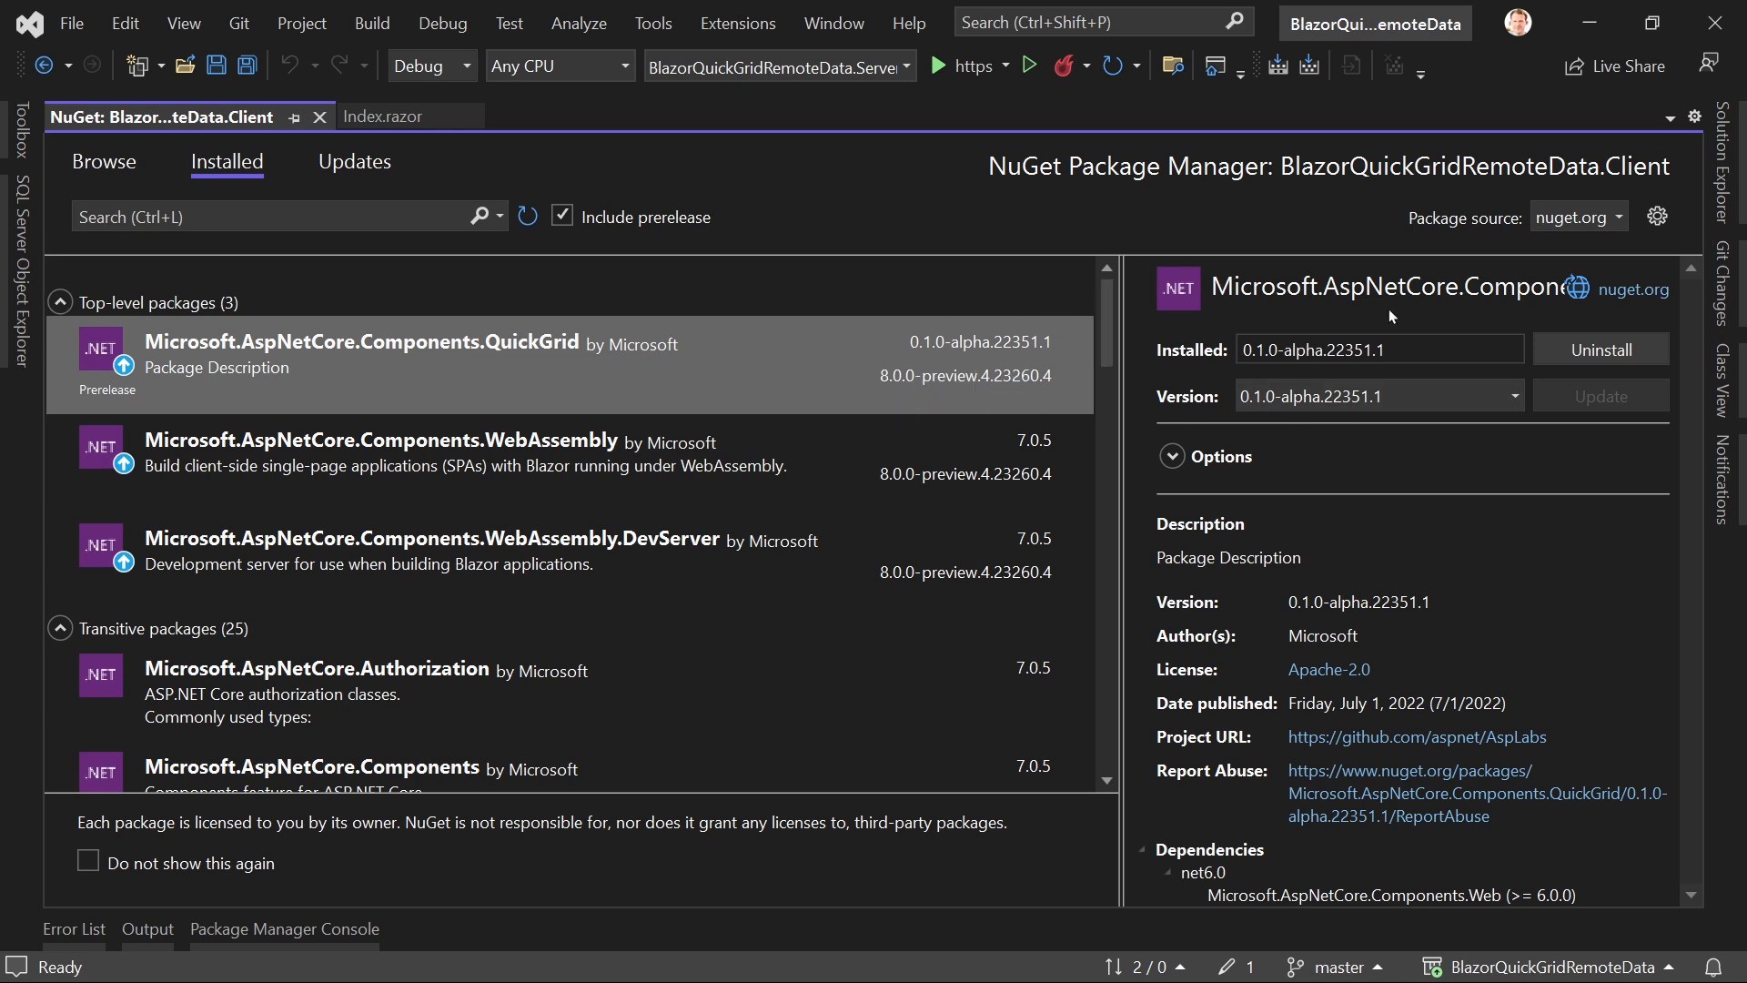
mouse_move(1713, 158)
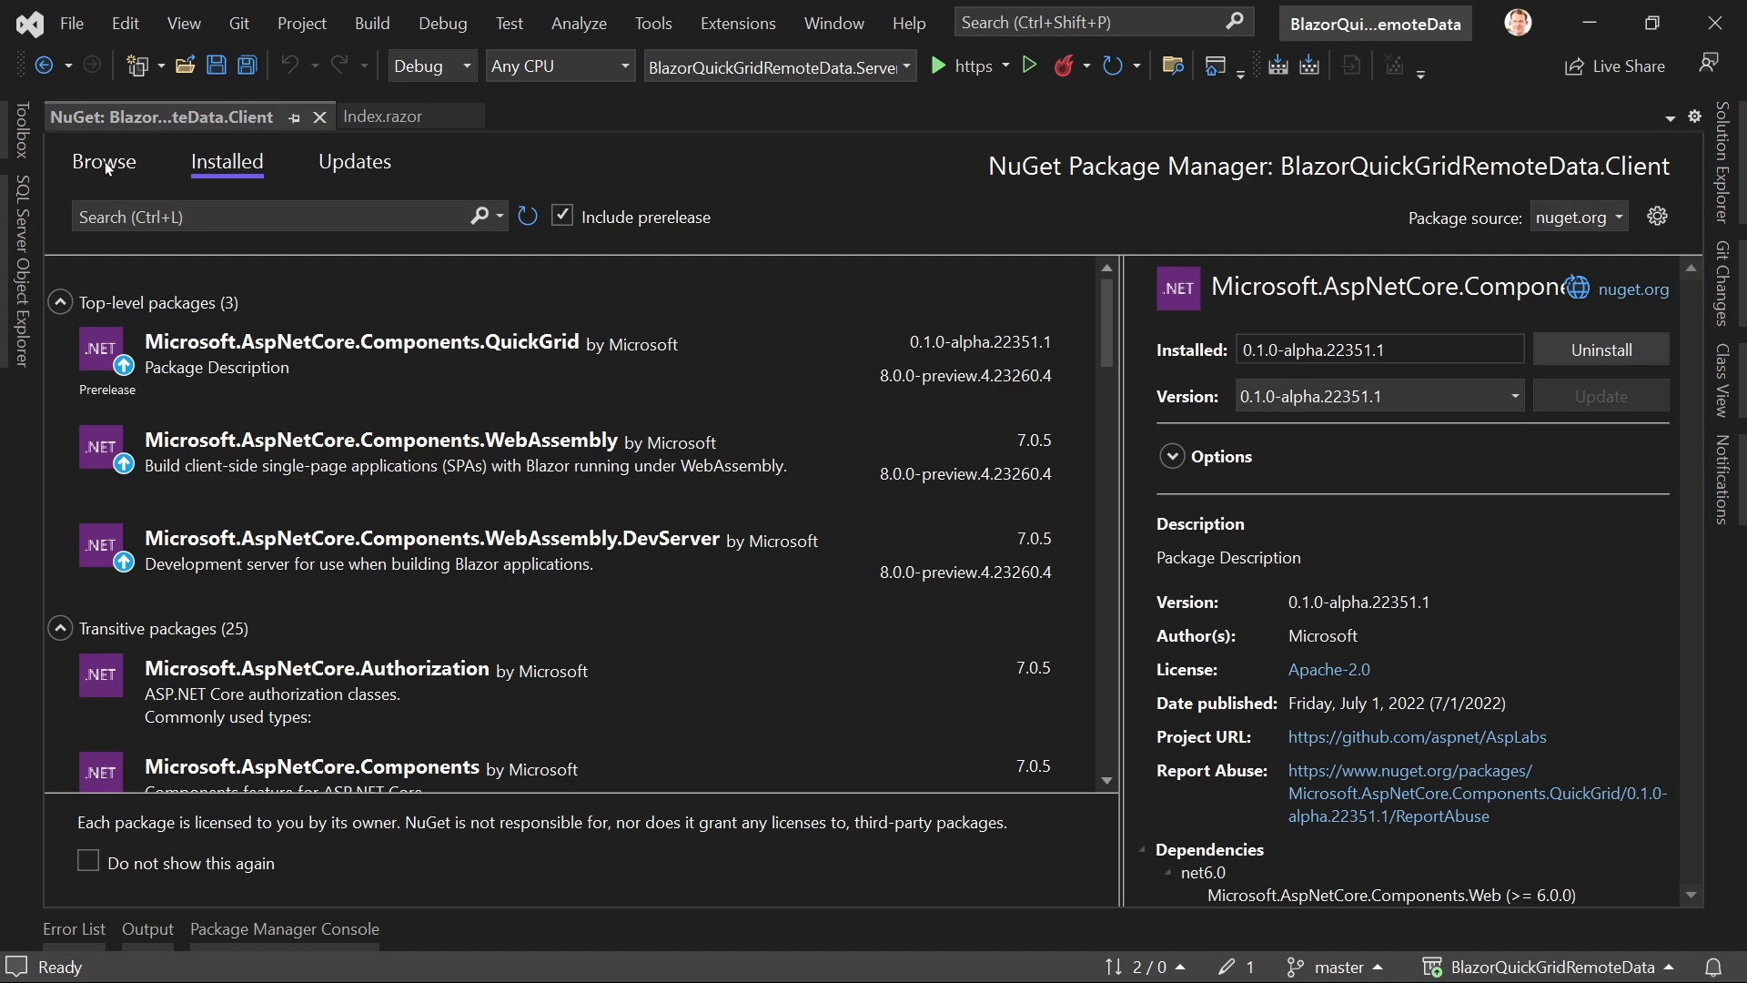
left_click(376, 115)
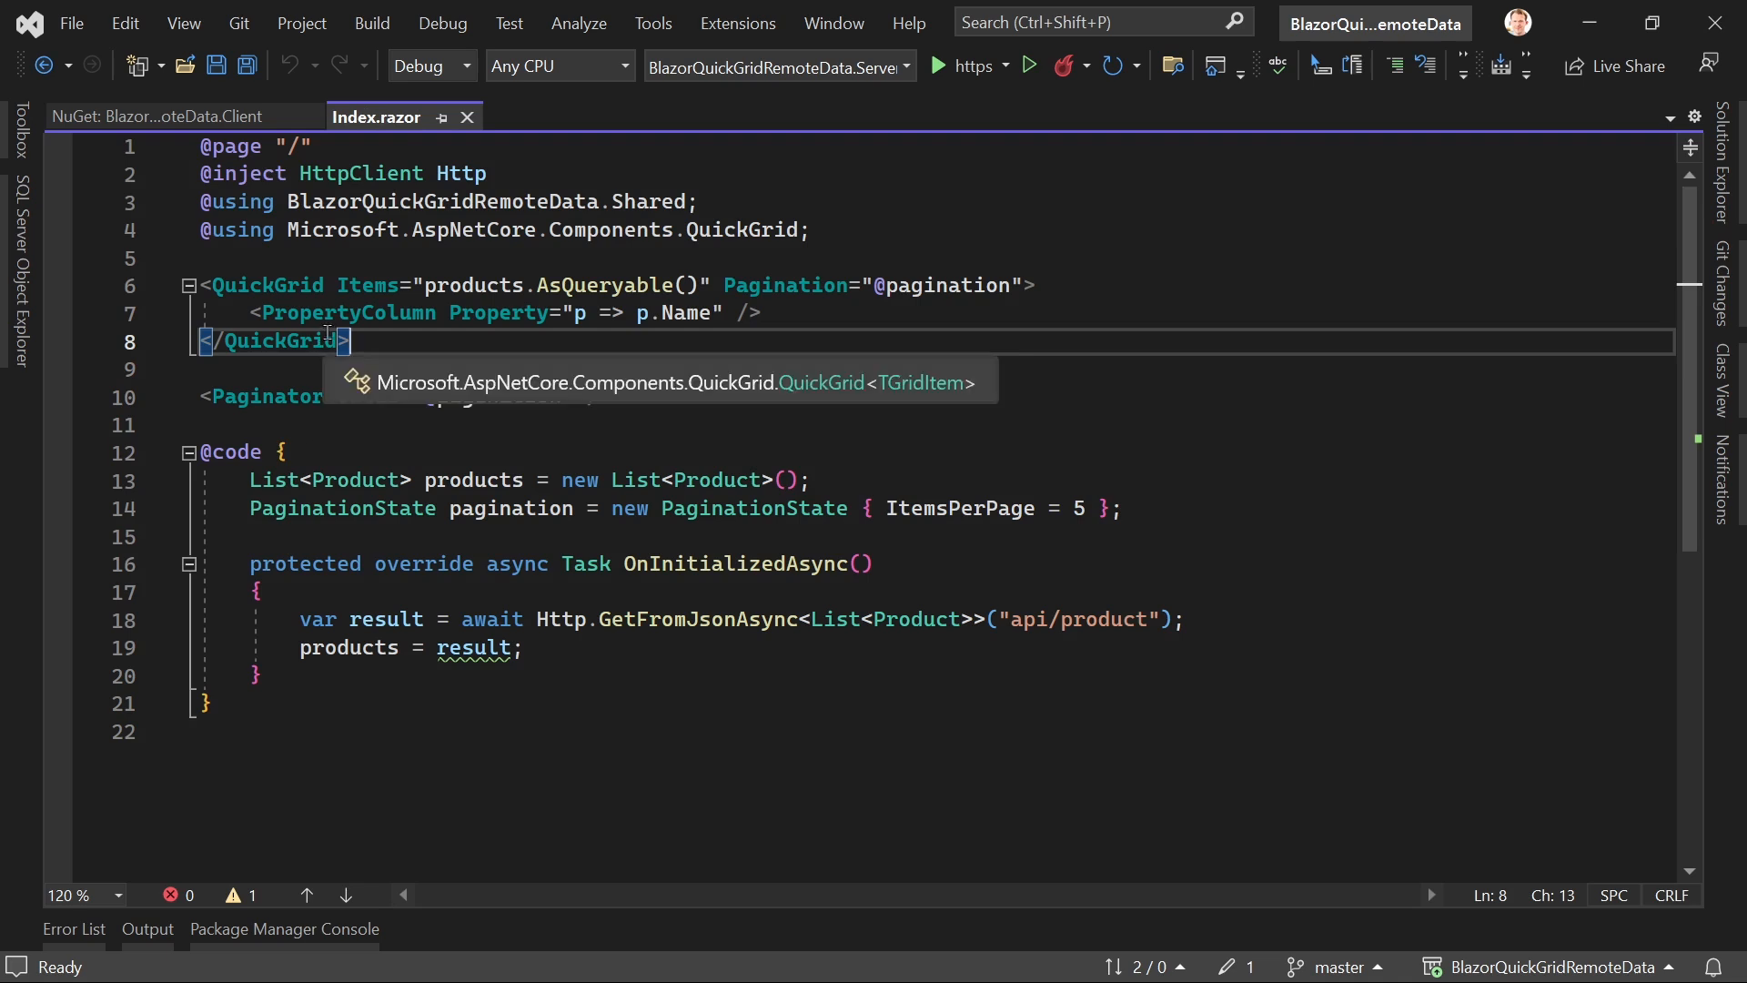
Step: Review the Product model, seeded DataContext and ProductController, then return to Index.razor
double_click(435, 480)
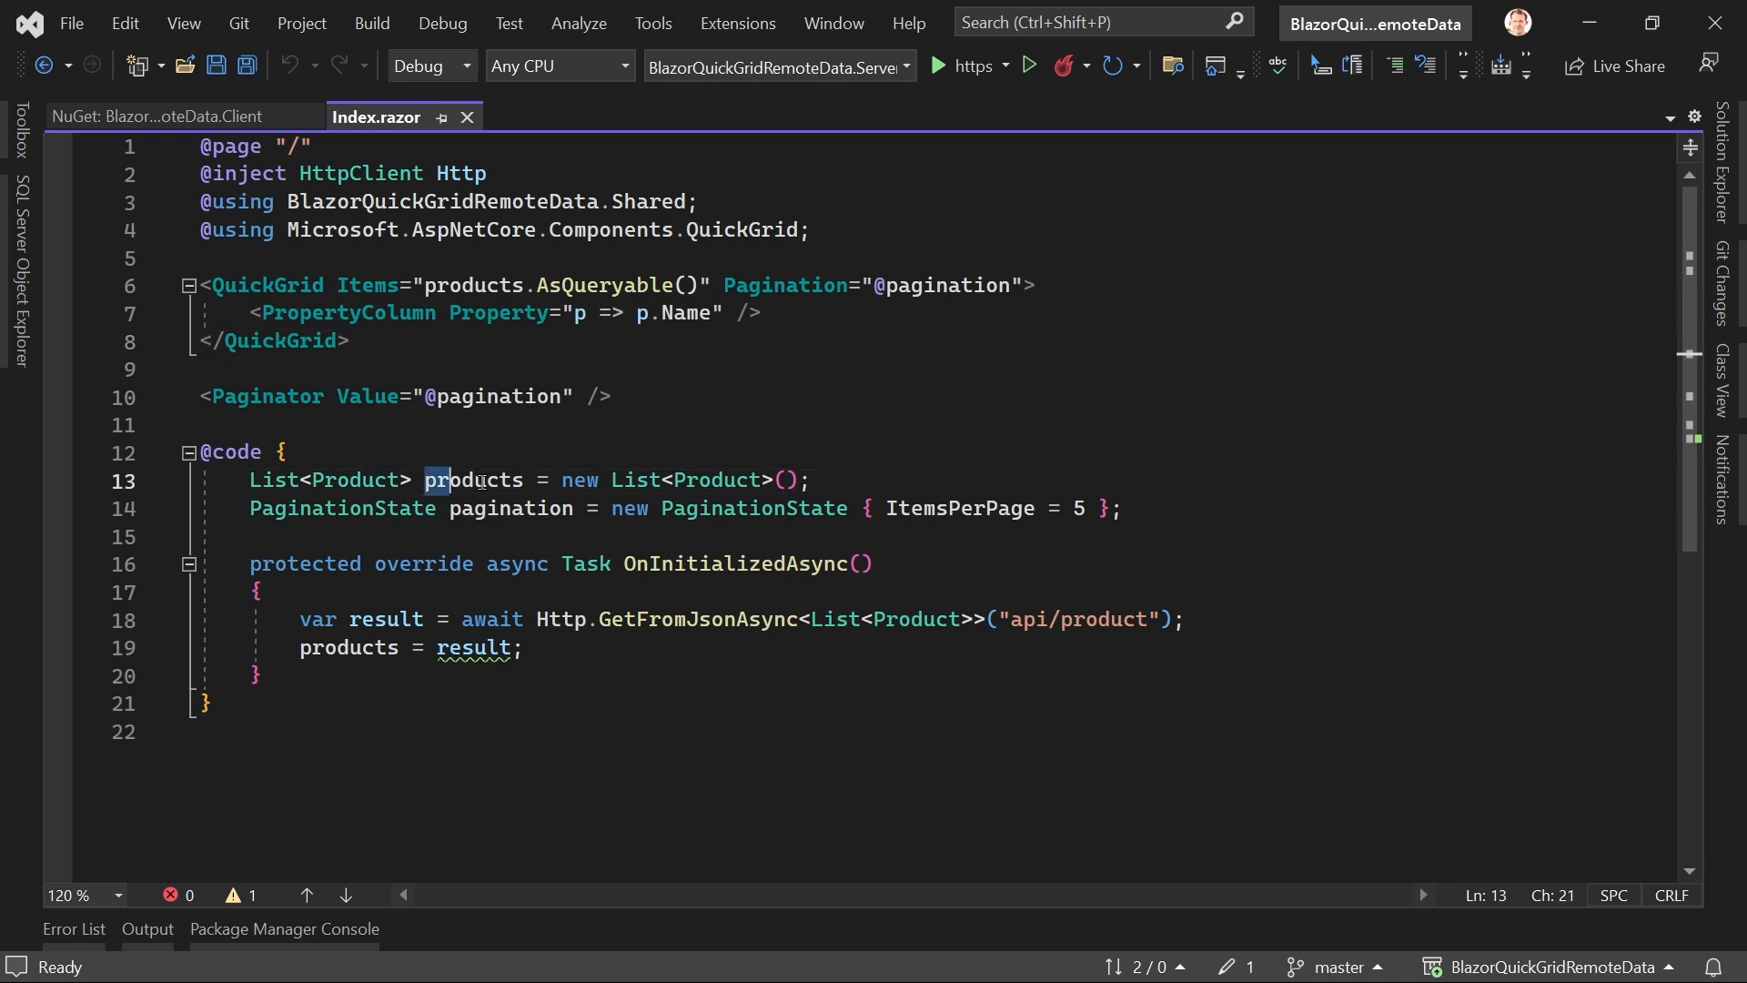
left_click_drag(451, 480, 808, 479)
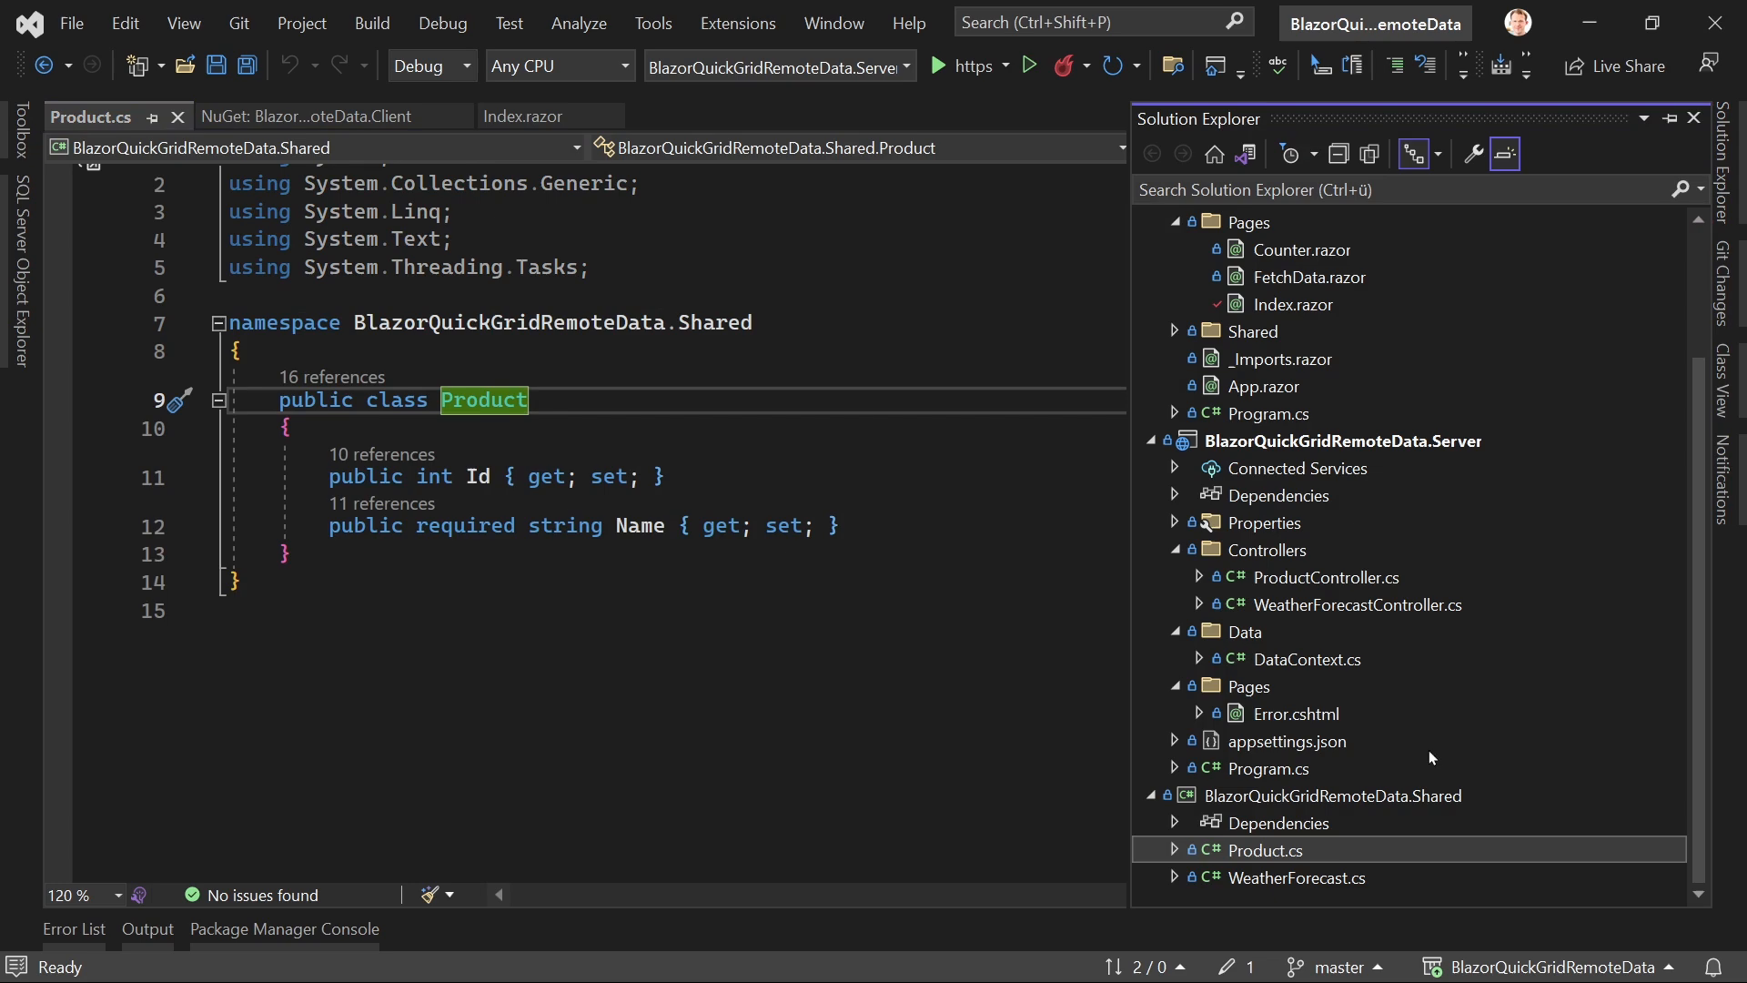
left_click(1308, 659)
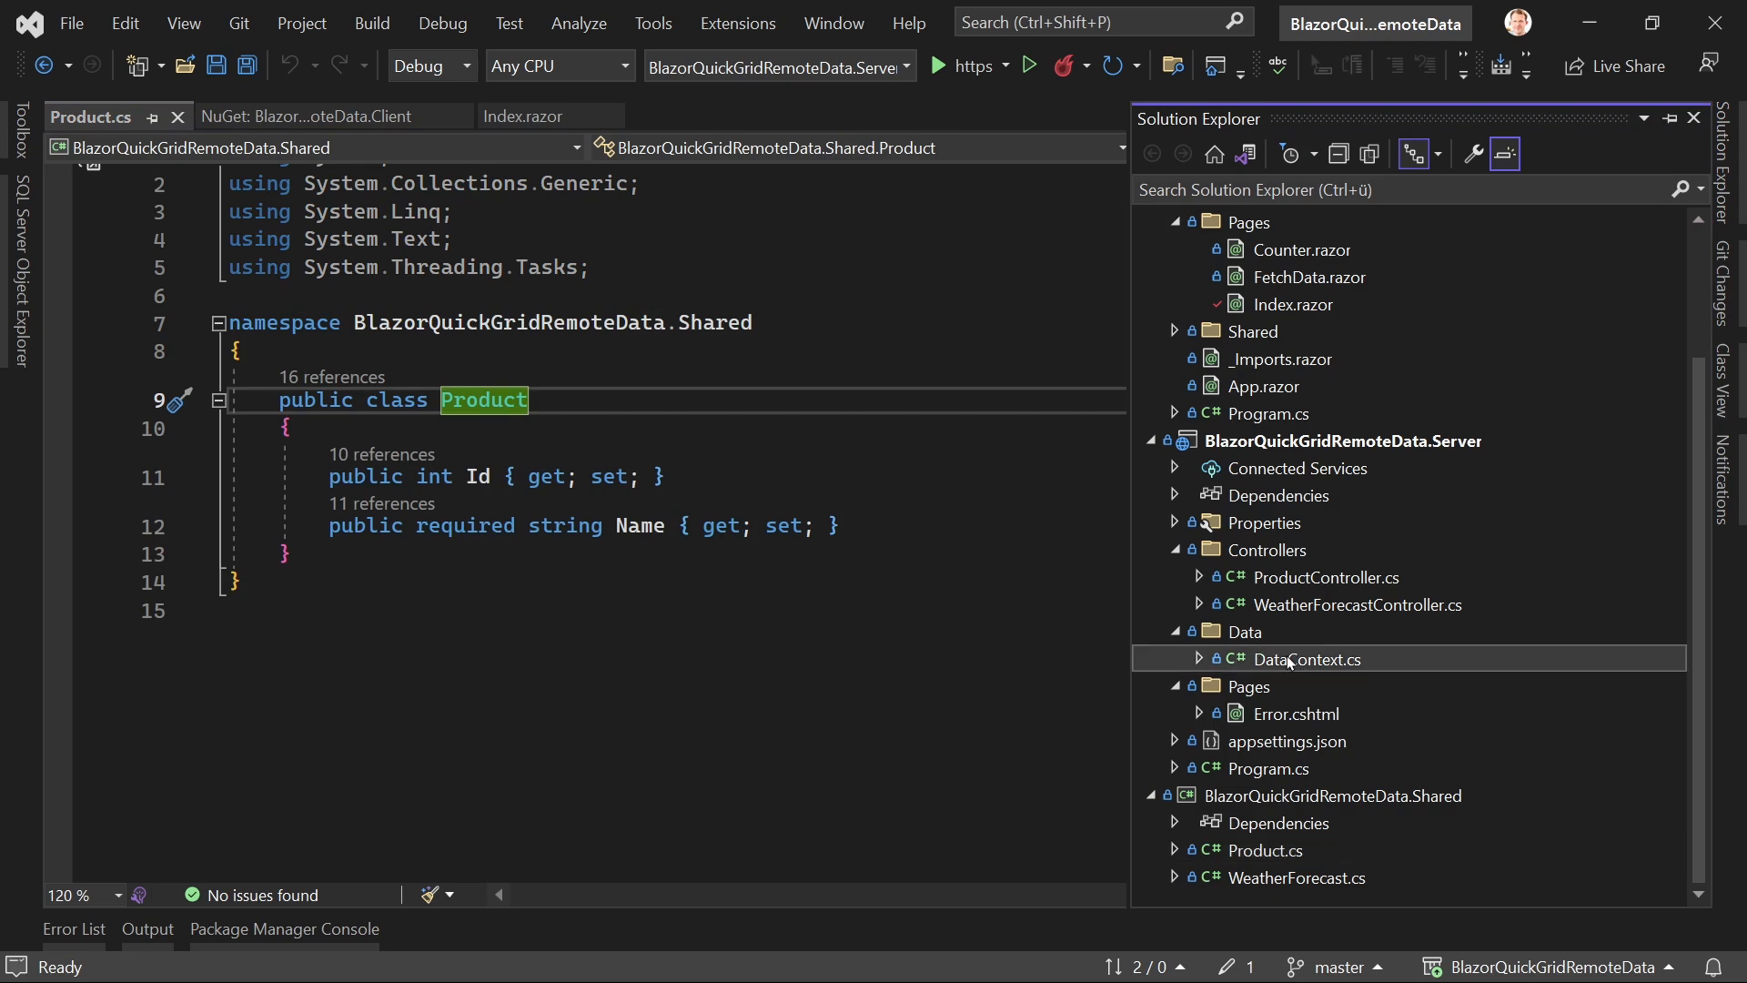
double_click(1306, 659)
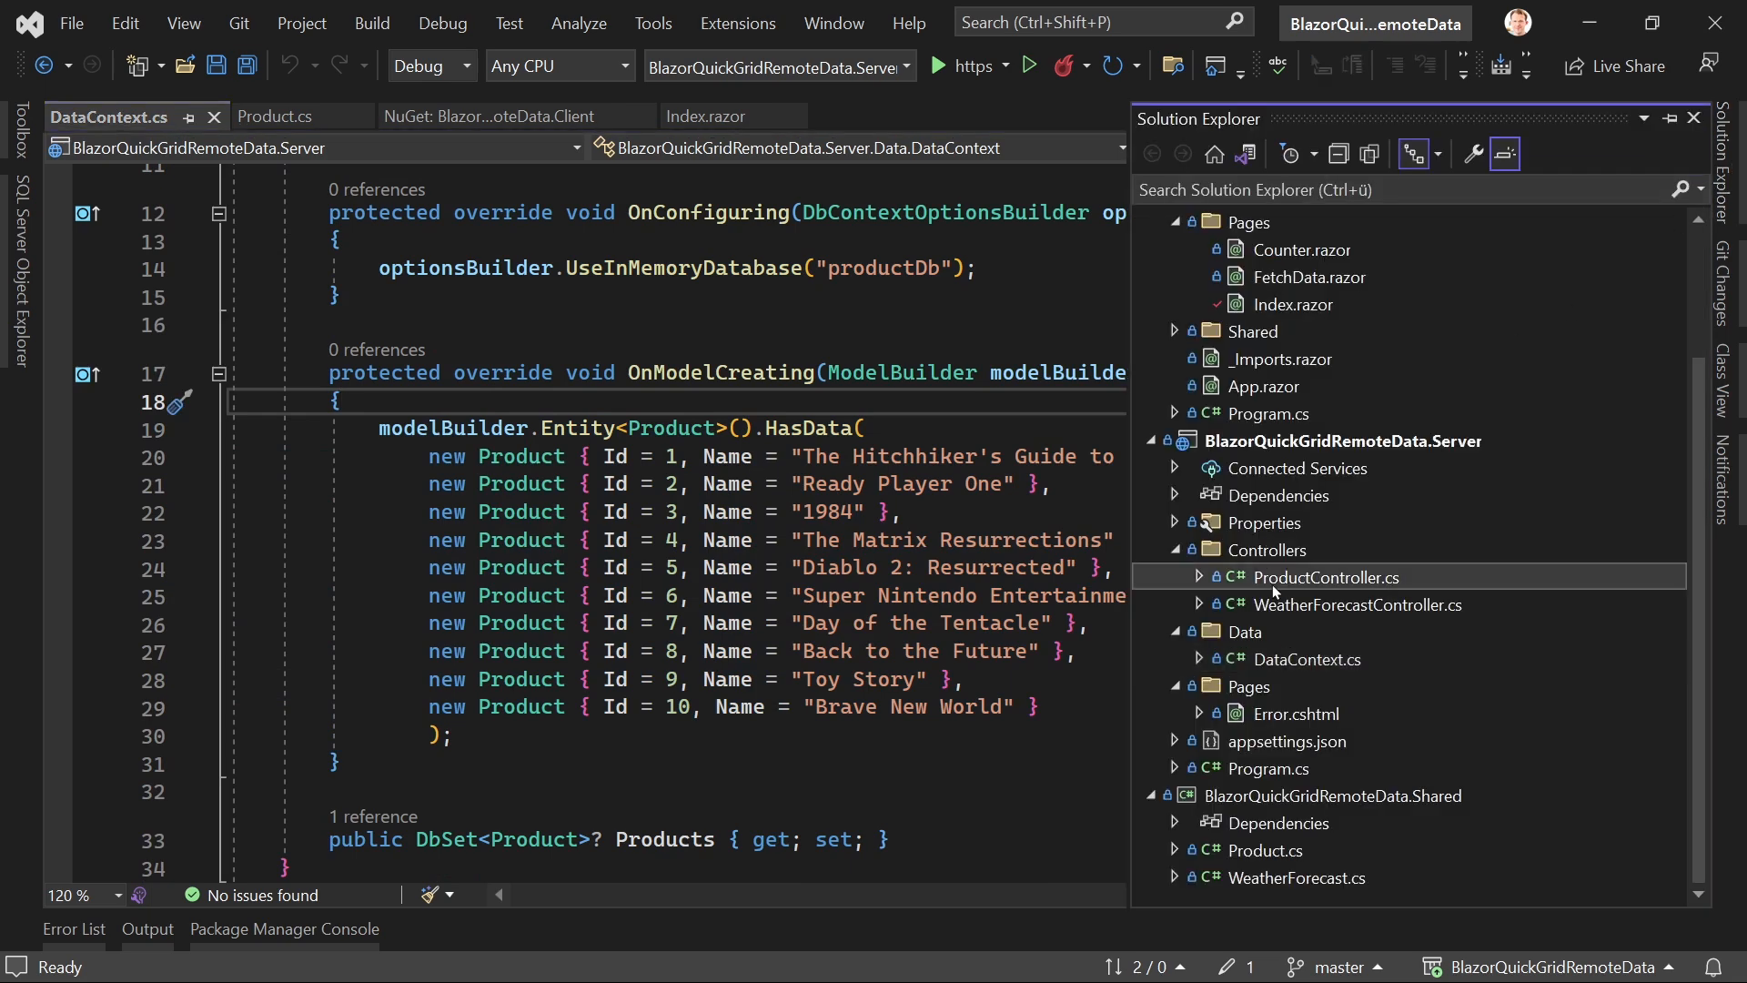
double_click(1326, 576)
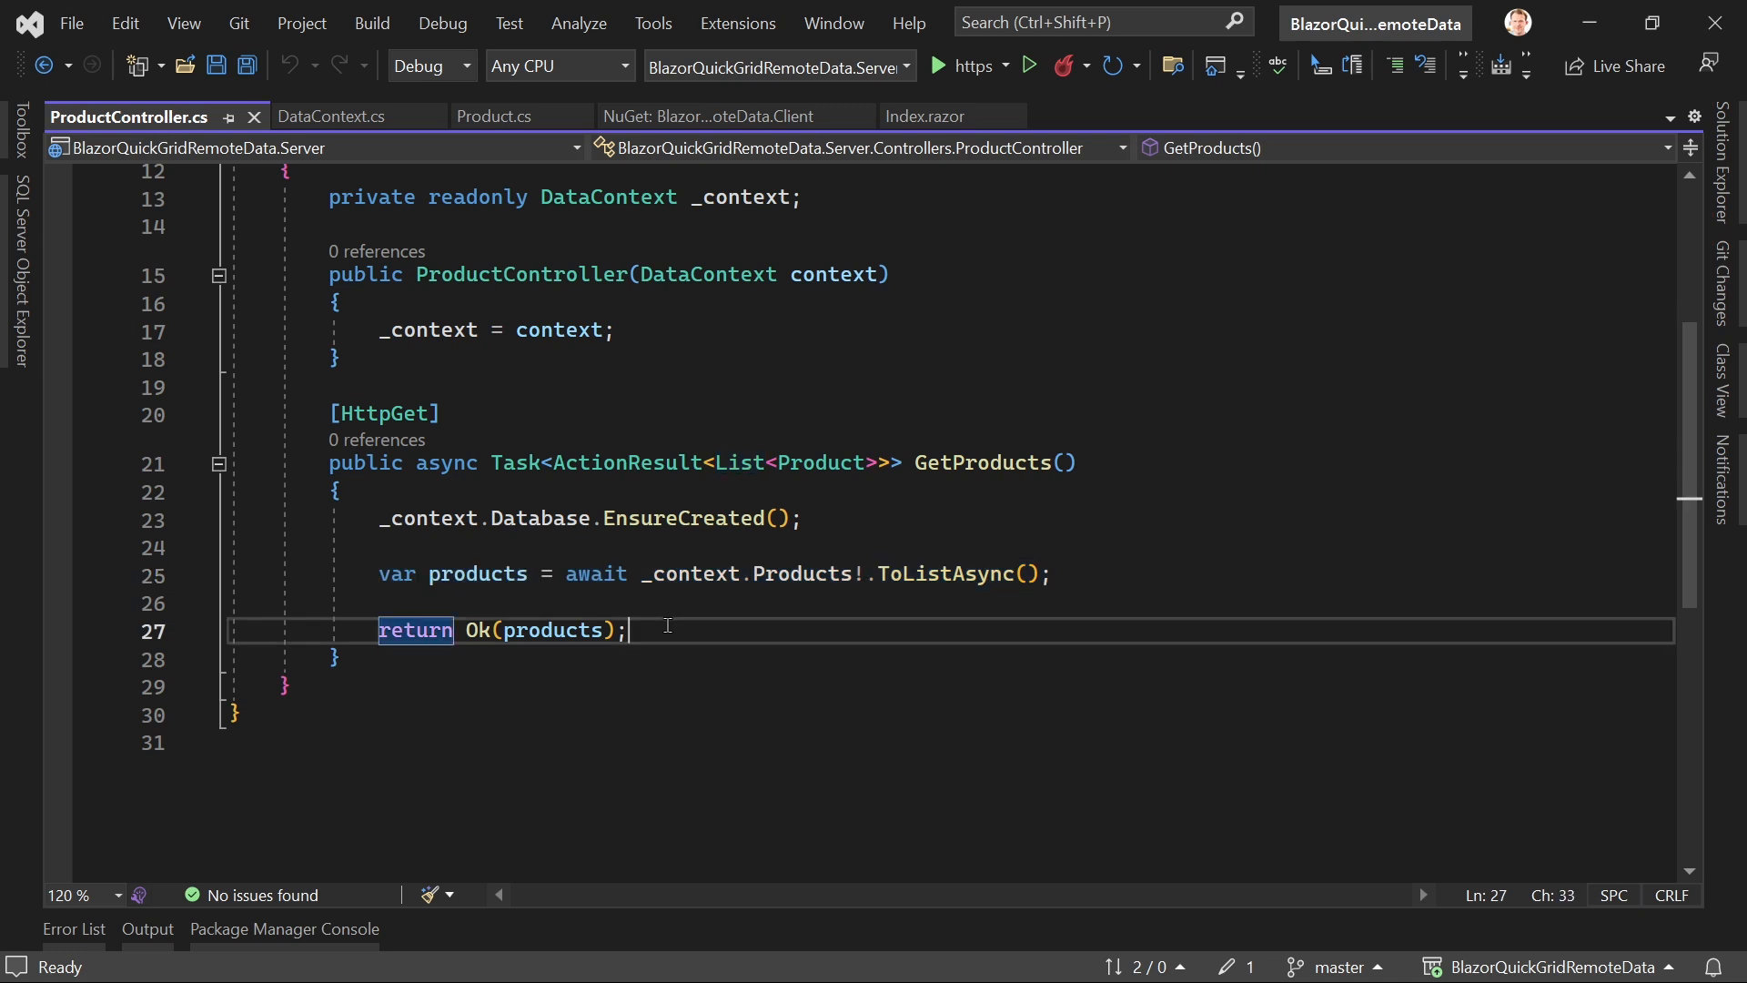
mouse_move(567, 600)
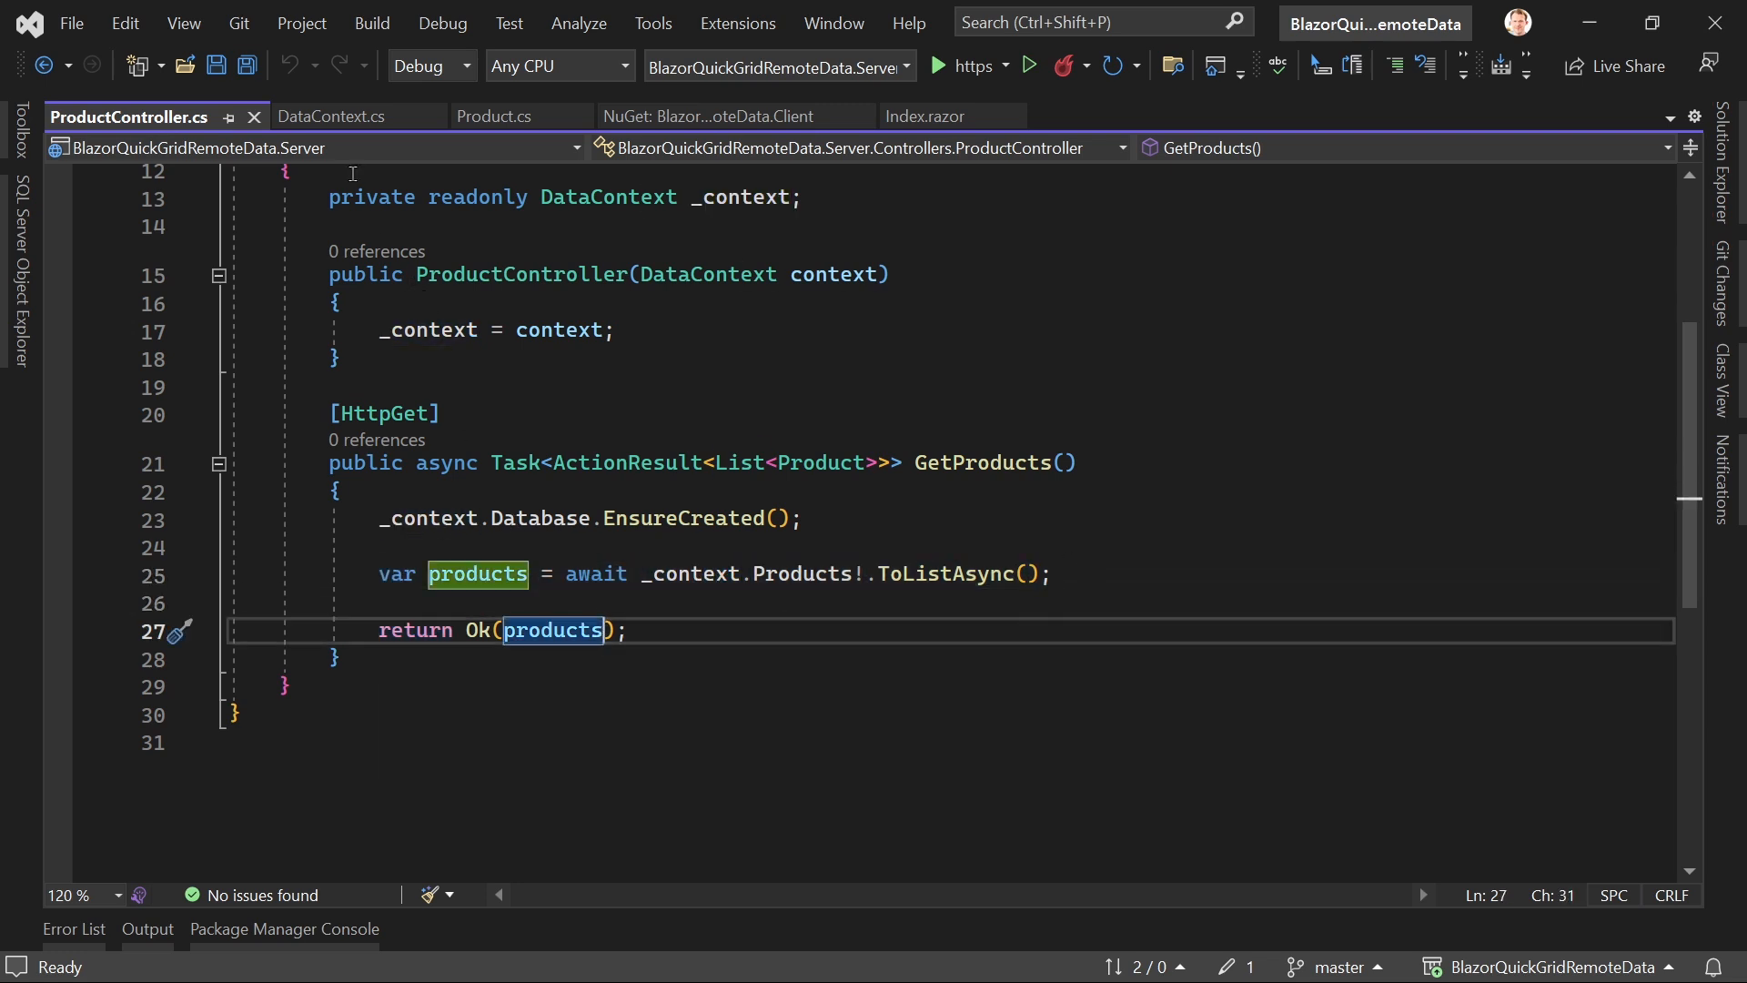
mouse_move(384, 116)
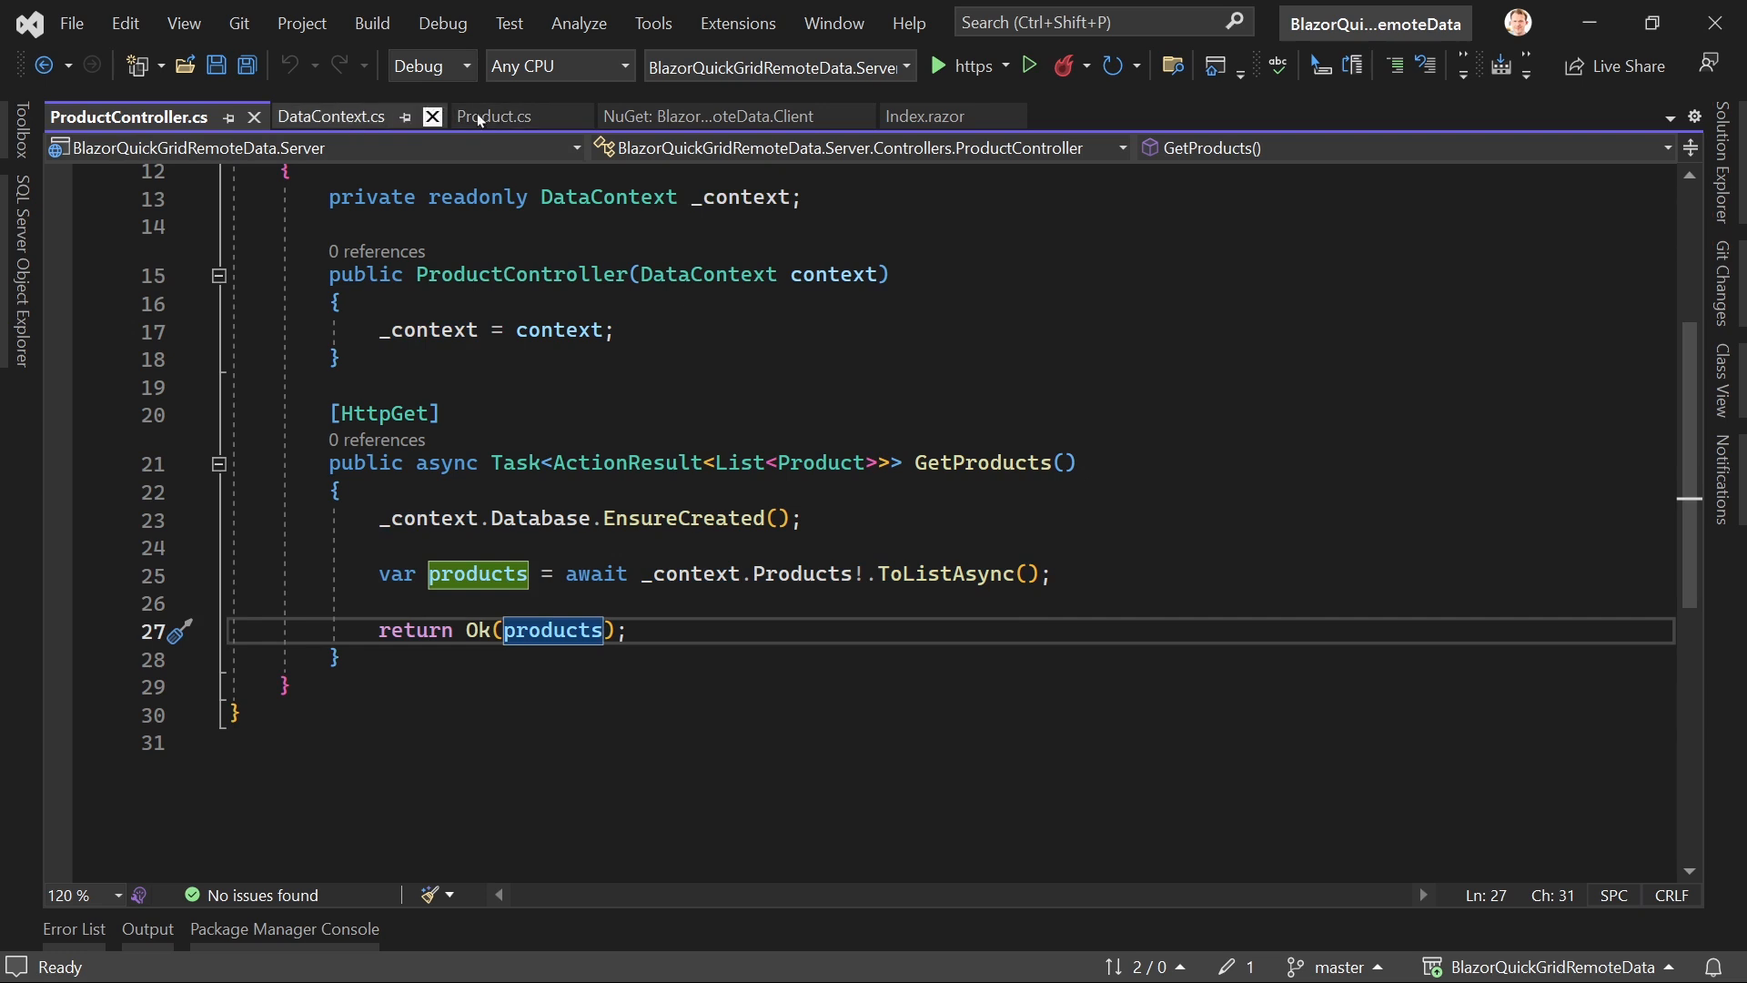
left_click(920, 115)
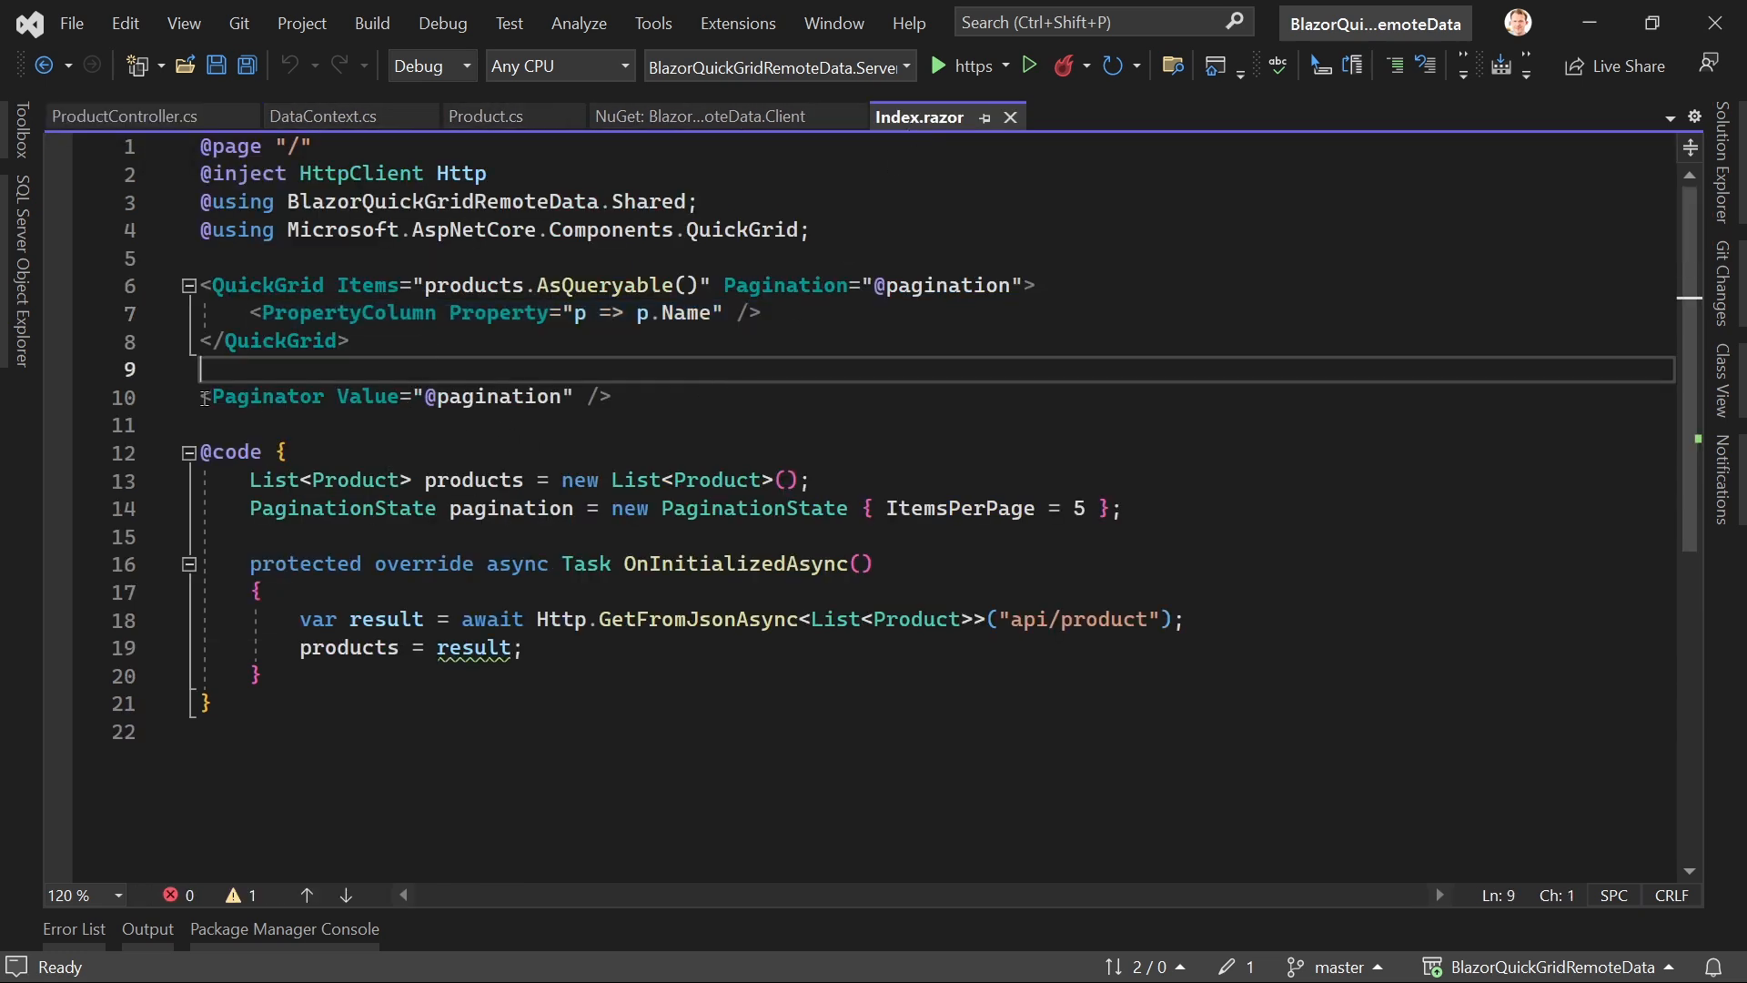
left_click_drag(199, 396, 611, 396)
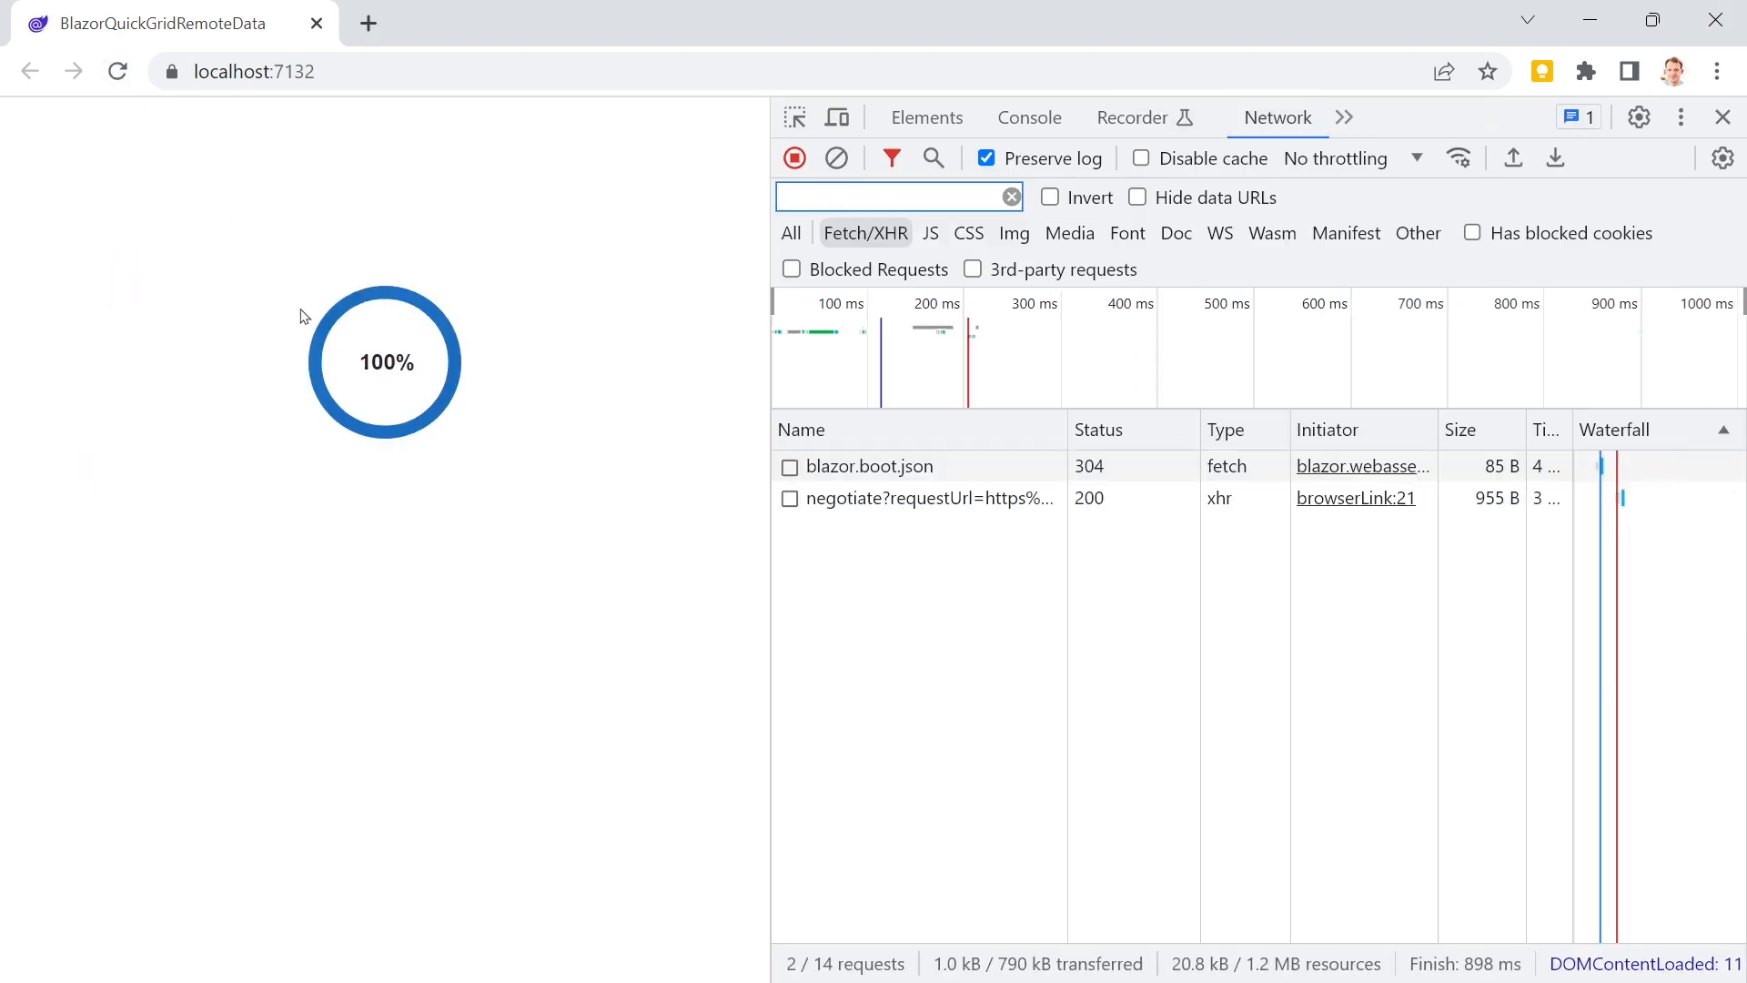
Step: Inspect the product request's 10-product response and page the grid forward and back
left_click(838, 560)
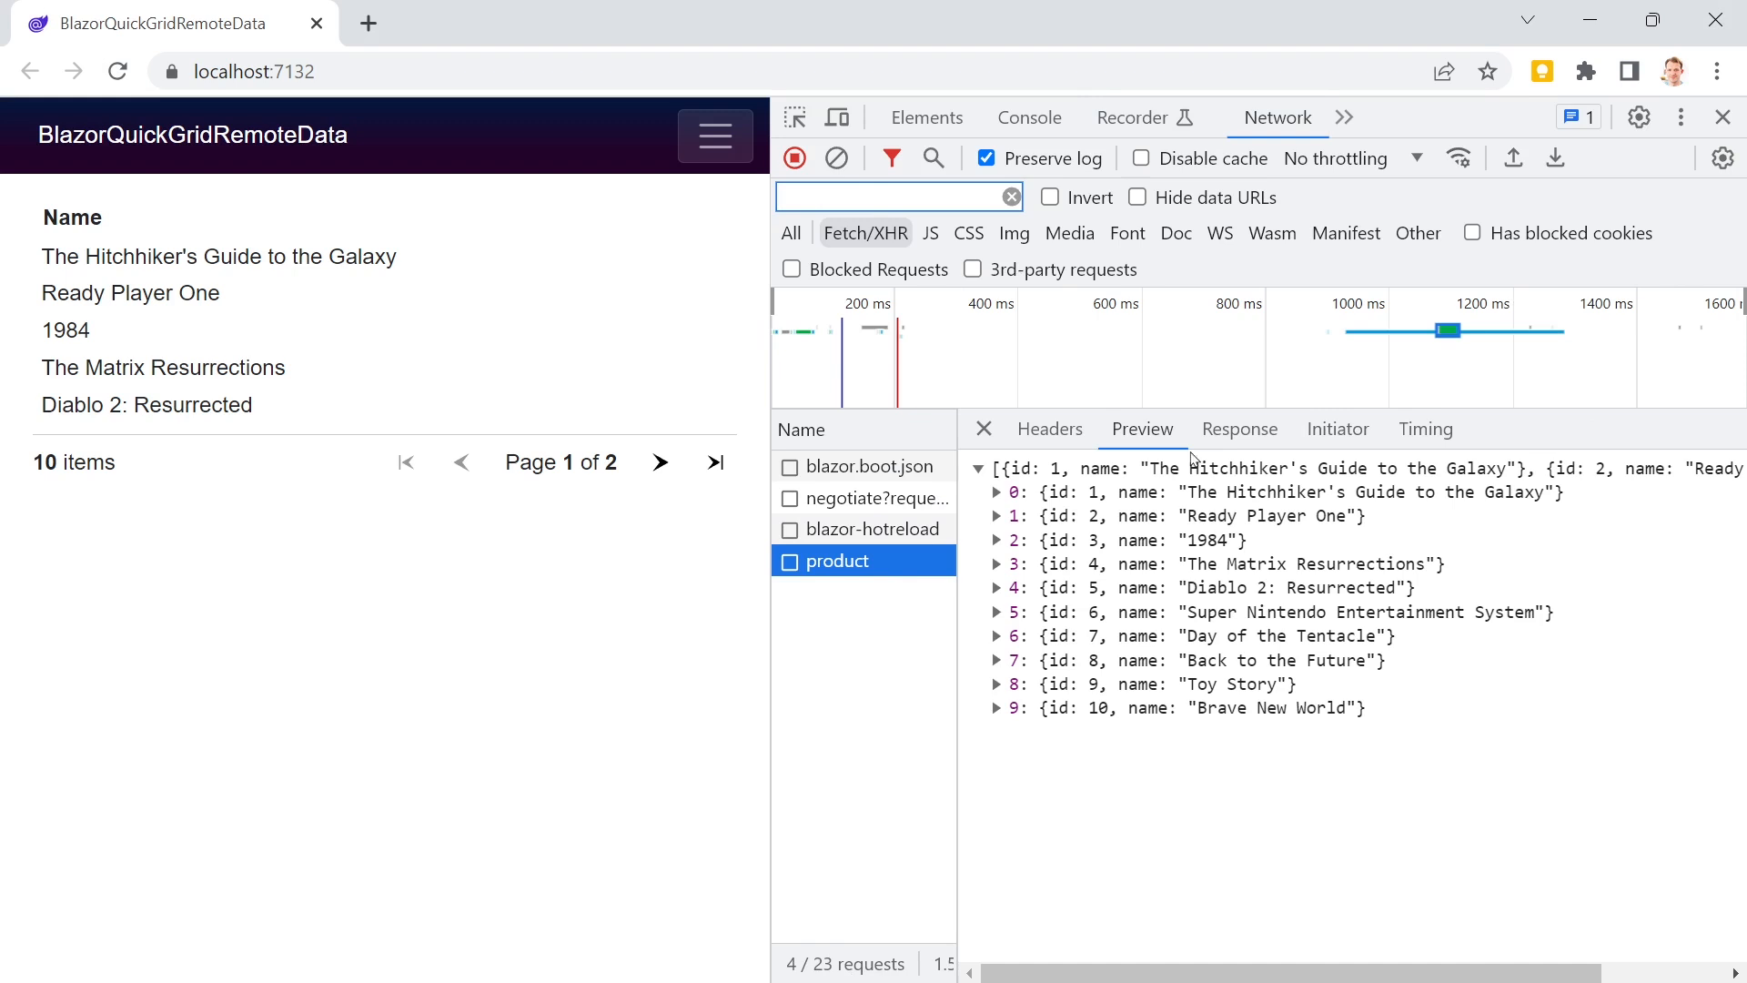
left_click(659, 462)
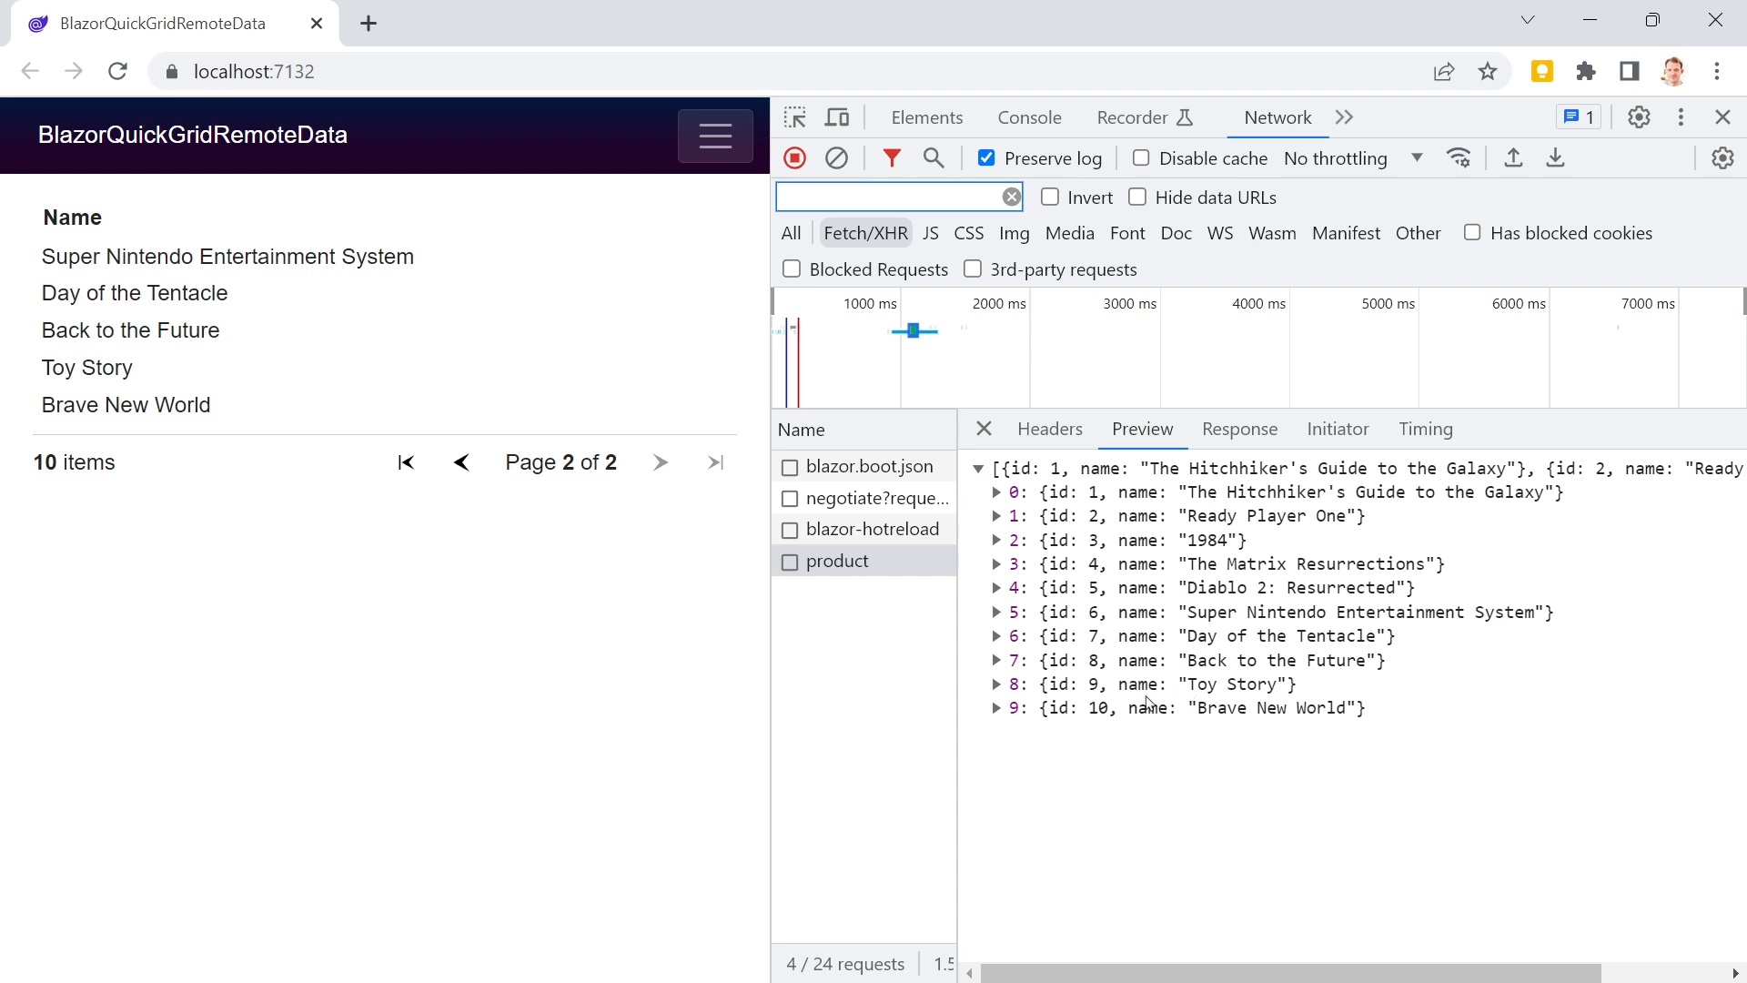
mouse_move(528, 466)
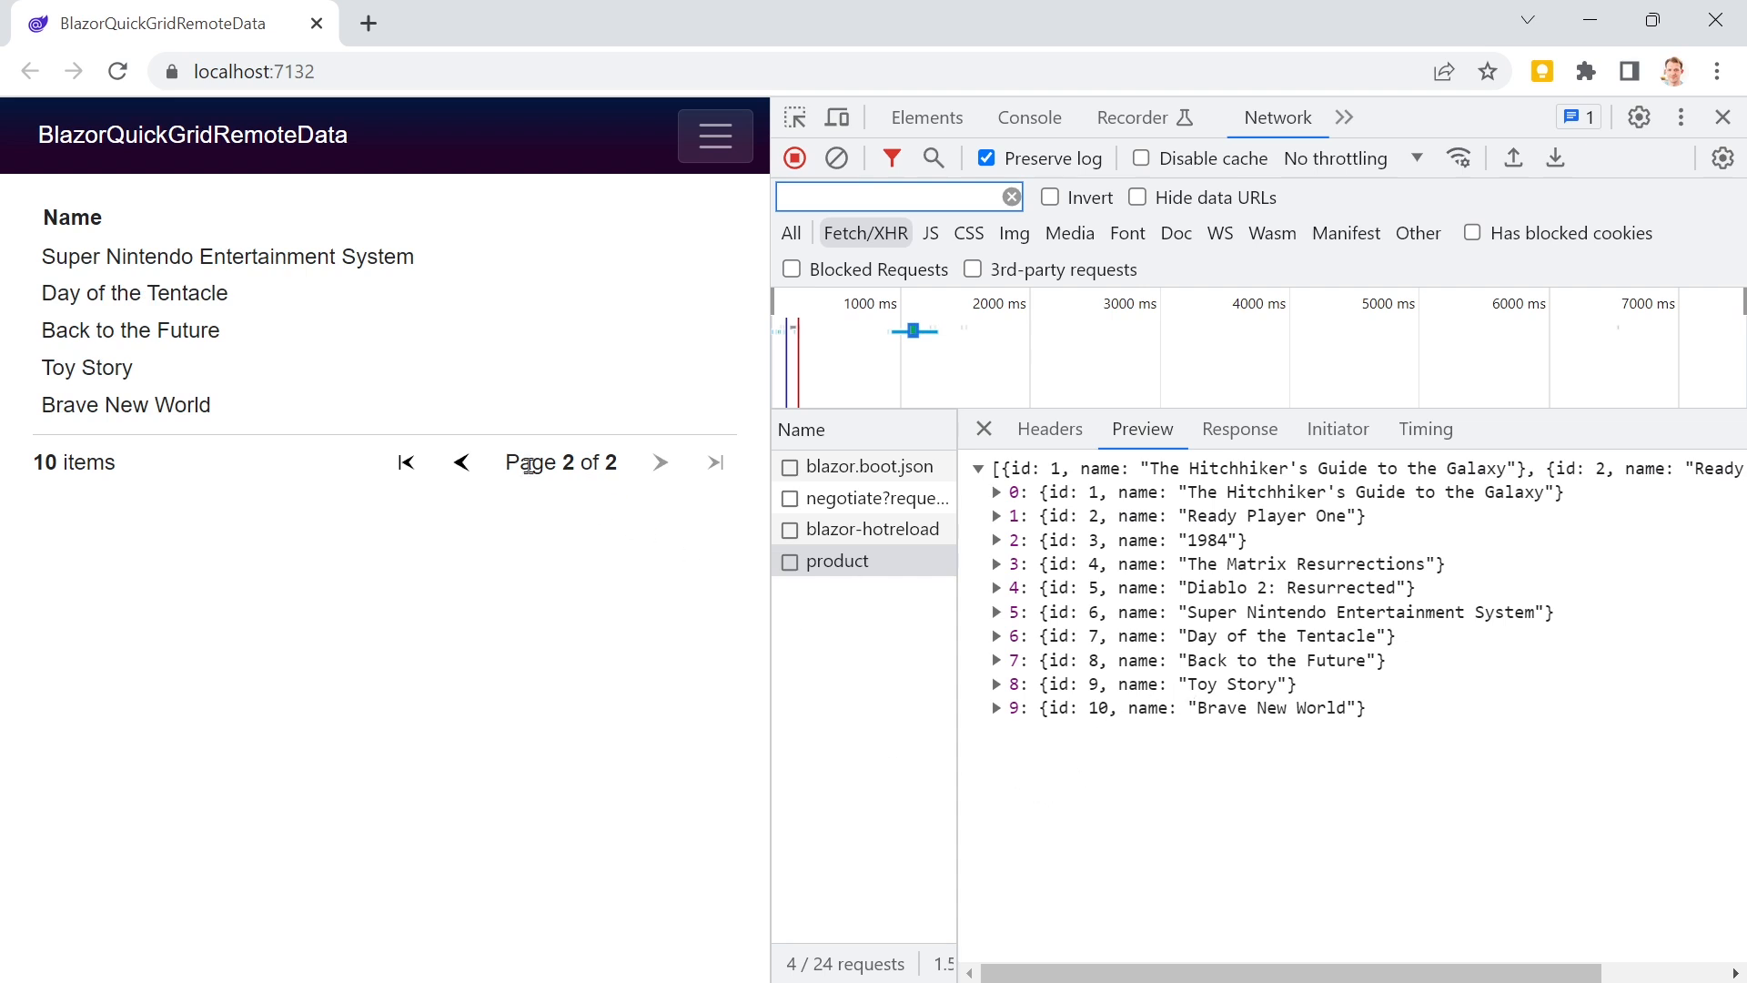
left_click(460, 462)
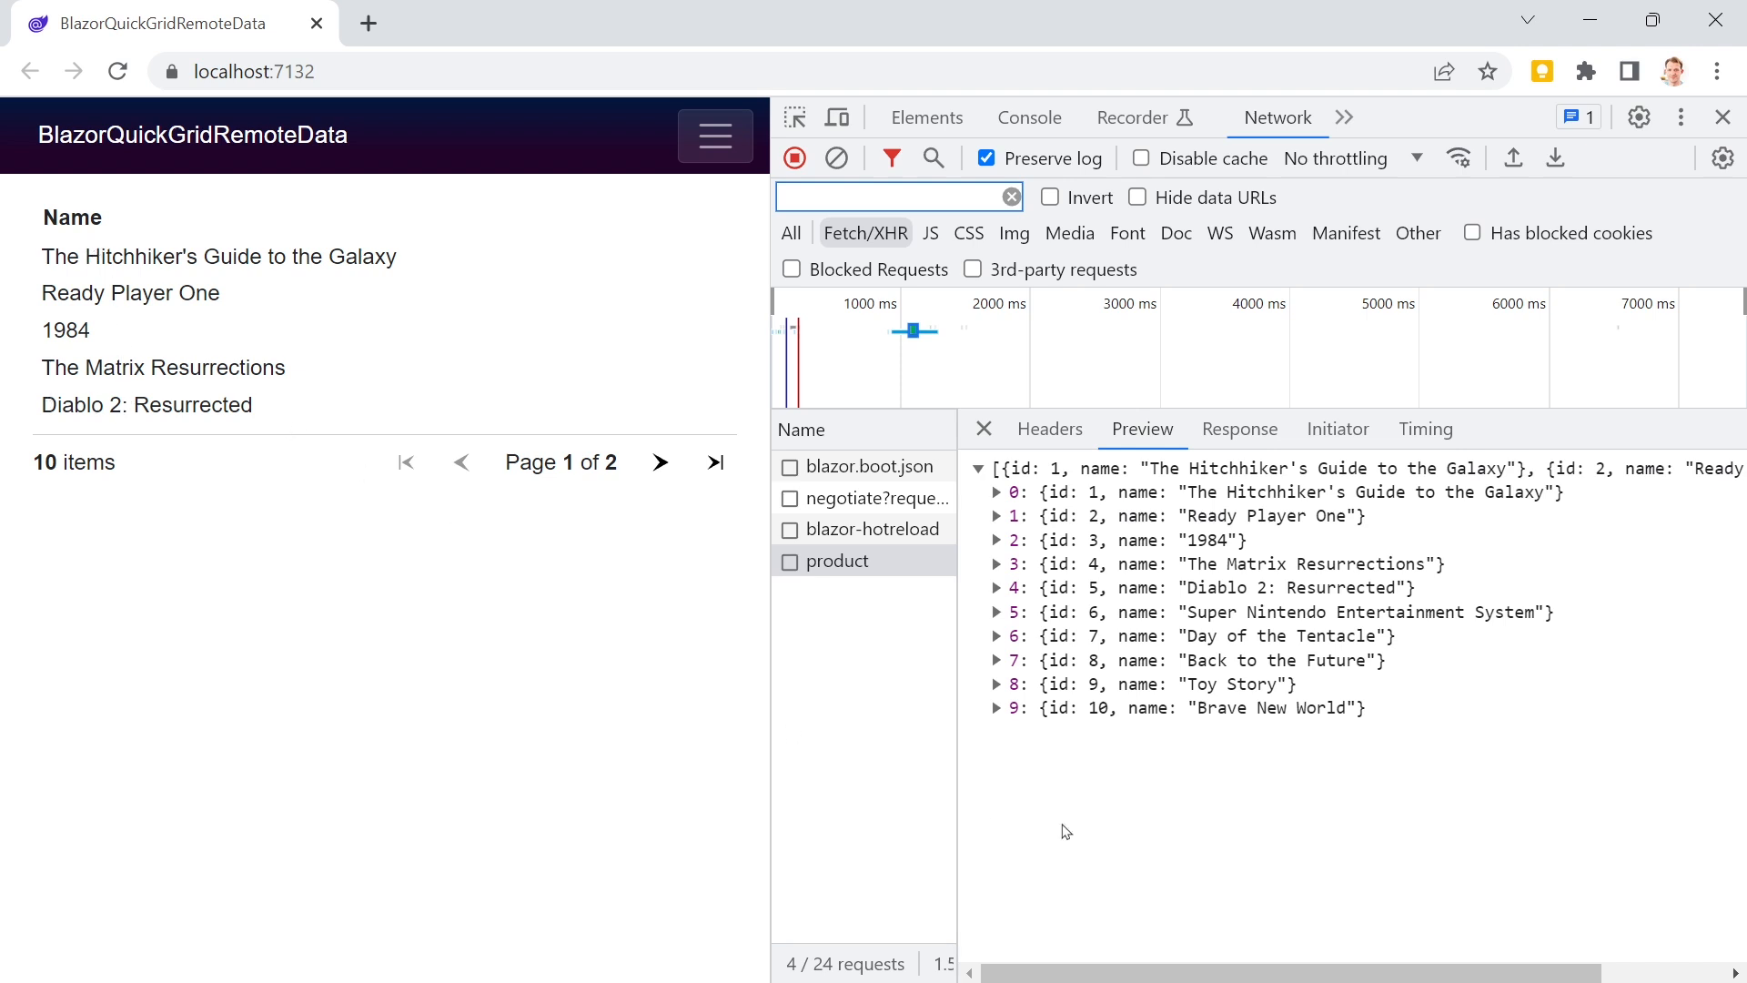
left_click(660, 462)
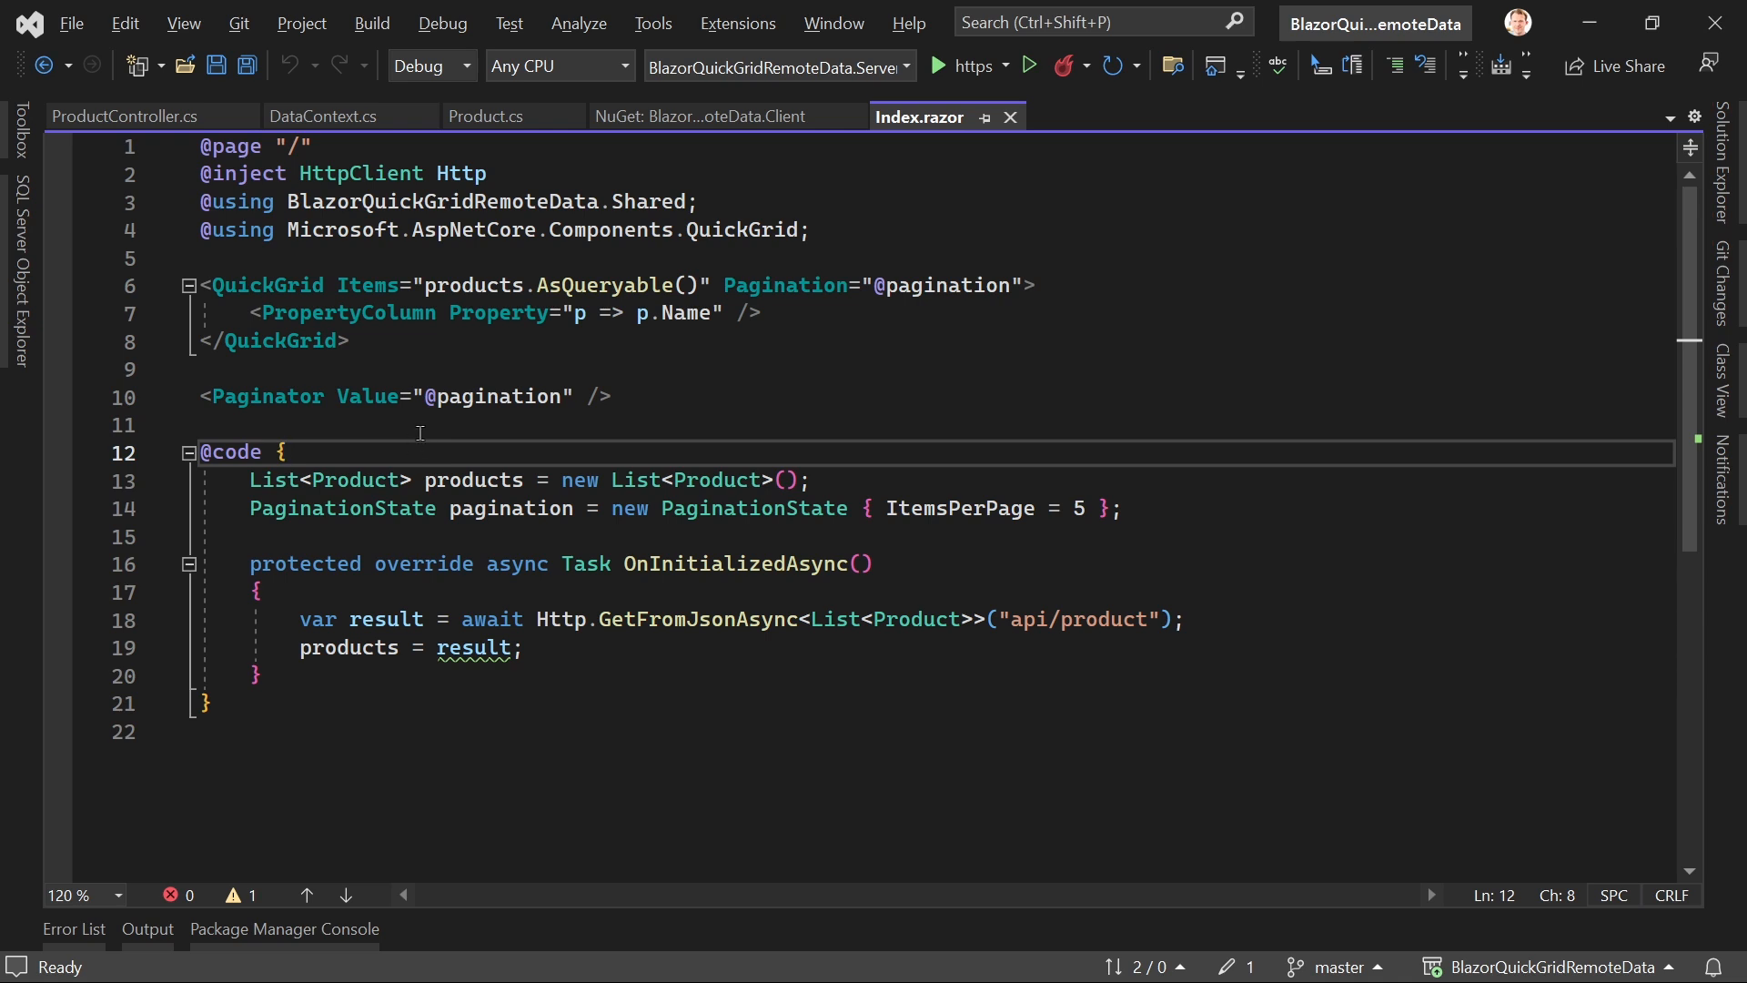
mouse_move(1258, 563)
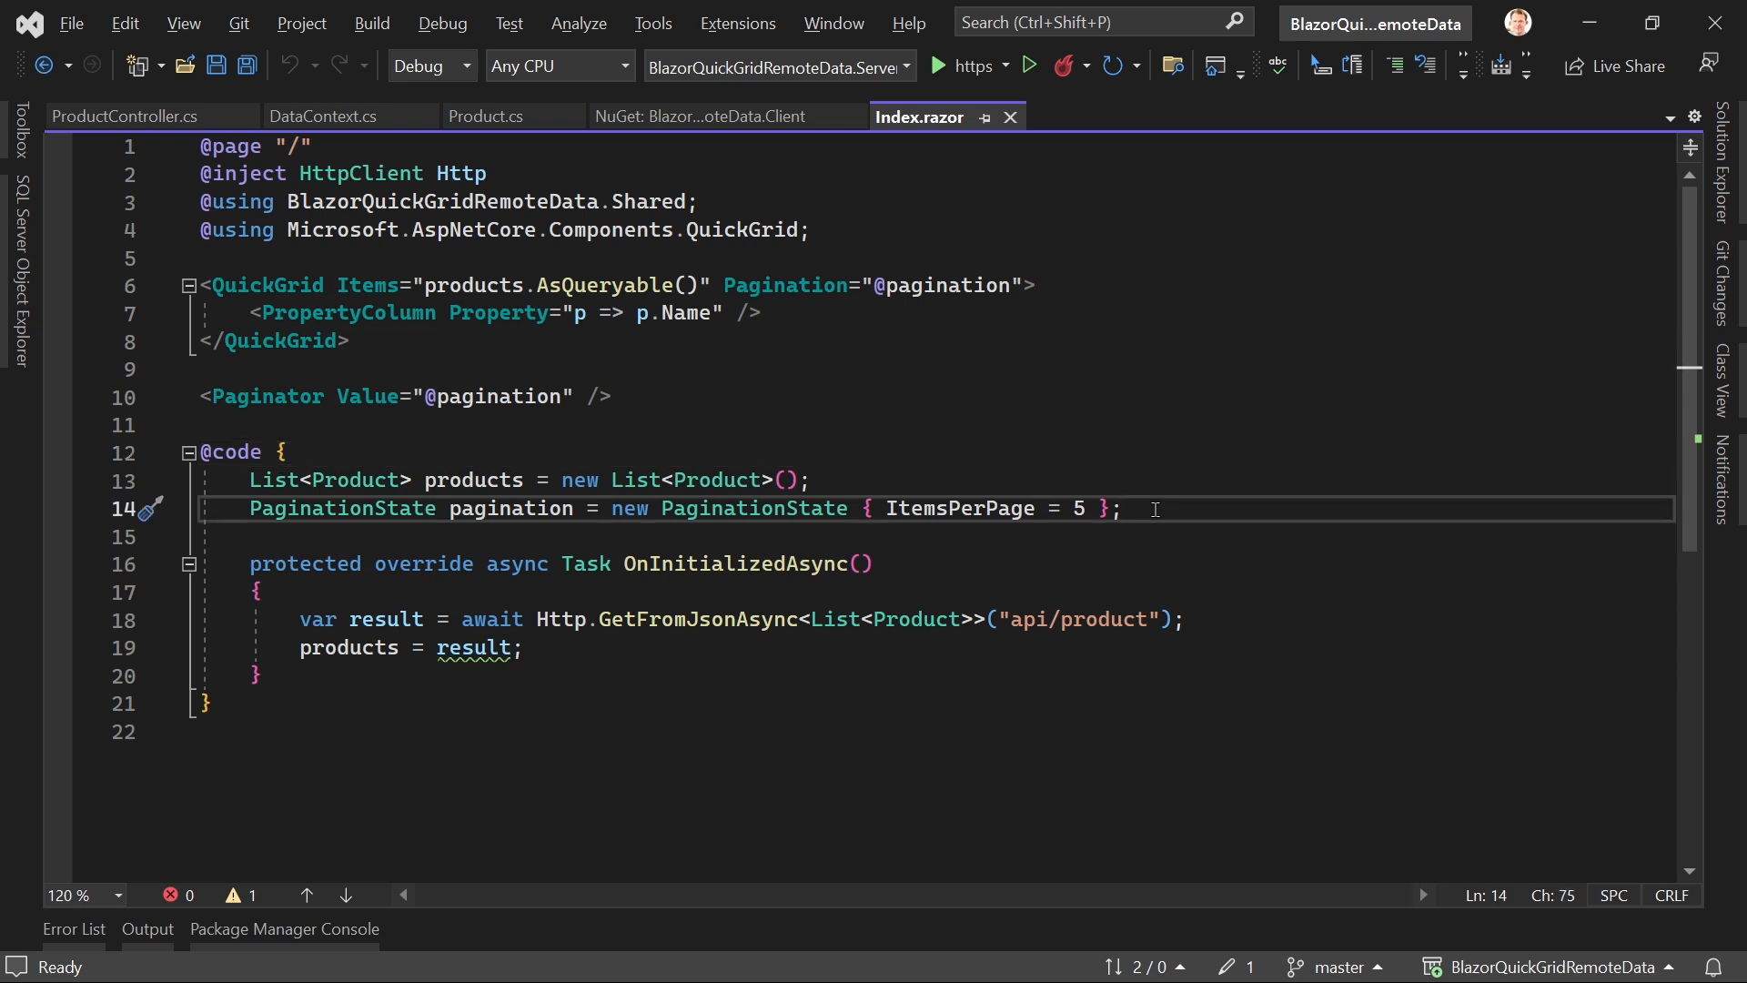
type("G")
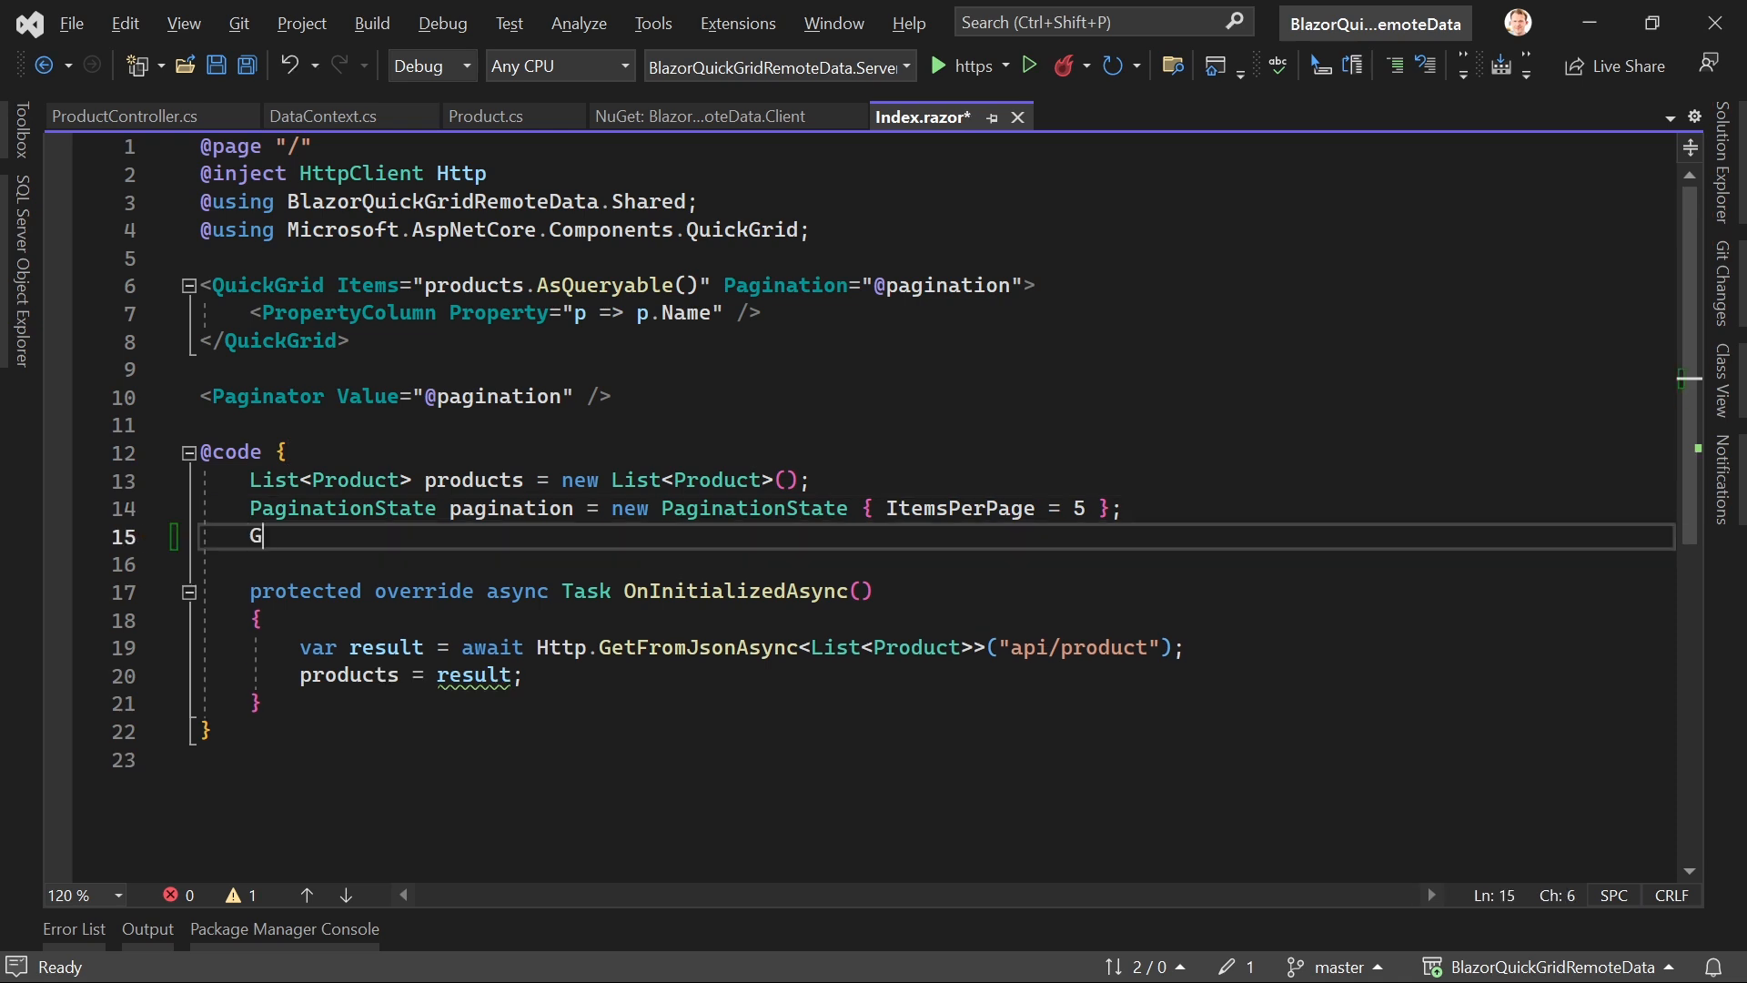
type("ridItemsProvider<P")
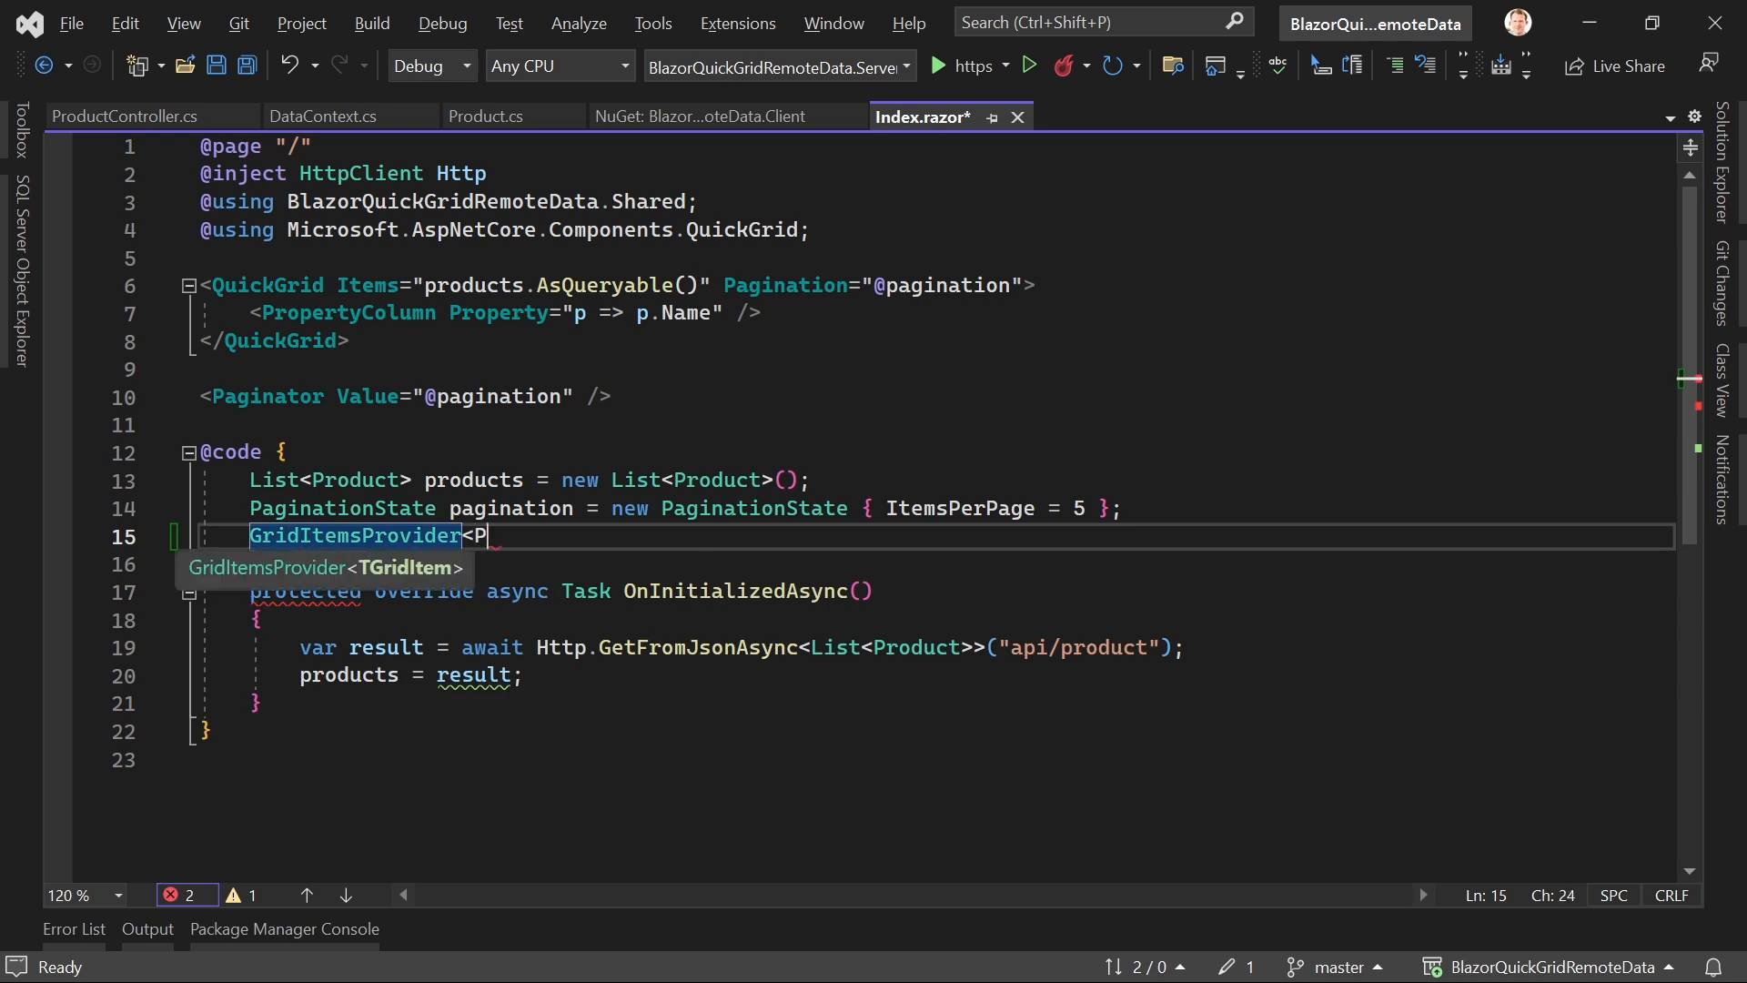
type("roduct")
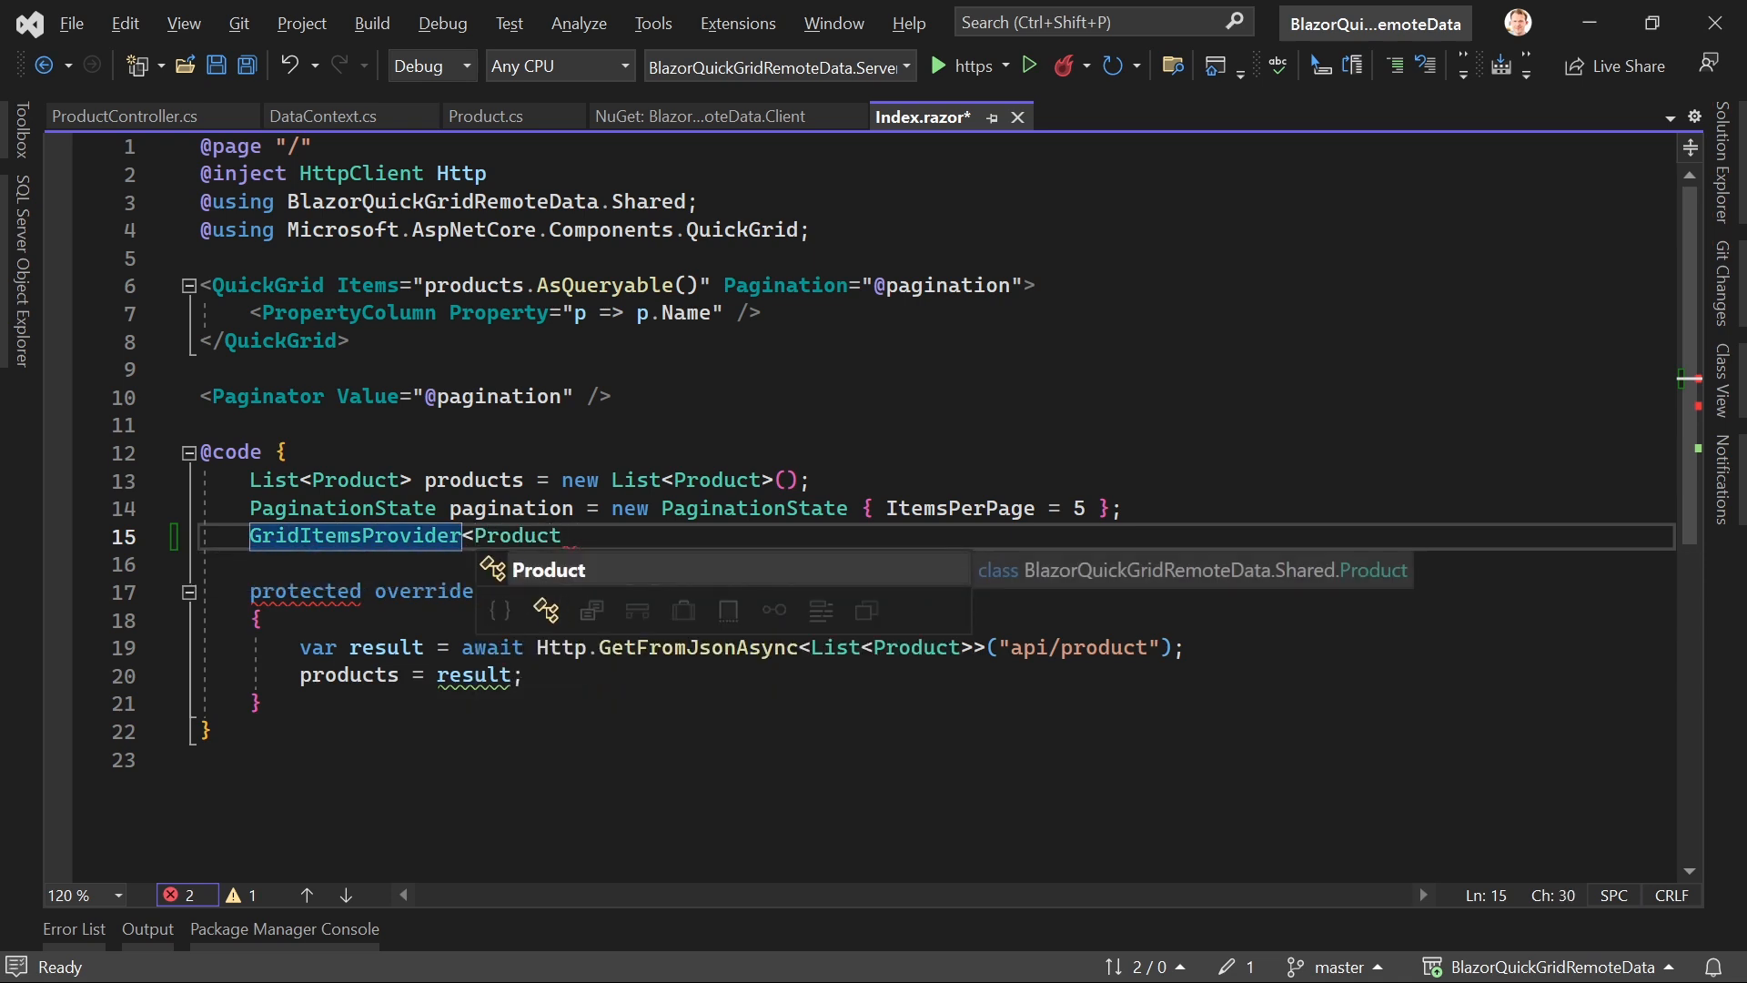
type(">? products")
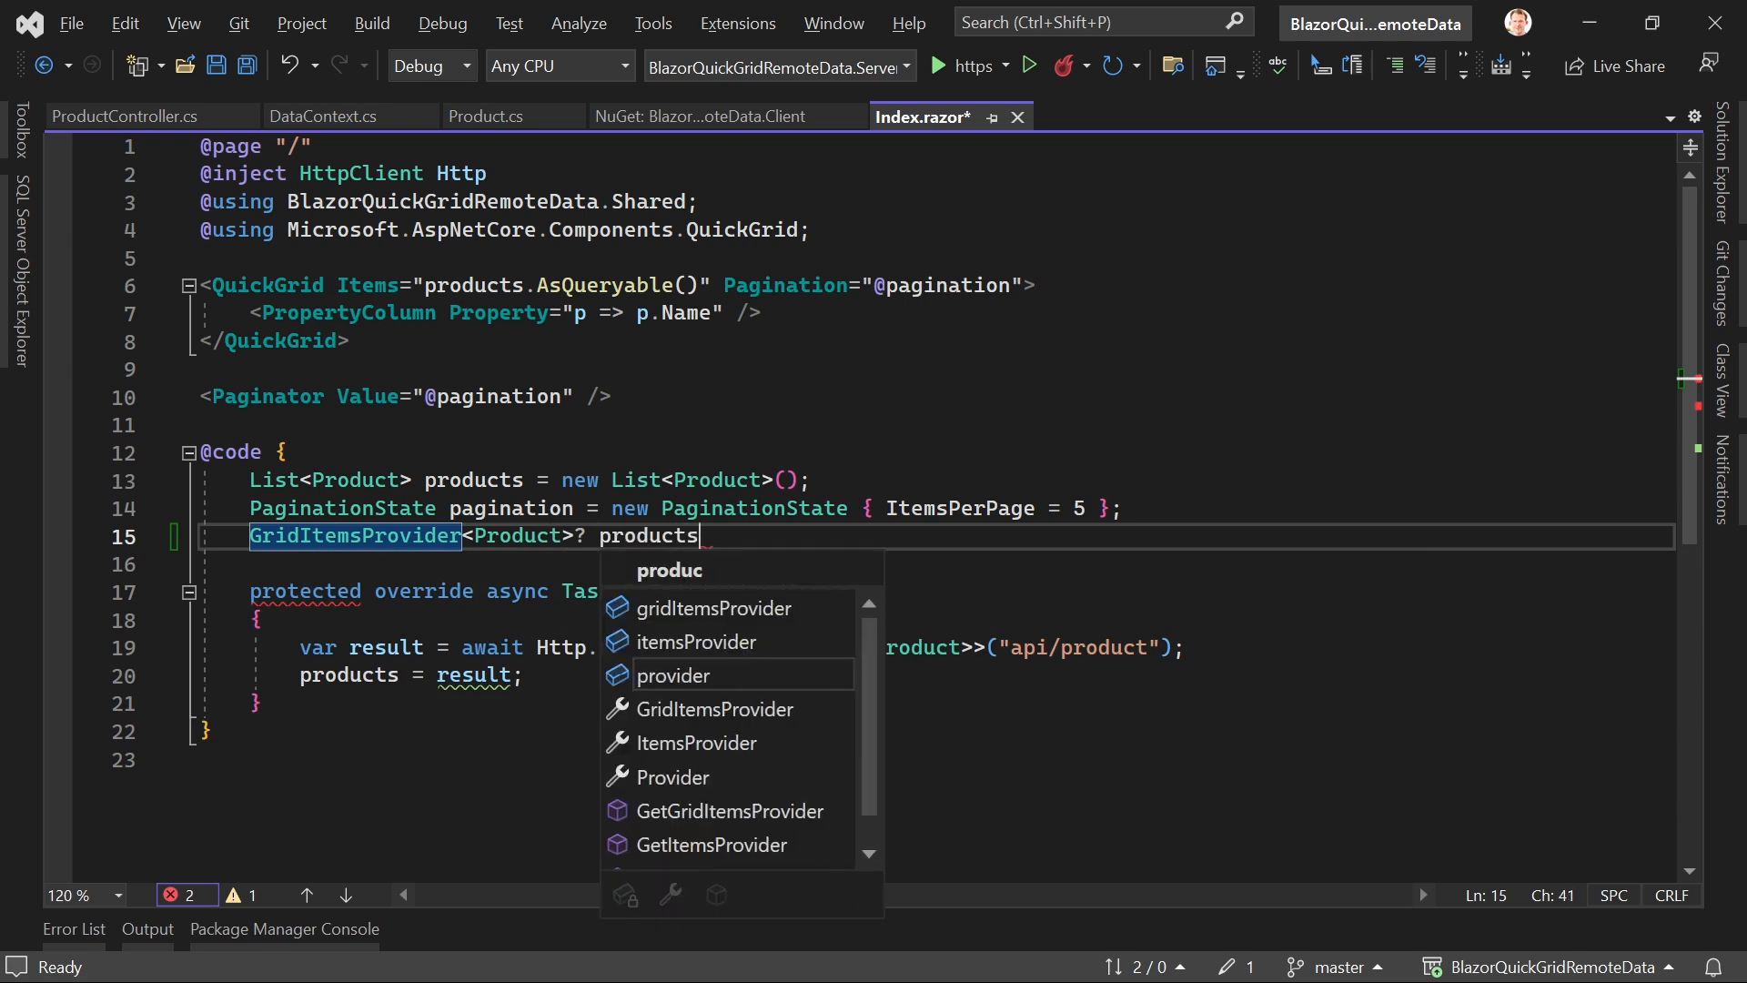
type("Provider;")
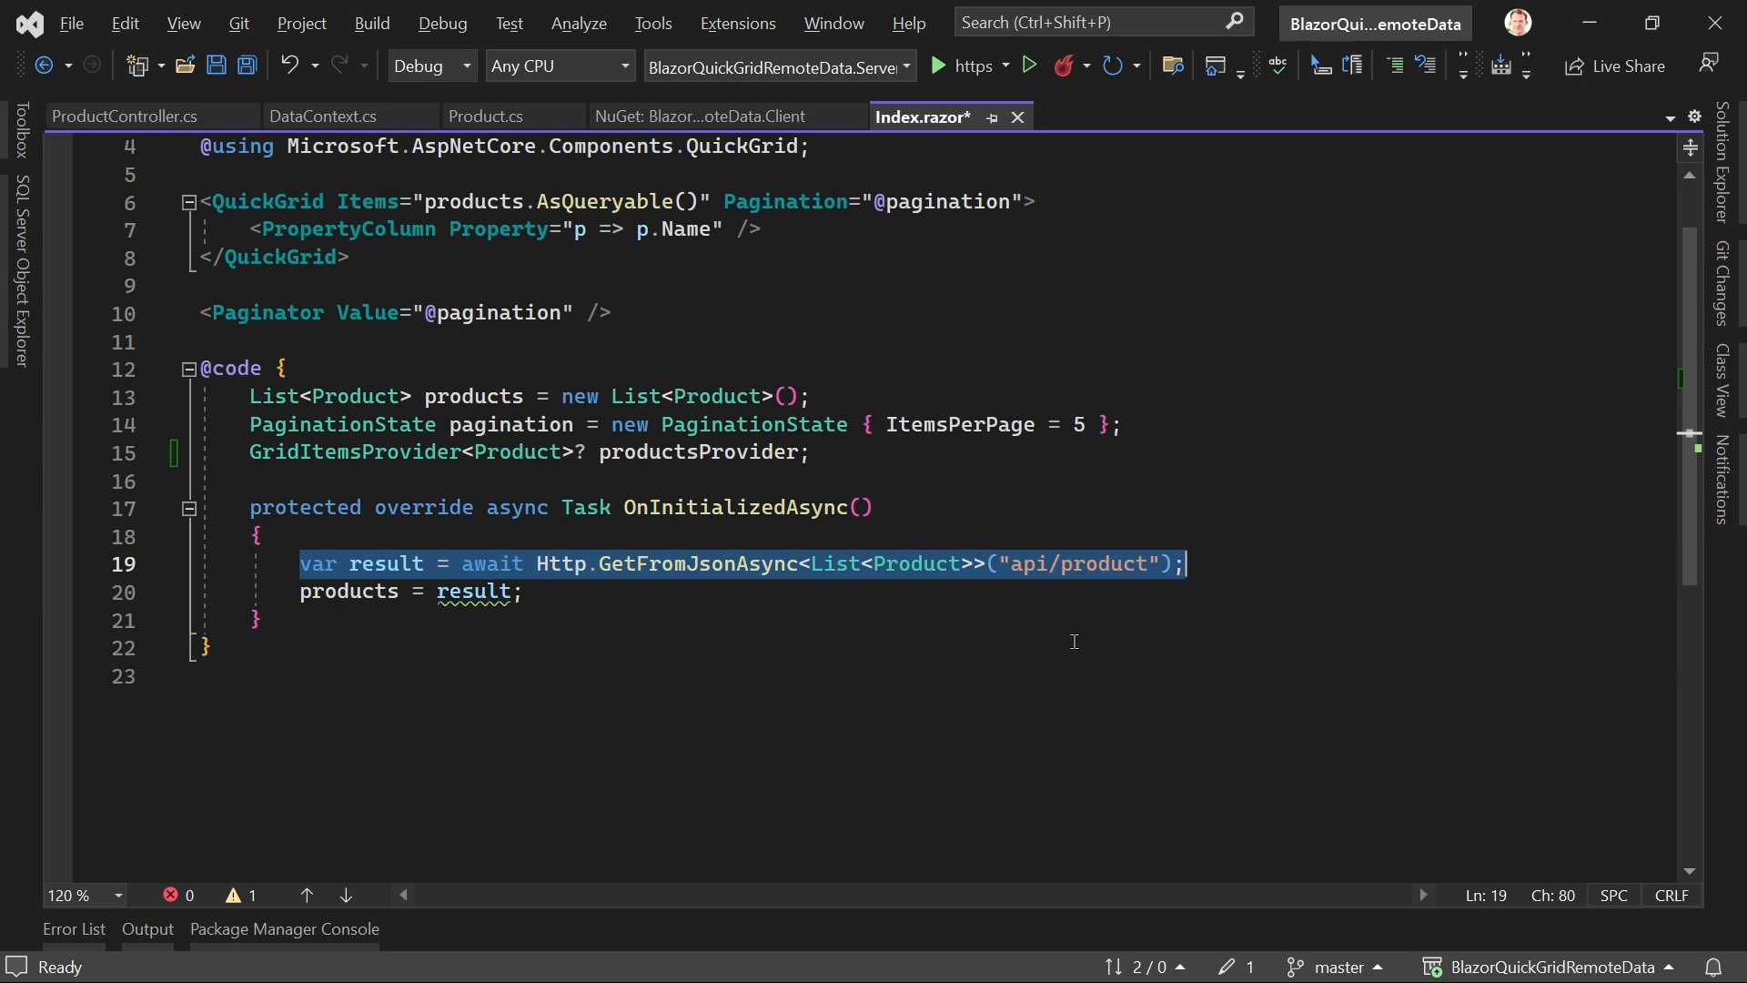
Step: Assign productsProvider an async req lambda with an empty body line
type("productsProvider = as")
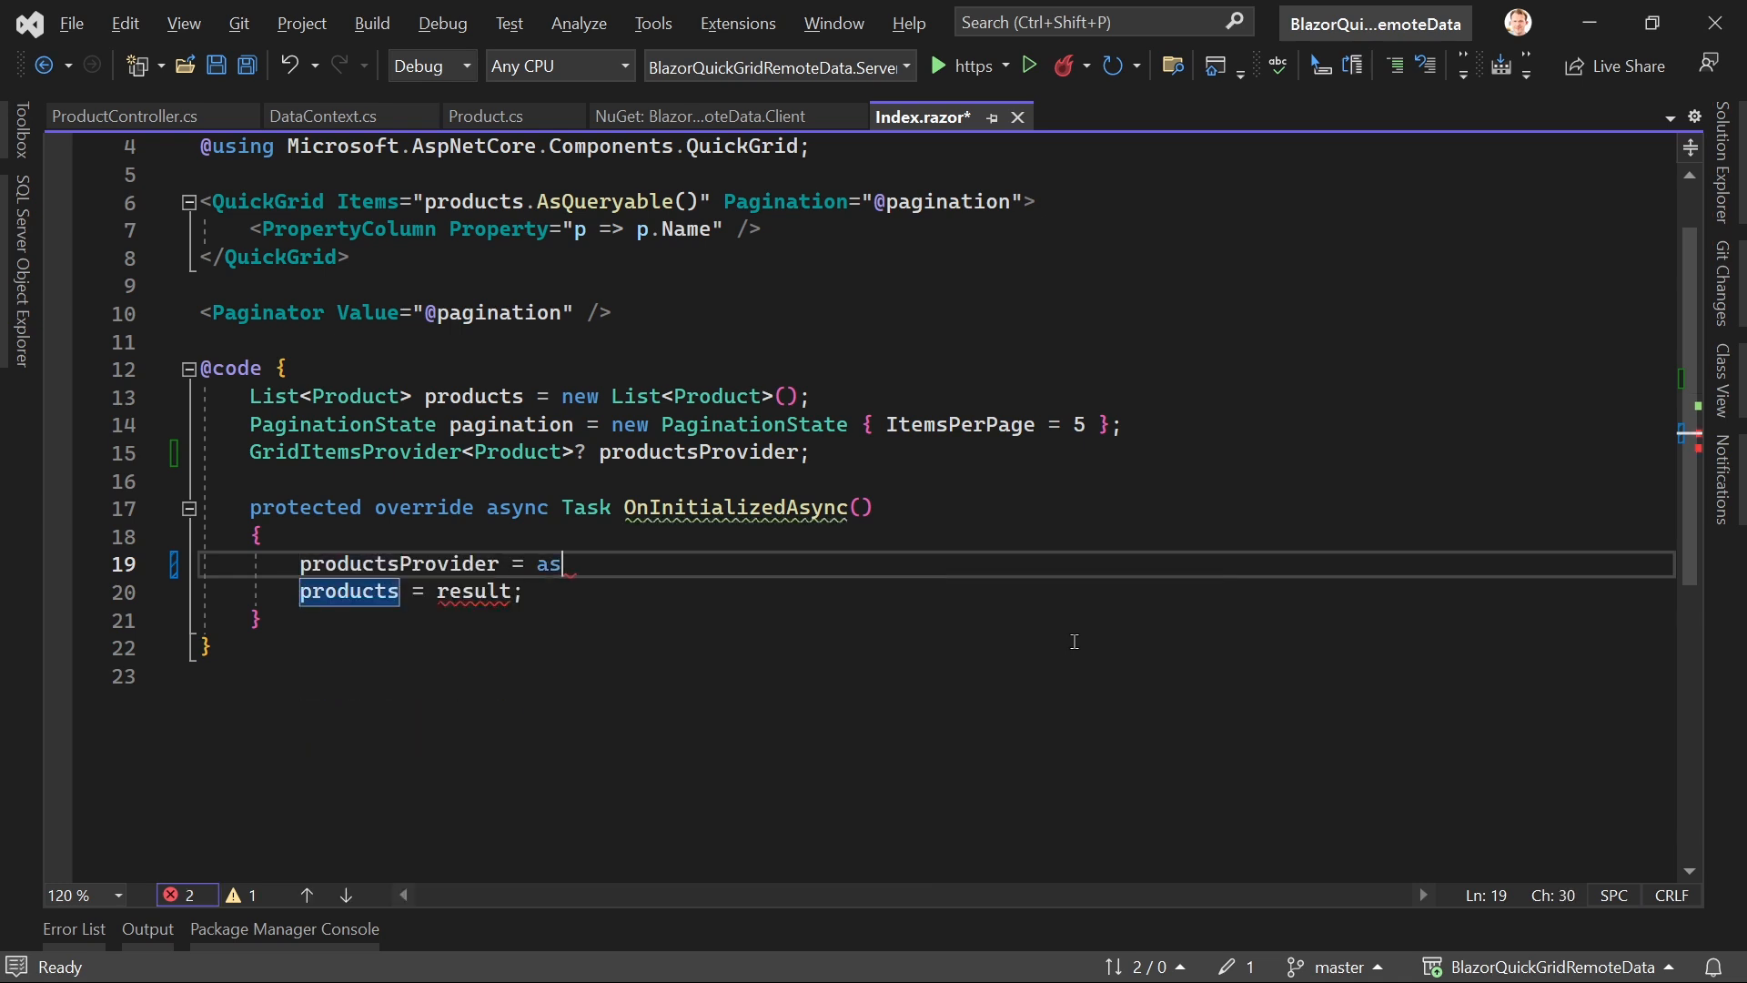
type("ync req")
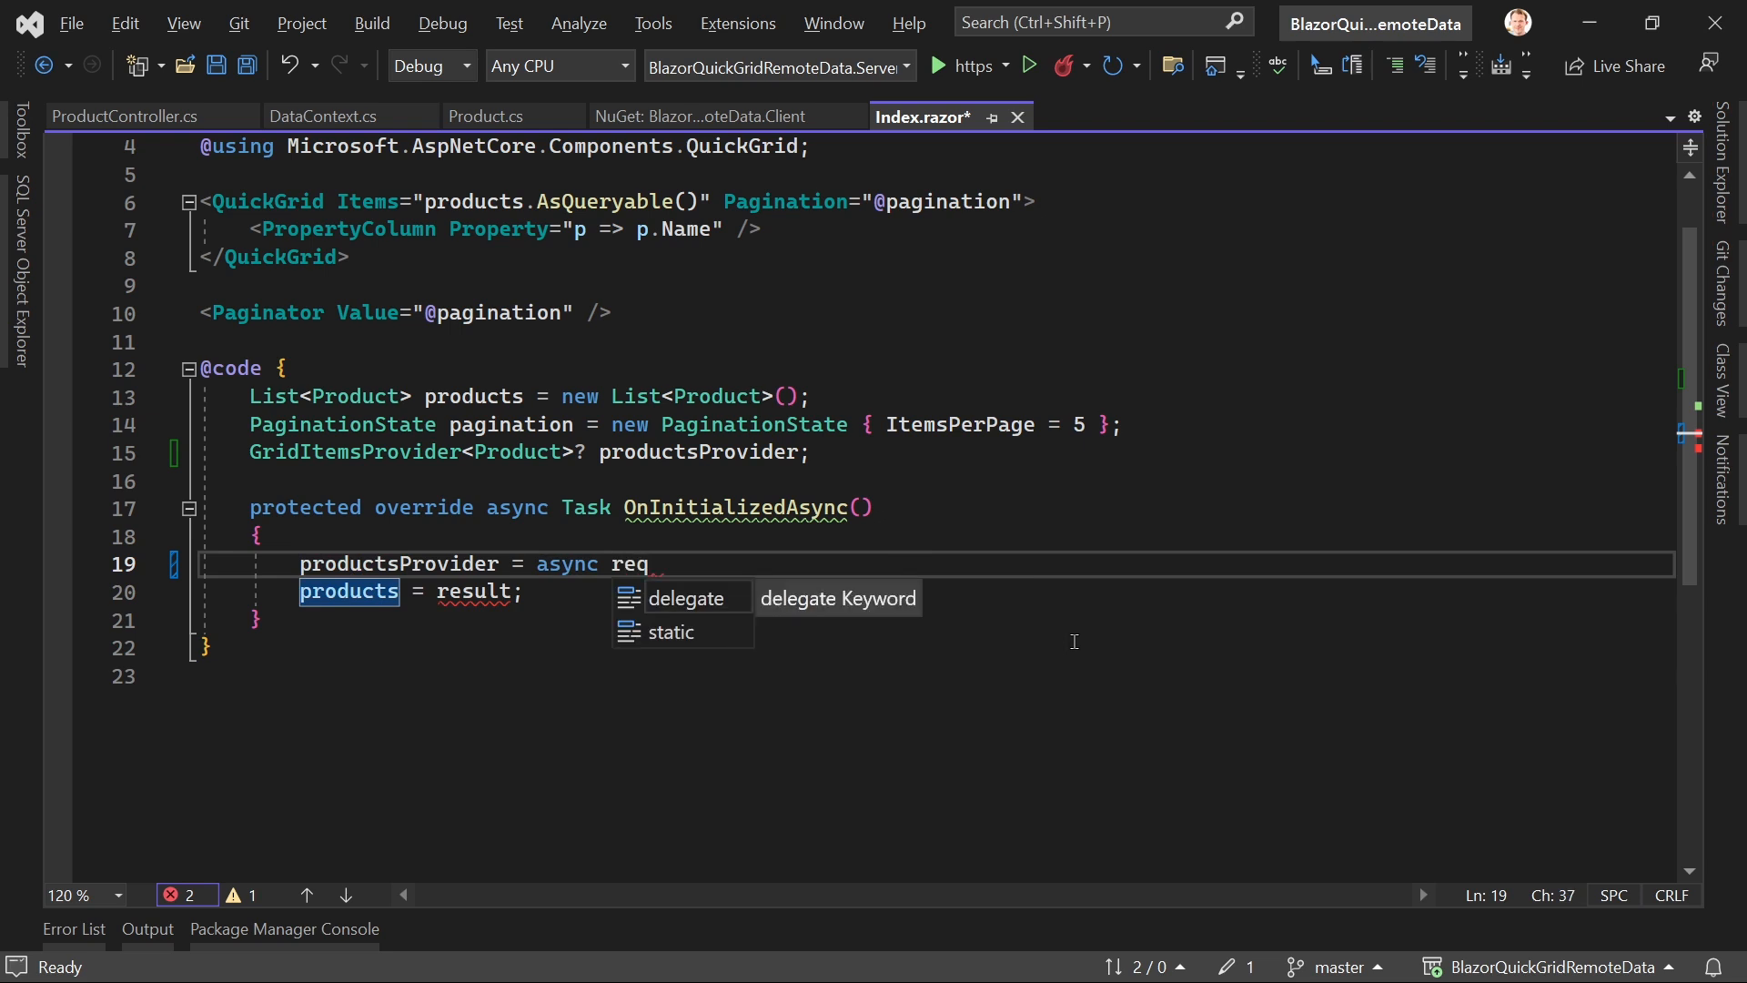
type("=>")
type("{ ")
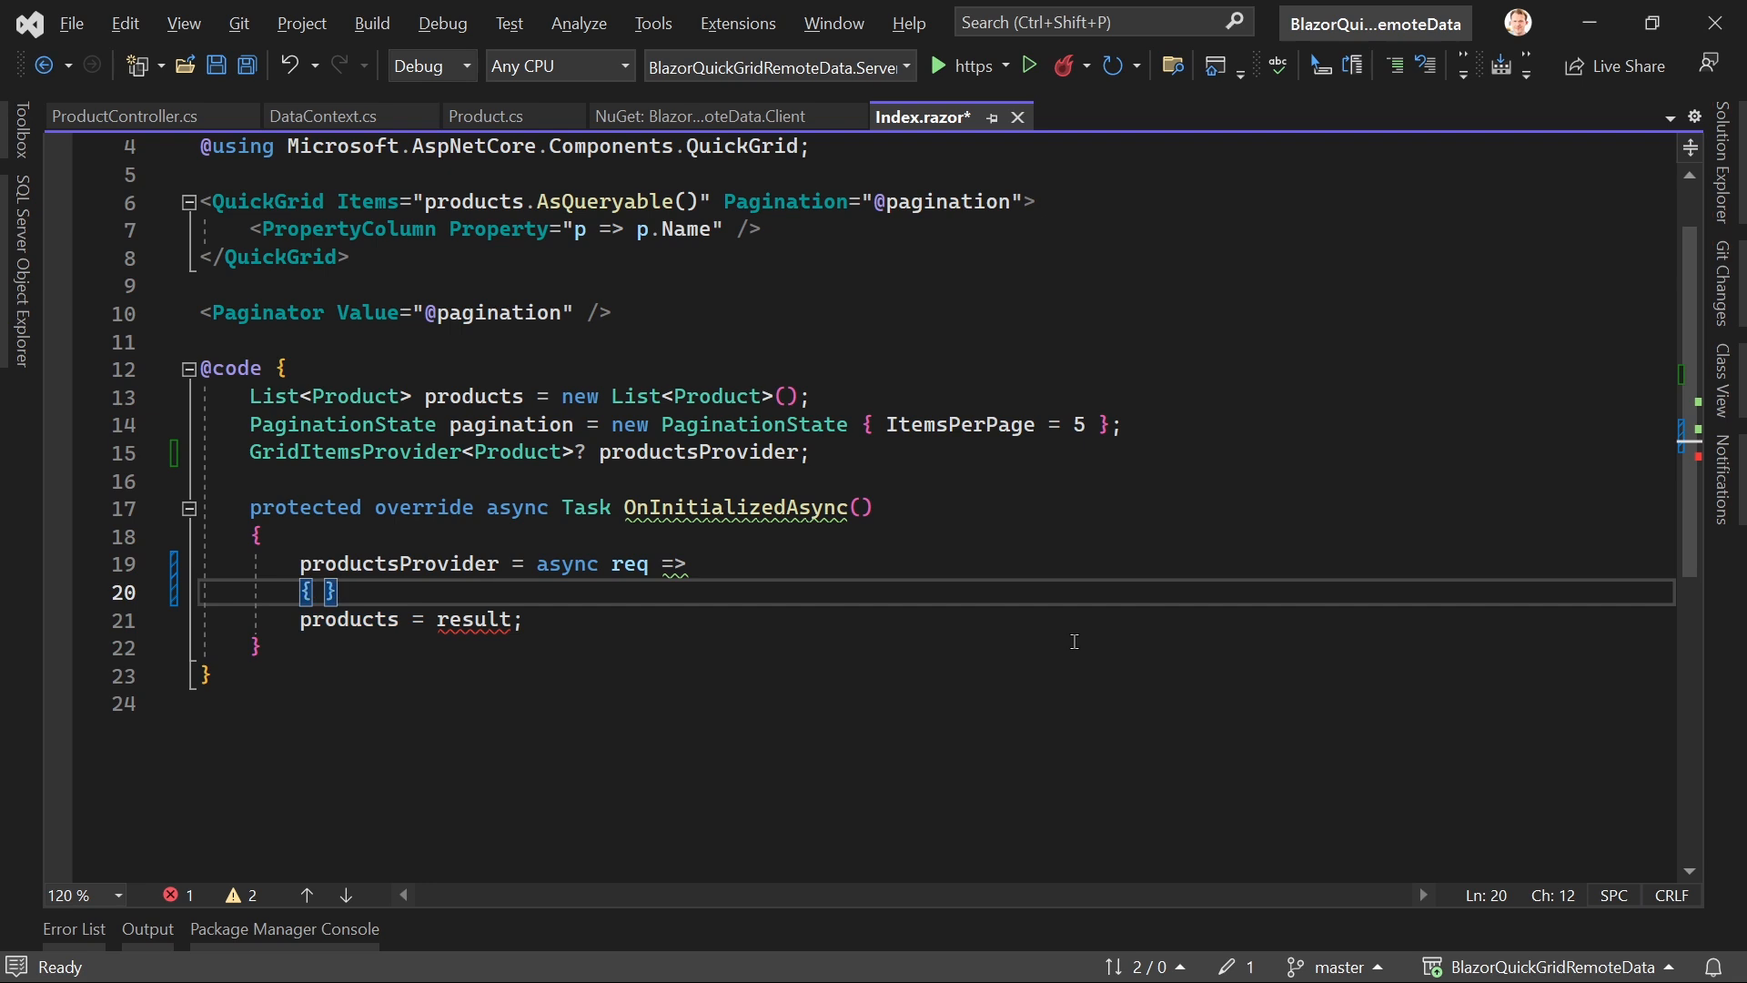
type(";")
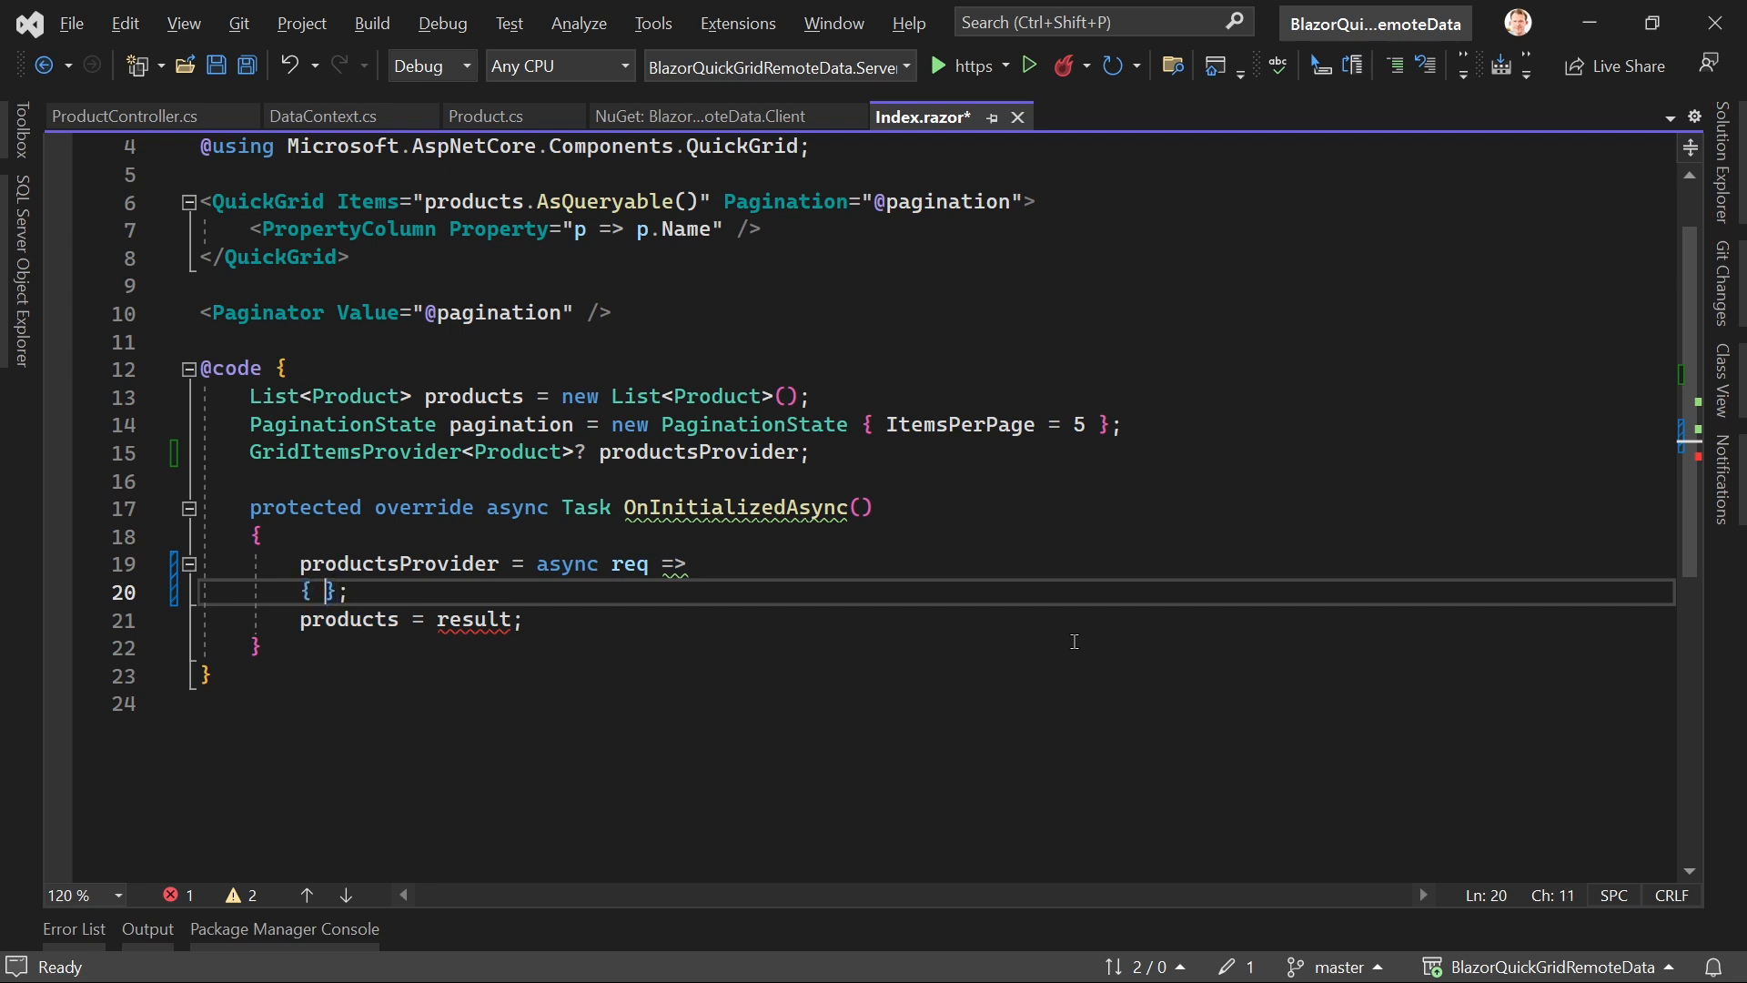
key("enter")
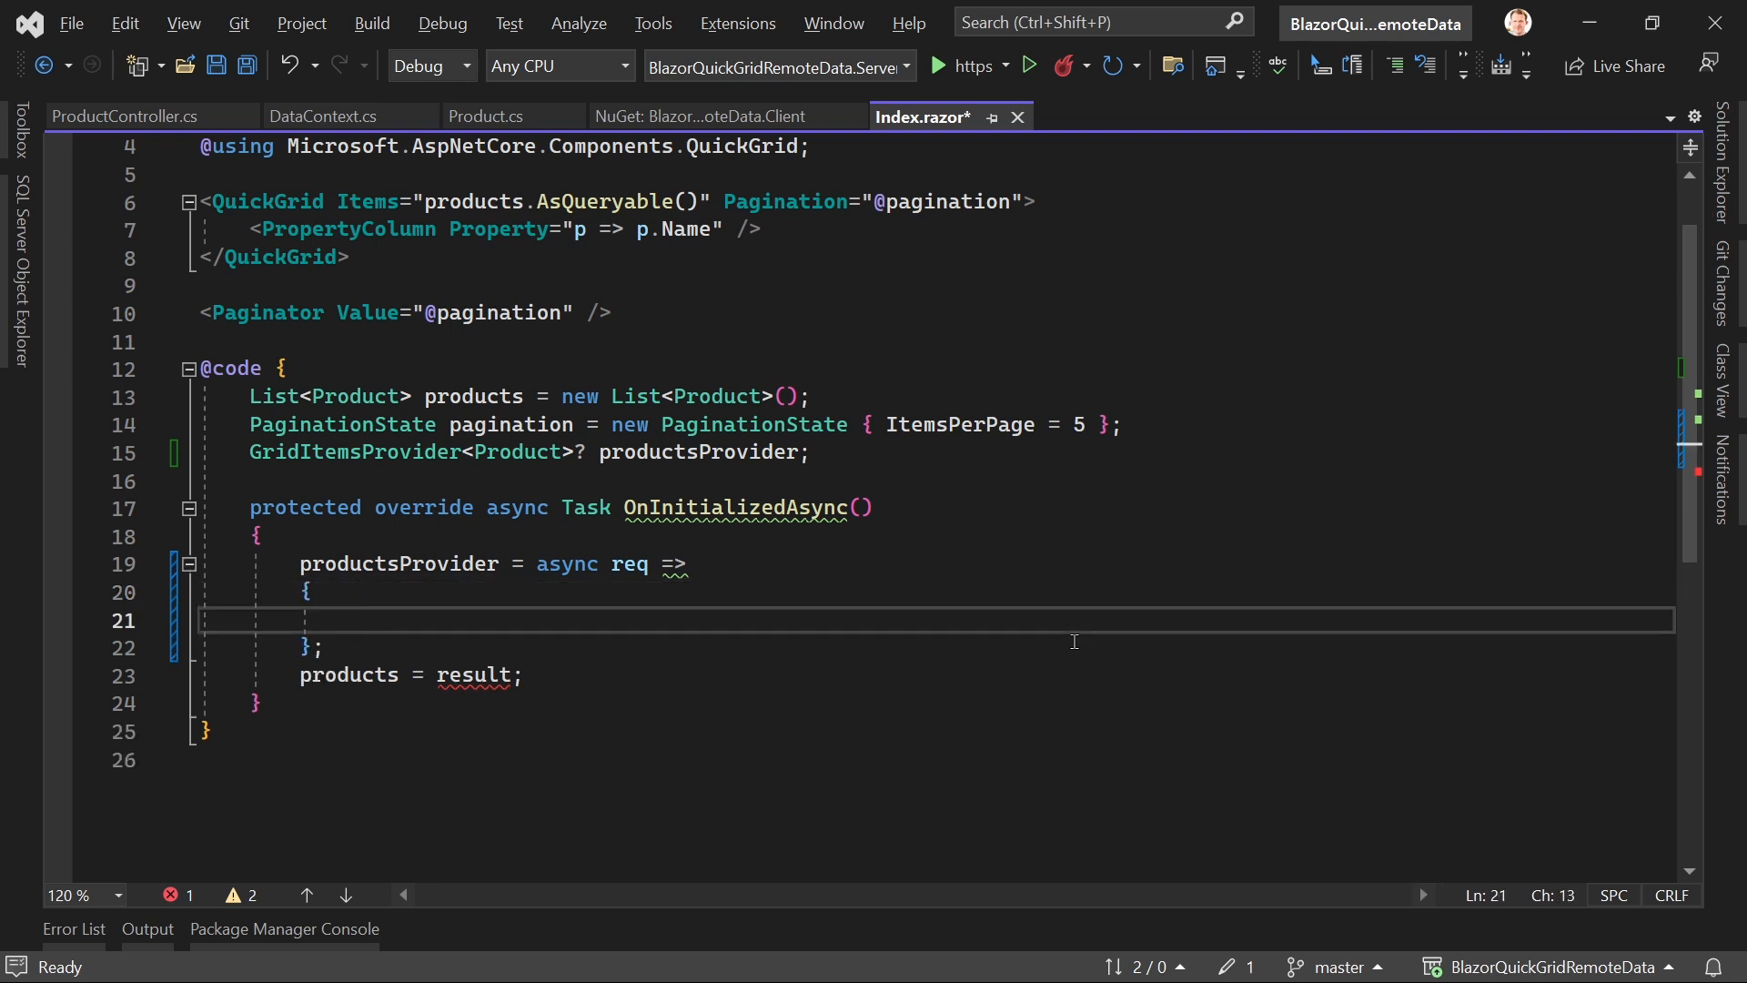
Step: Fetch the products into response with await Http.GetFromJsonAsync from "api/product"
type("var respoinse =")
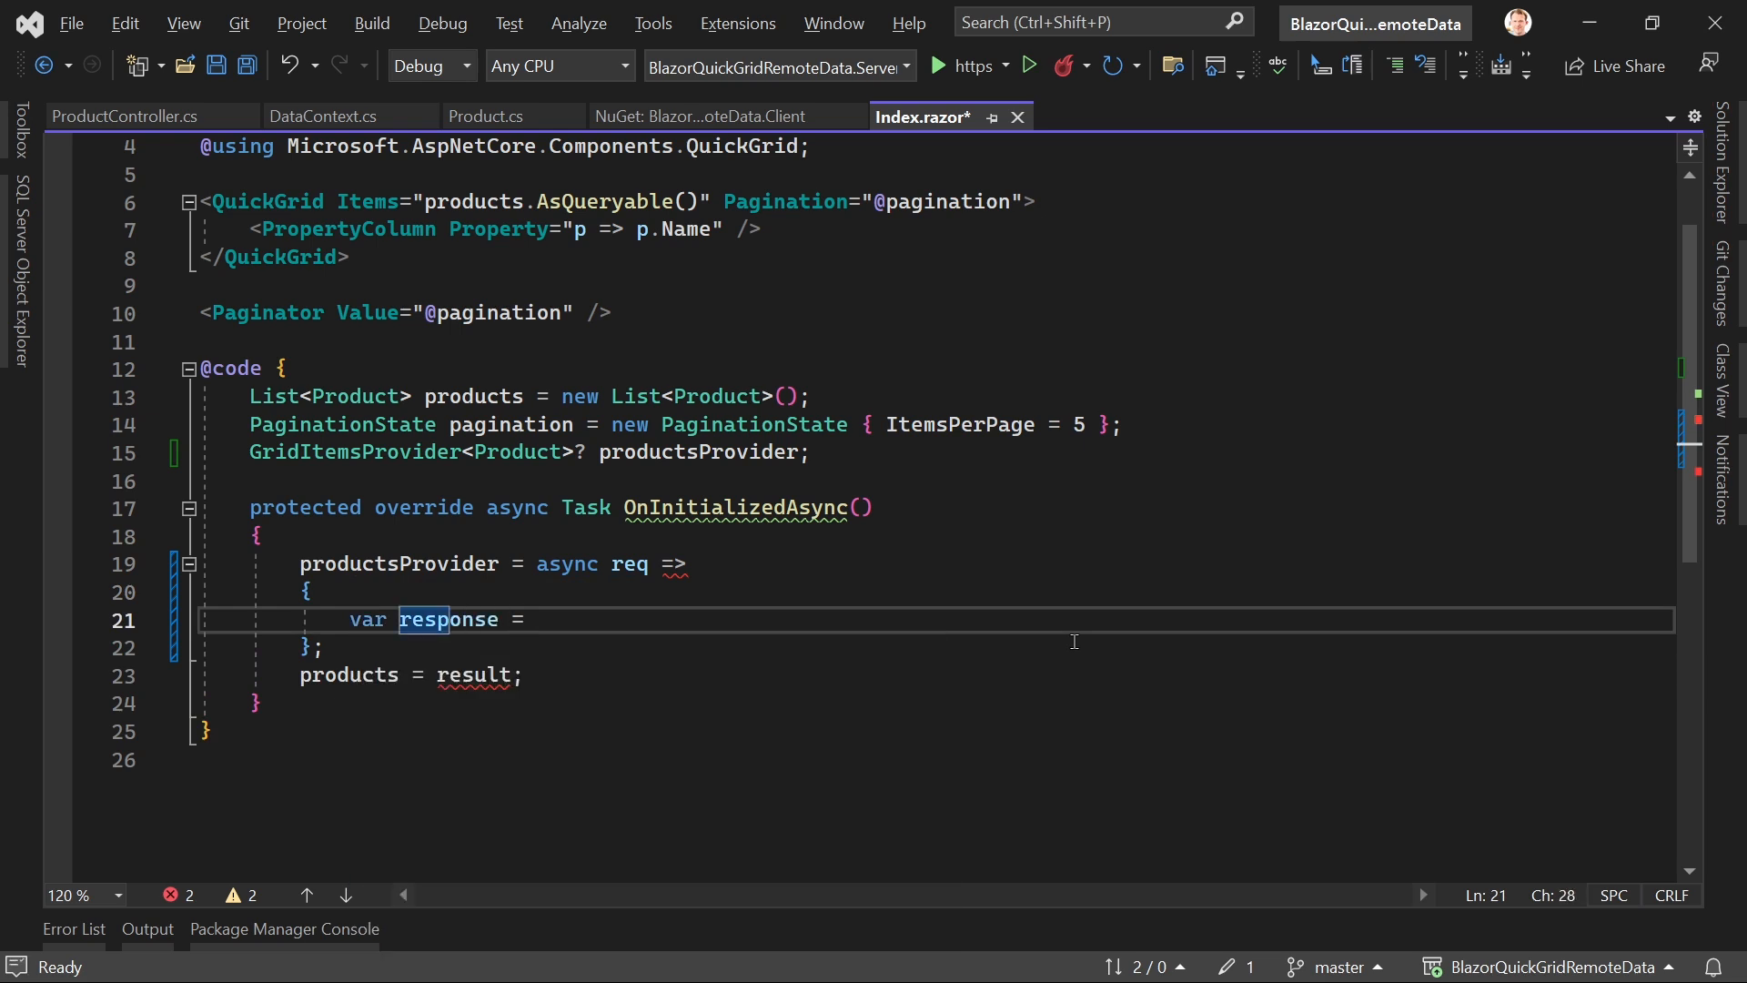
type("await Http")
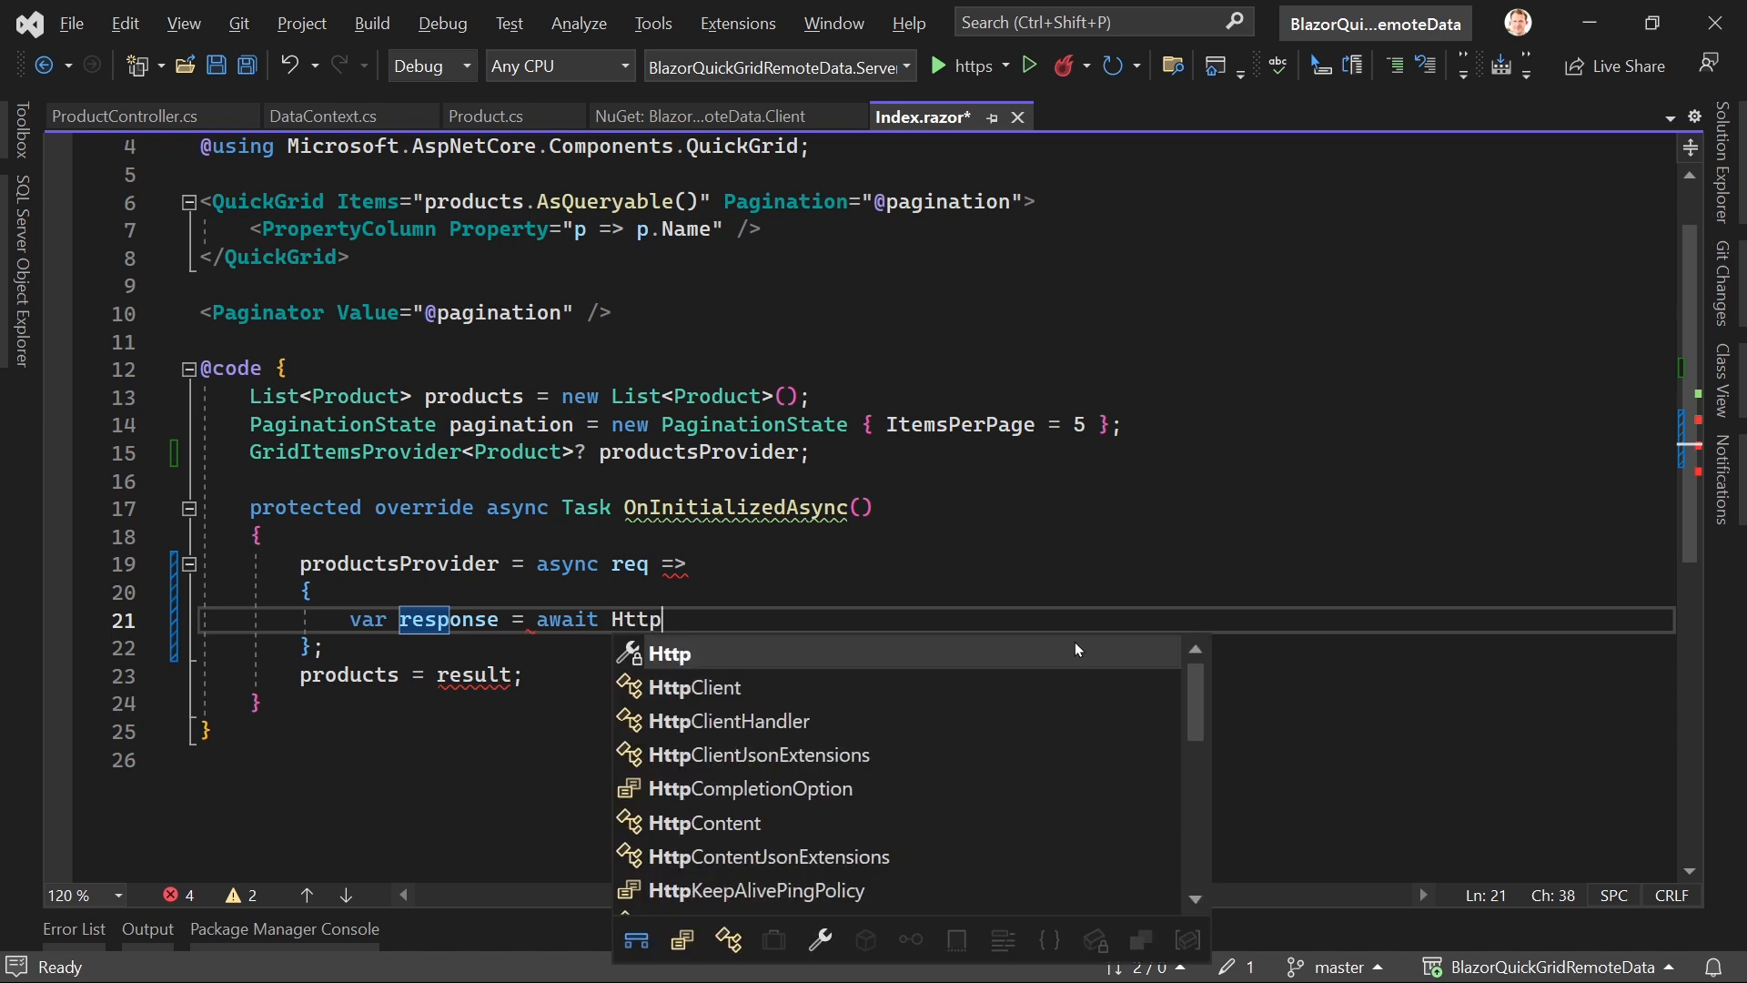
type(".GetFromJsonAsync<List")
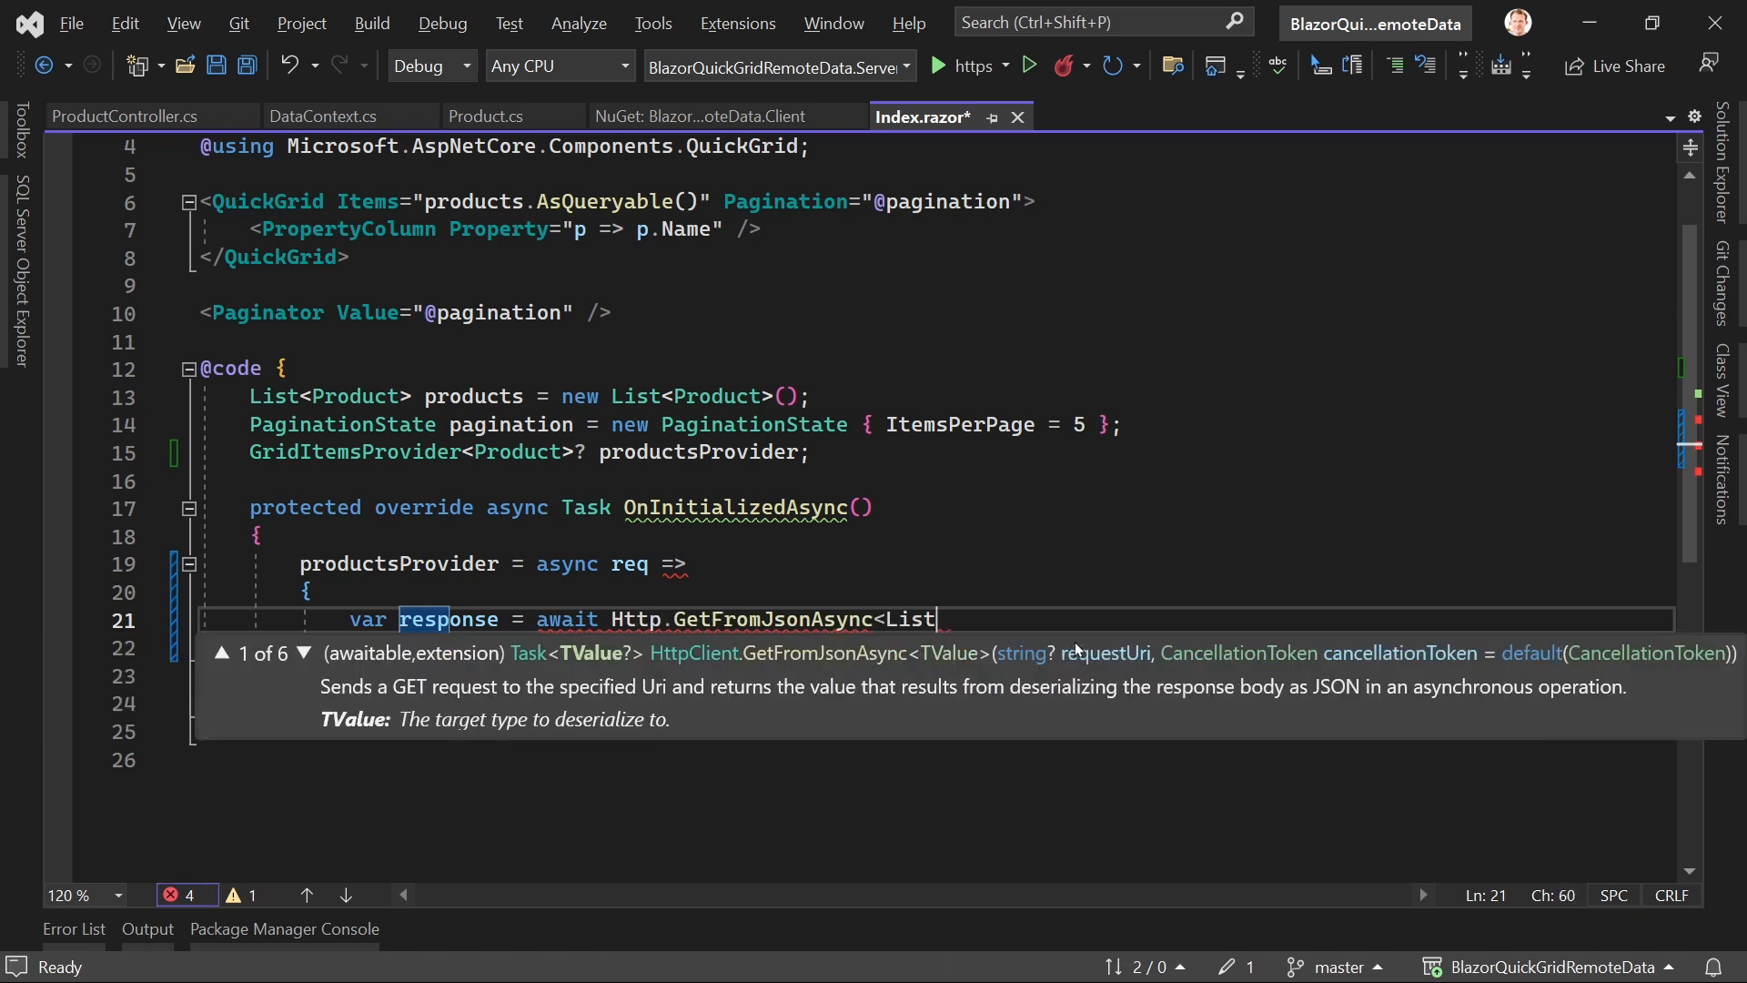
type("<Po")
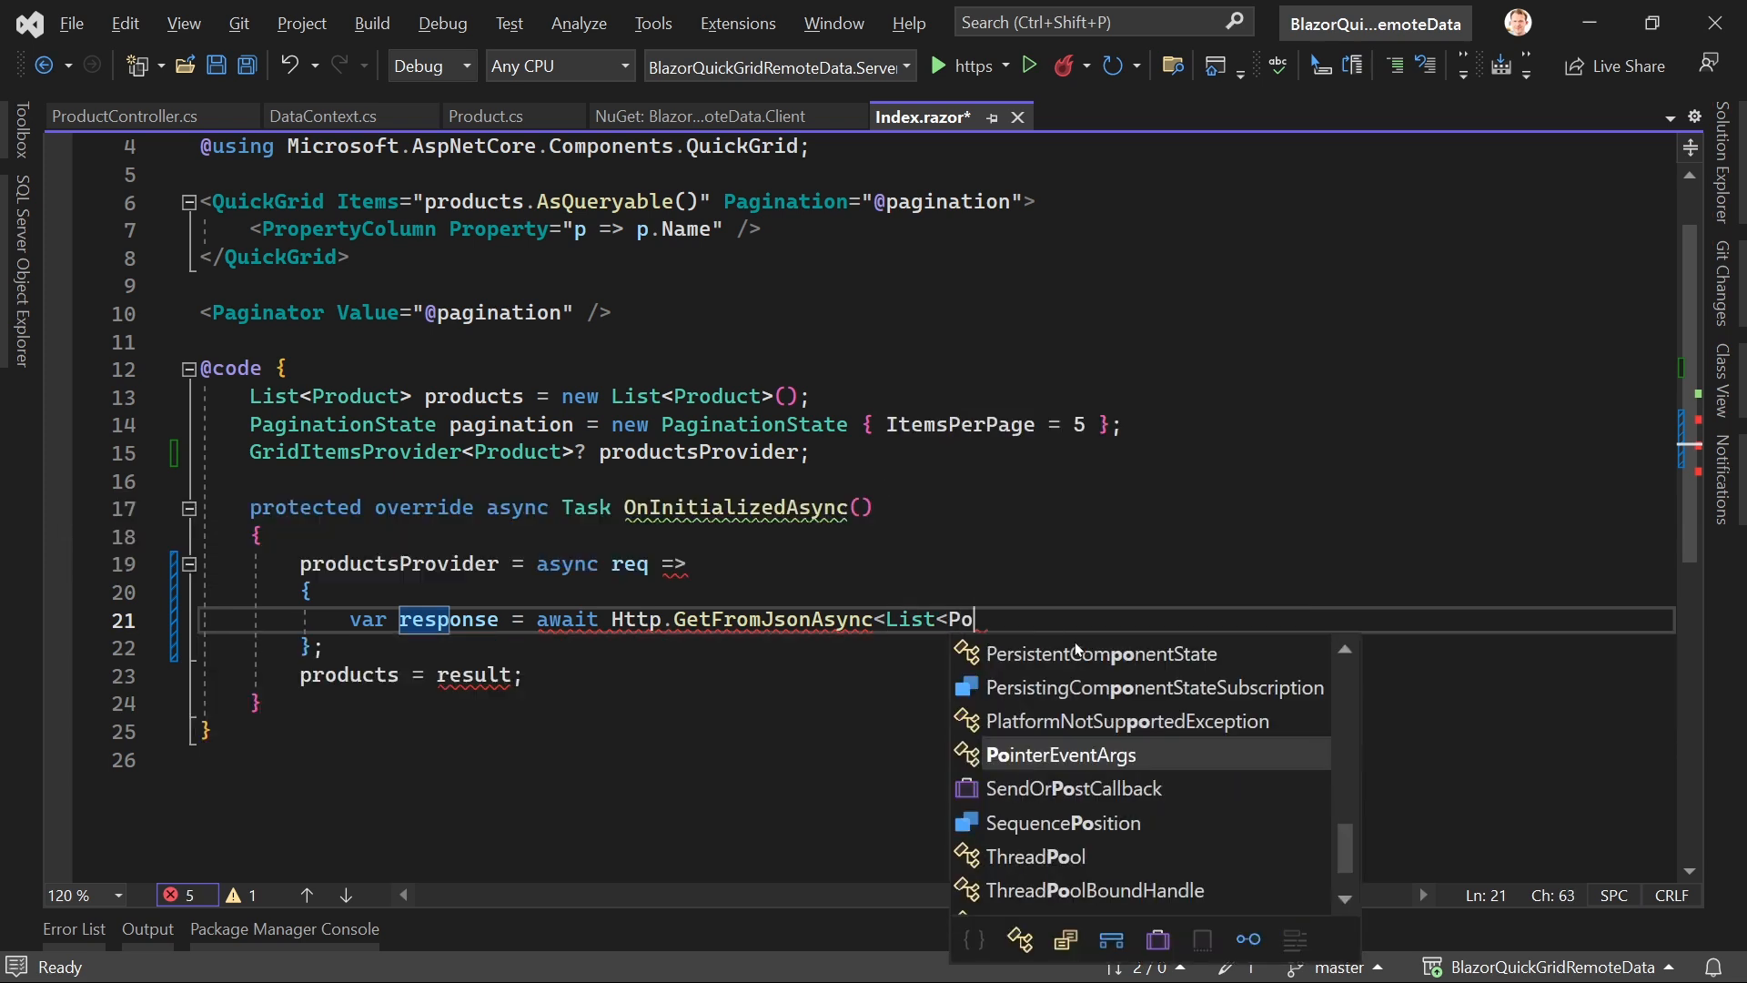
type("Product>")
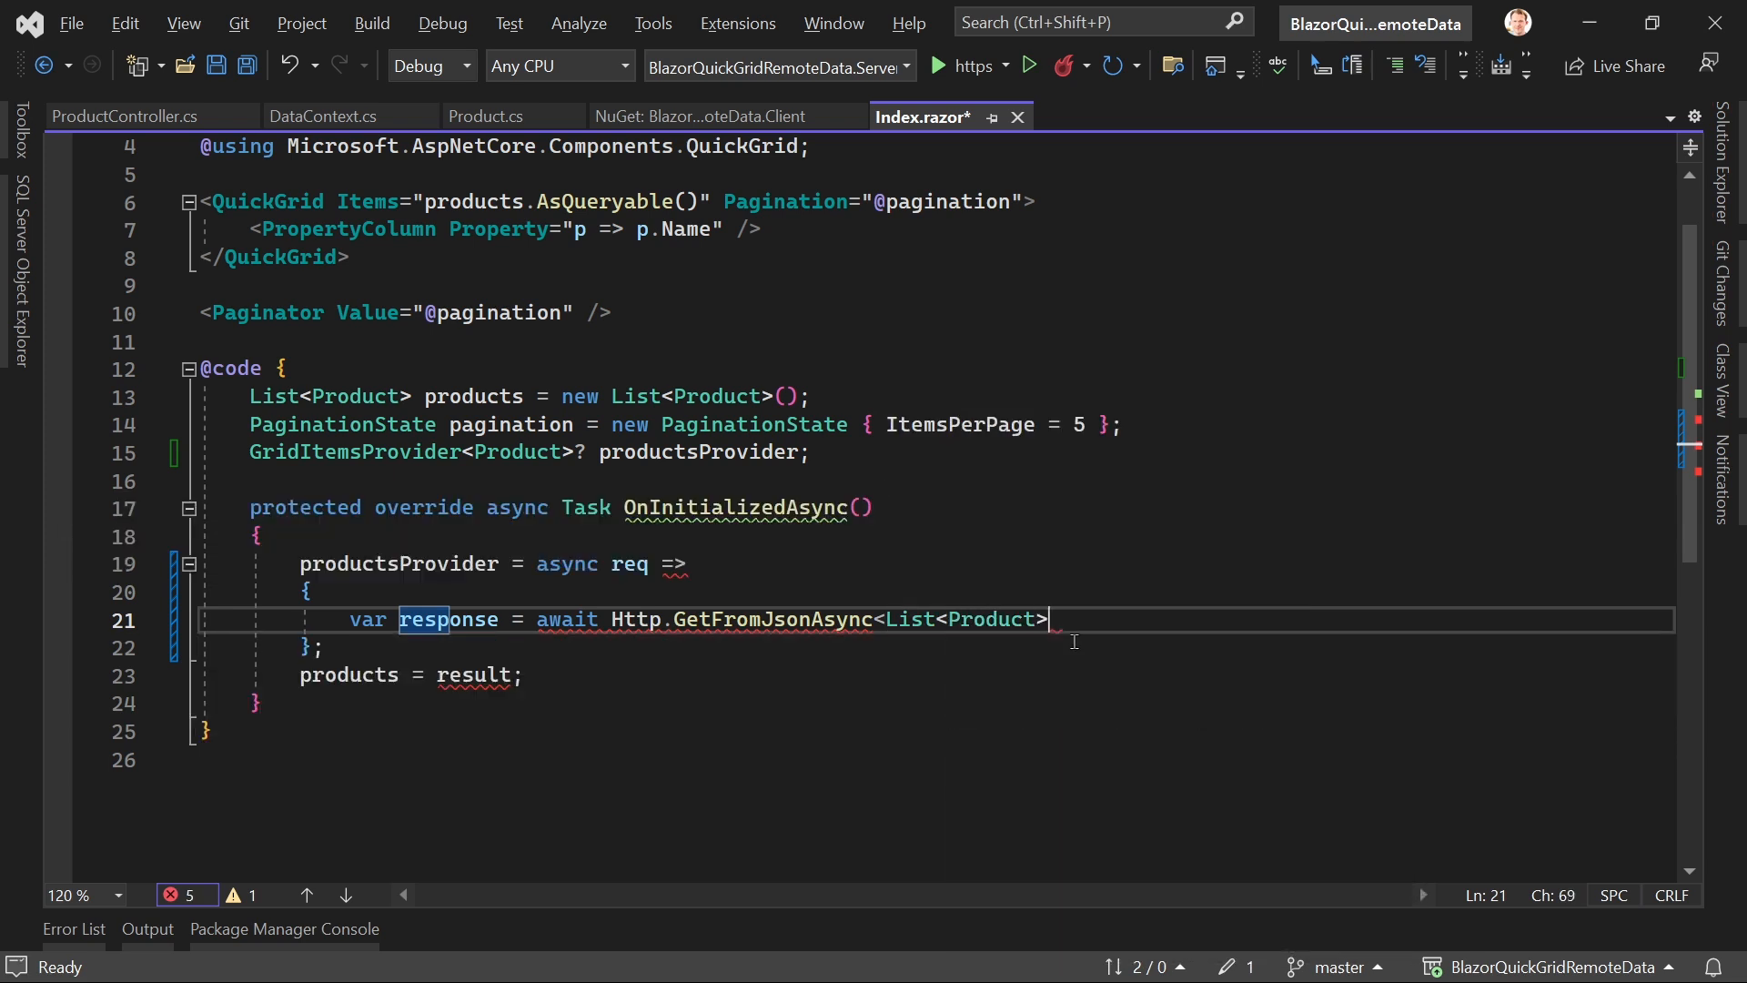
type(">")
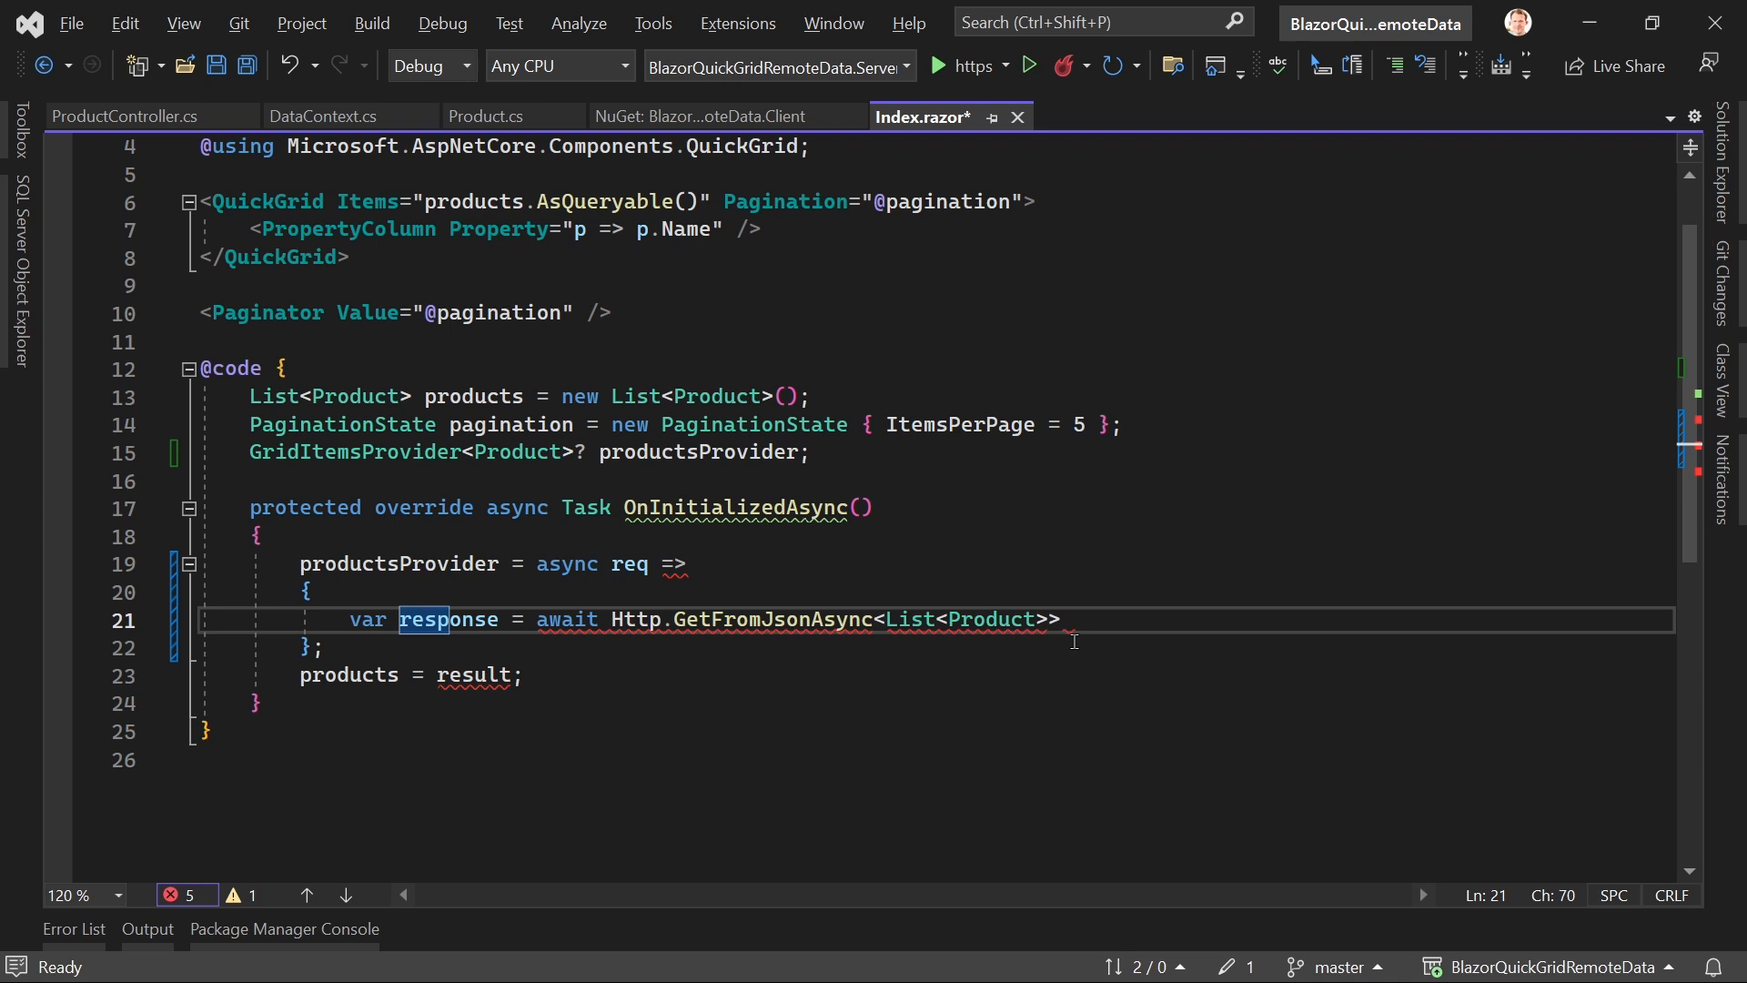
type("(")
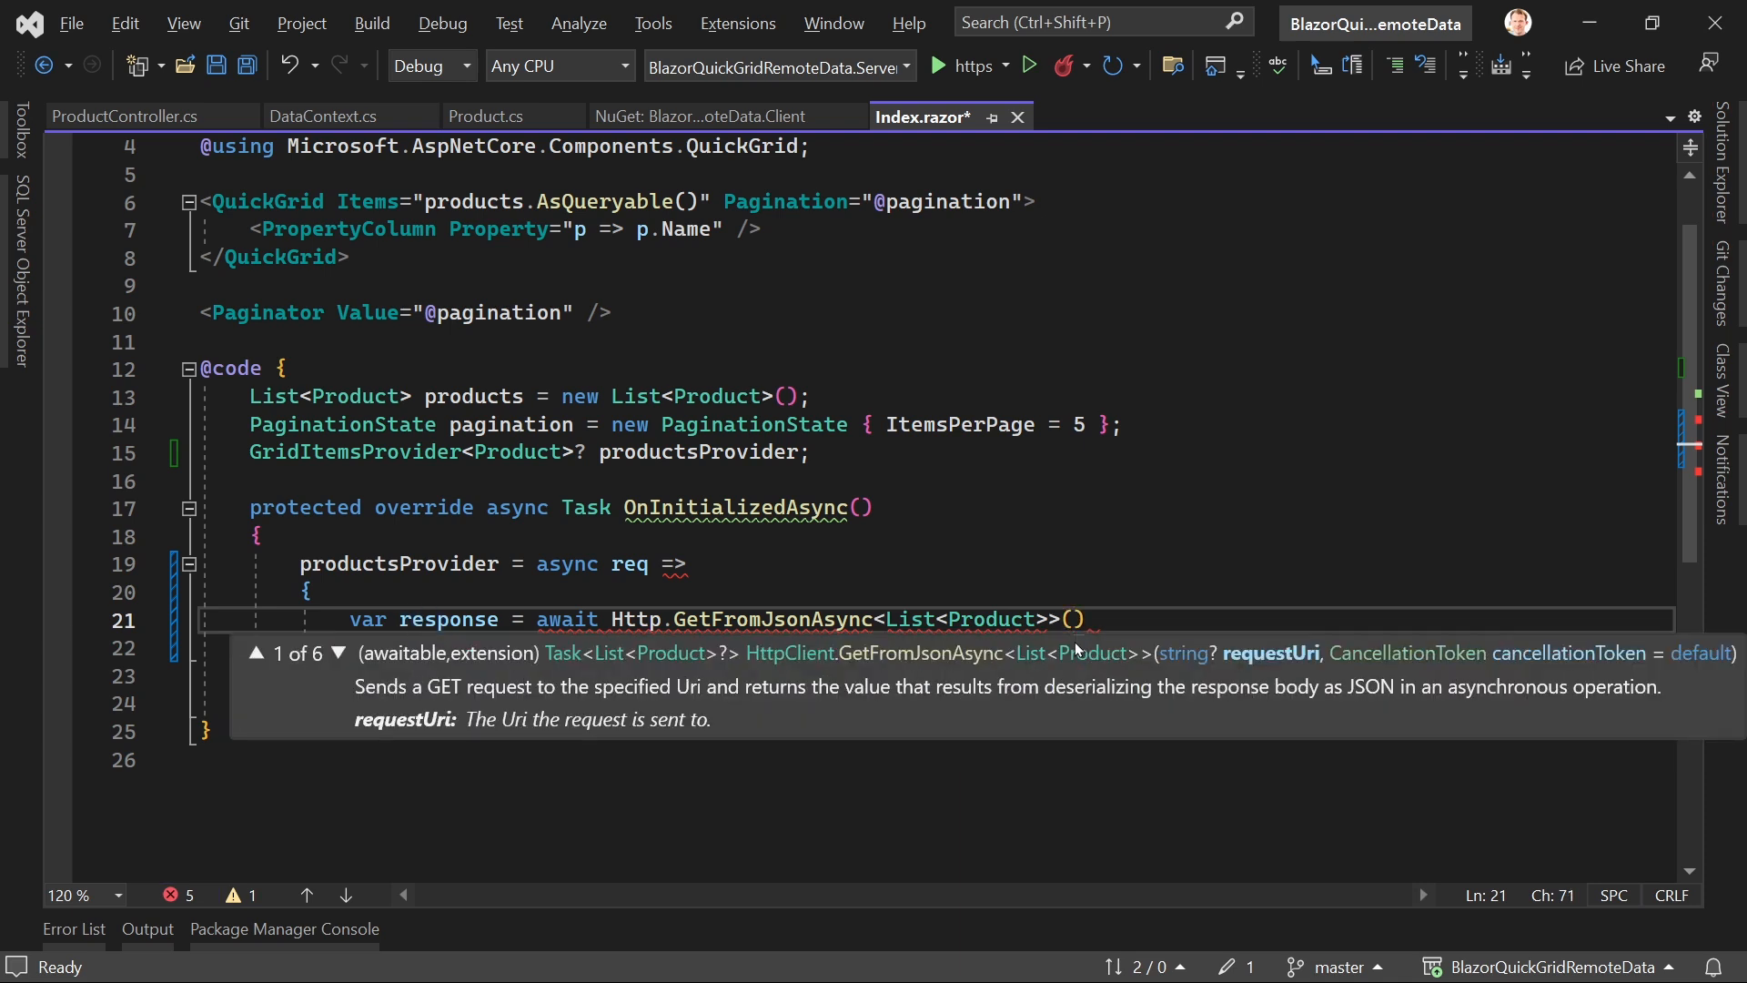
type("\"api/\"")
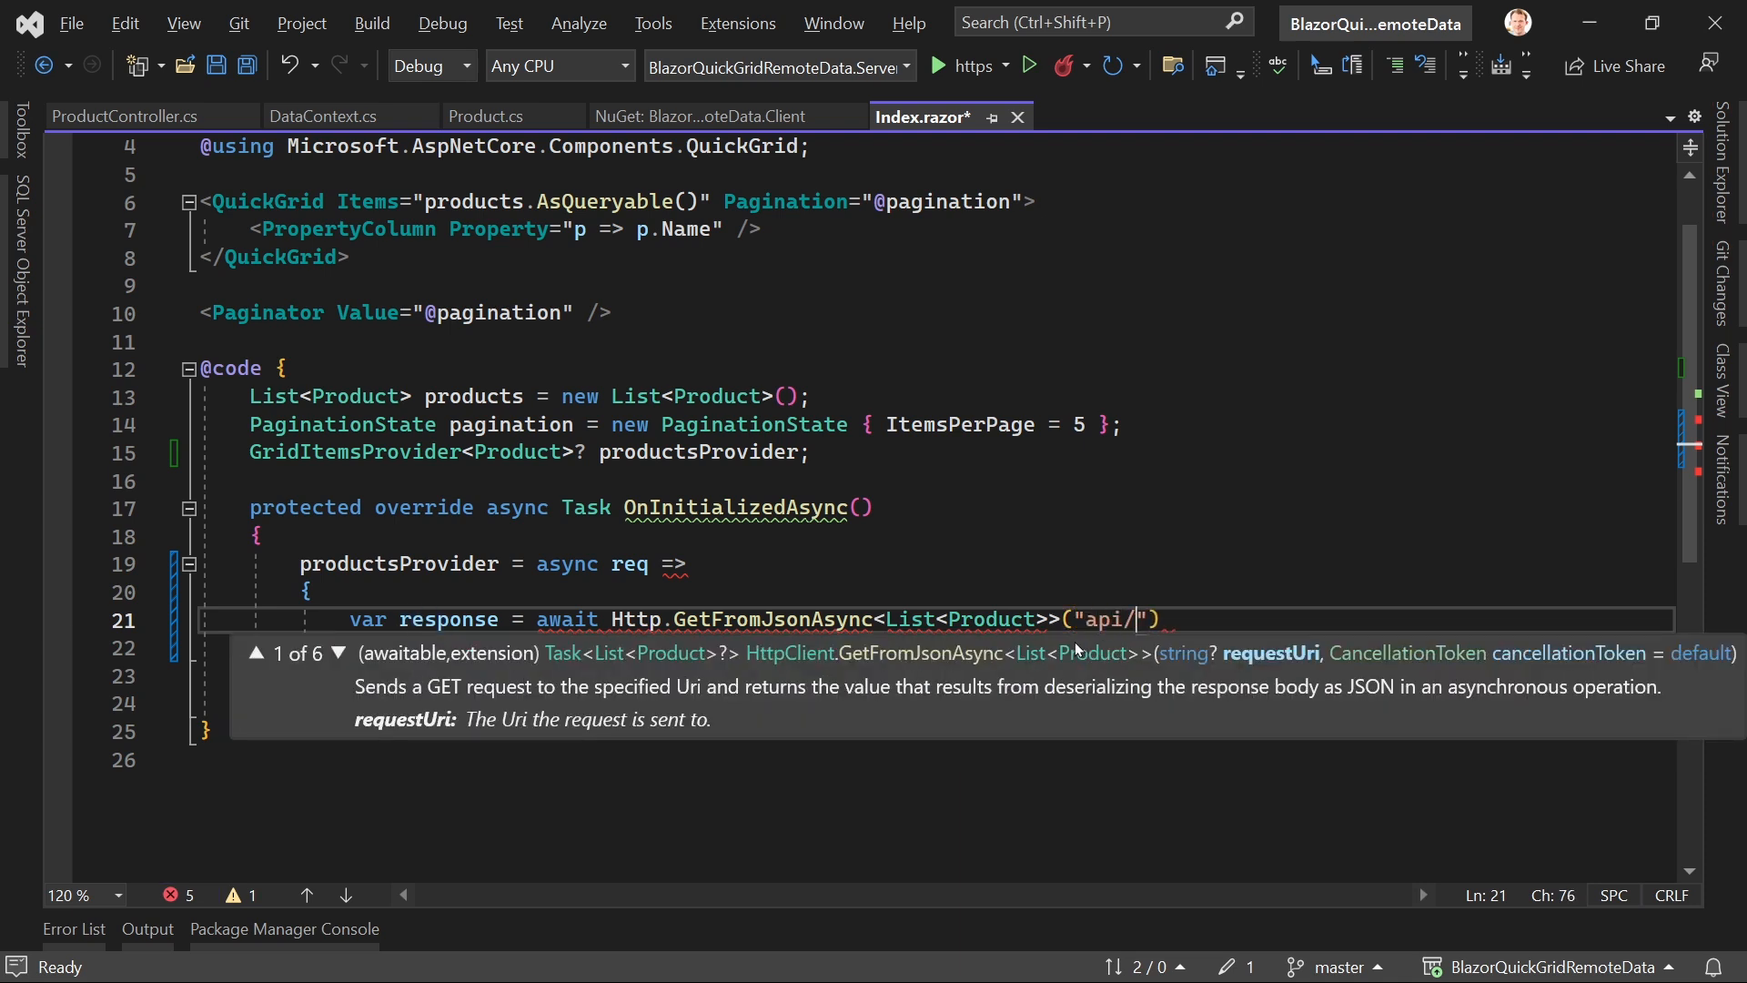
type("product")
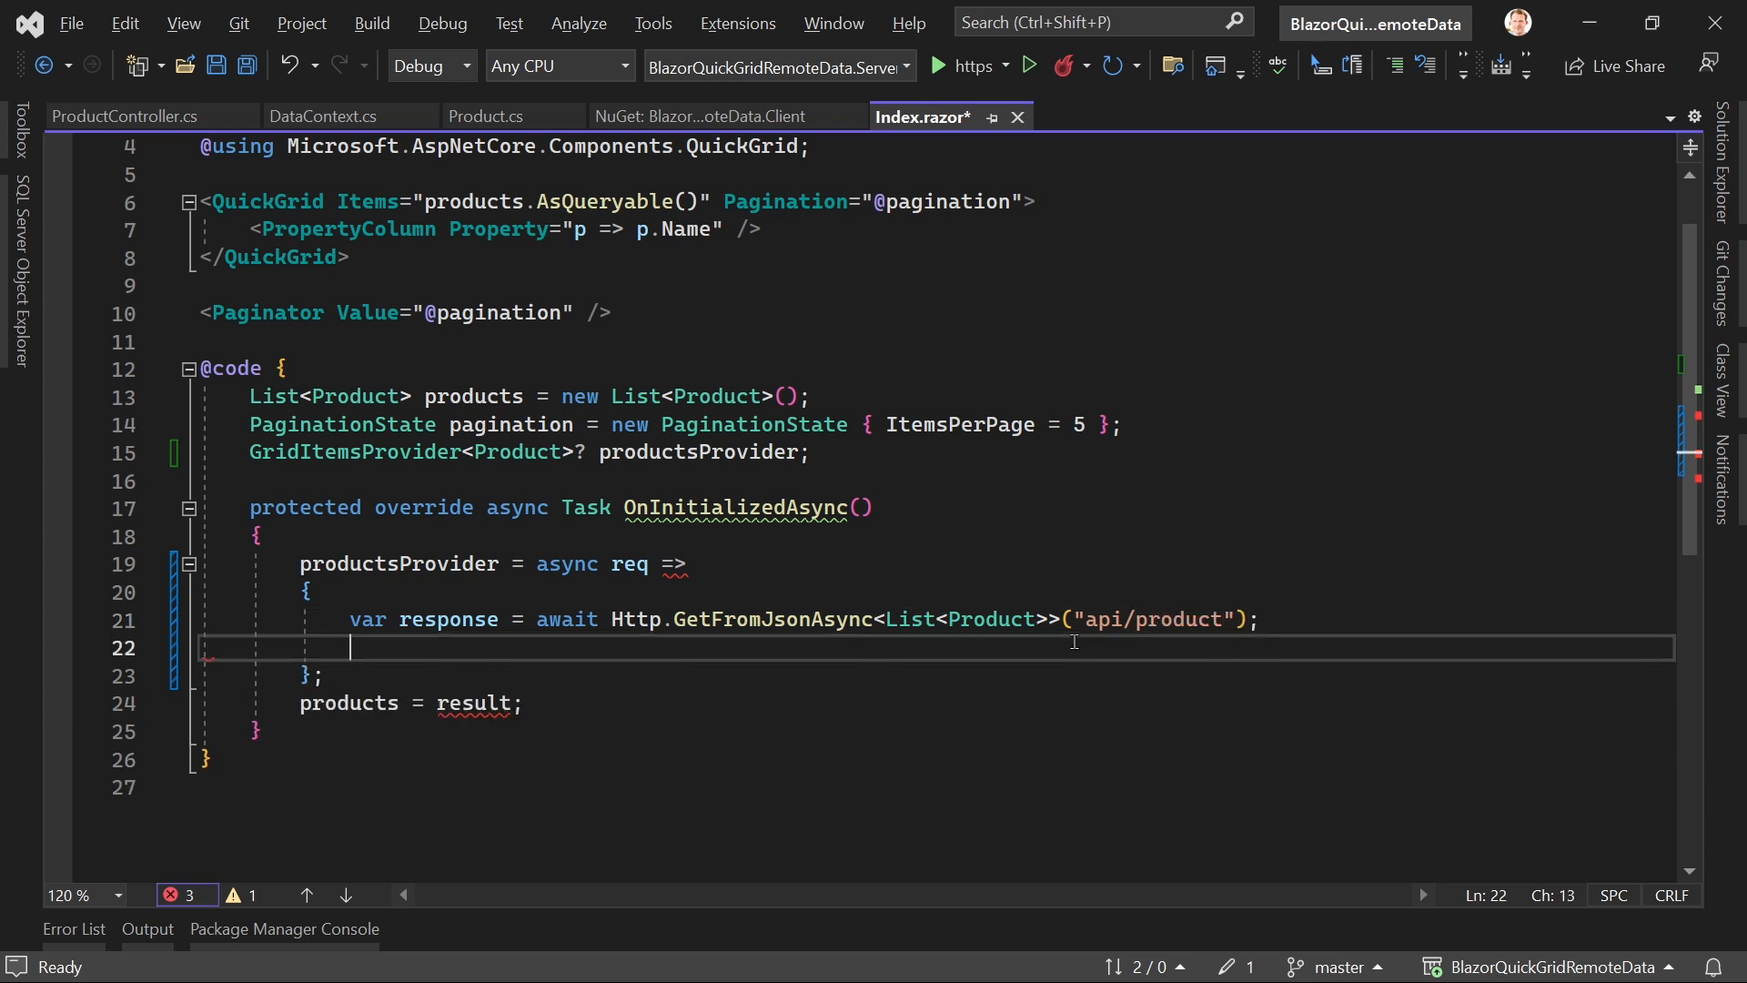
Step: Return GridItemsProviderResult.From(items: response, totalItemCount: 10) from the lambda
type("return")
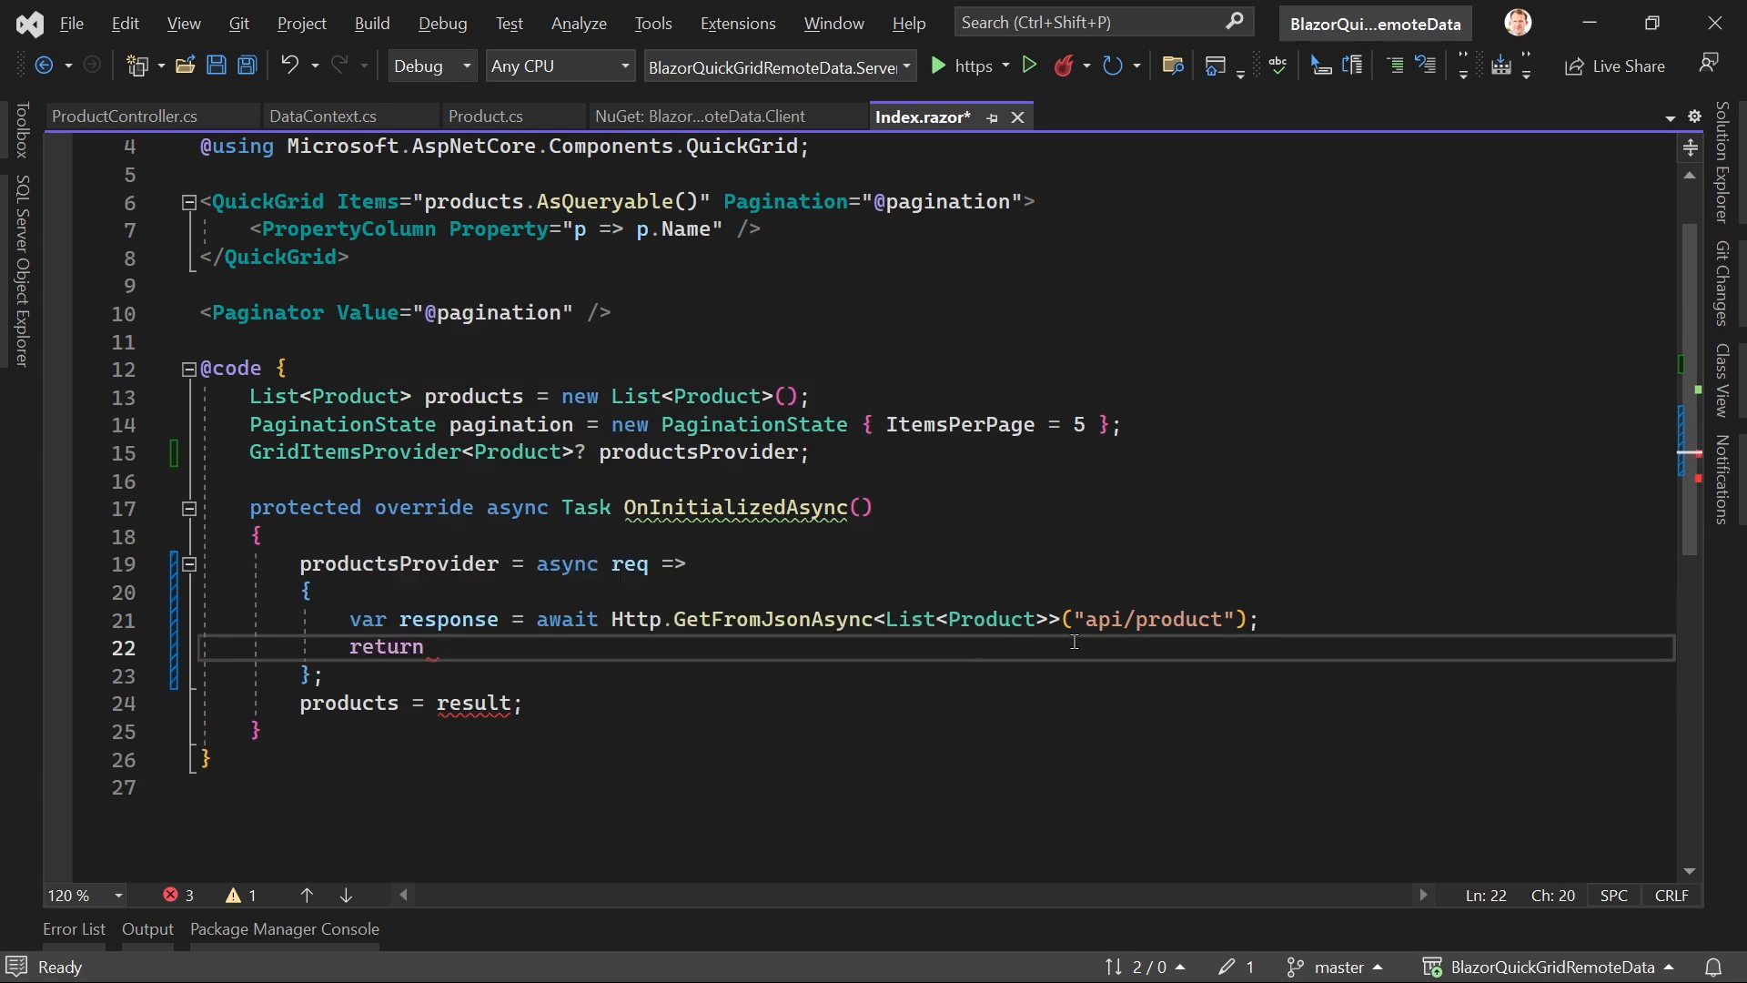
type("G")
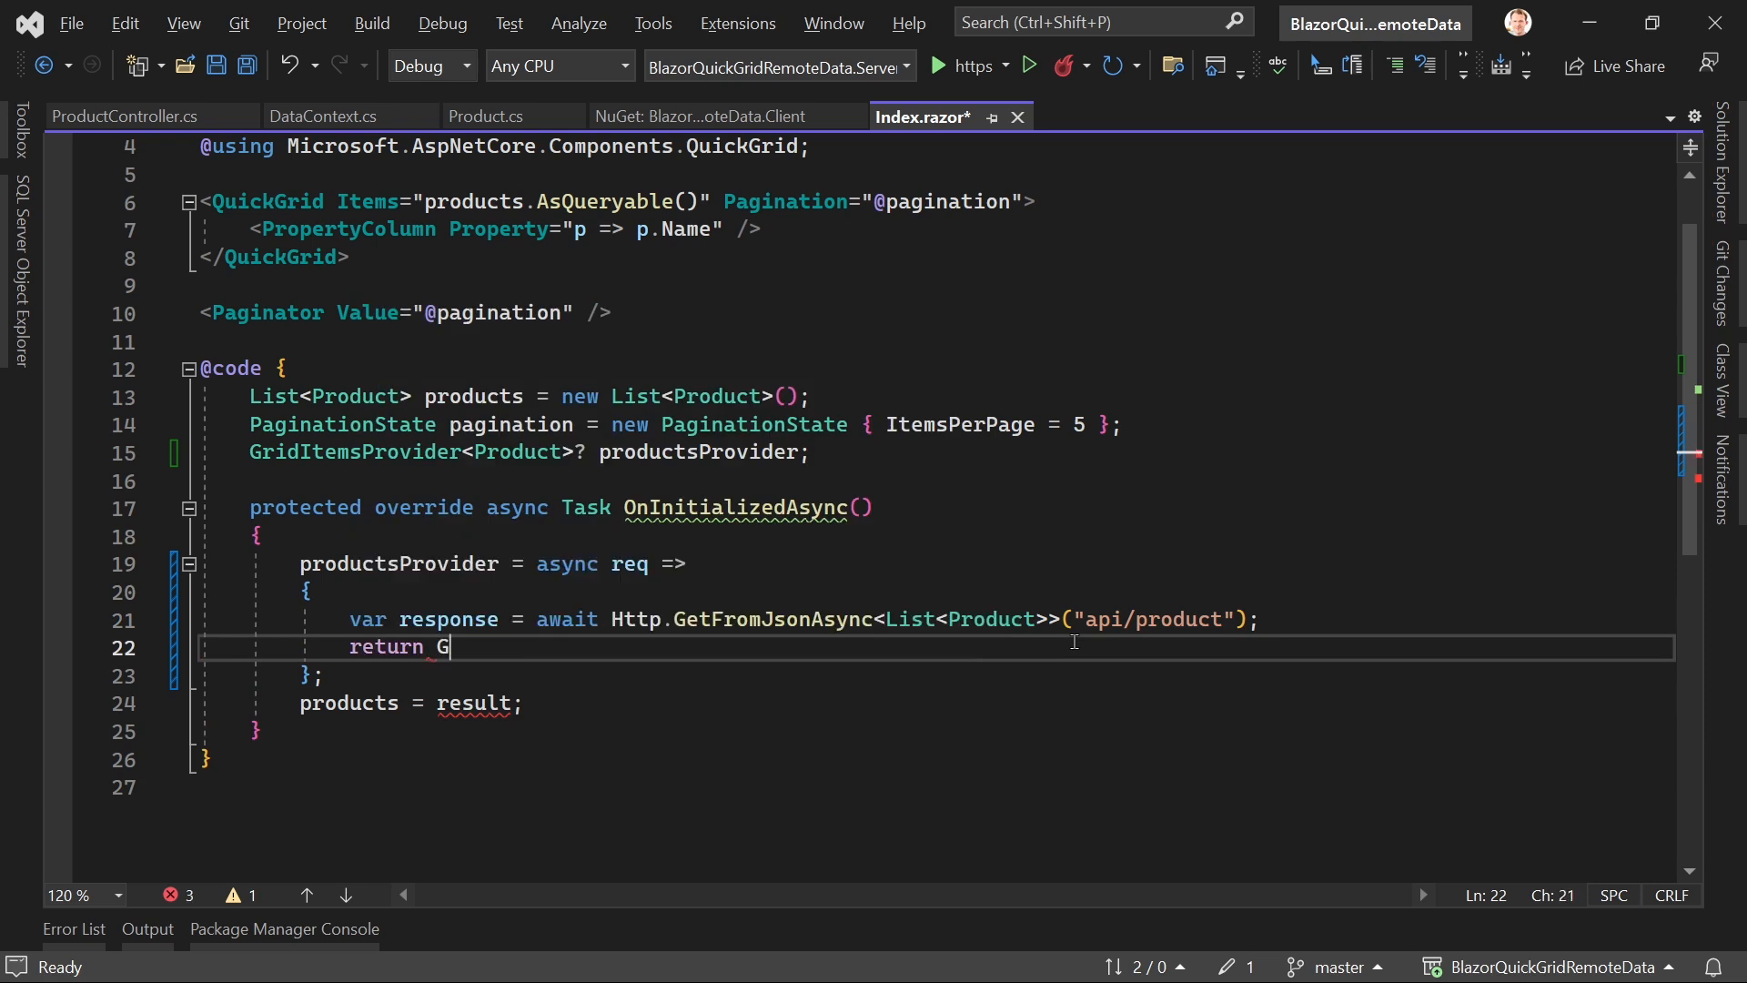
type("ridItemsProviderResult")
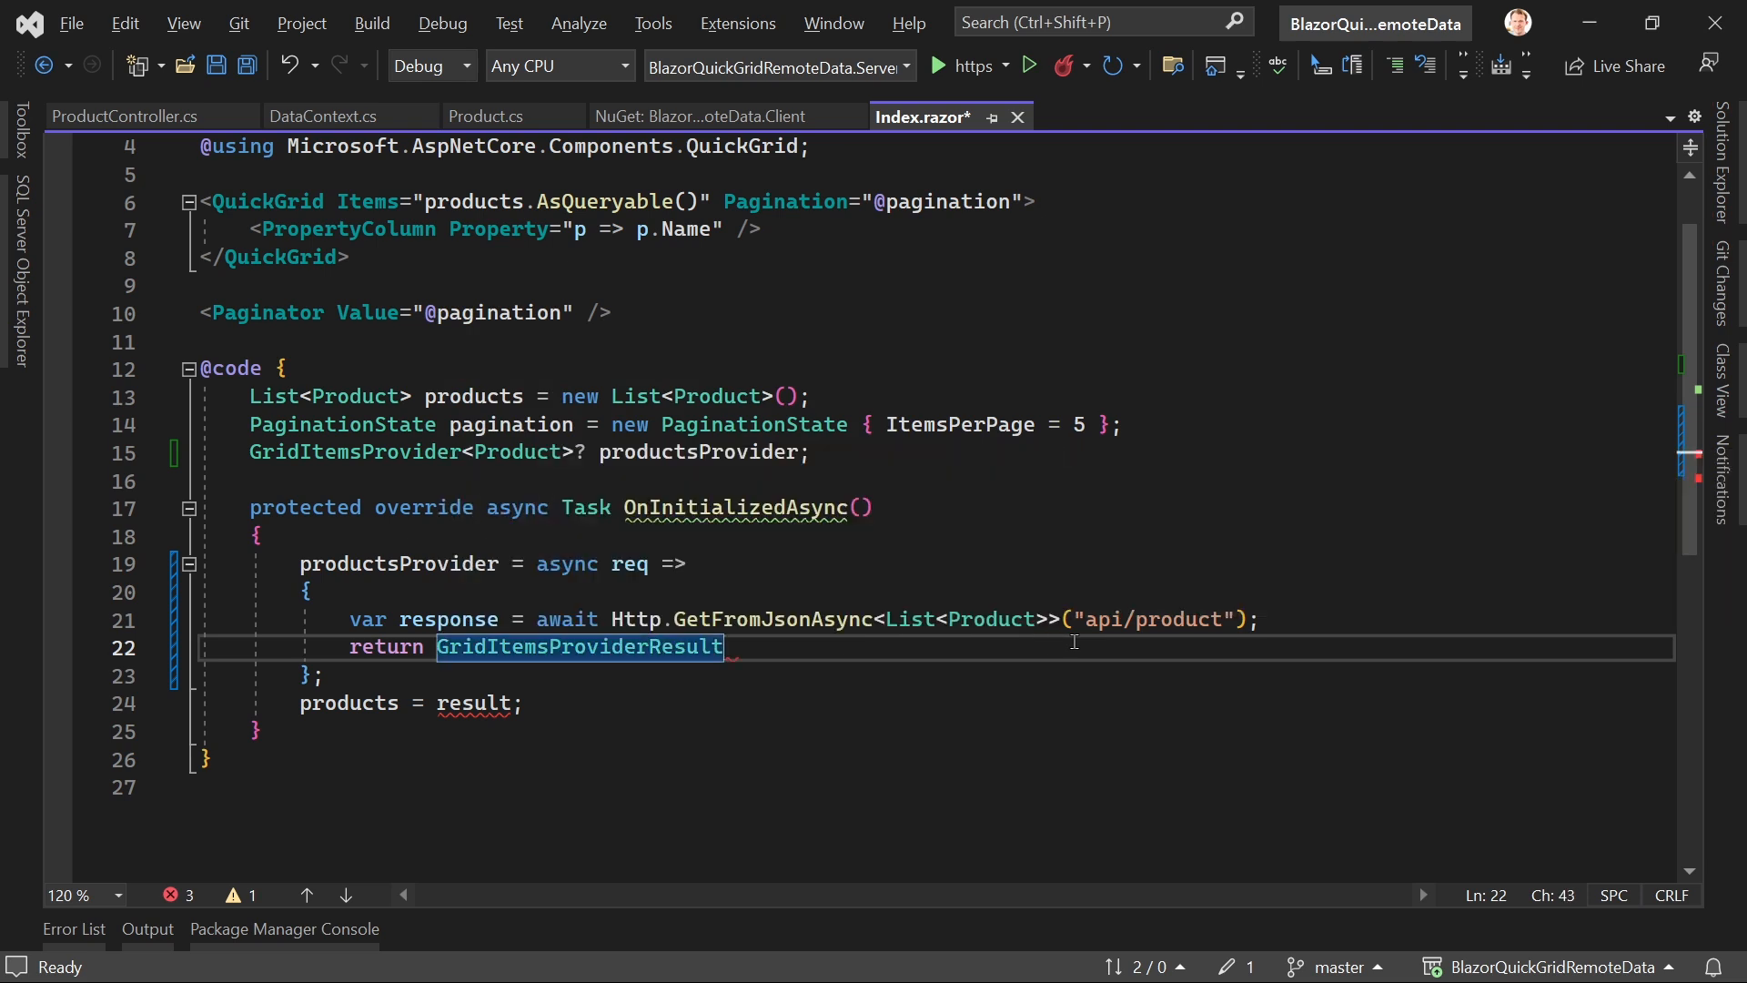
type(".From()")
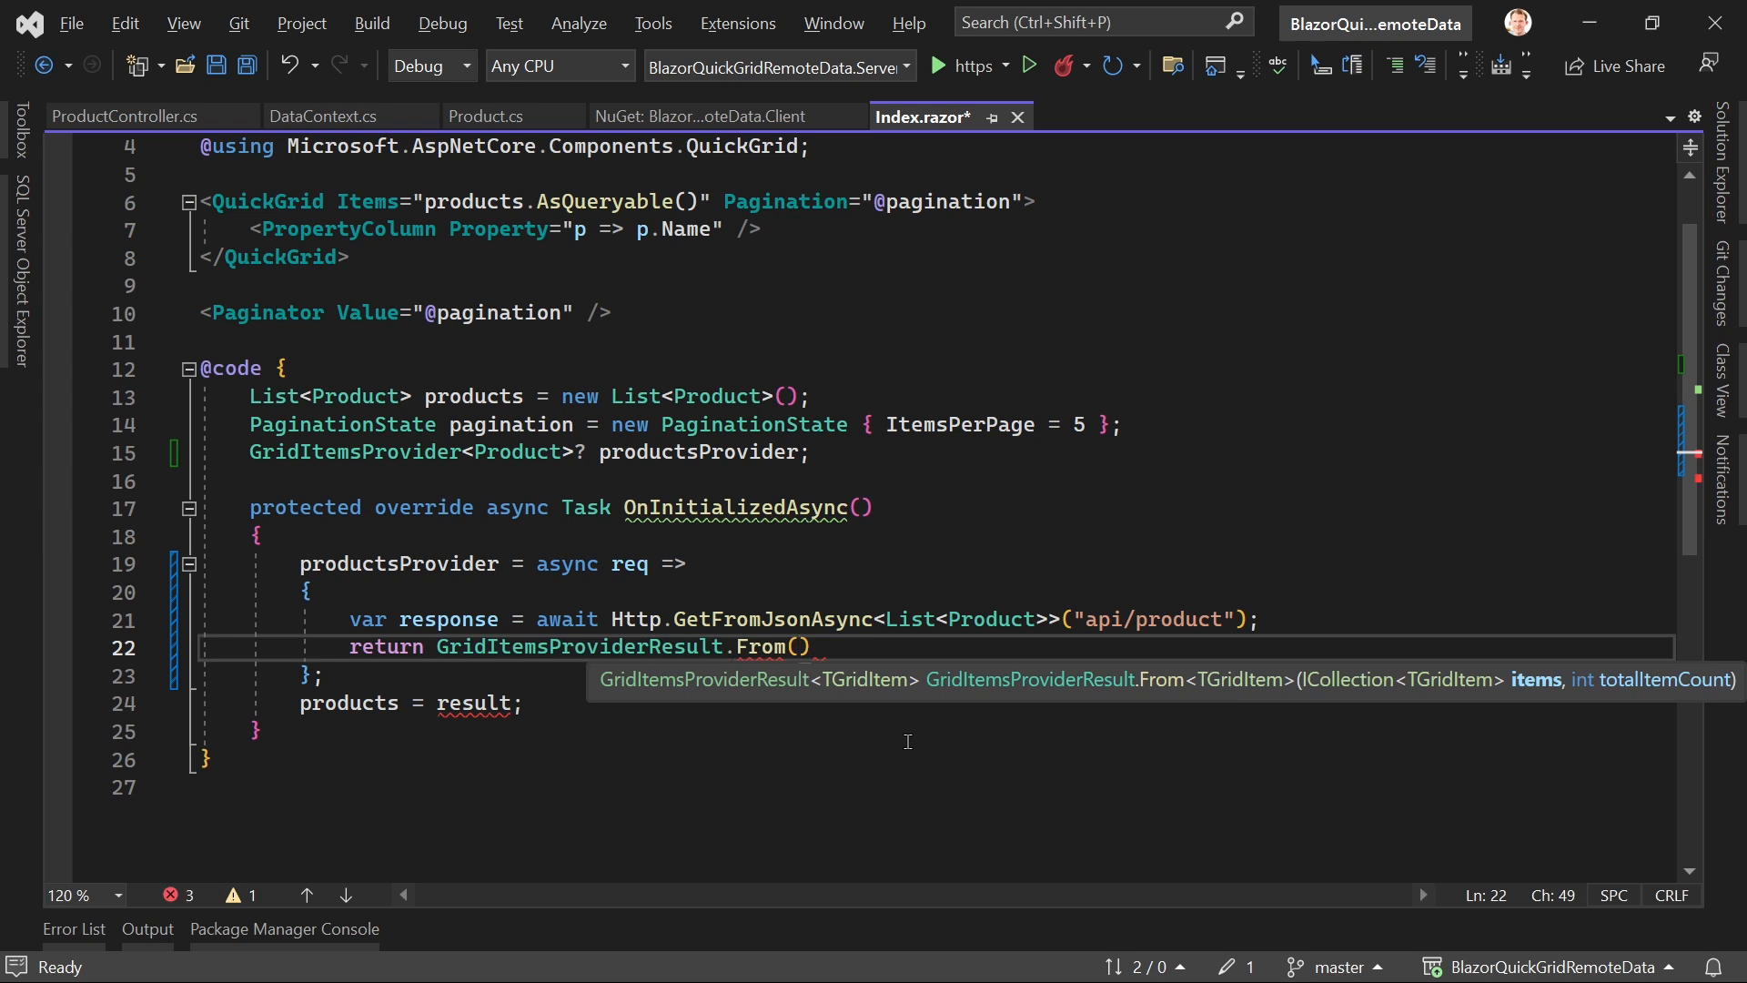
type("items:")
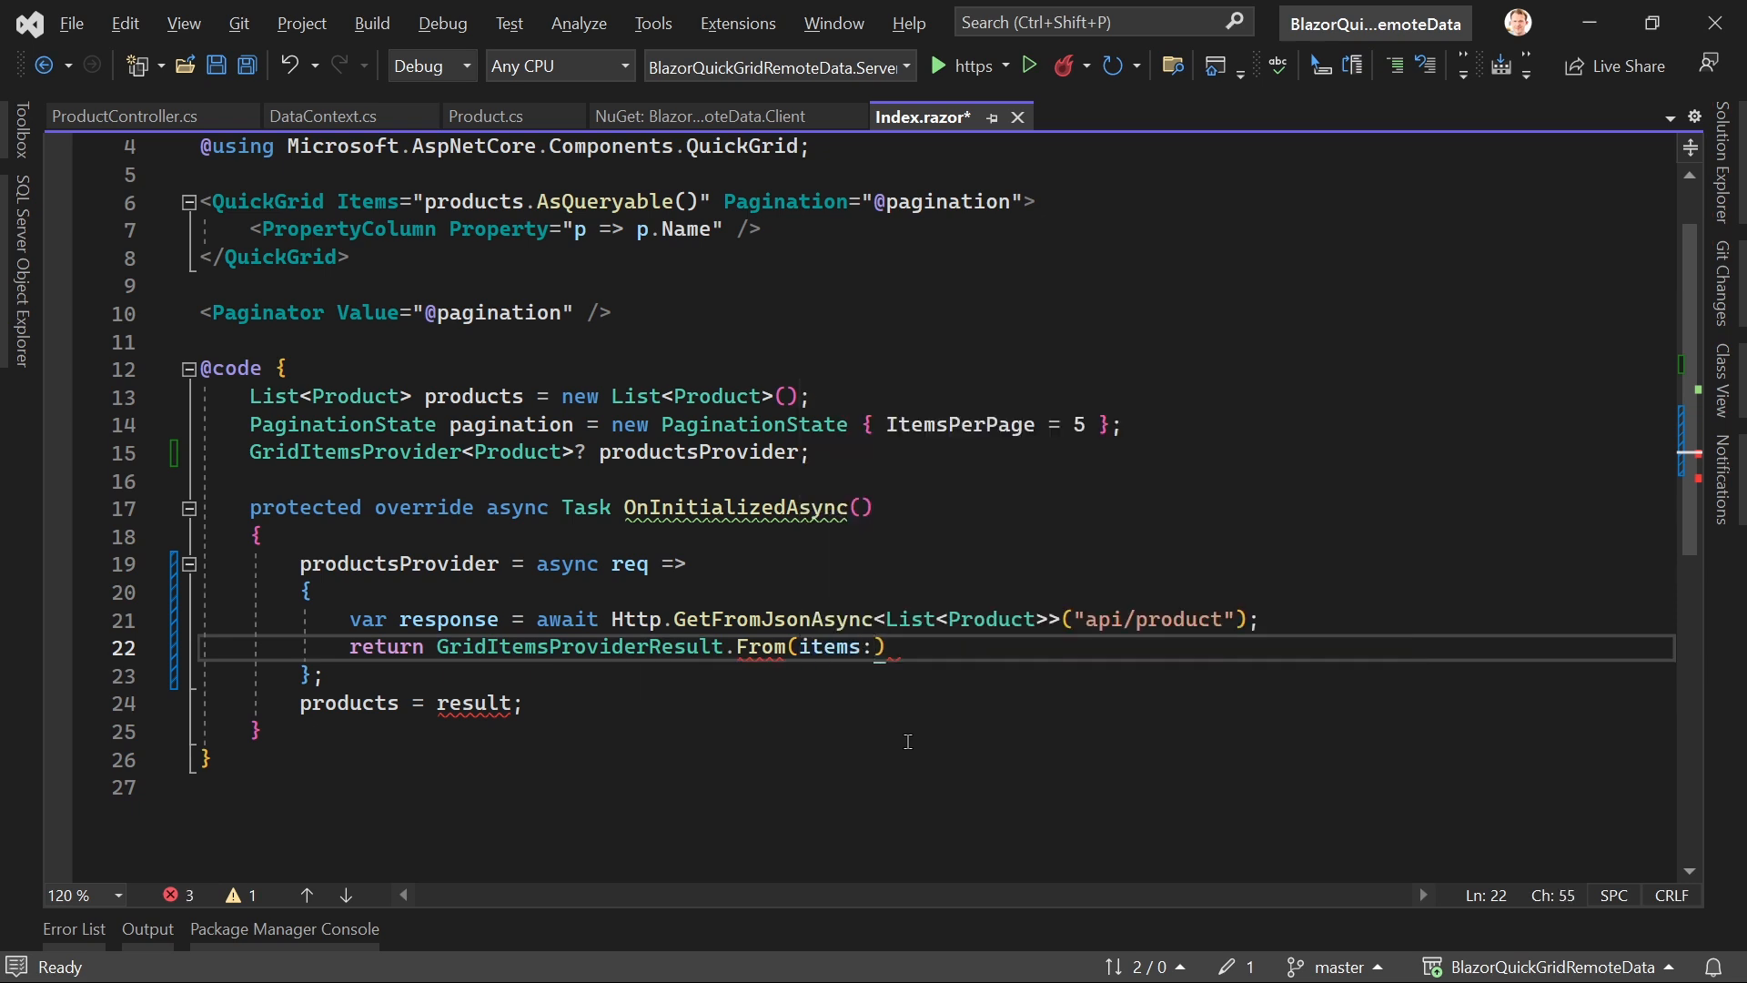
type("\" \"")
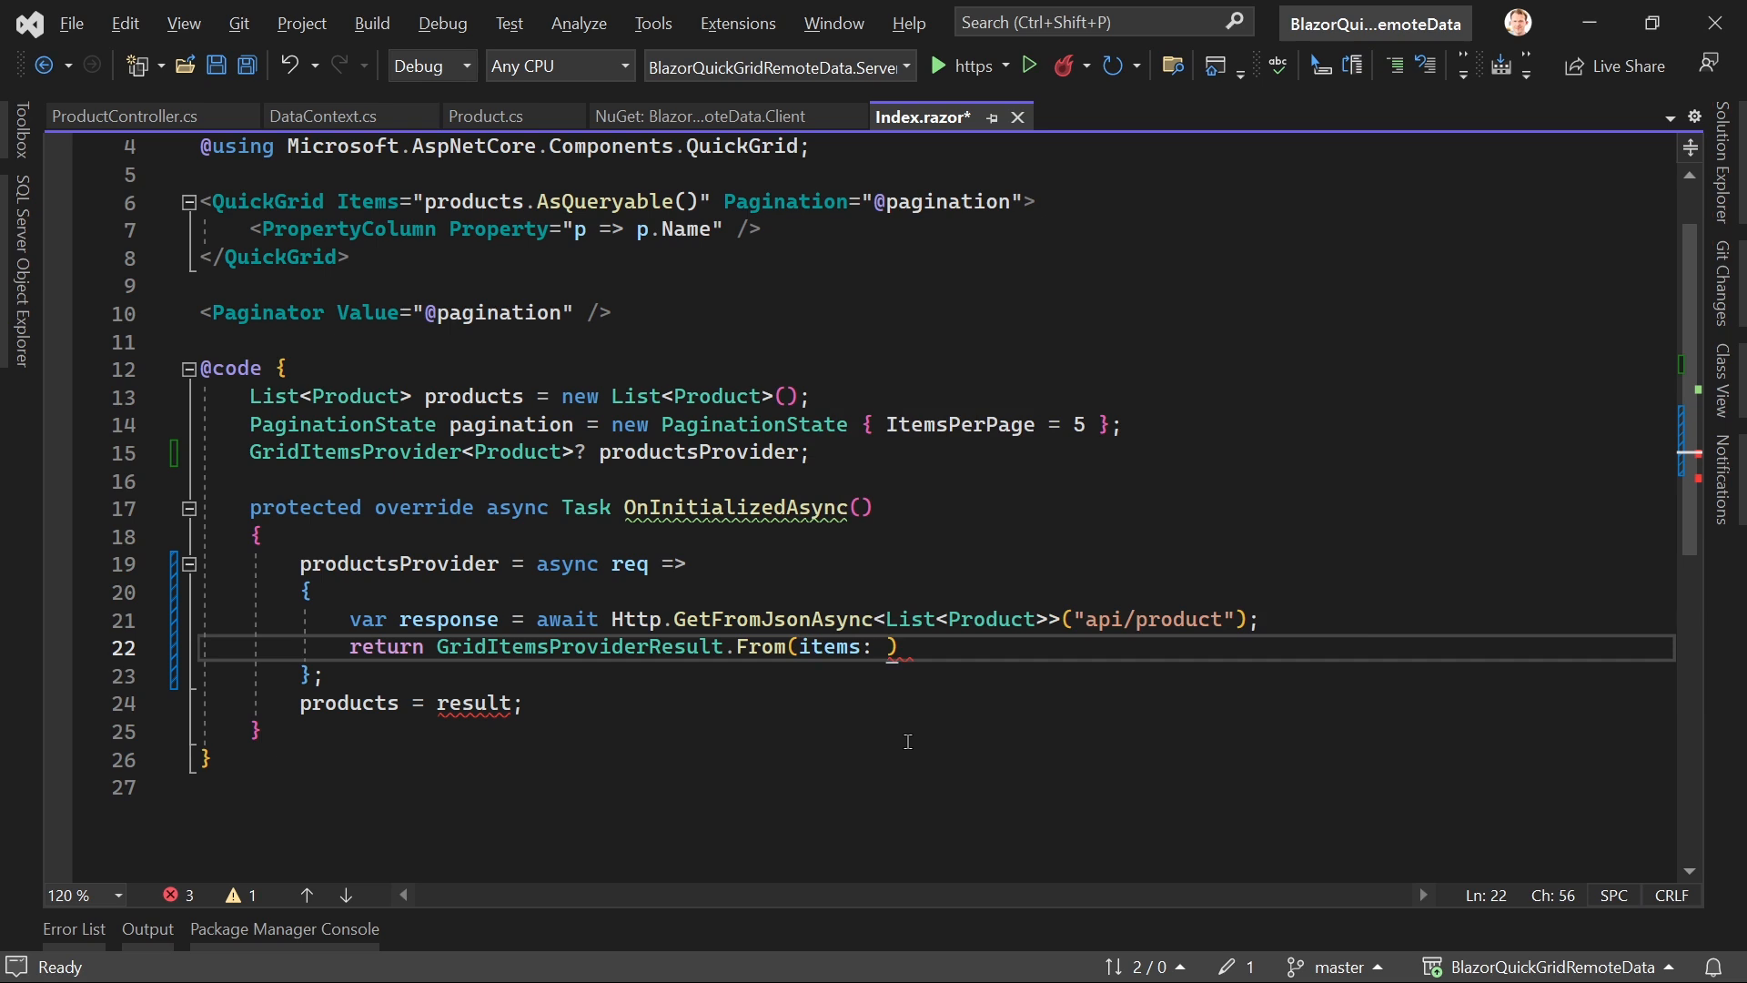
type("response,")
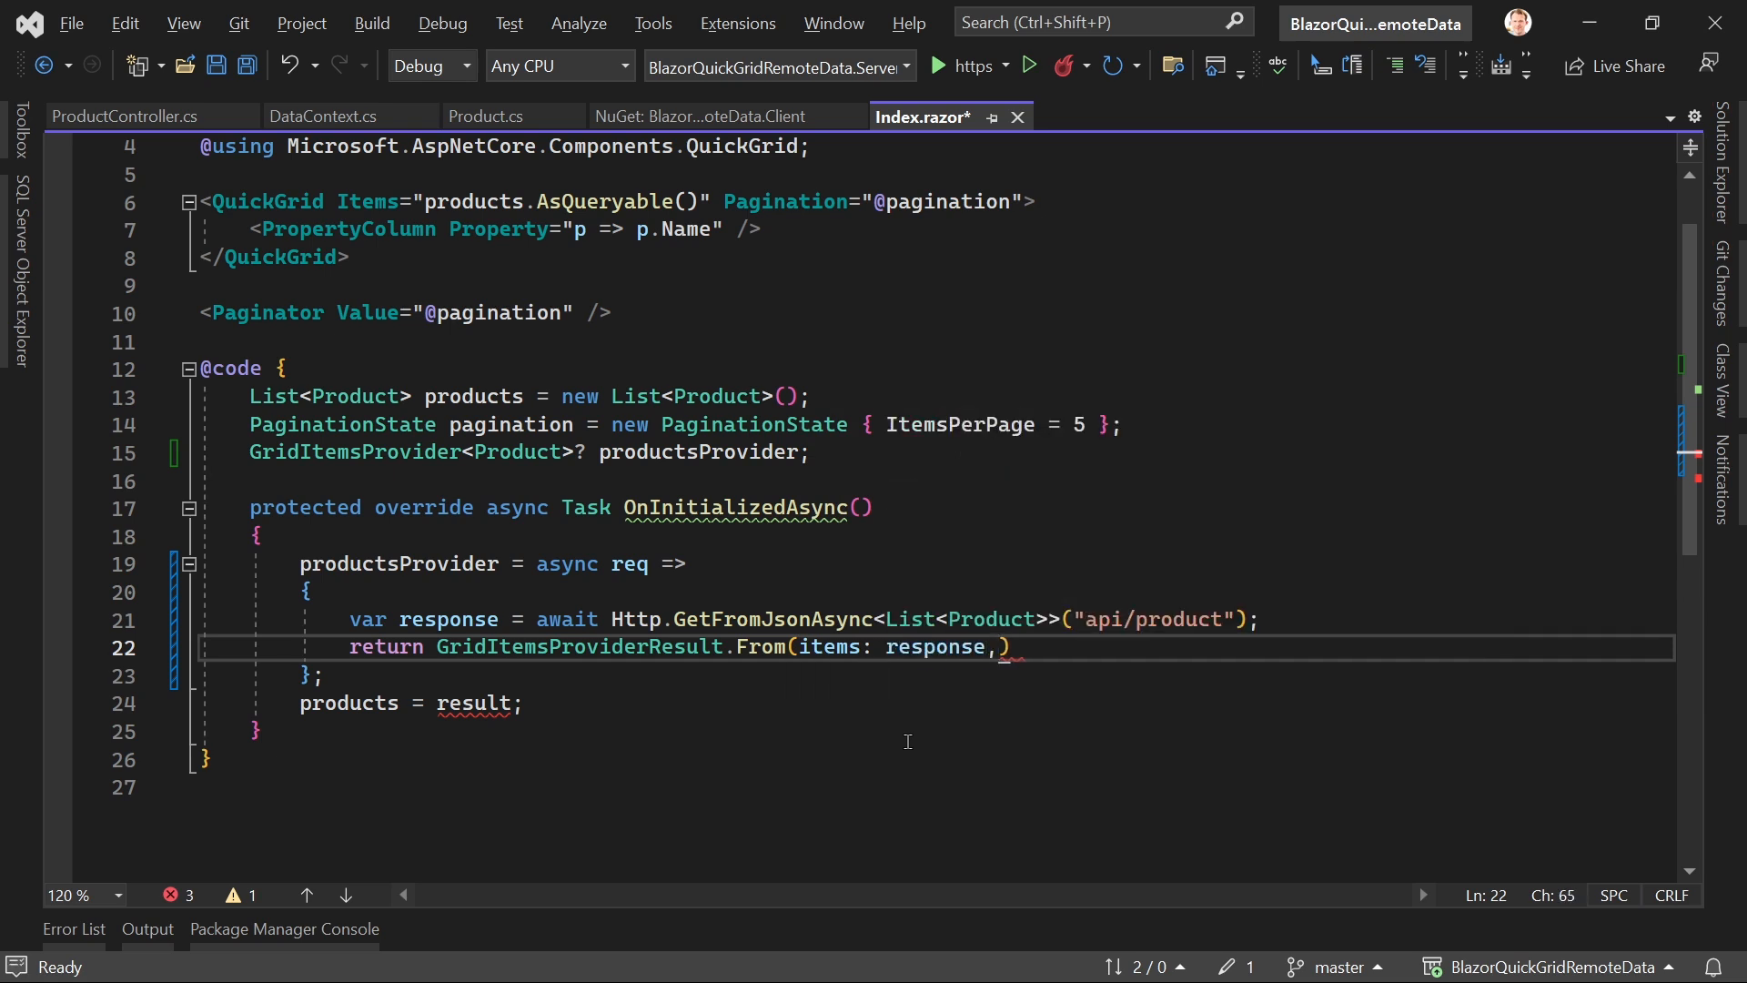
type("\" \"")
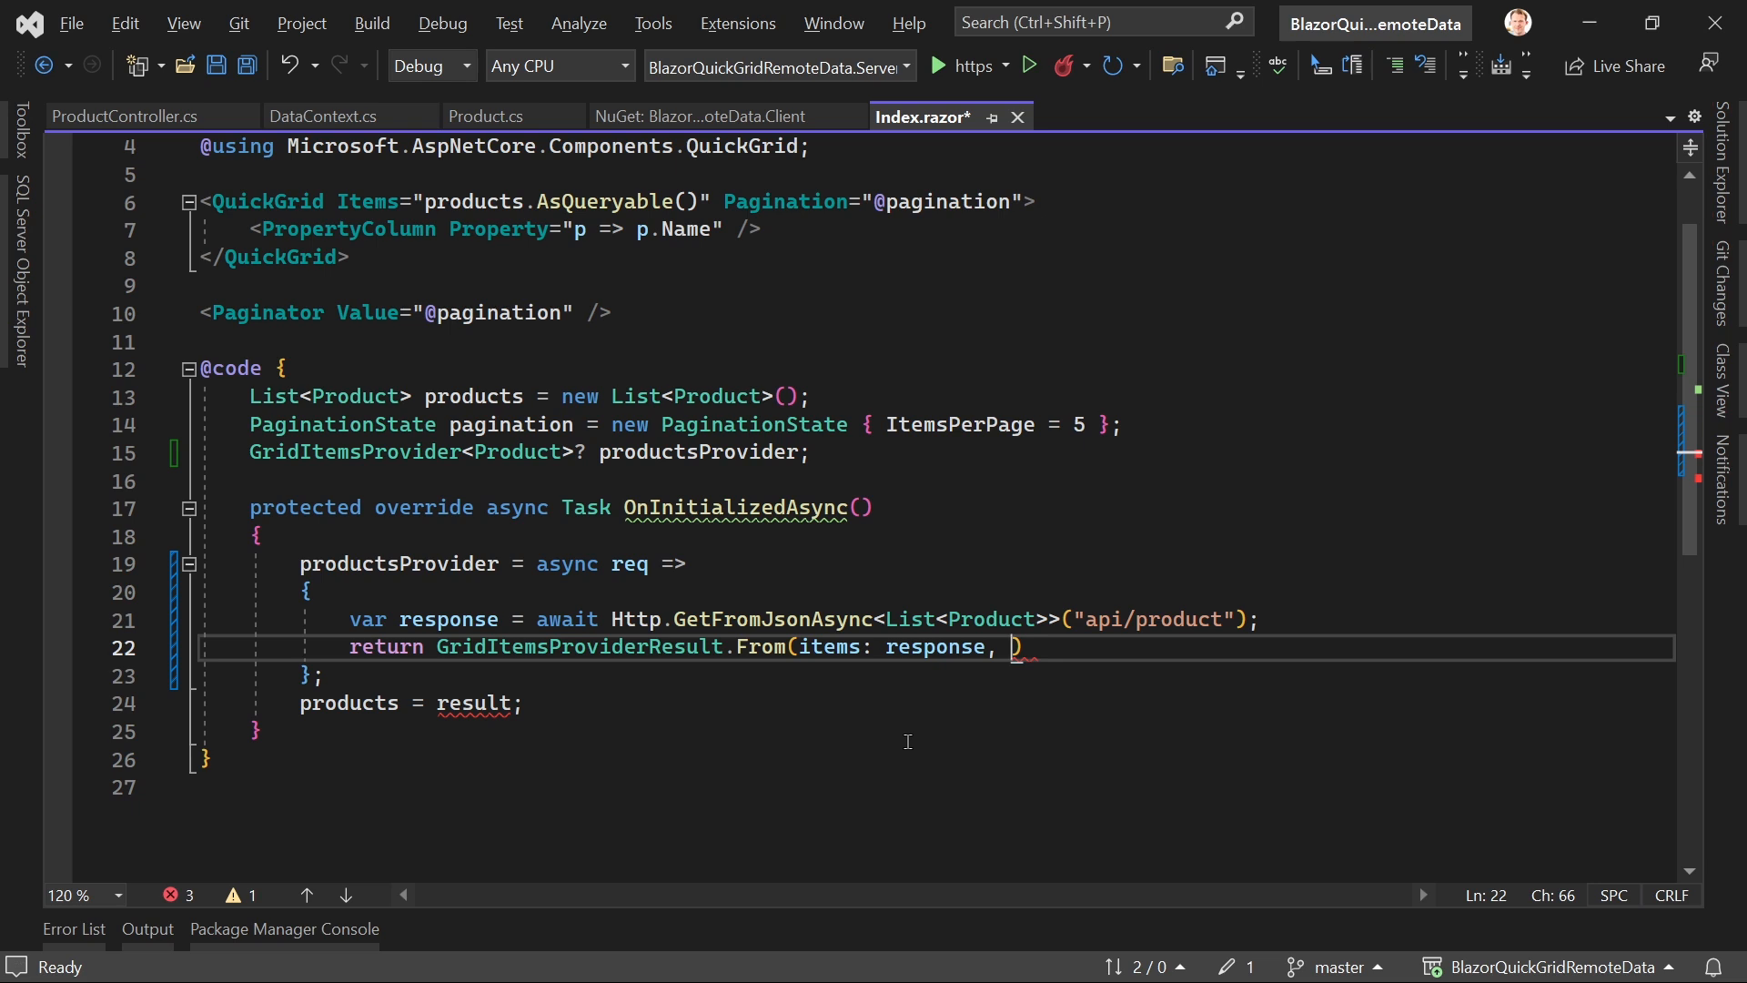
type("totalItemCount")
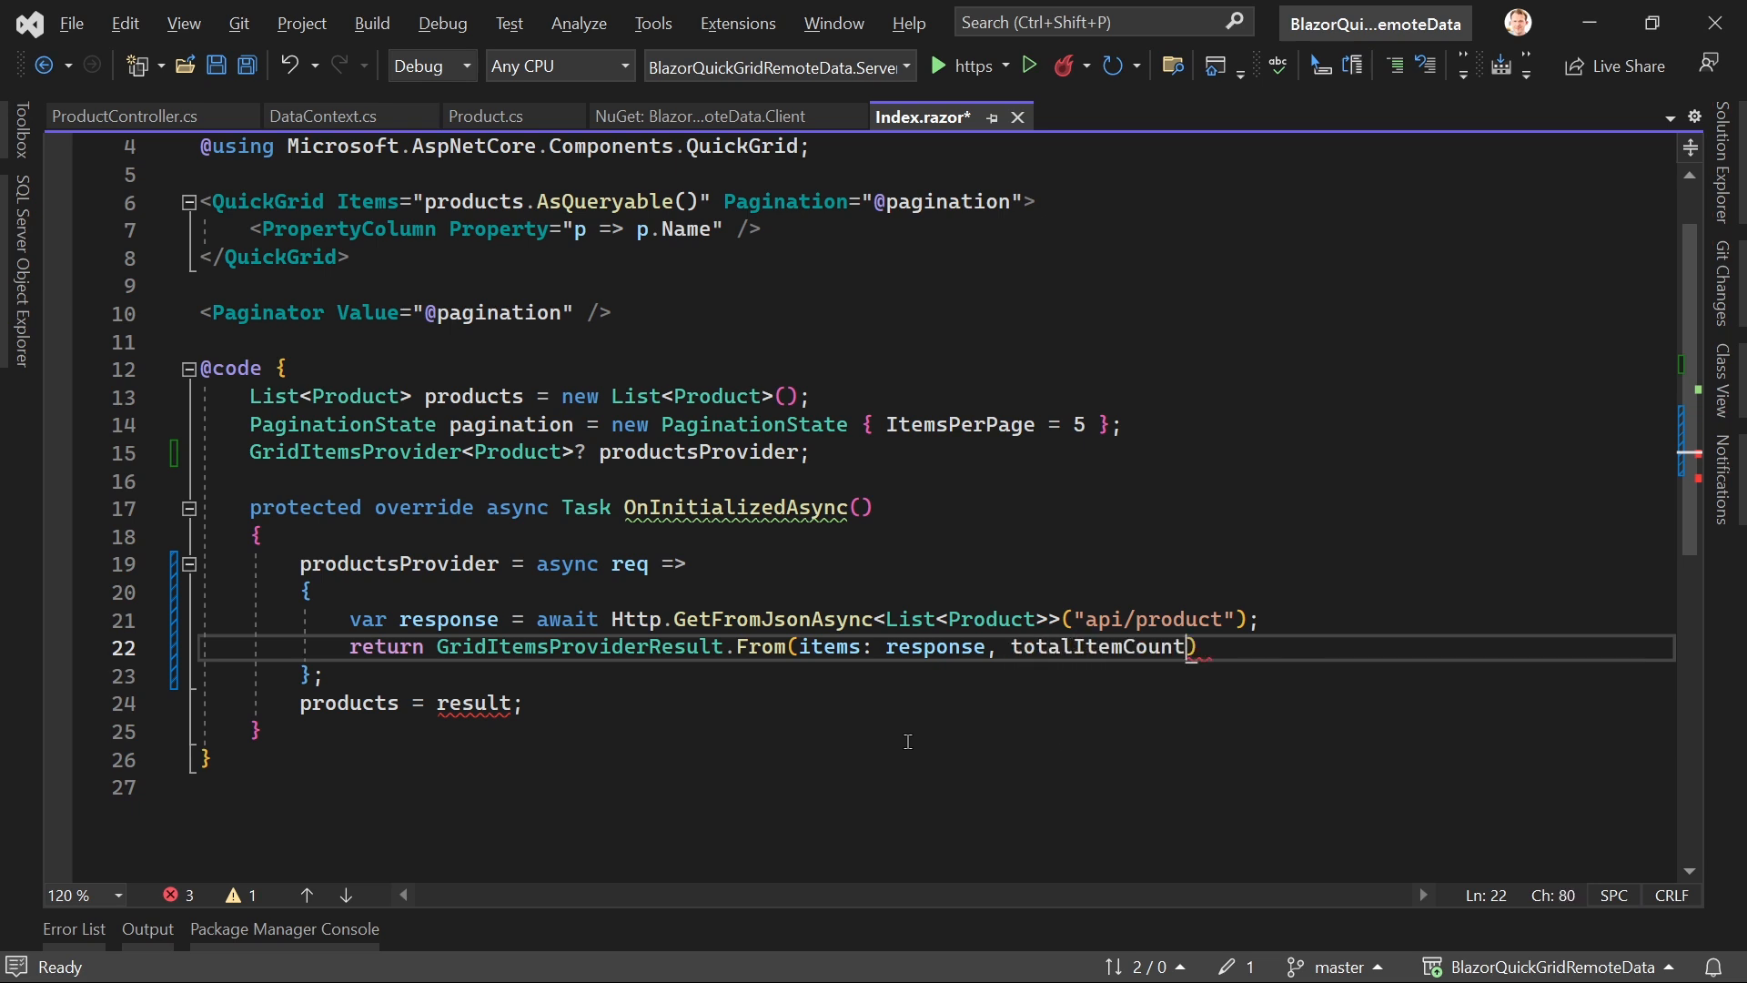
type(":")
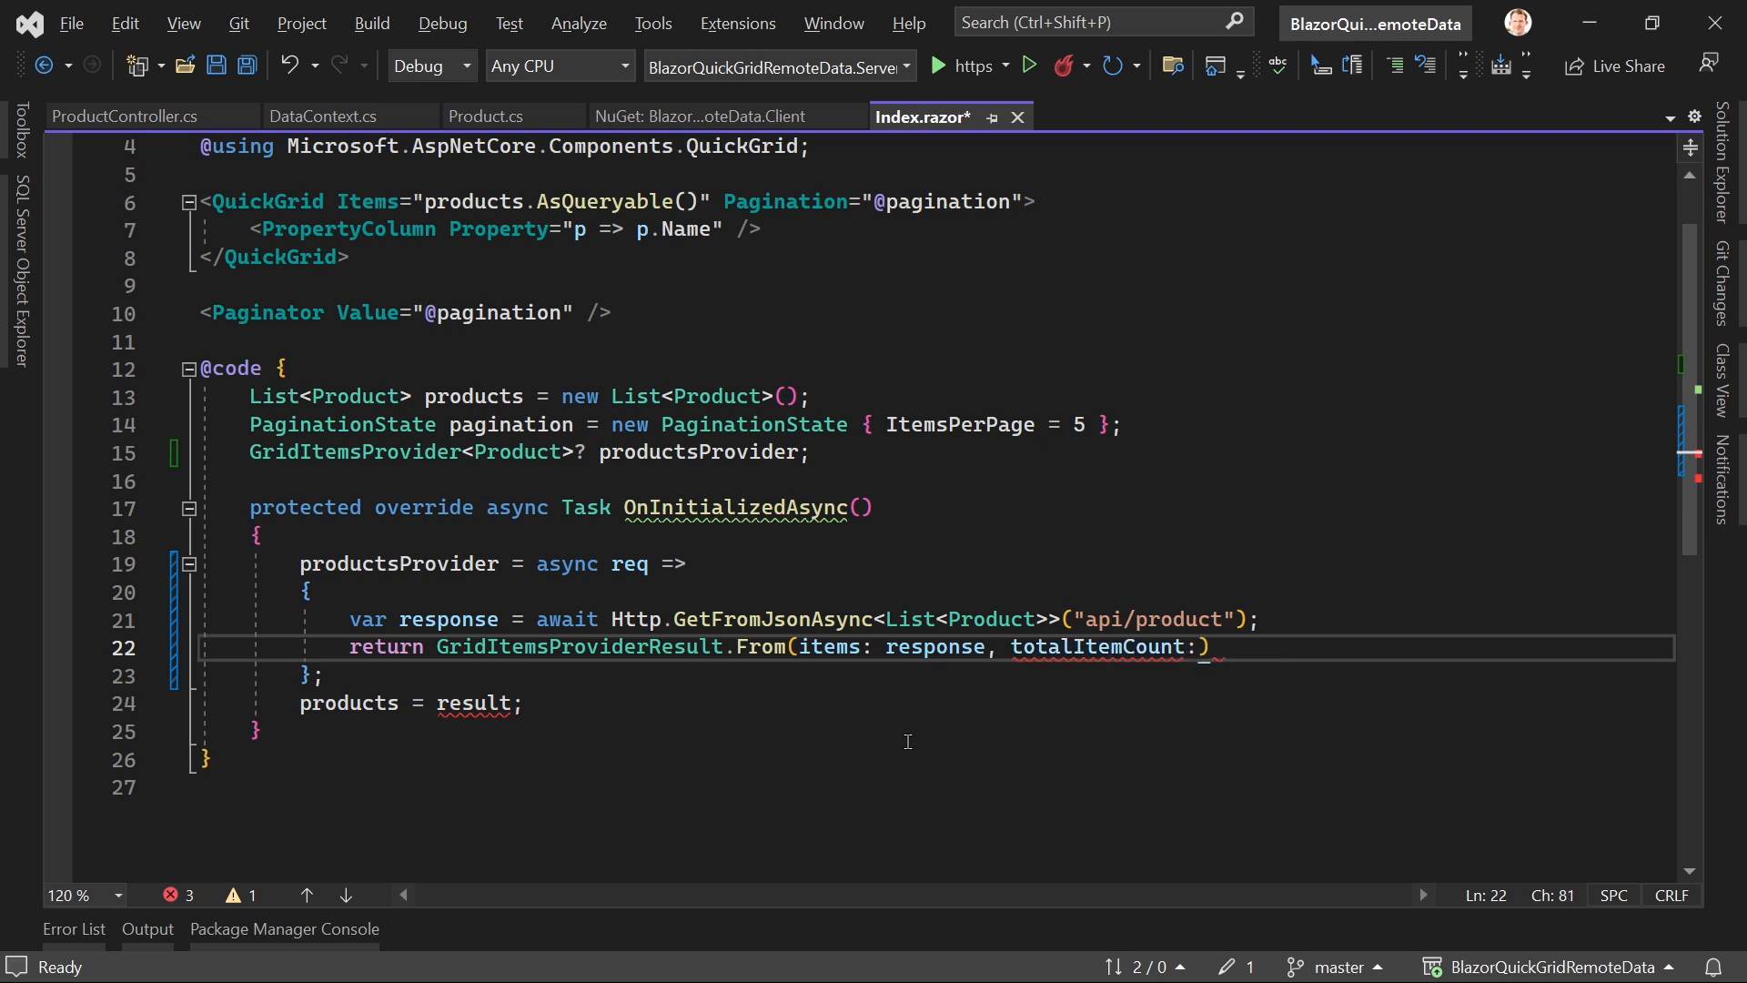
type("10")
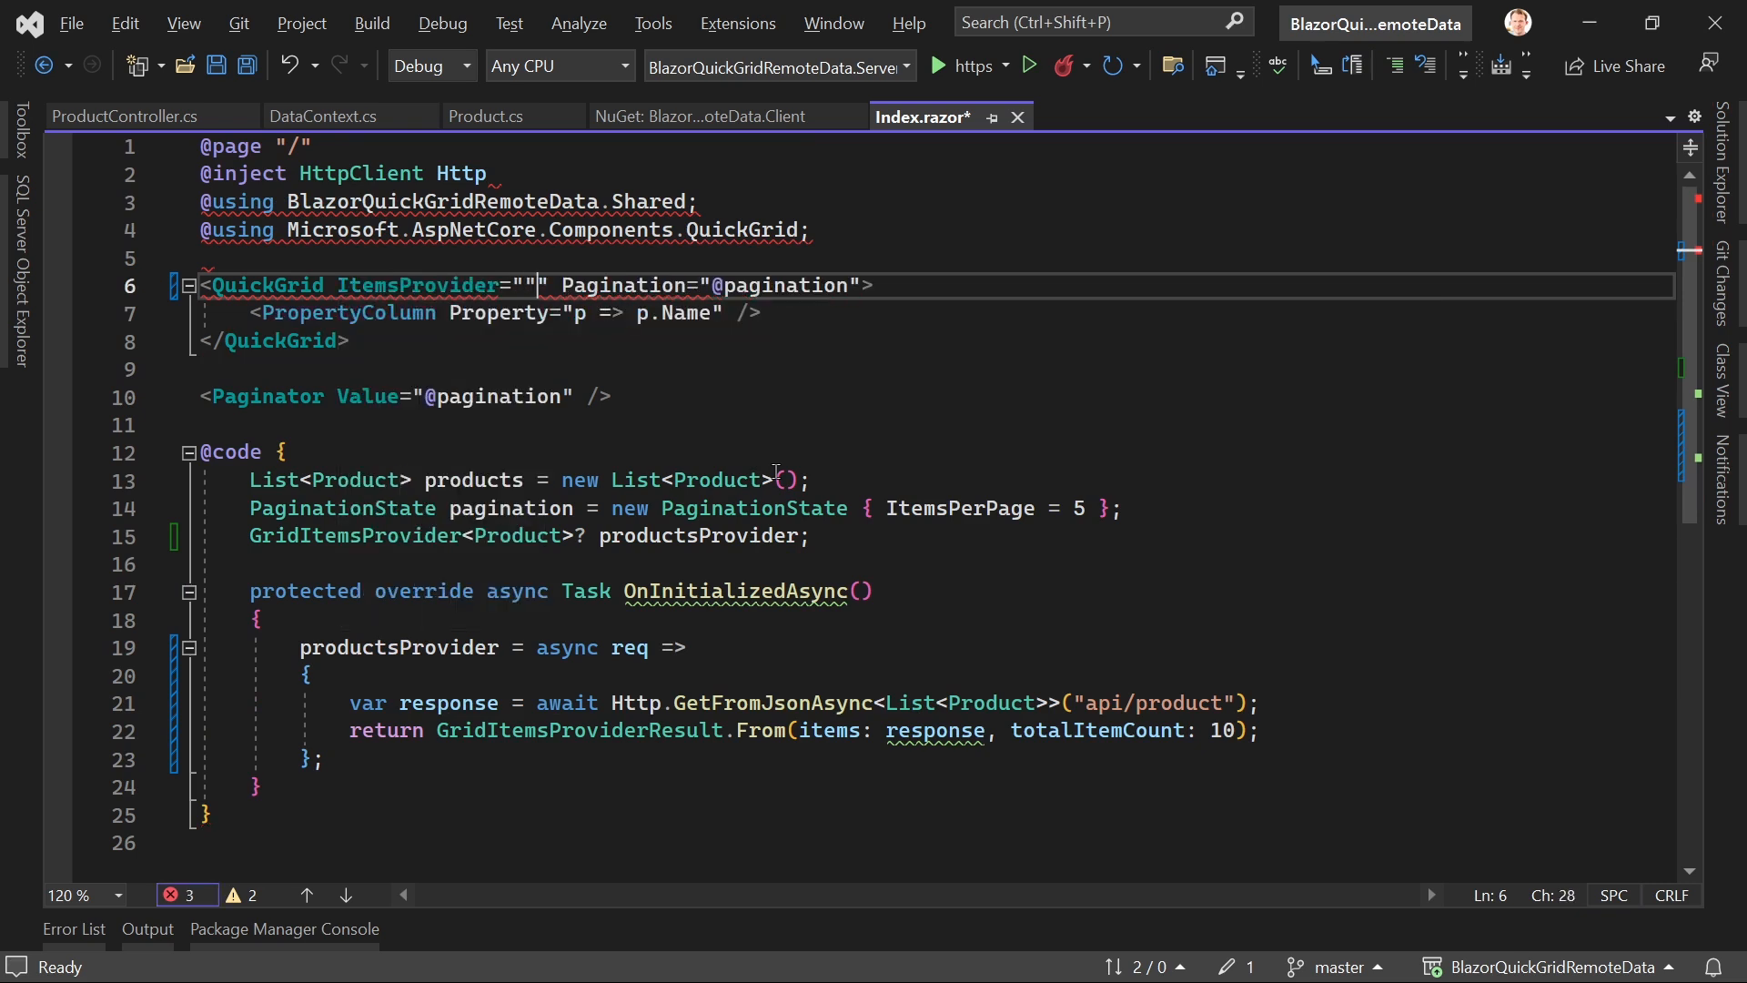
Step: Bind QuickGrid's ItemsProvider to productsProvider, save, and hot-reload the running app
type("productsProvider")
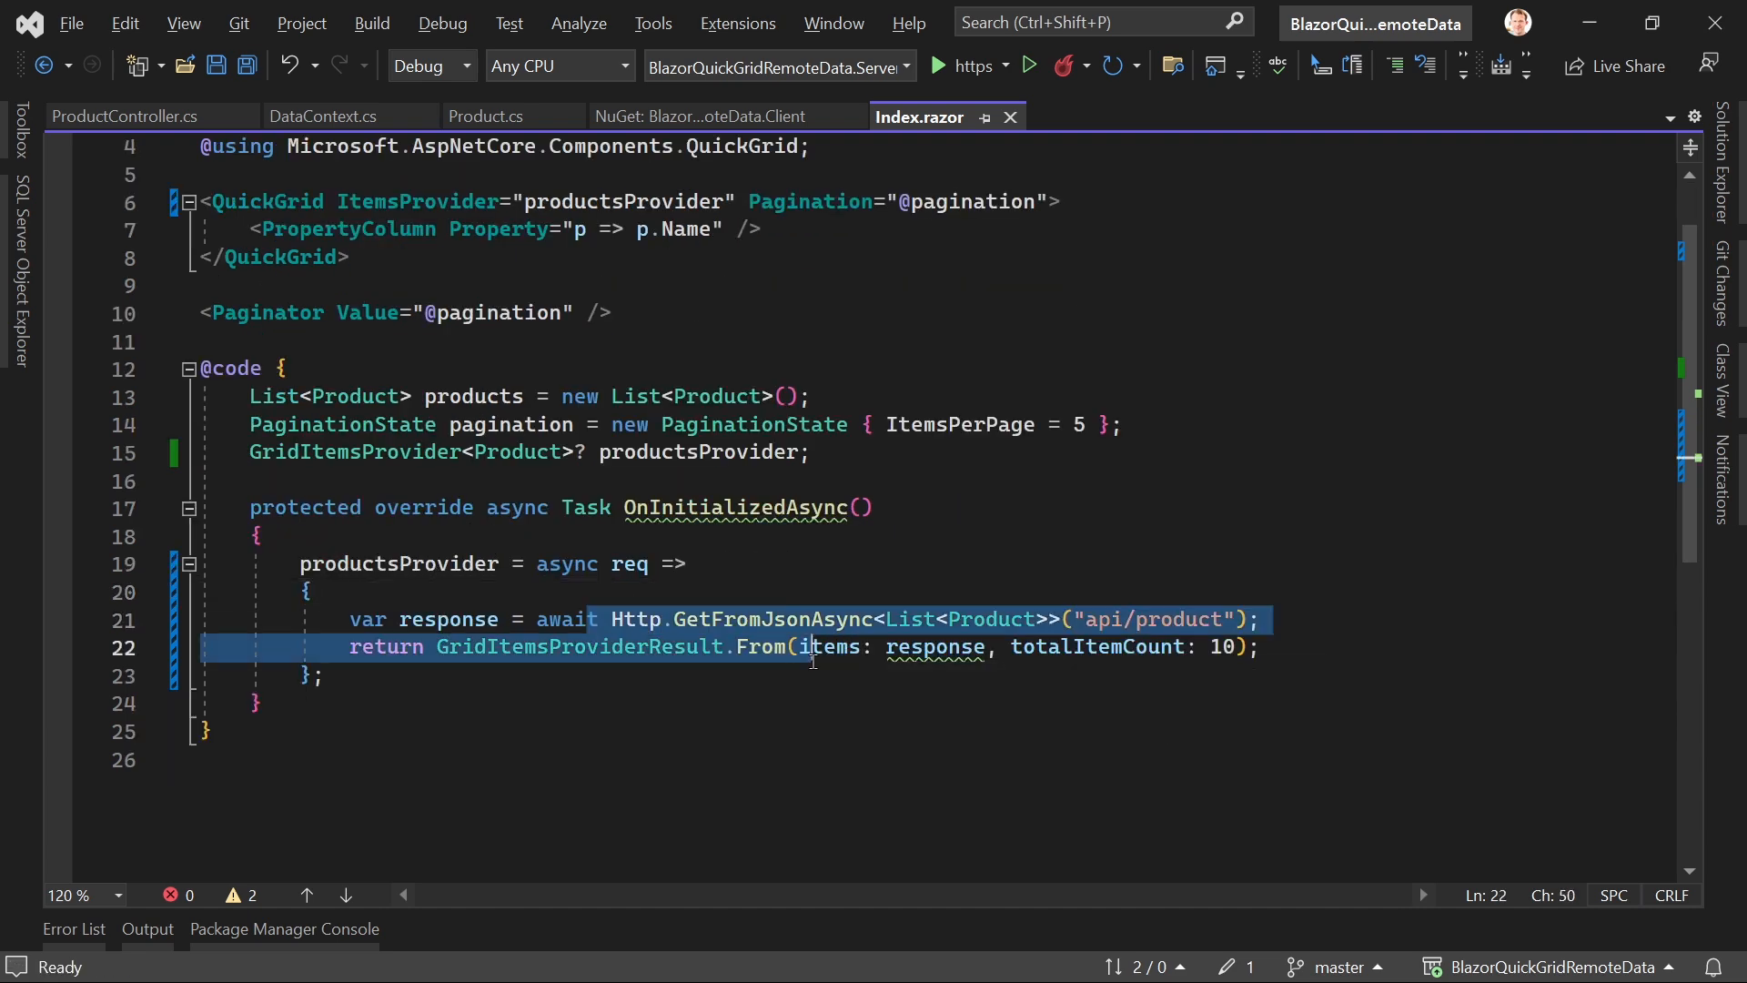
left_click(324, 676)
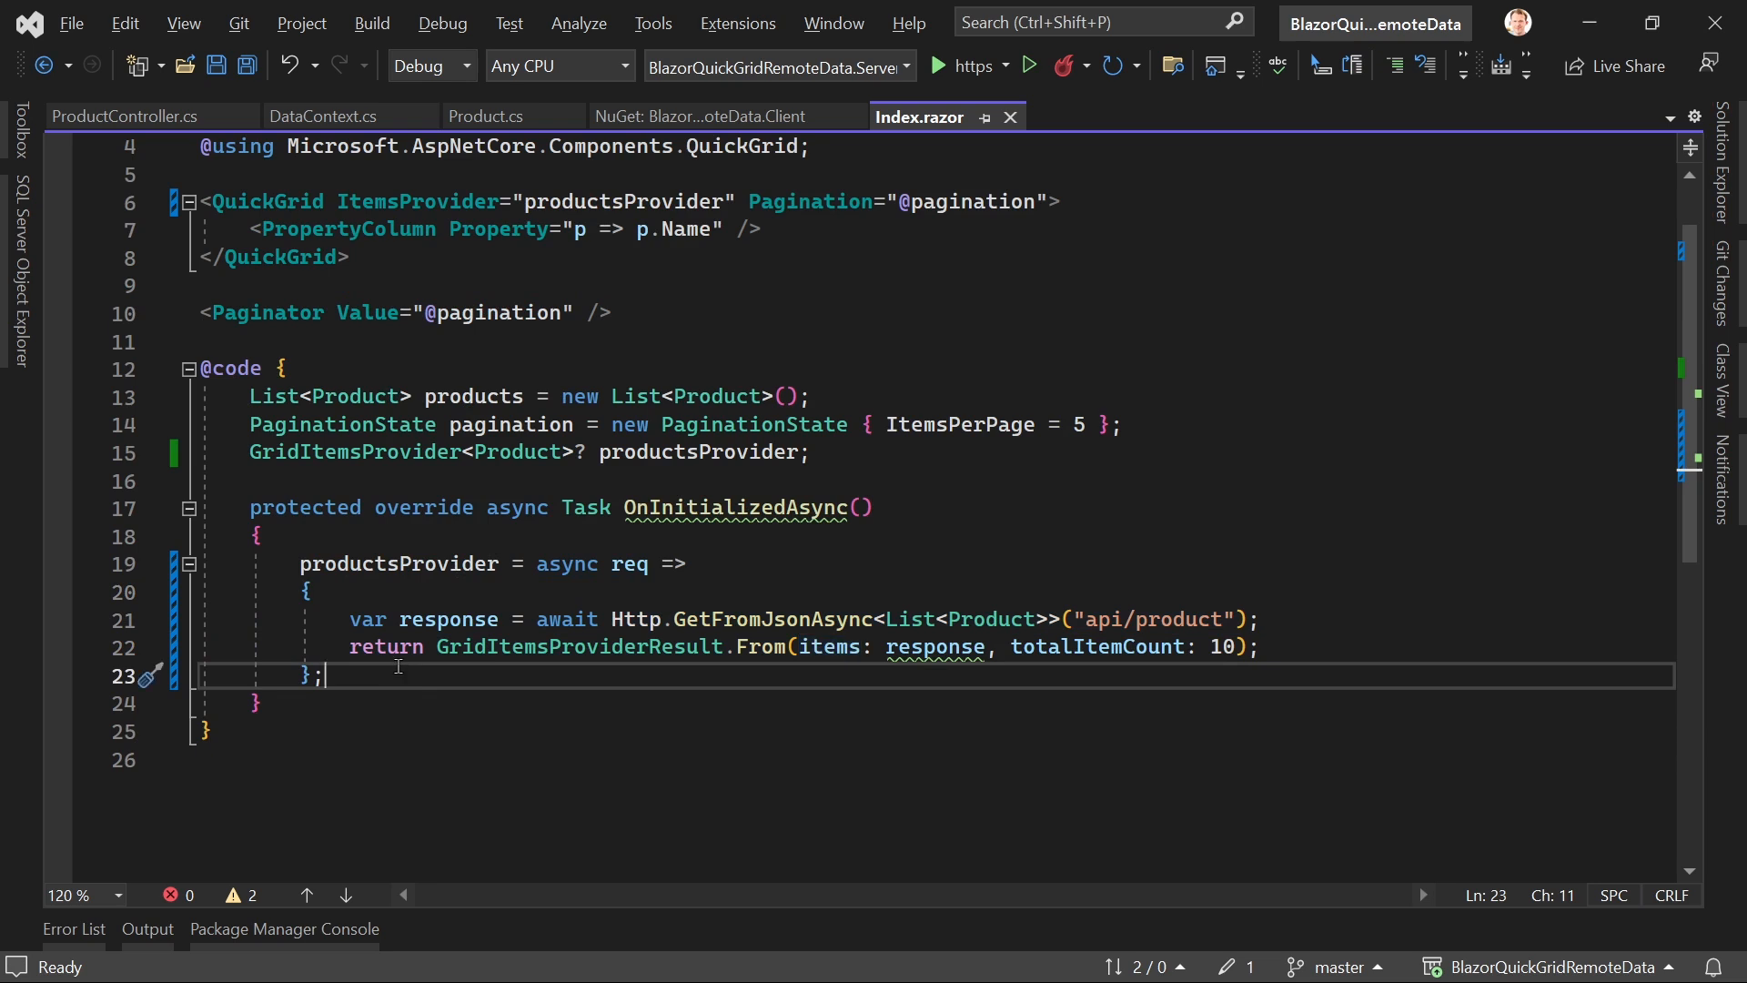
mouse_move(503, 646)
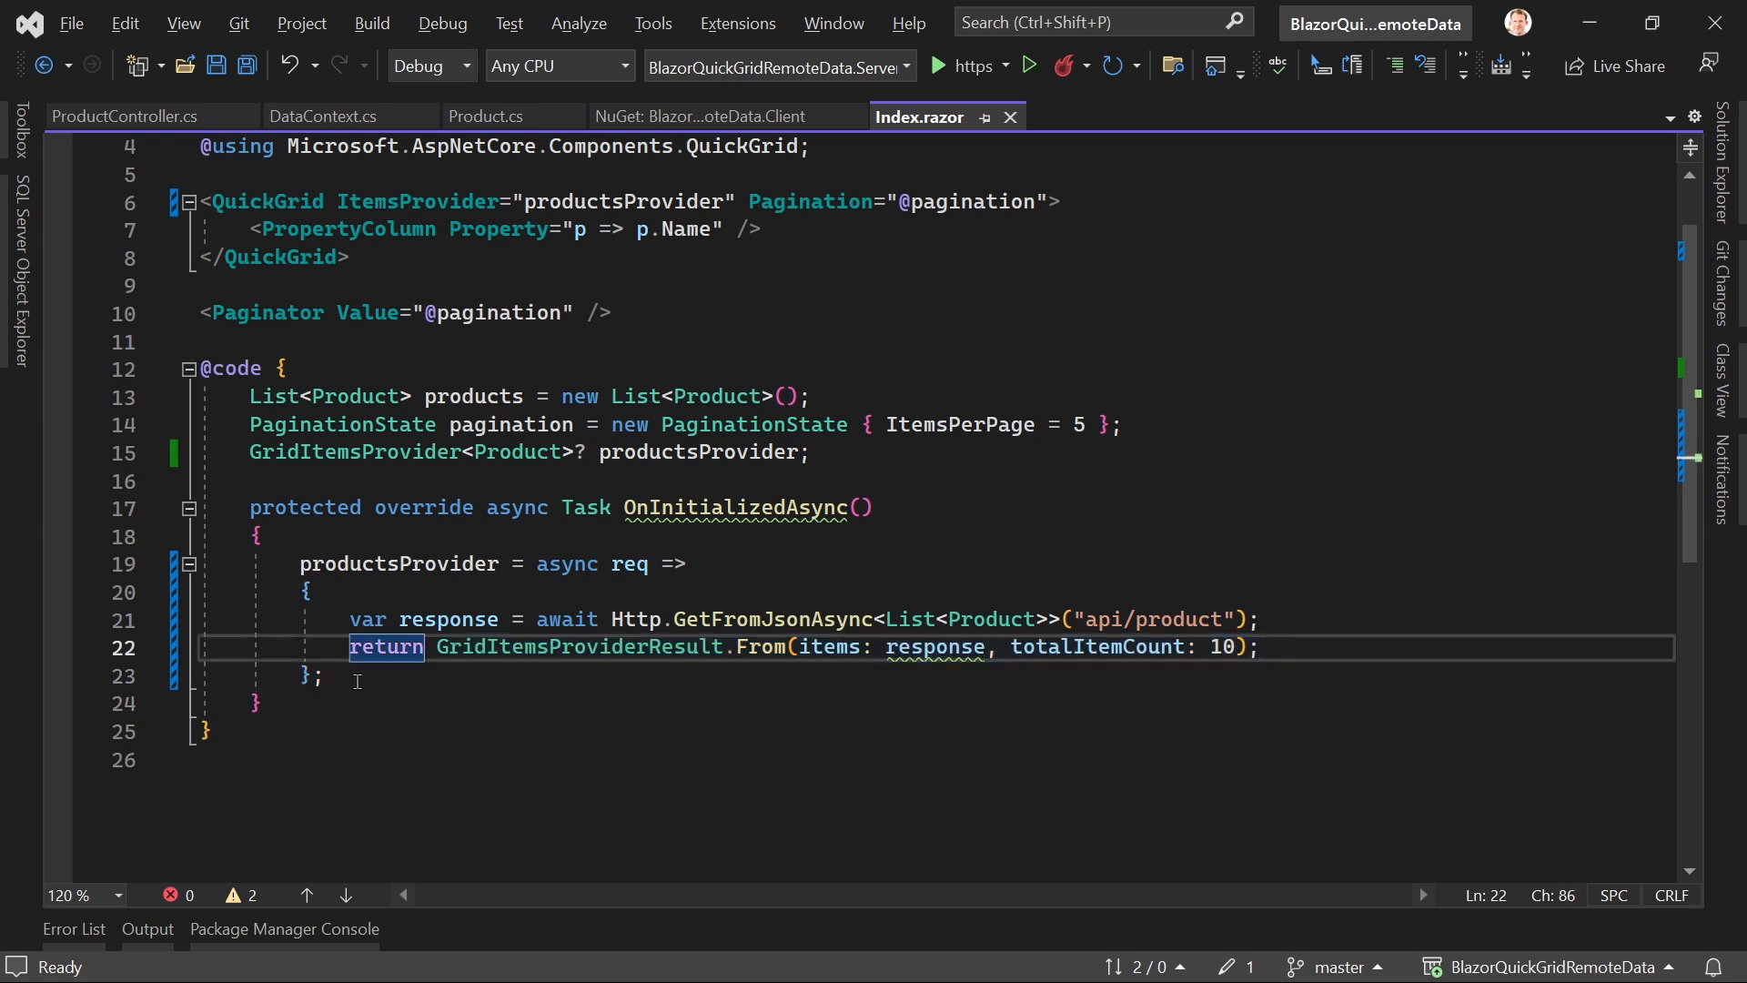
left_click(1088, 66)
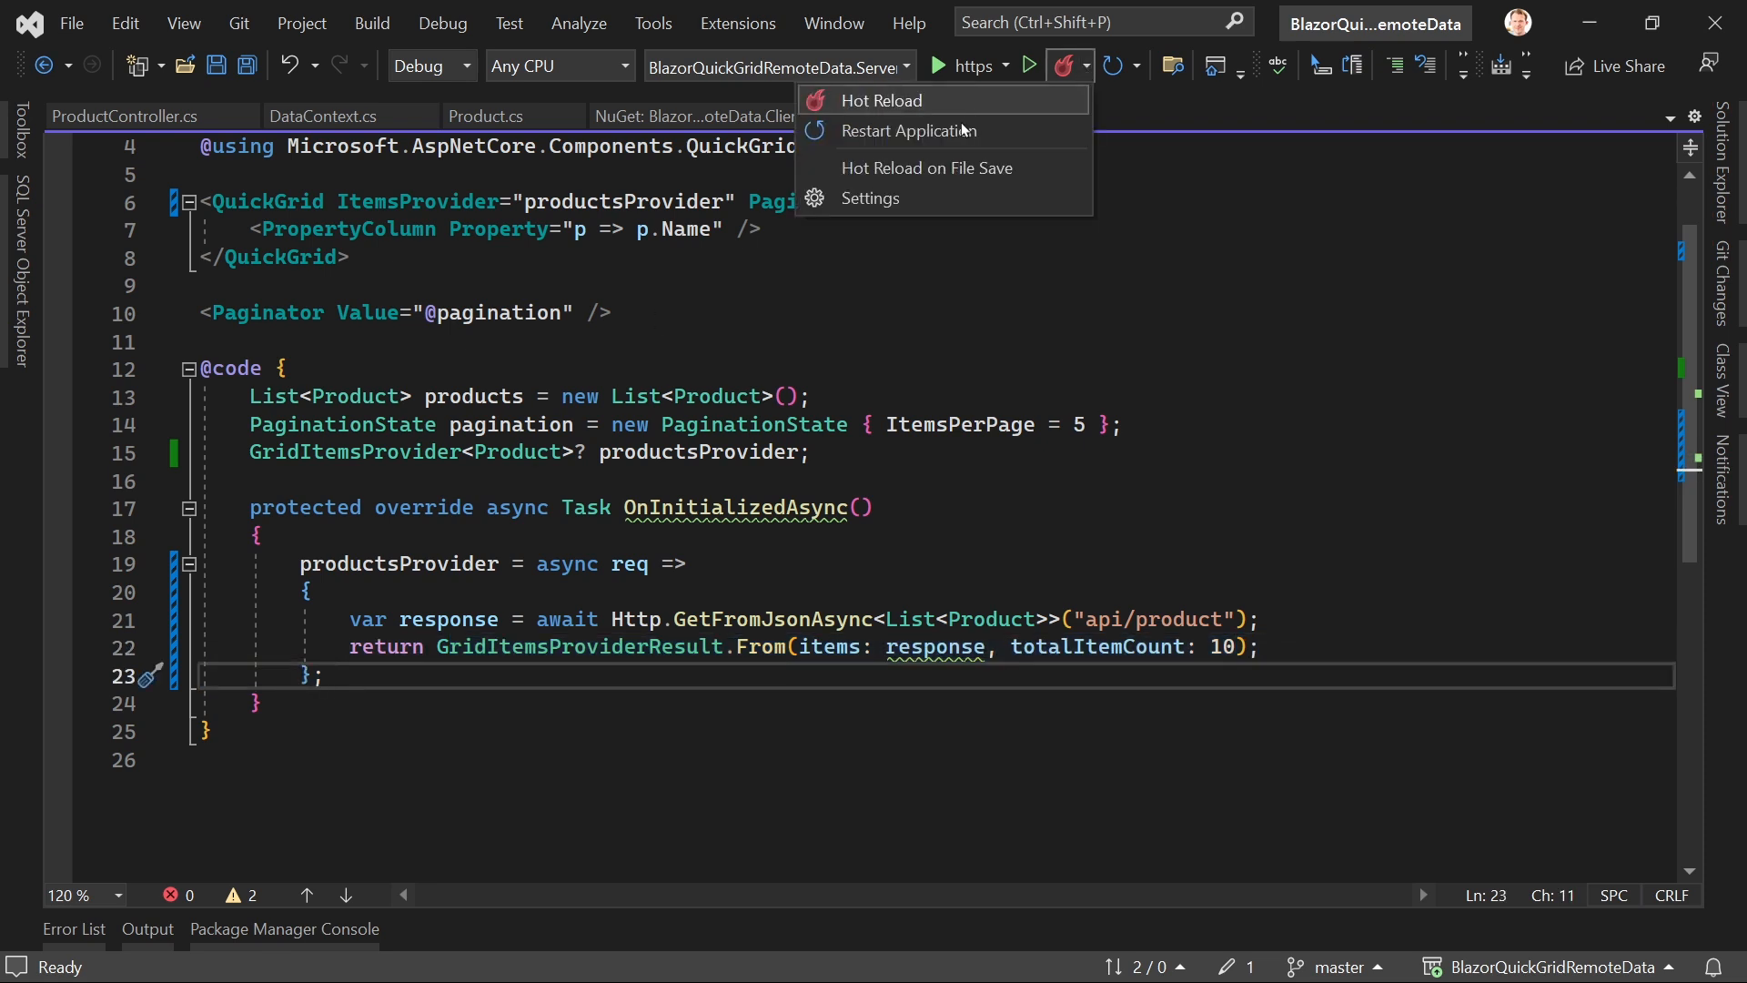
left_click(880, 101)
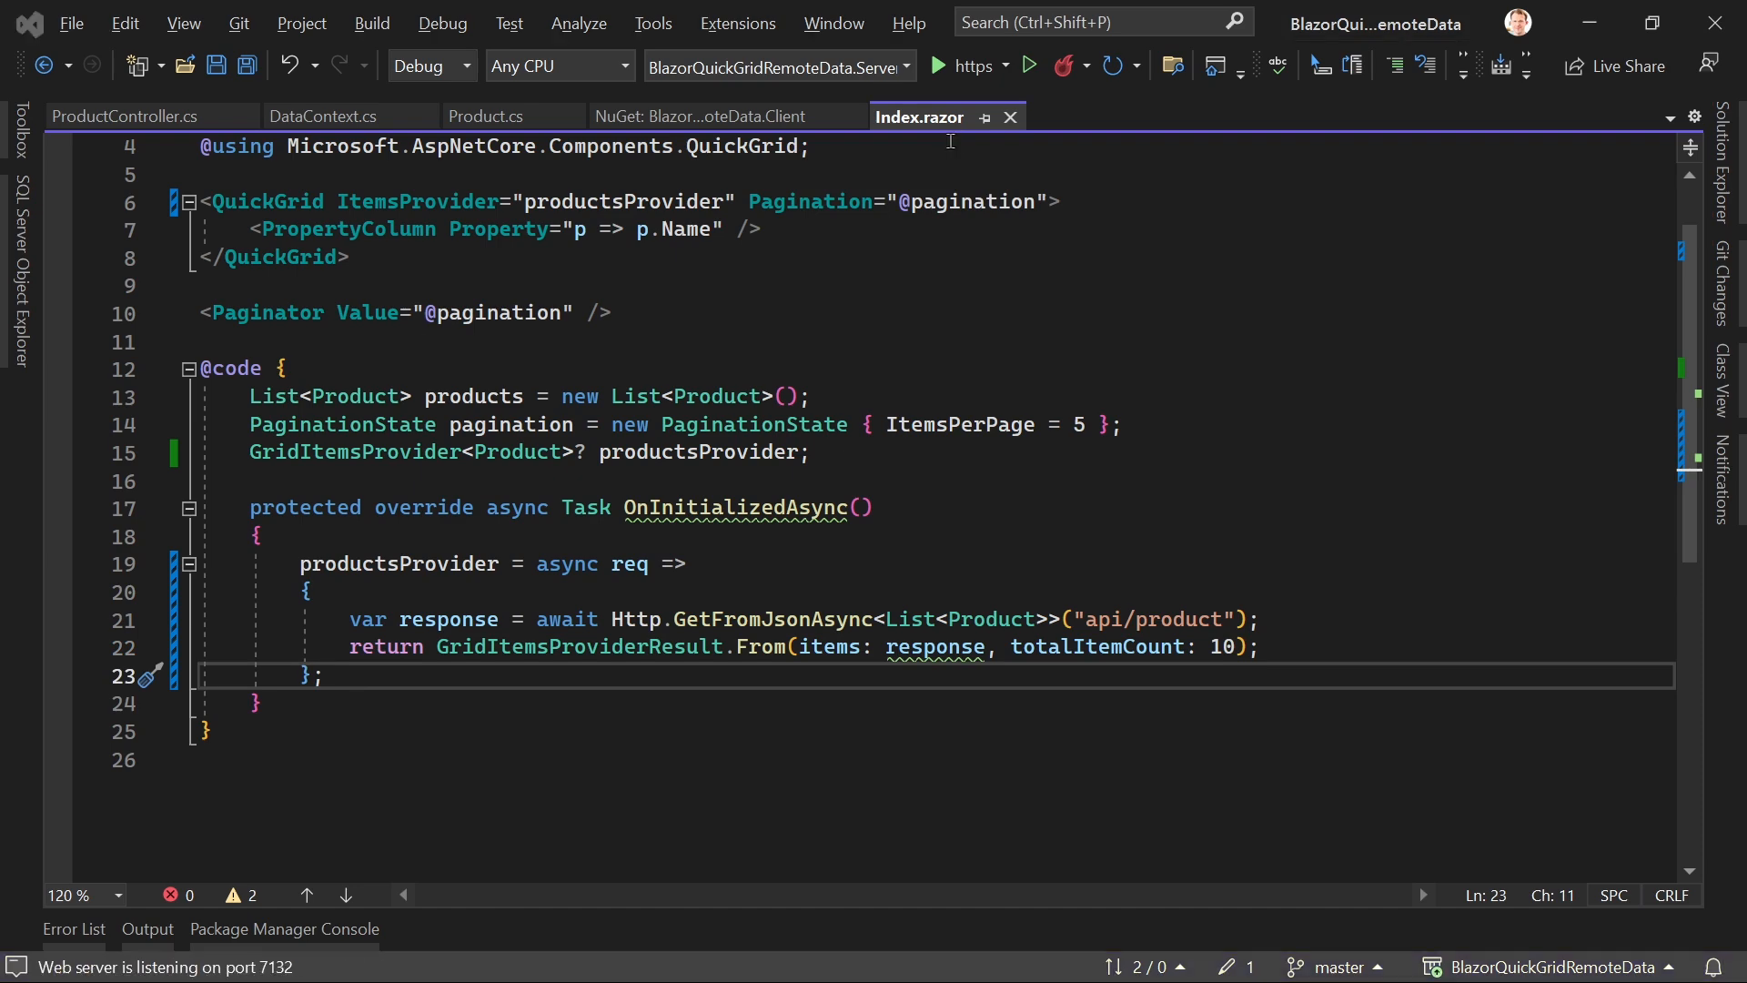
Step: Reload the app in Chrome, inspect the ten-product response, and page forward and back
left_click(1027, 64)
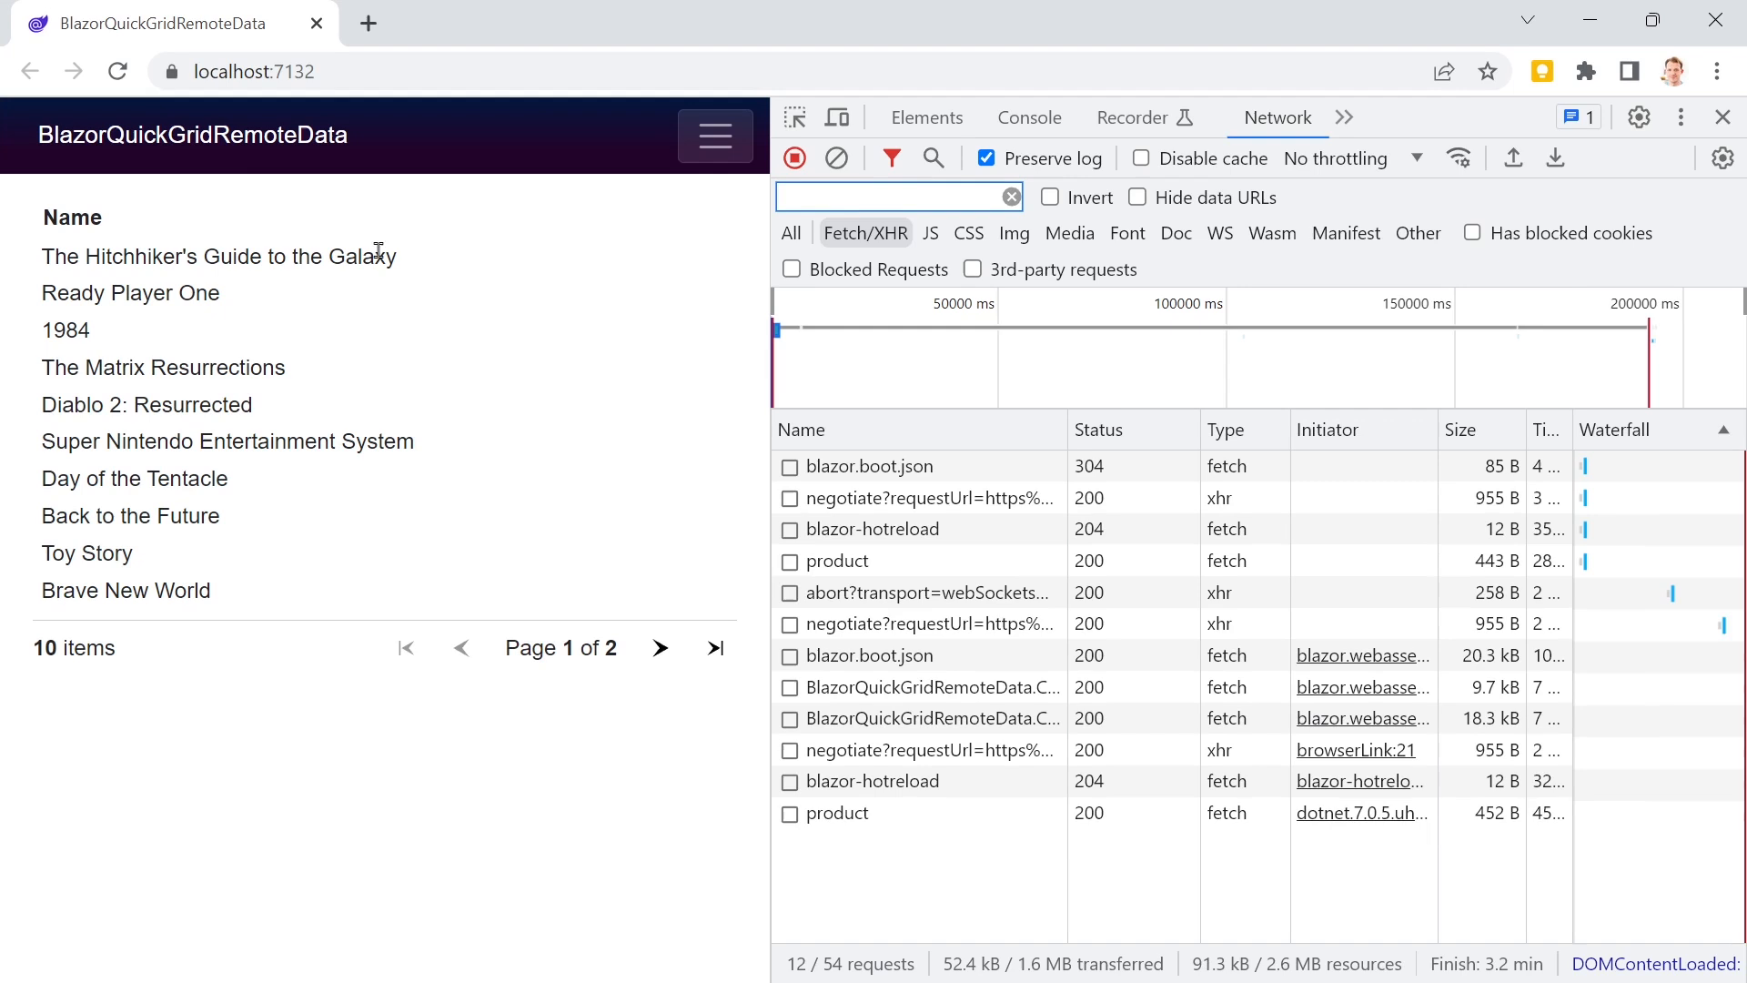
left_click(838, 813)
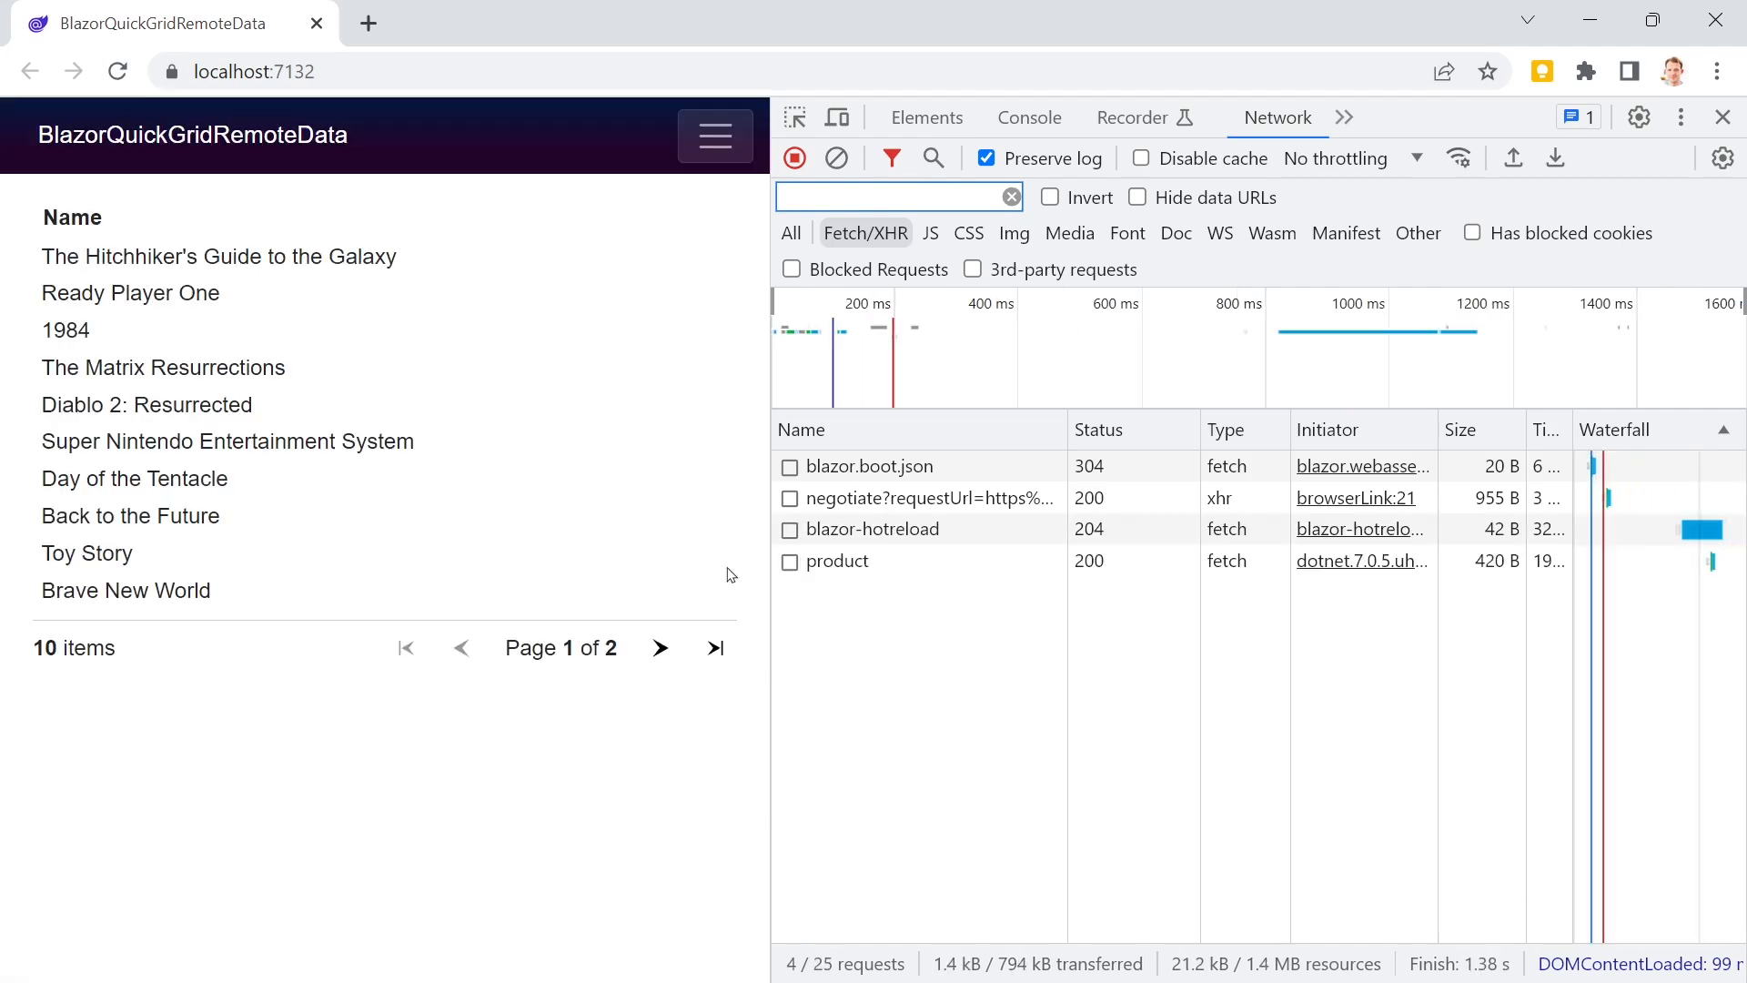
left_click(838, 560)
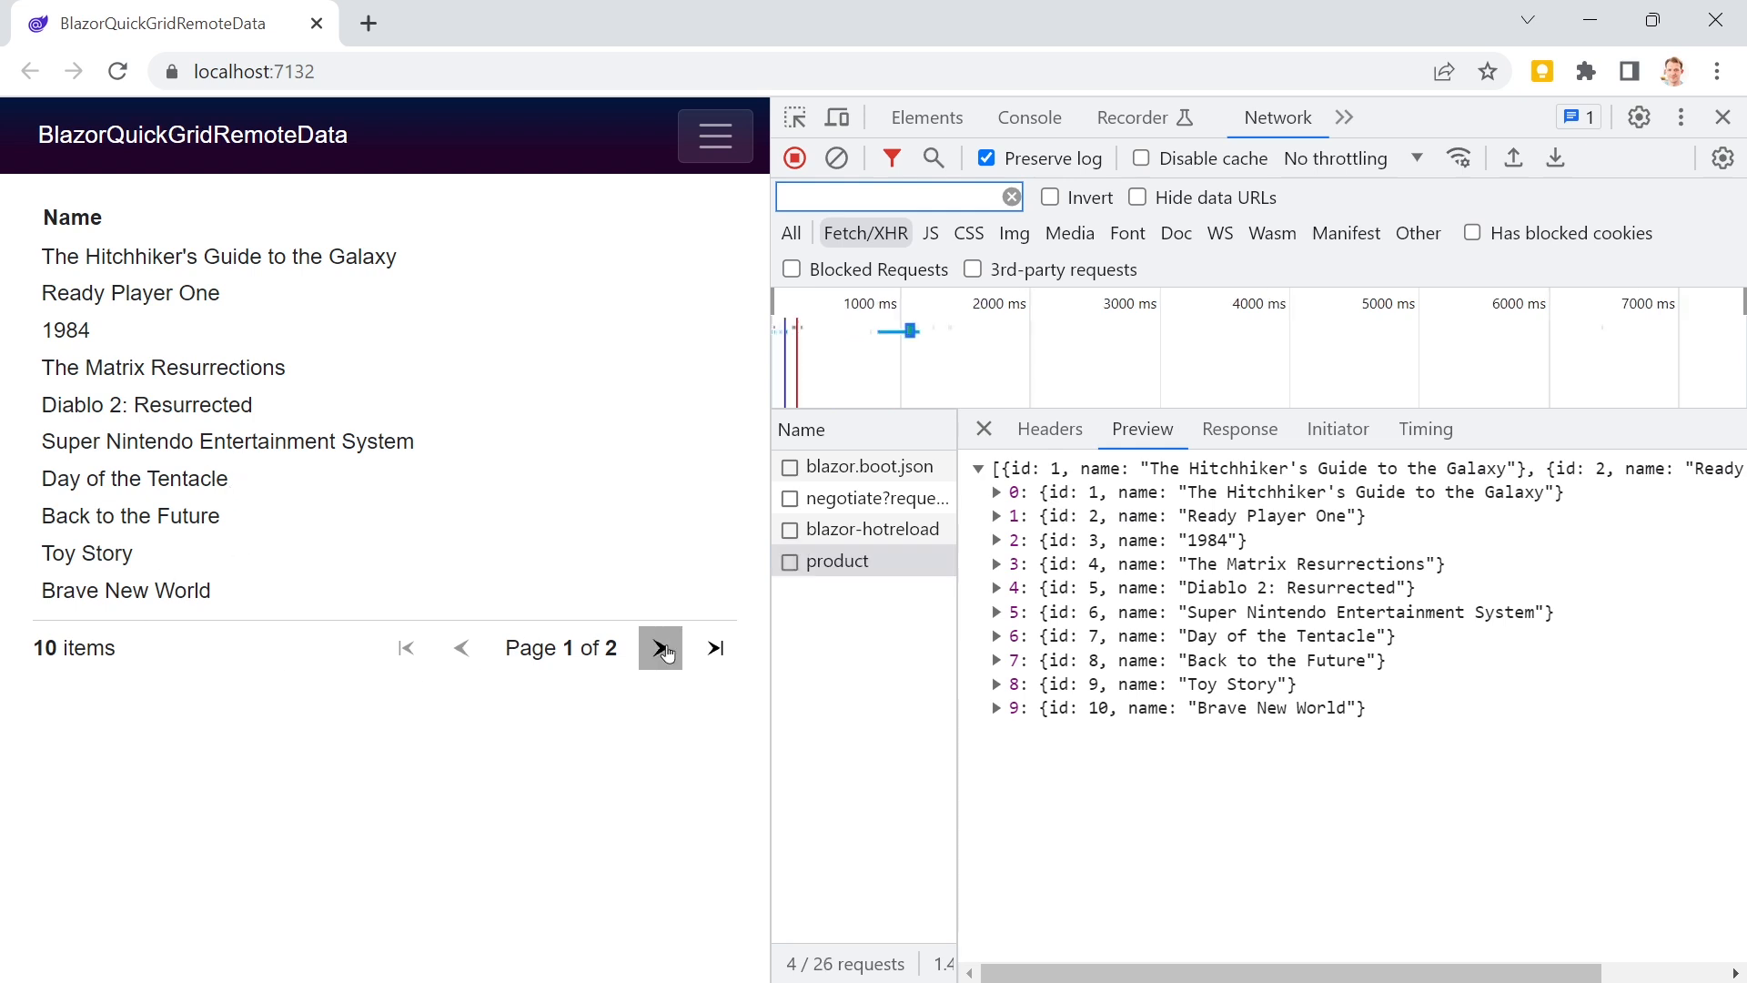
left_click(660, 647)
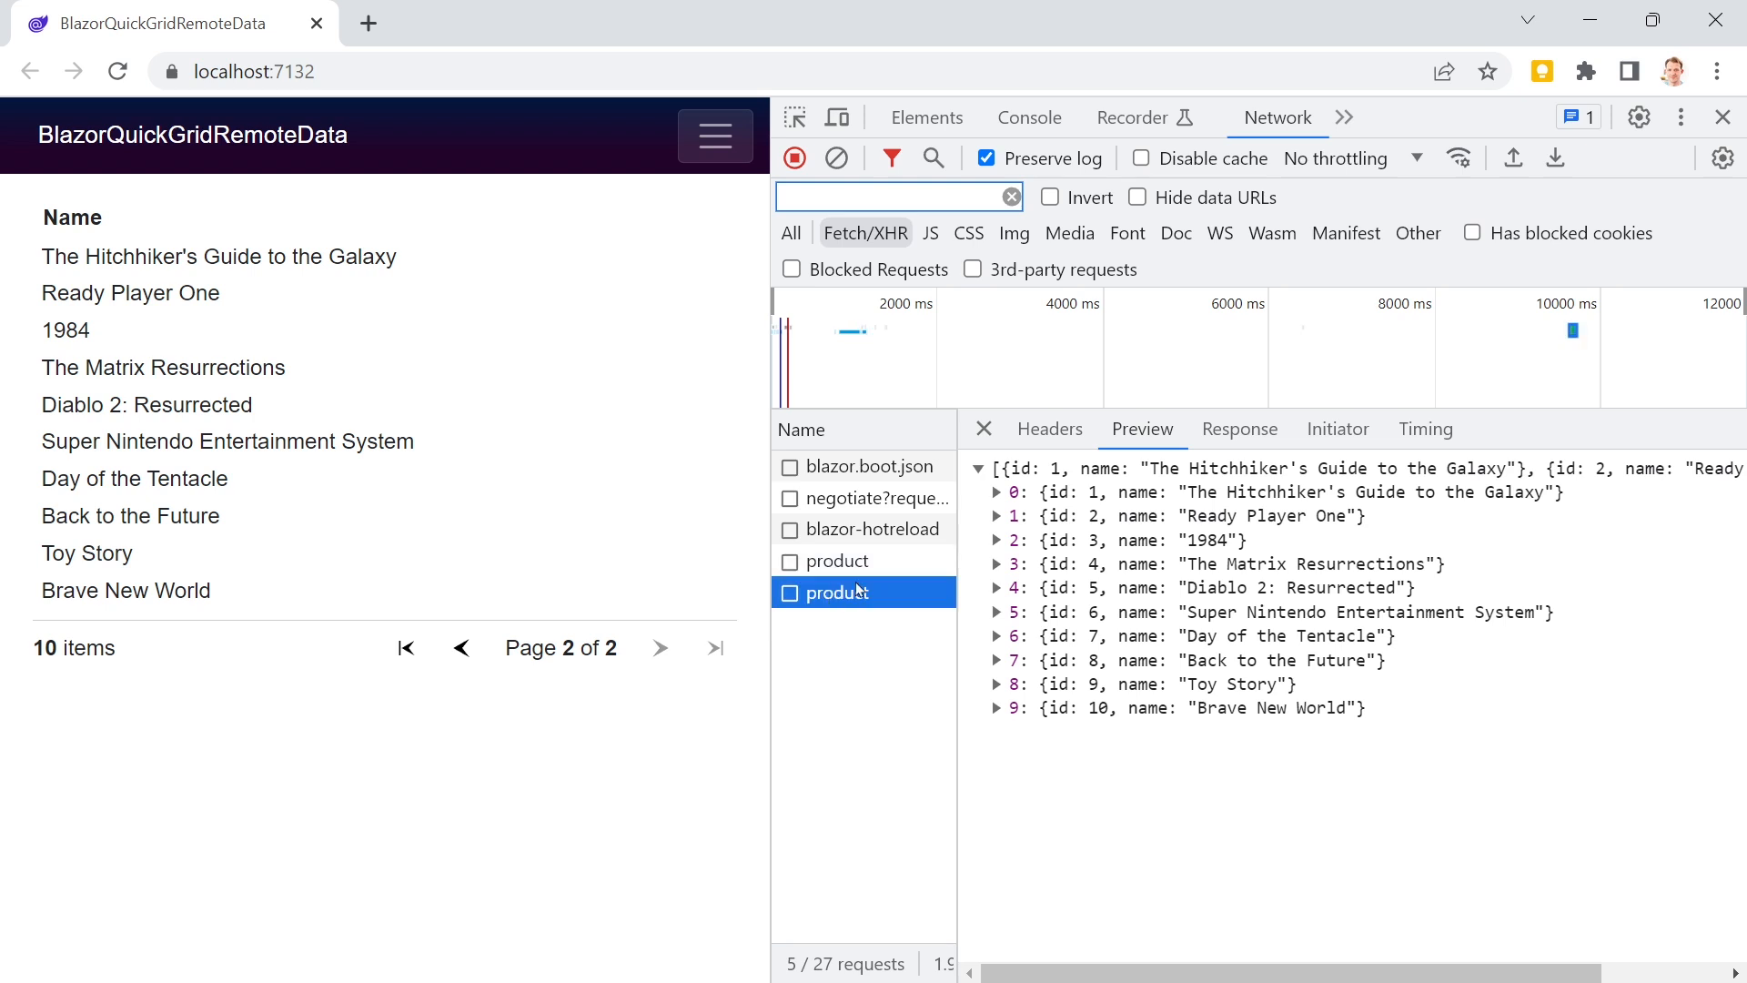
mouse_move(864, 592)
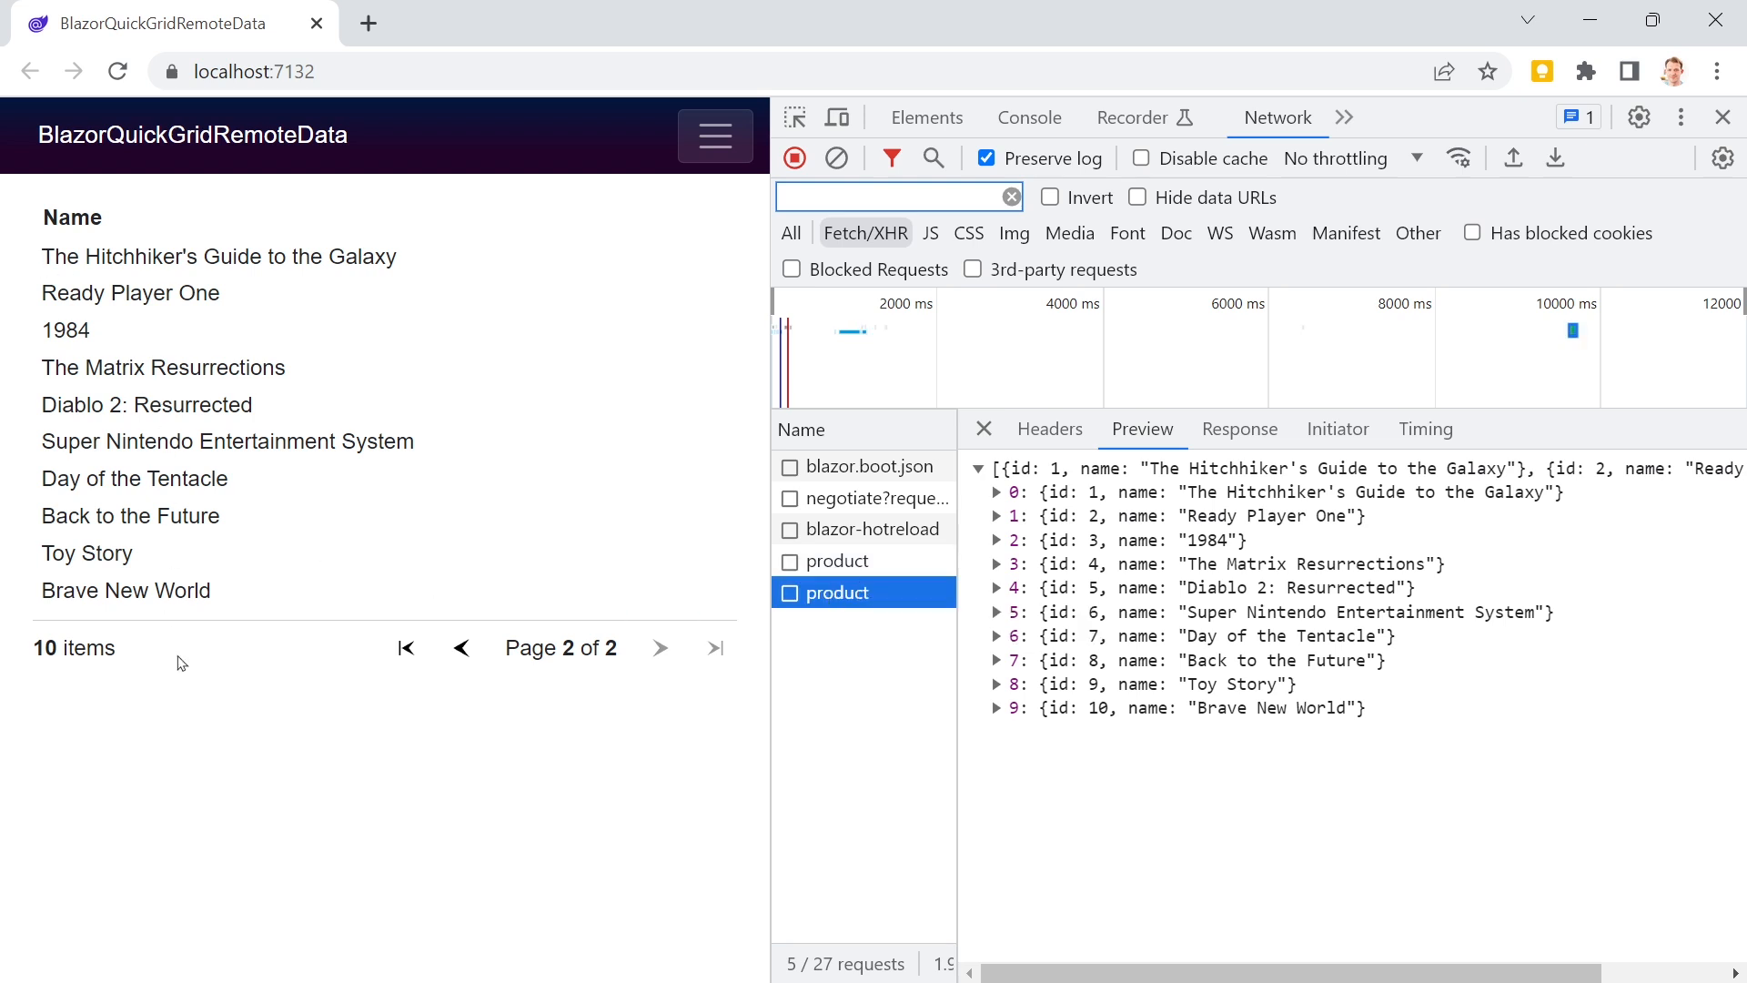
left_click(460, 647)
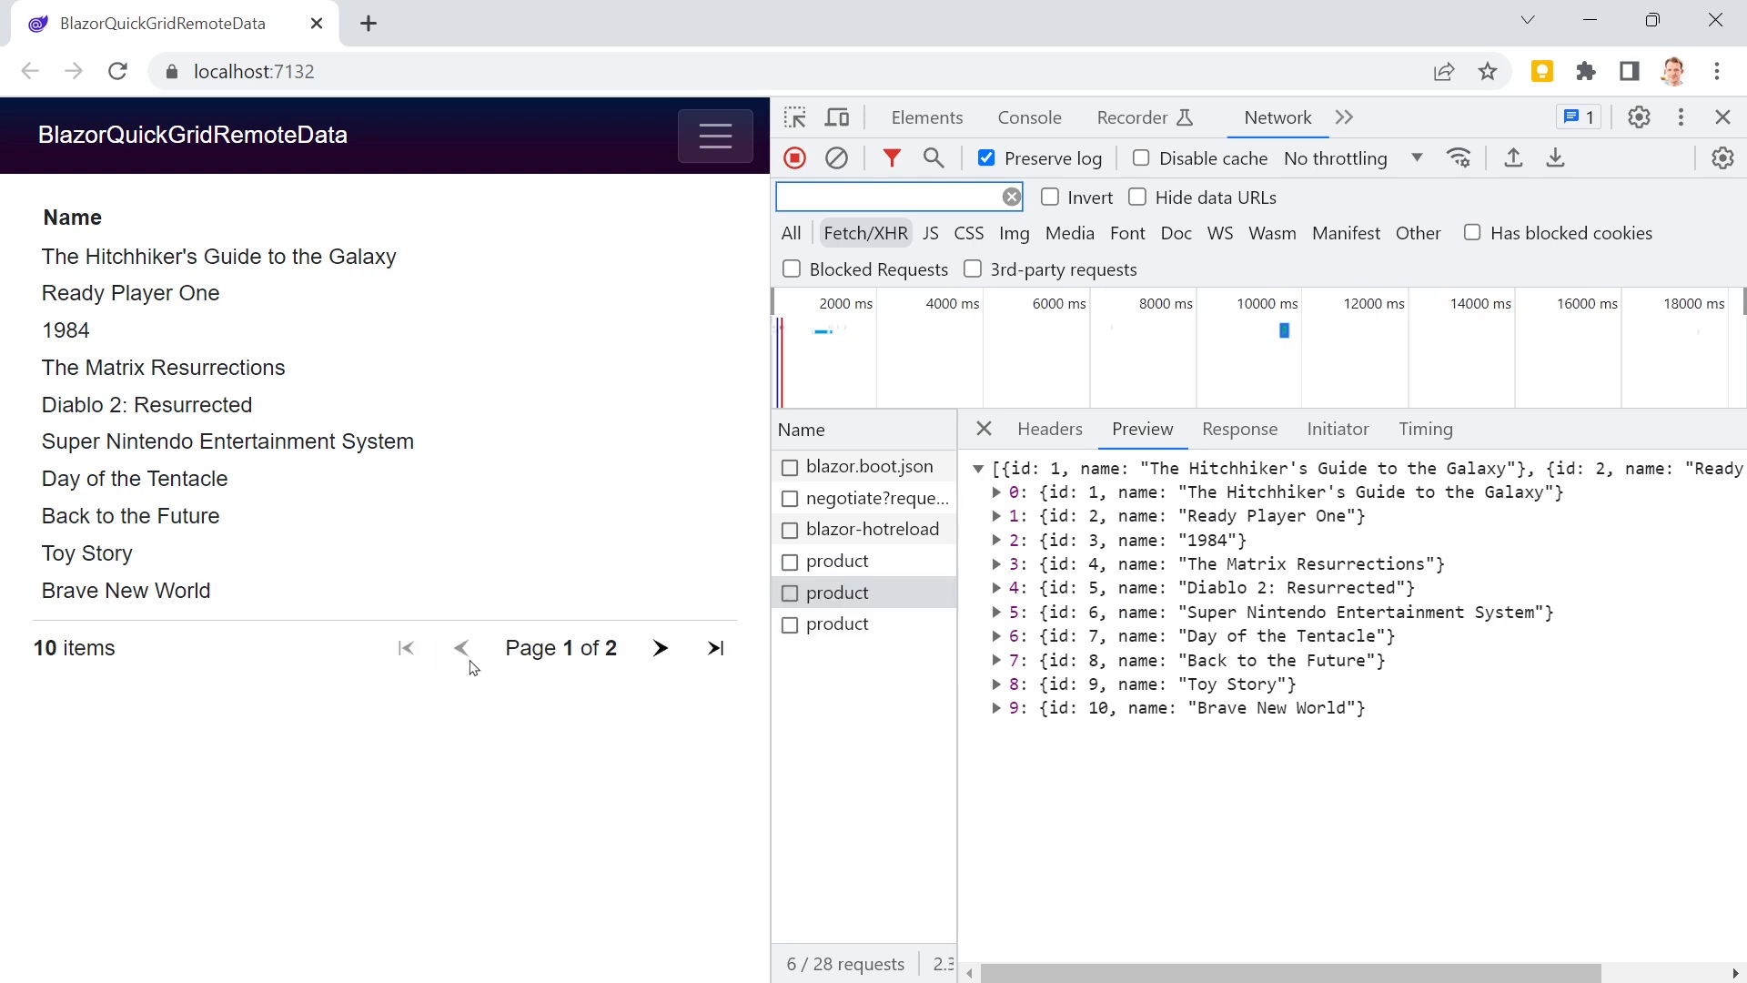
mouse_move(1458, 56)
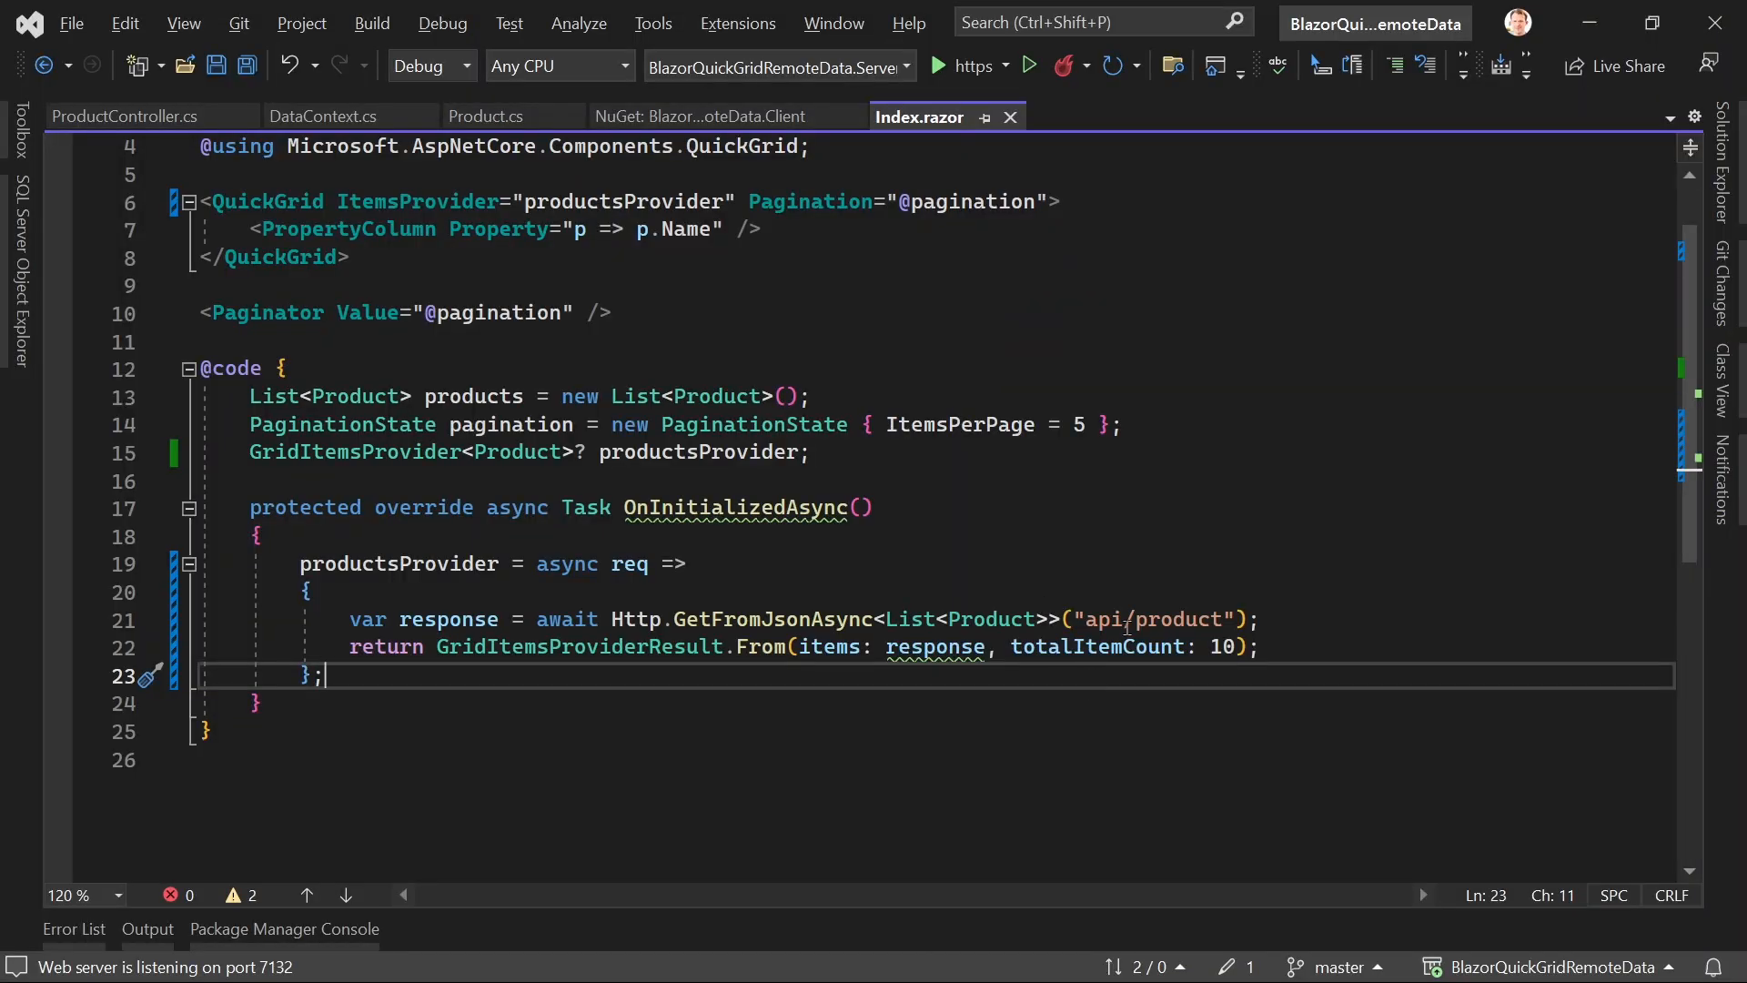
Step: Make the URL an interpolated string ending in /{req.StartIndex}/{req.Count}
type("$")
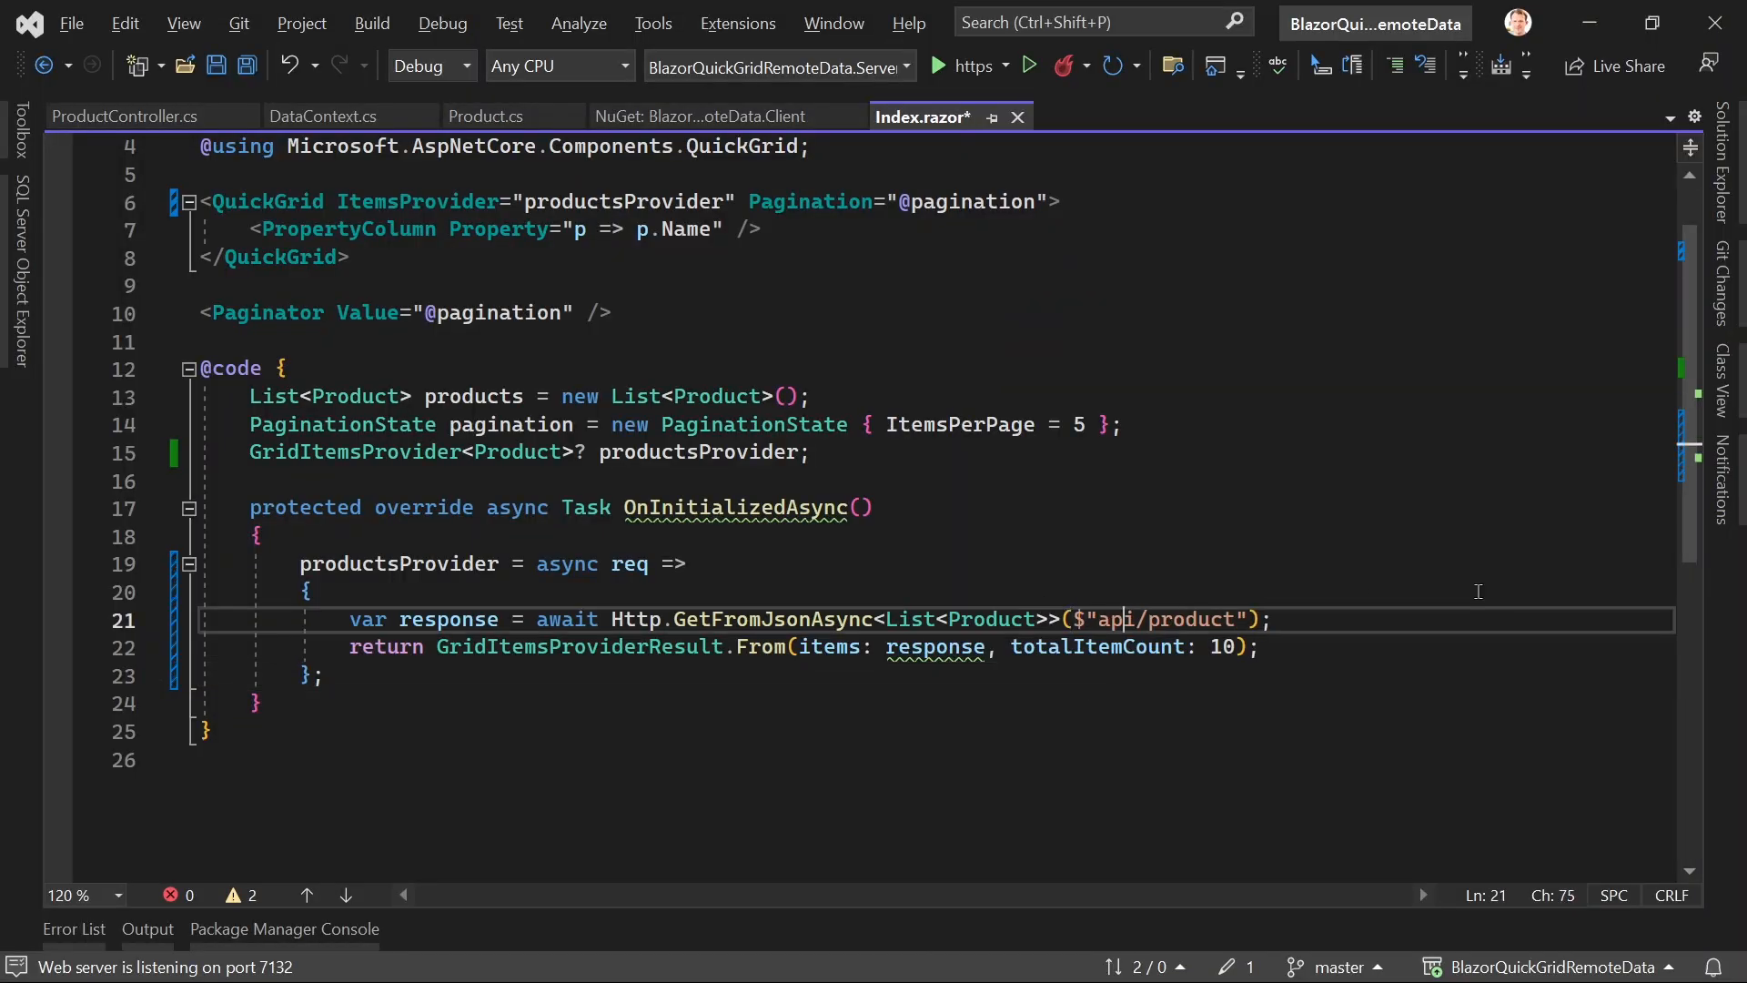
type("/")
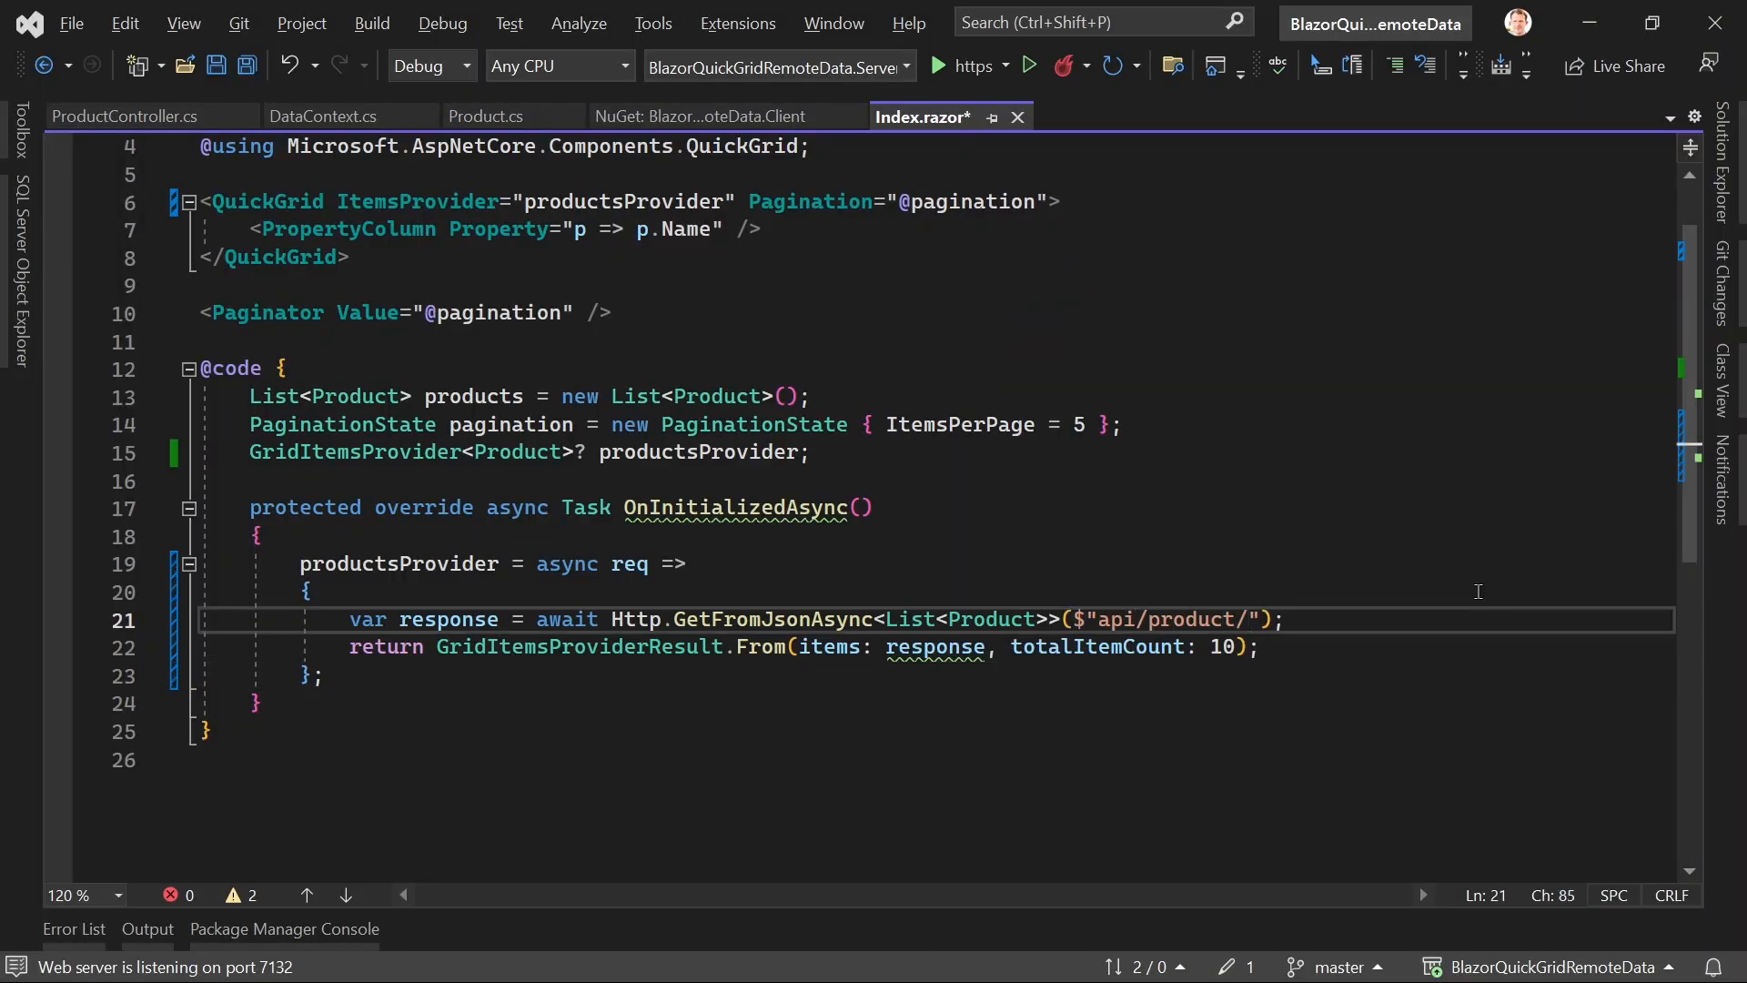
type("{BlazorQuickGridRemoteData.")
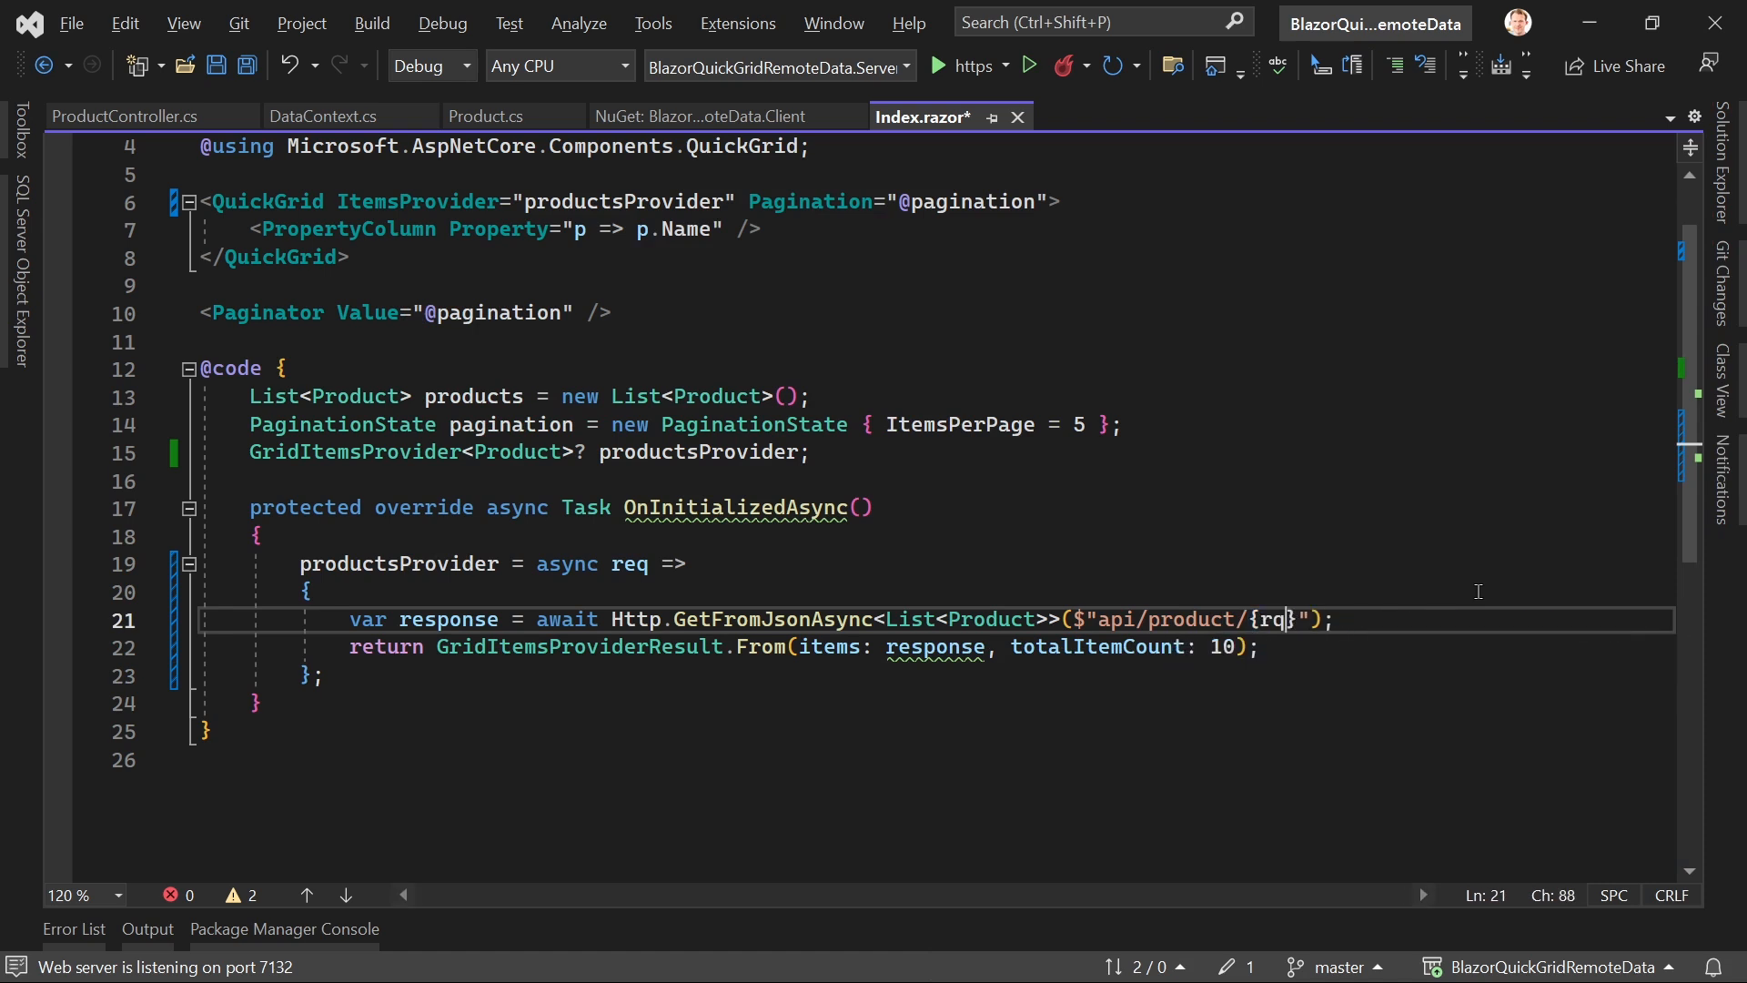
type(".")
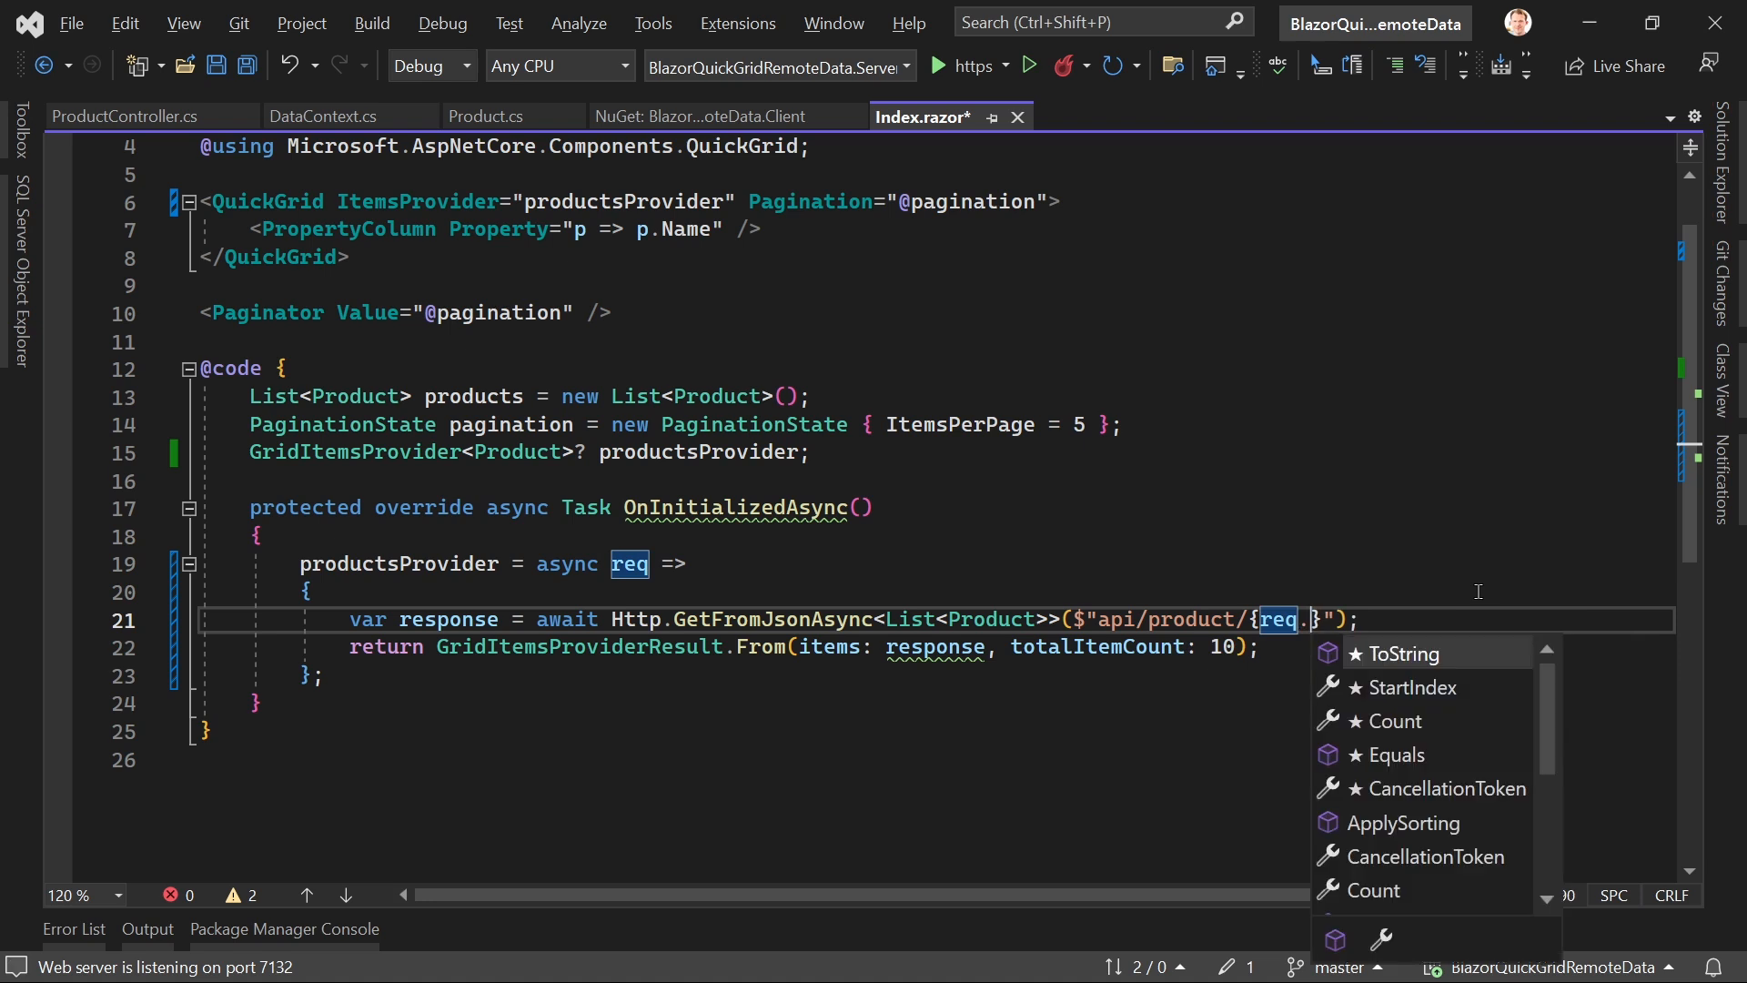
key("Down")
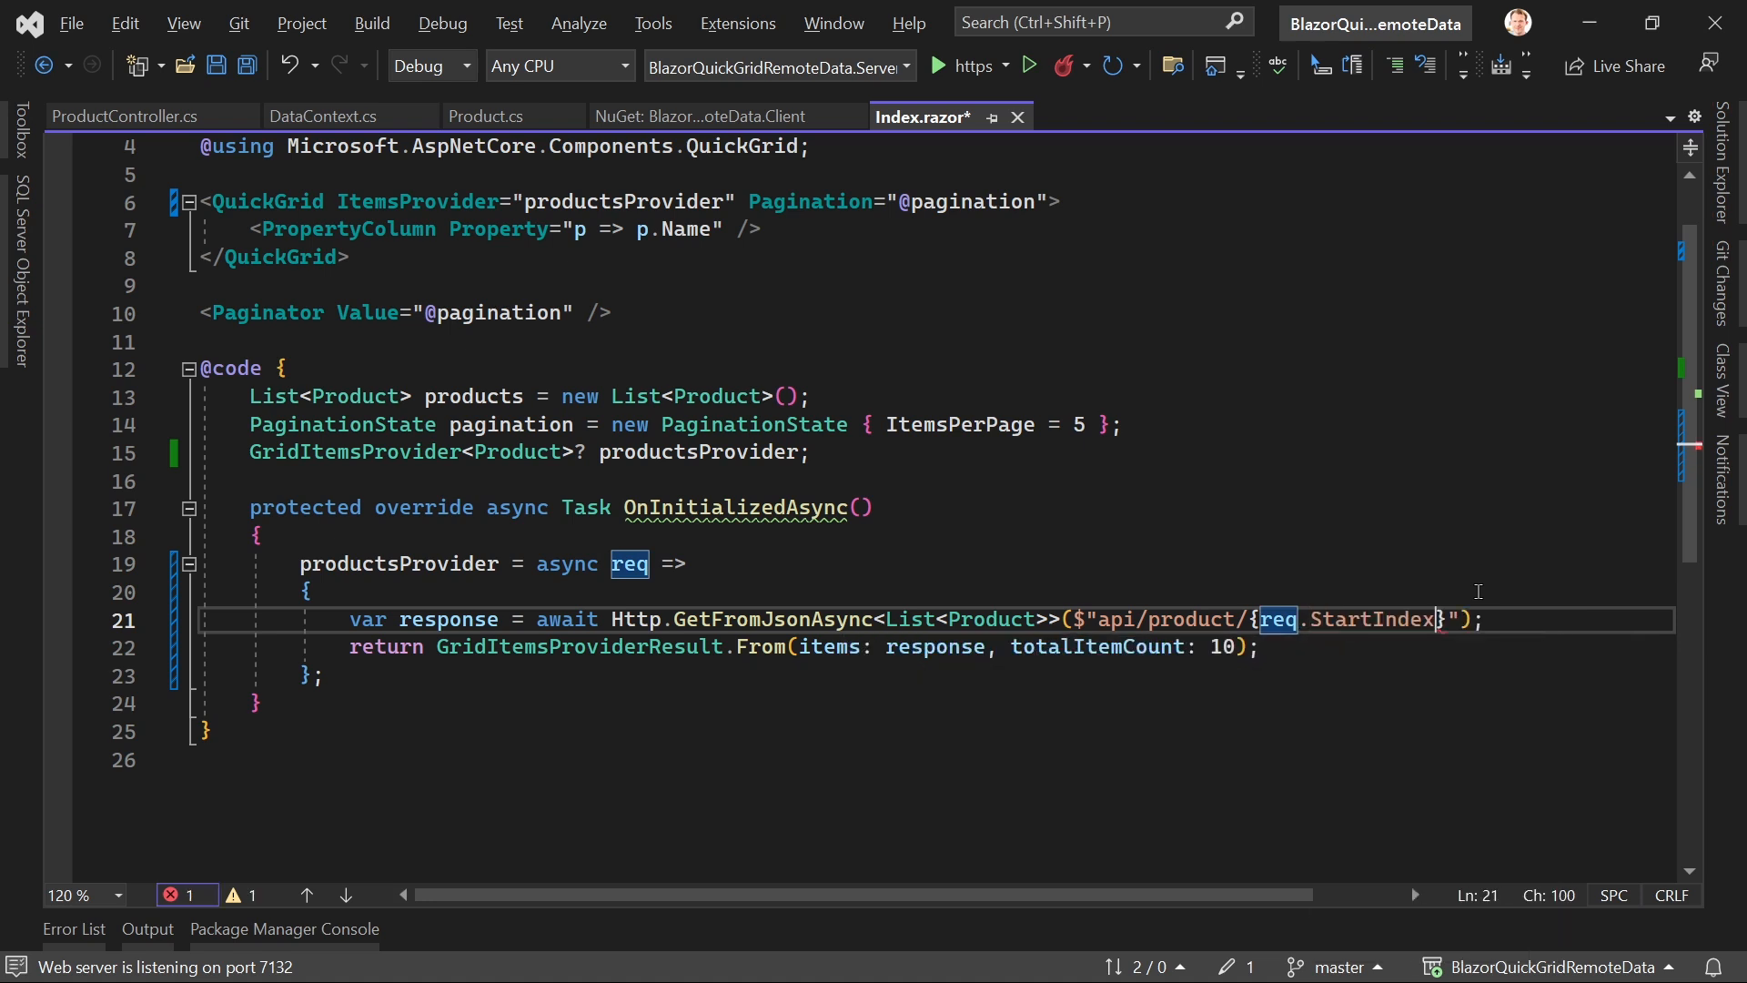
type("/")
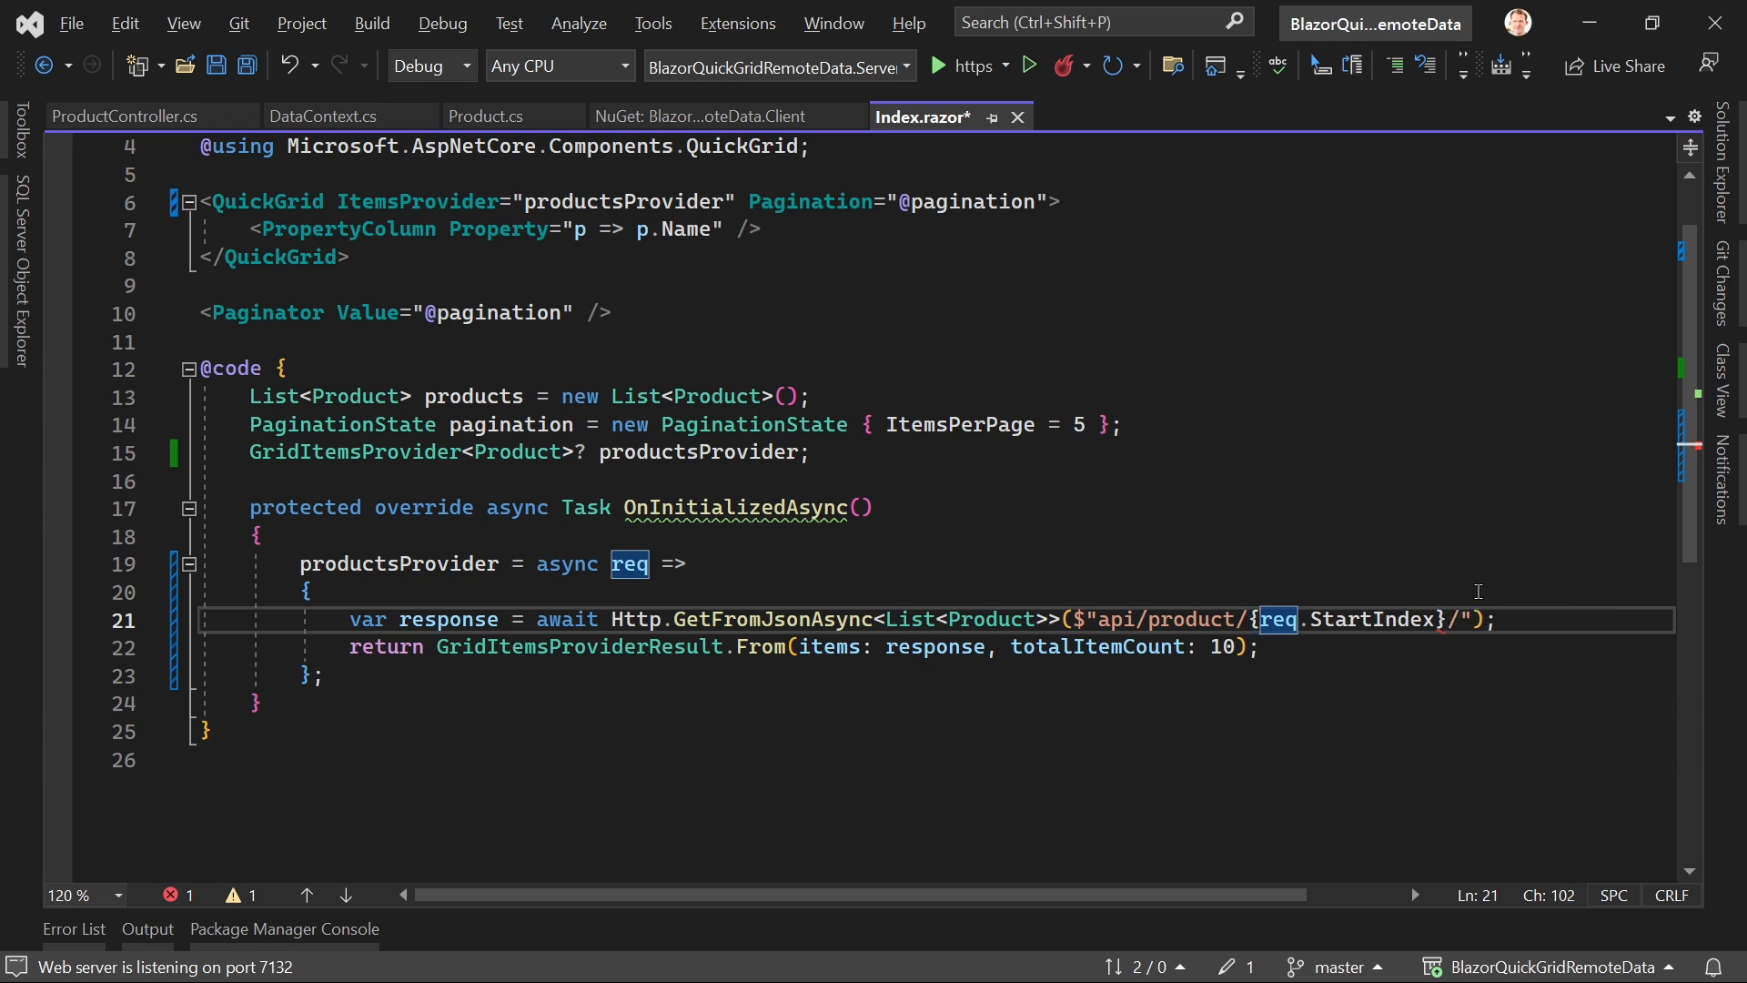
type("/{r")
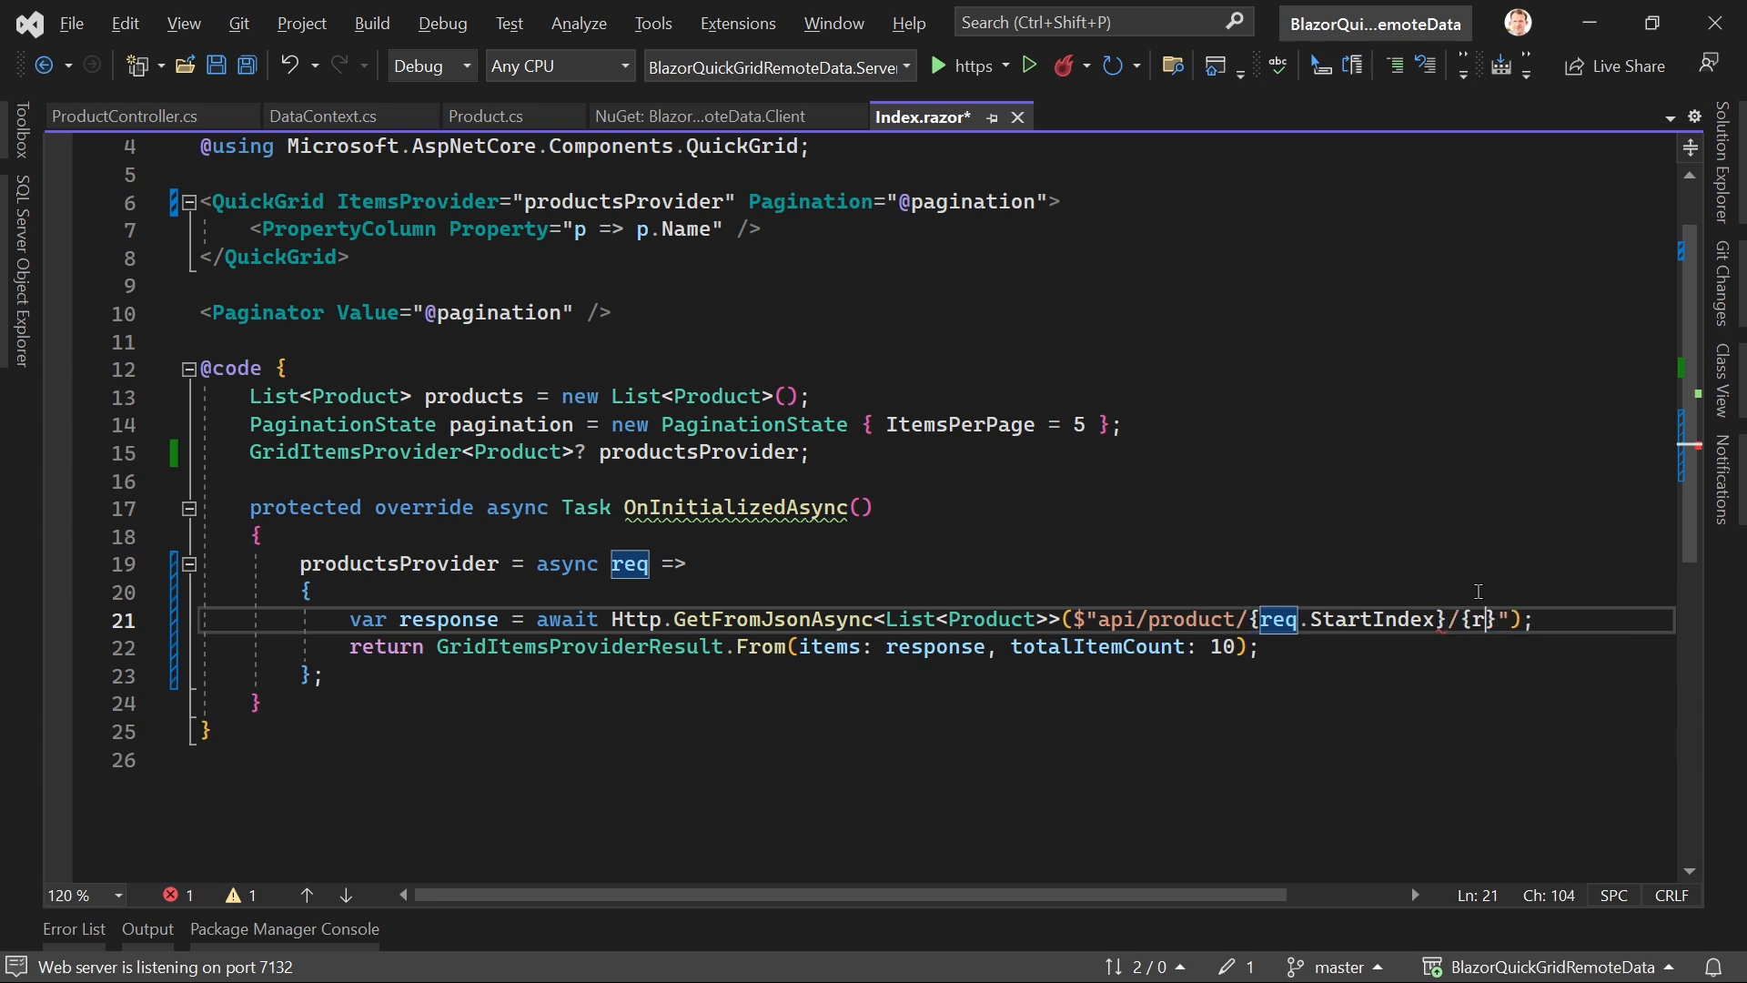
type("eq.")
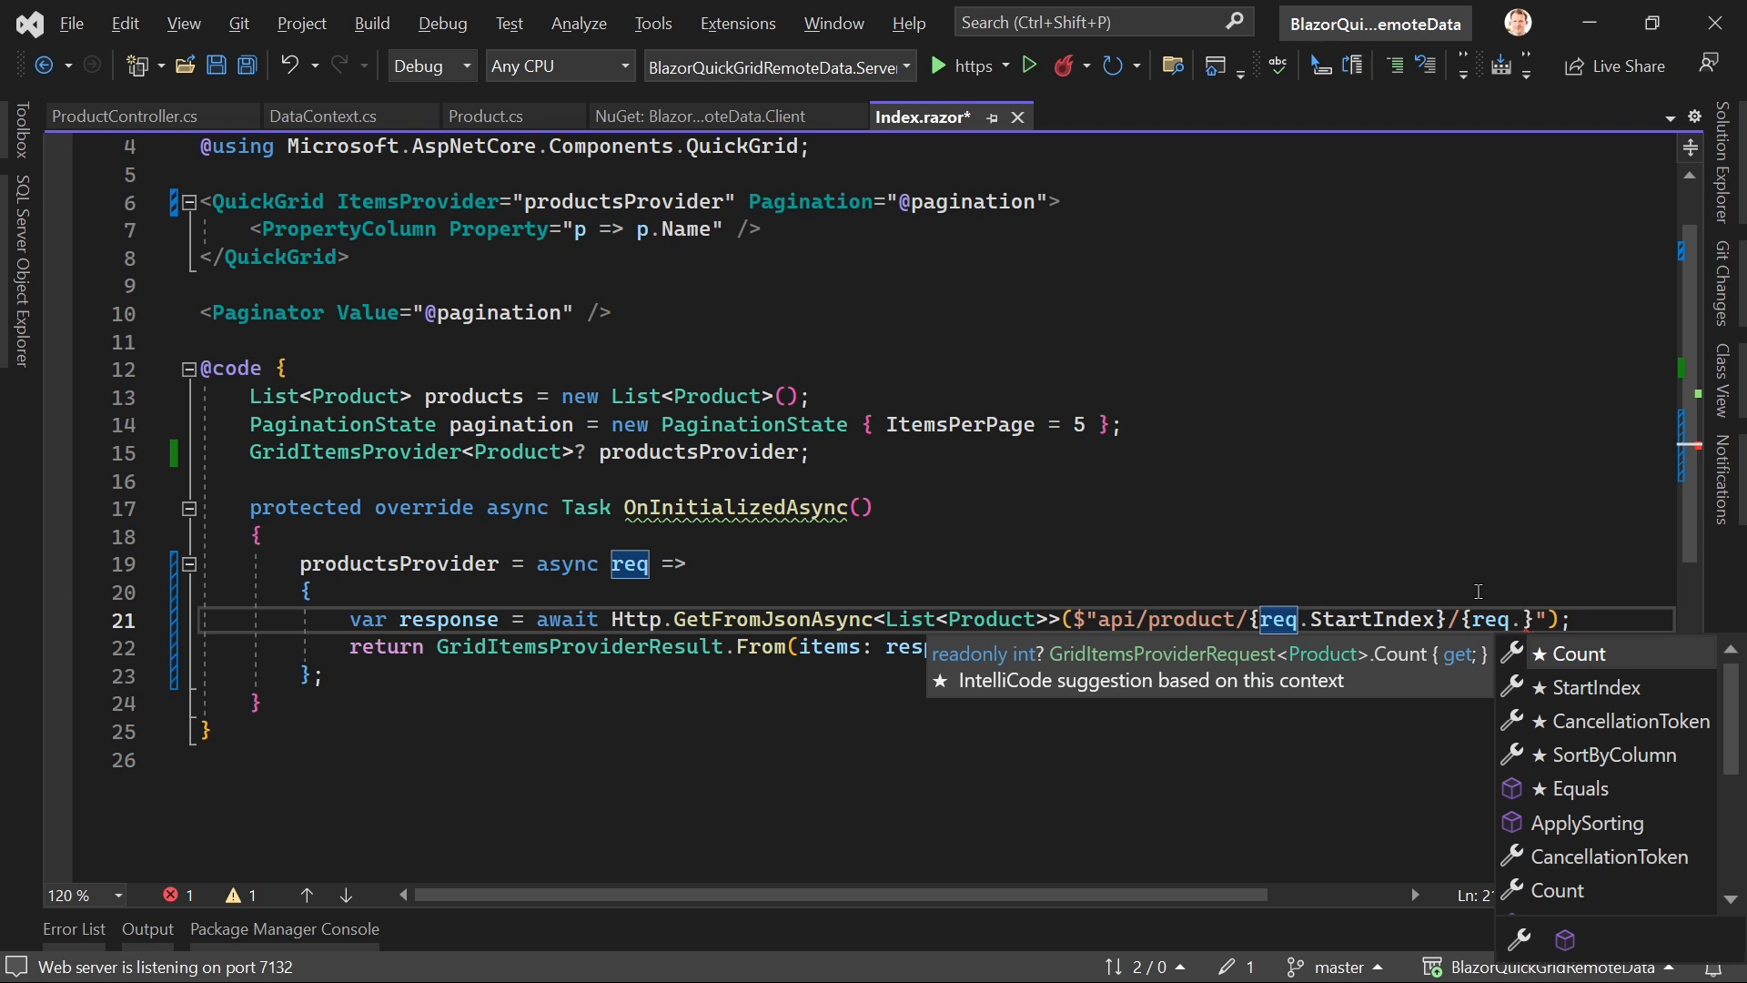
type("Count")
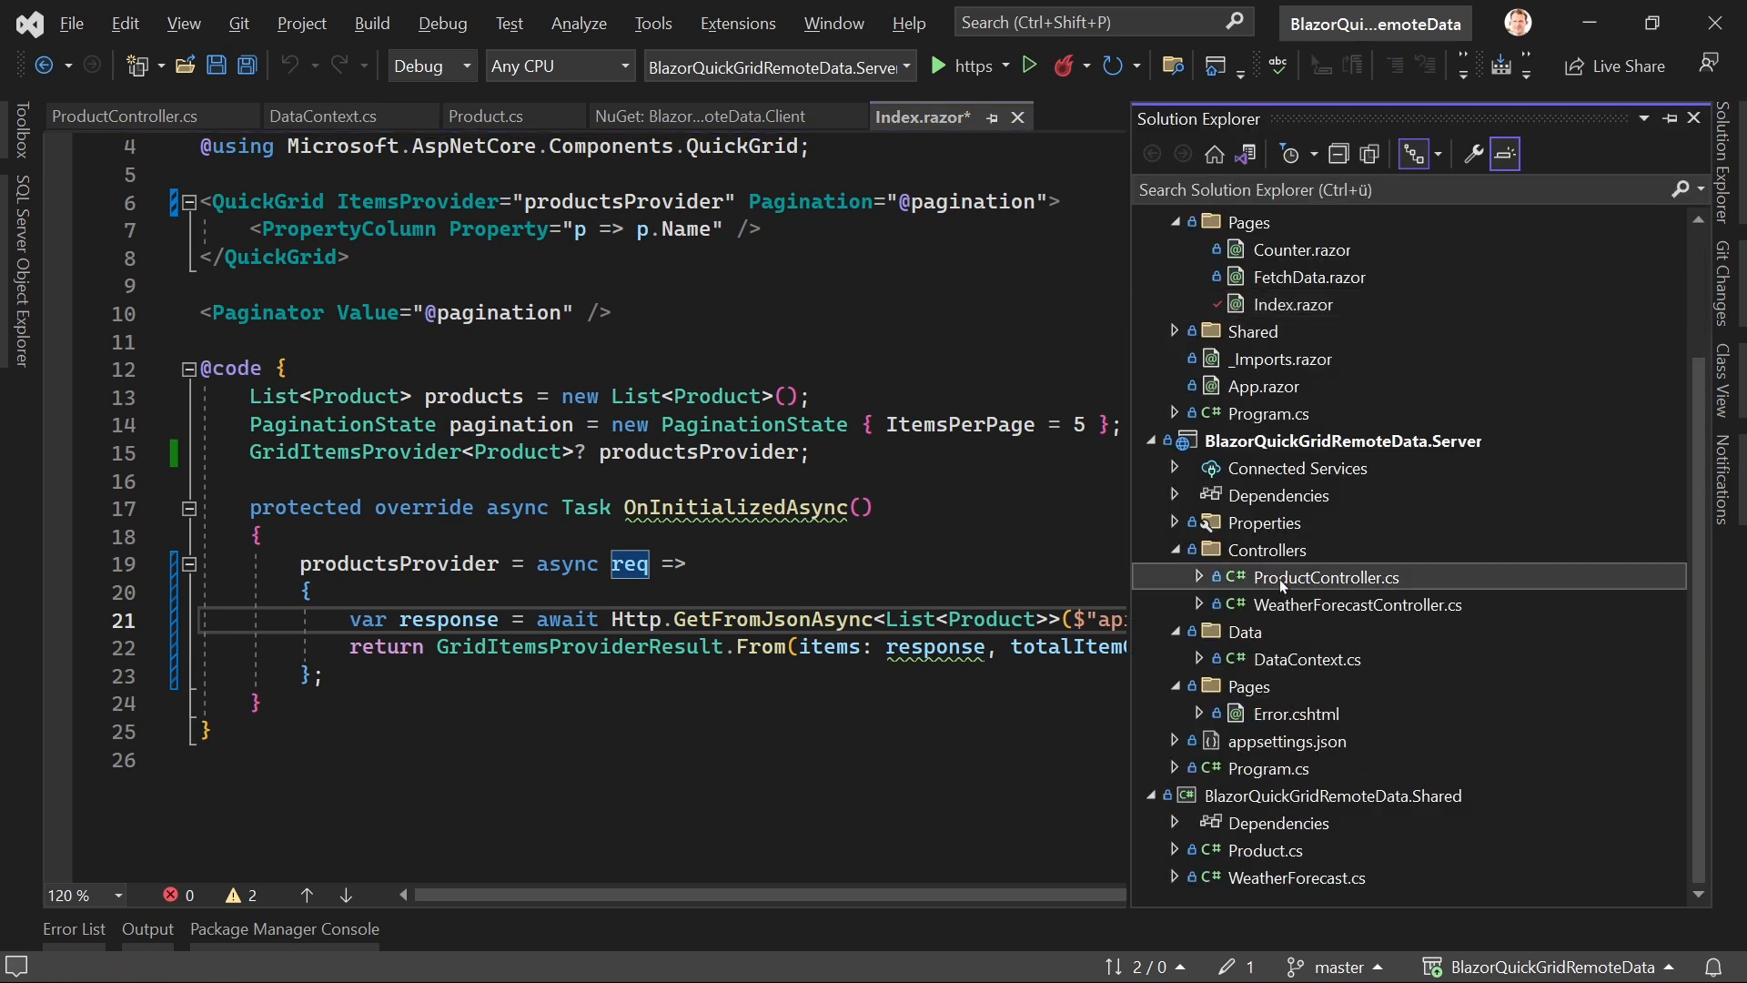
Step: Give GetProducts int skip and int take parameters and page with Skip(skip).Take(take)
double_click(1326, 577)
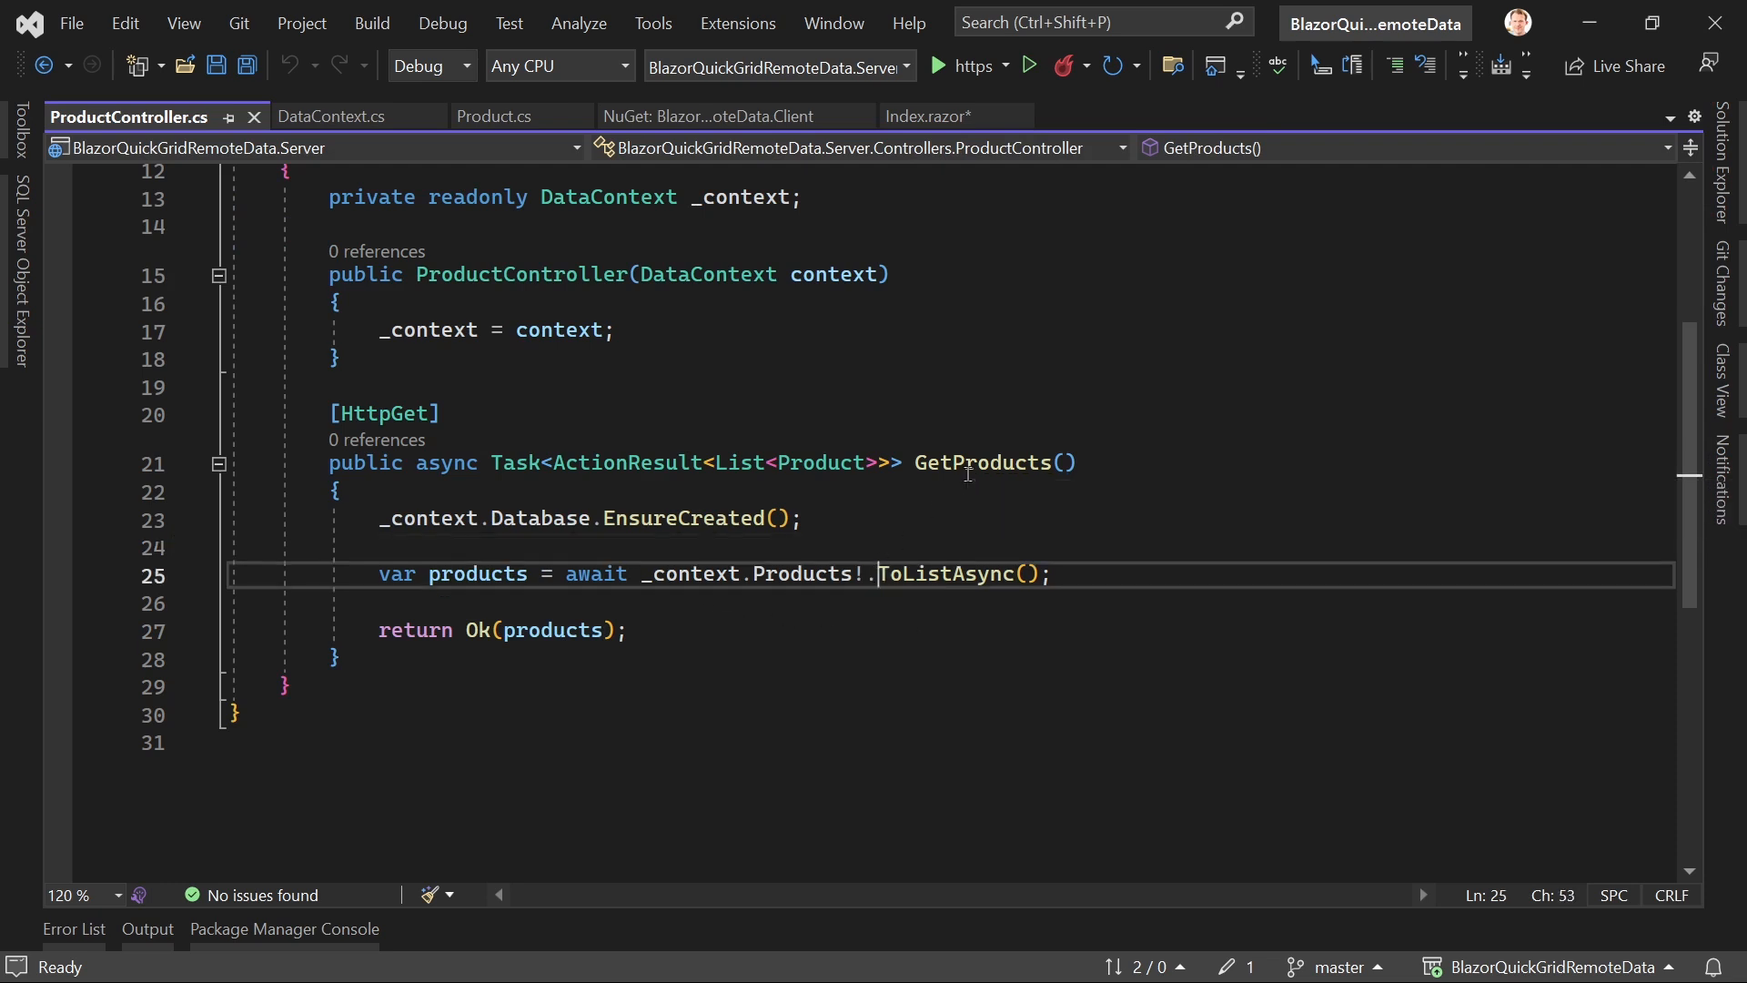
double_click(945, 574)
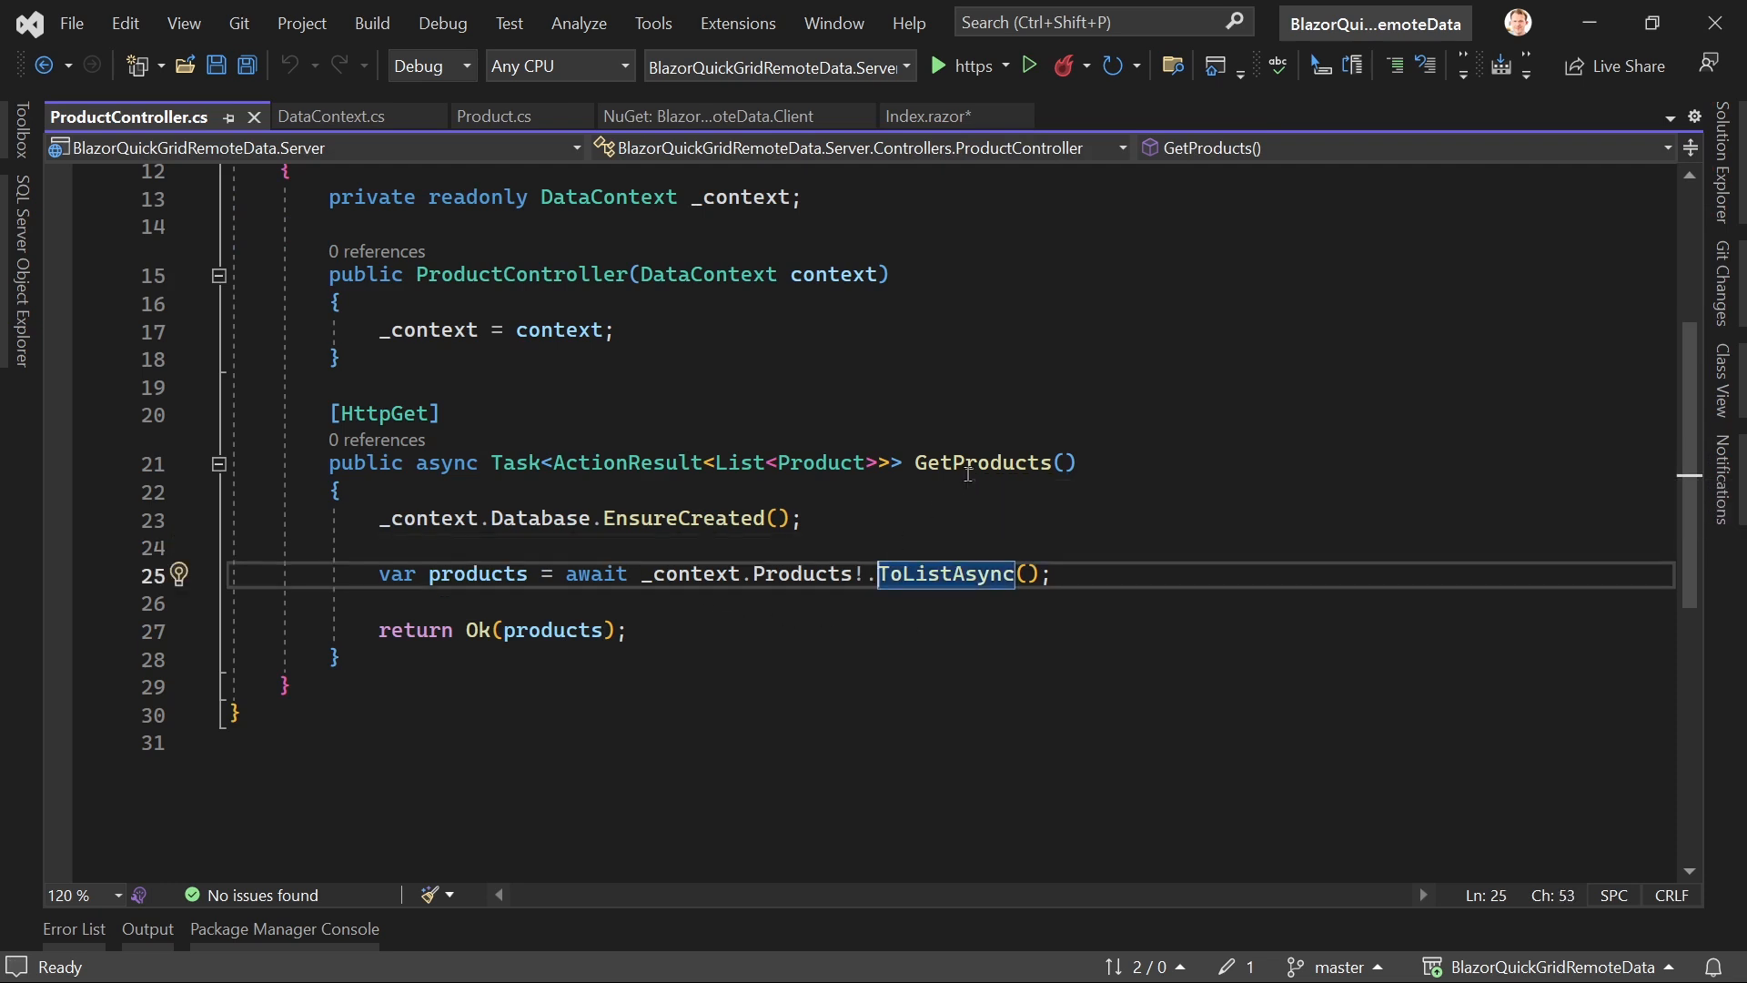
type("Skip().")
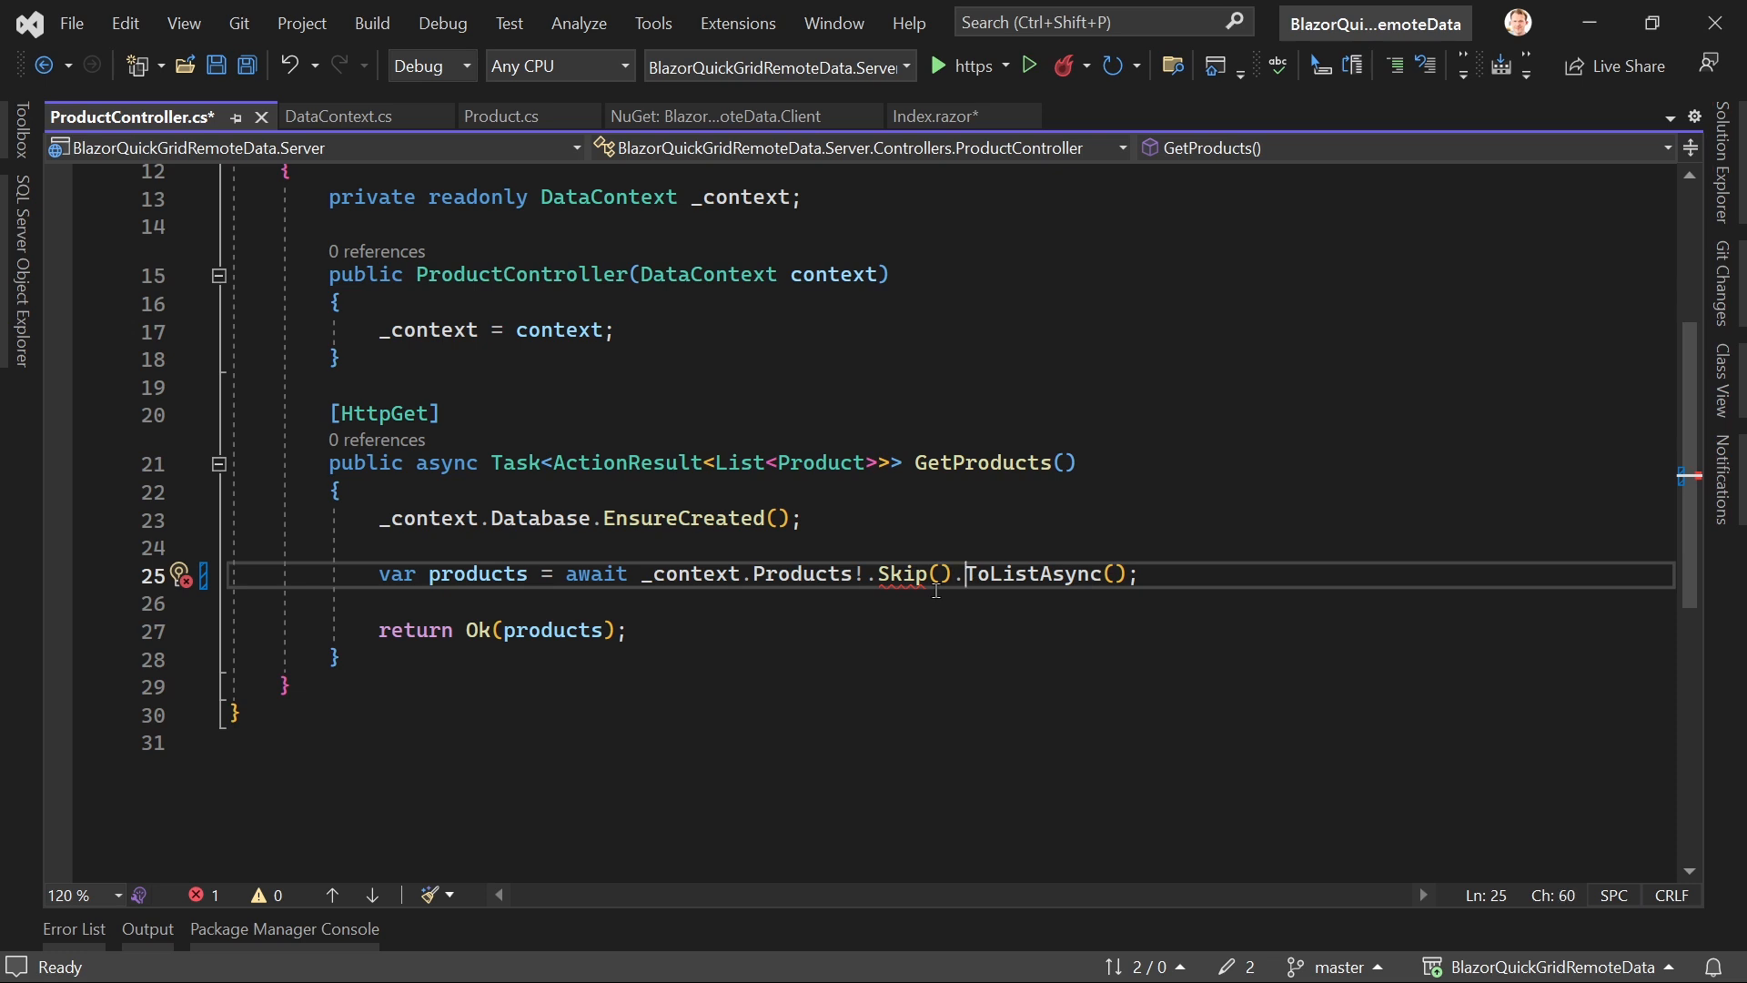
type("Take().T")
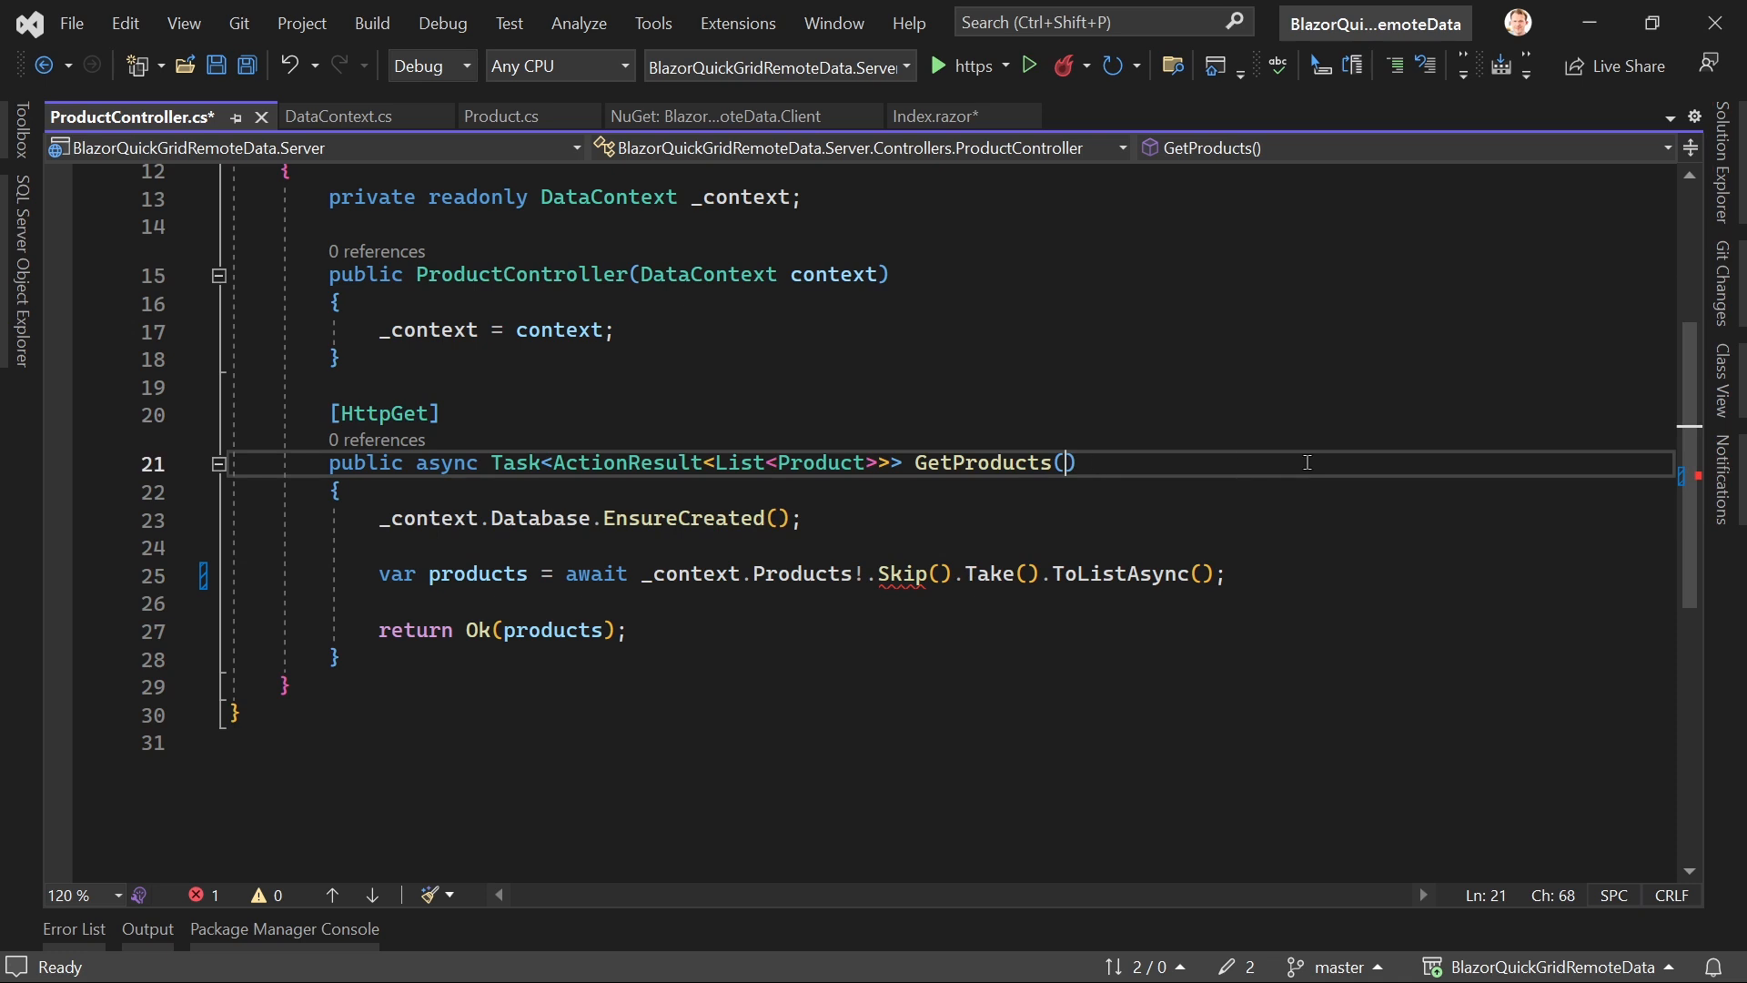
type("int skip")
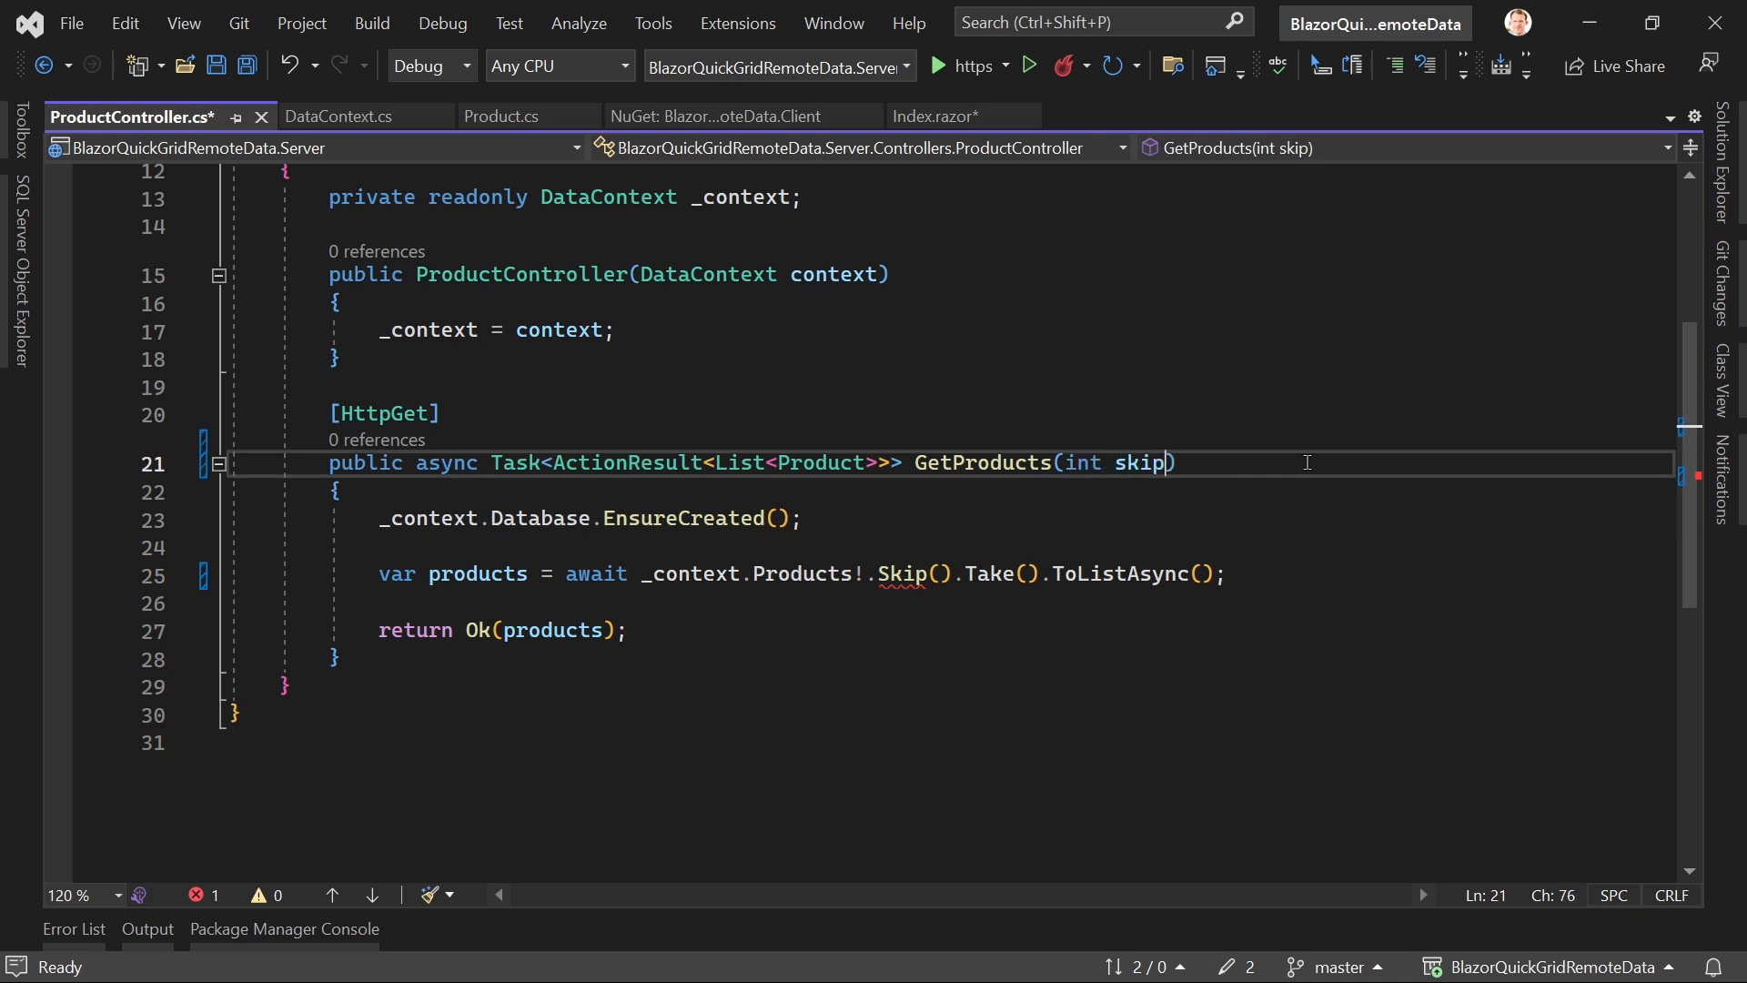
type(", int take")
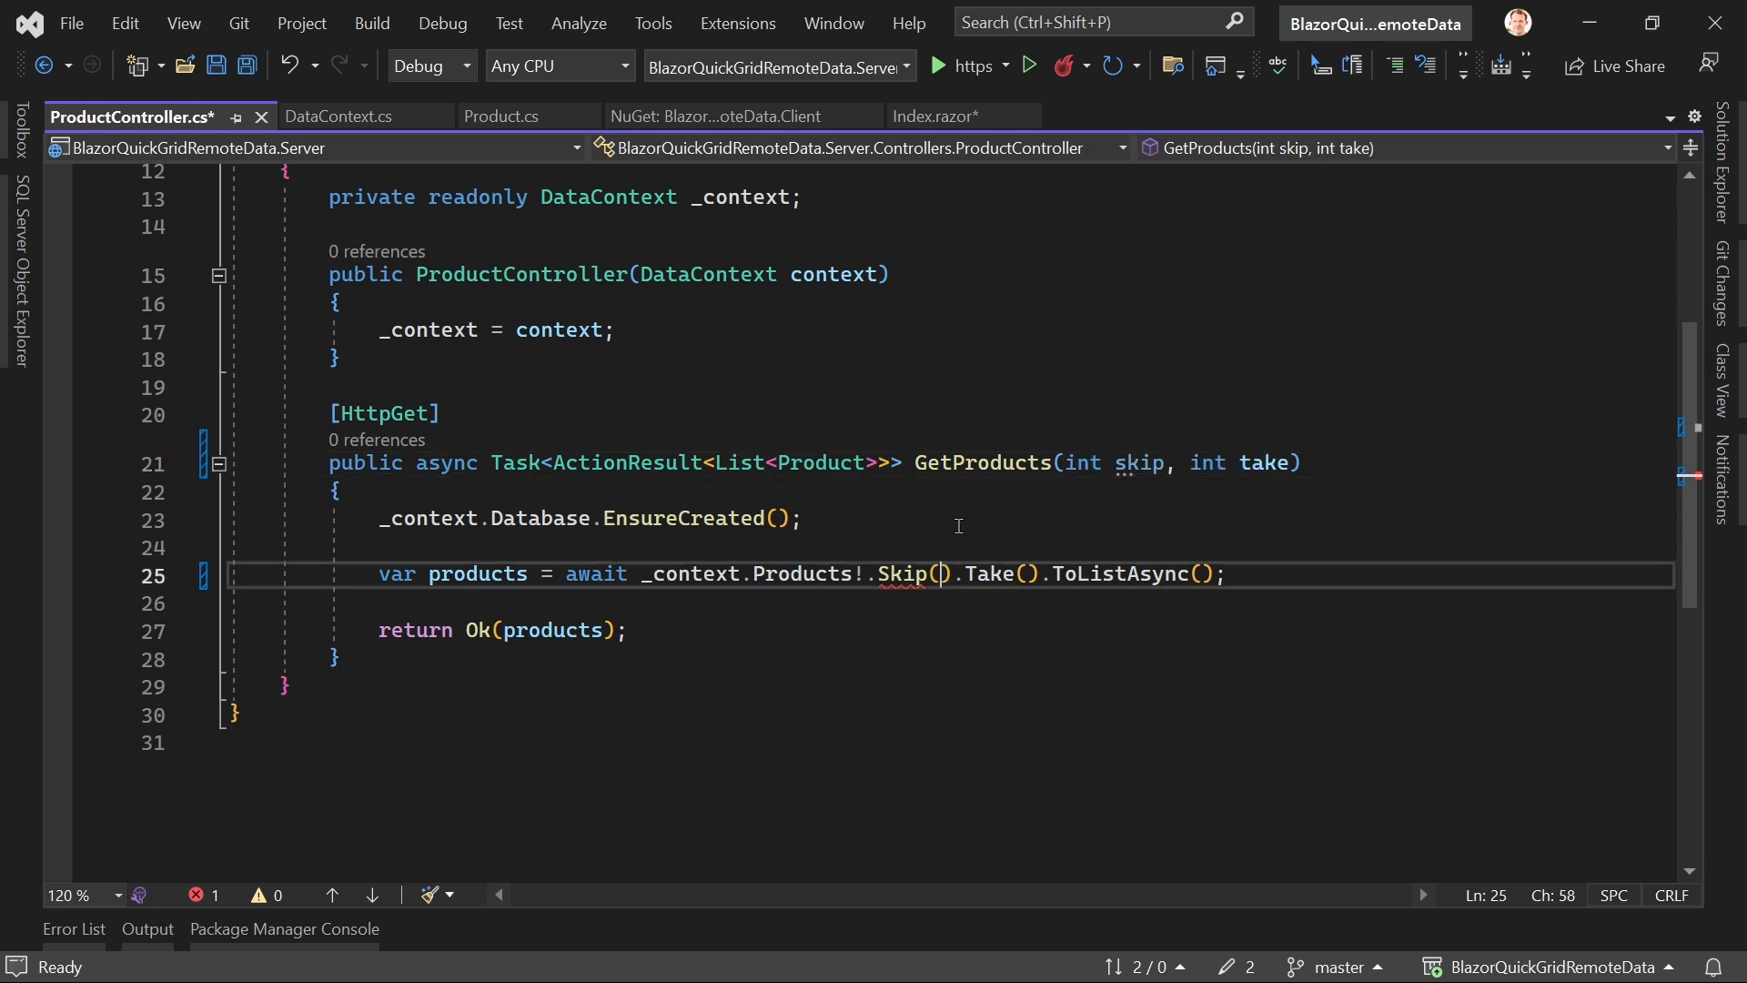
type("skip")
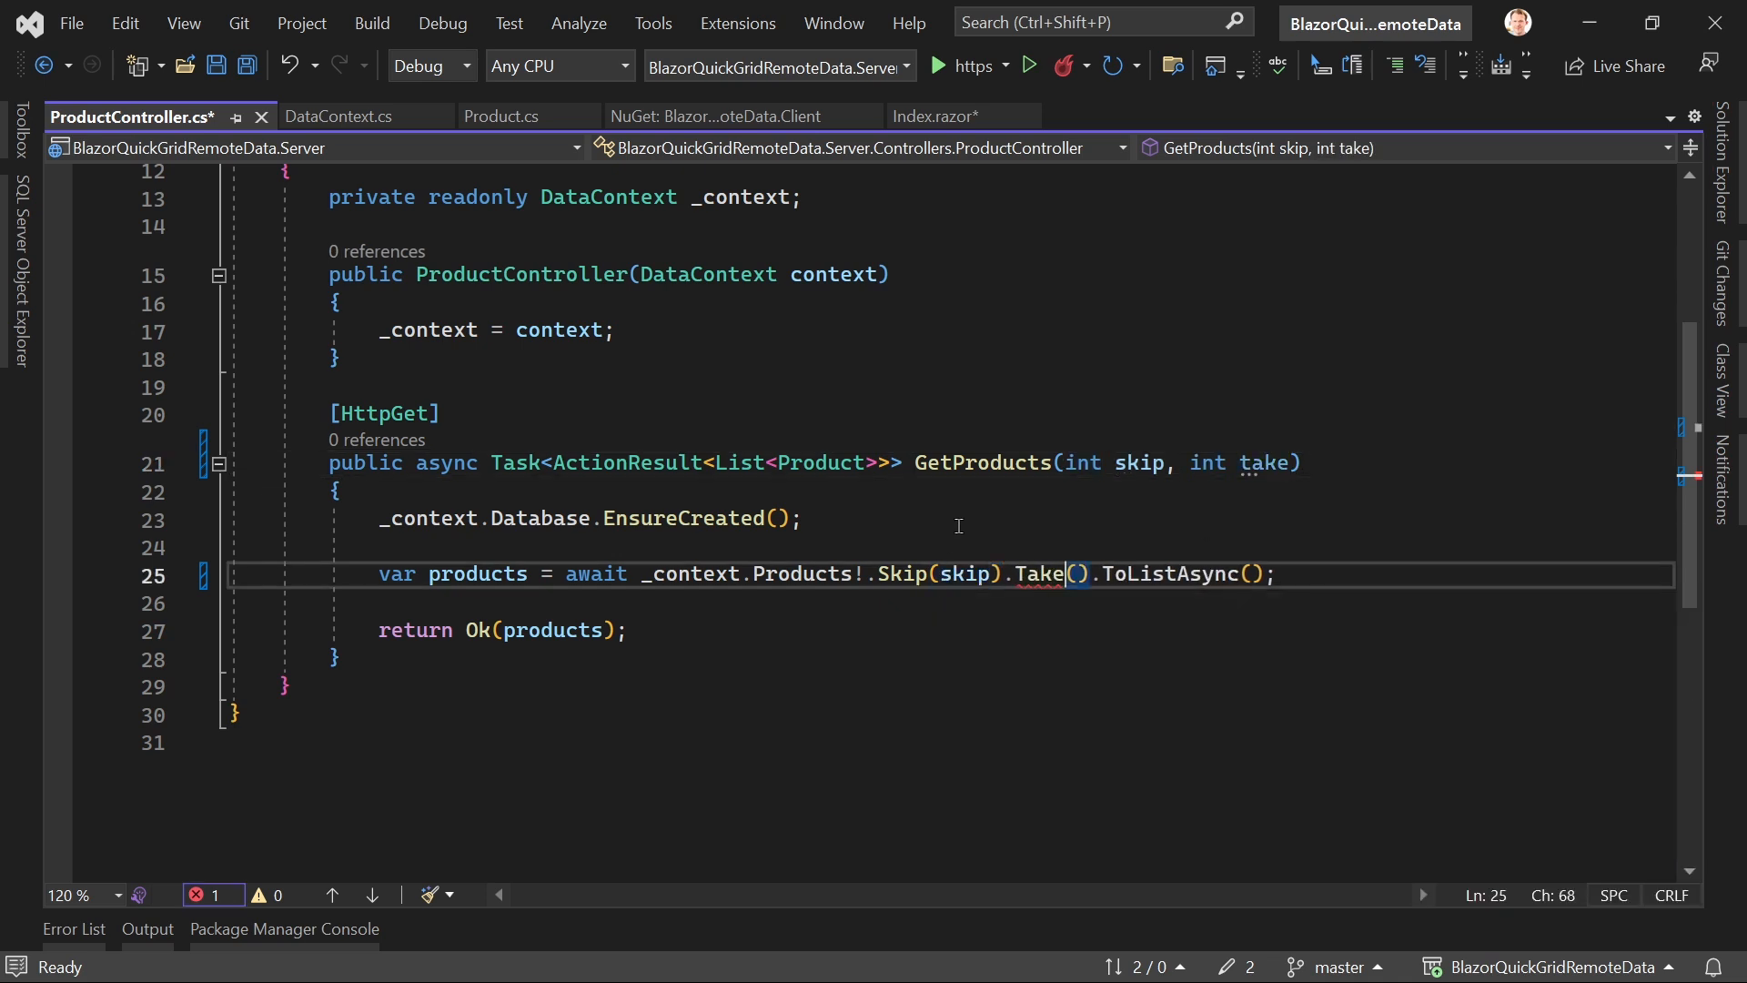
type("take")
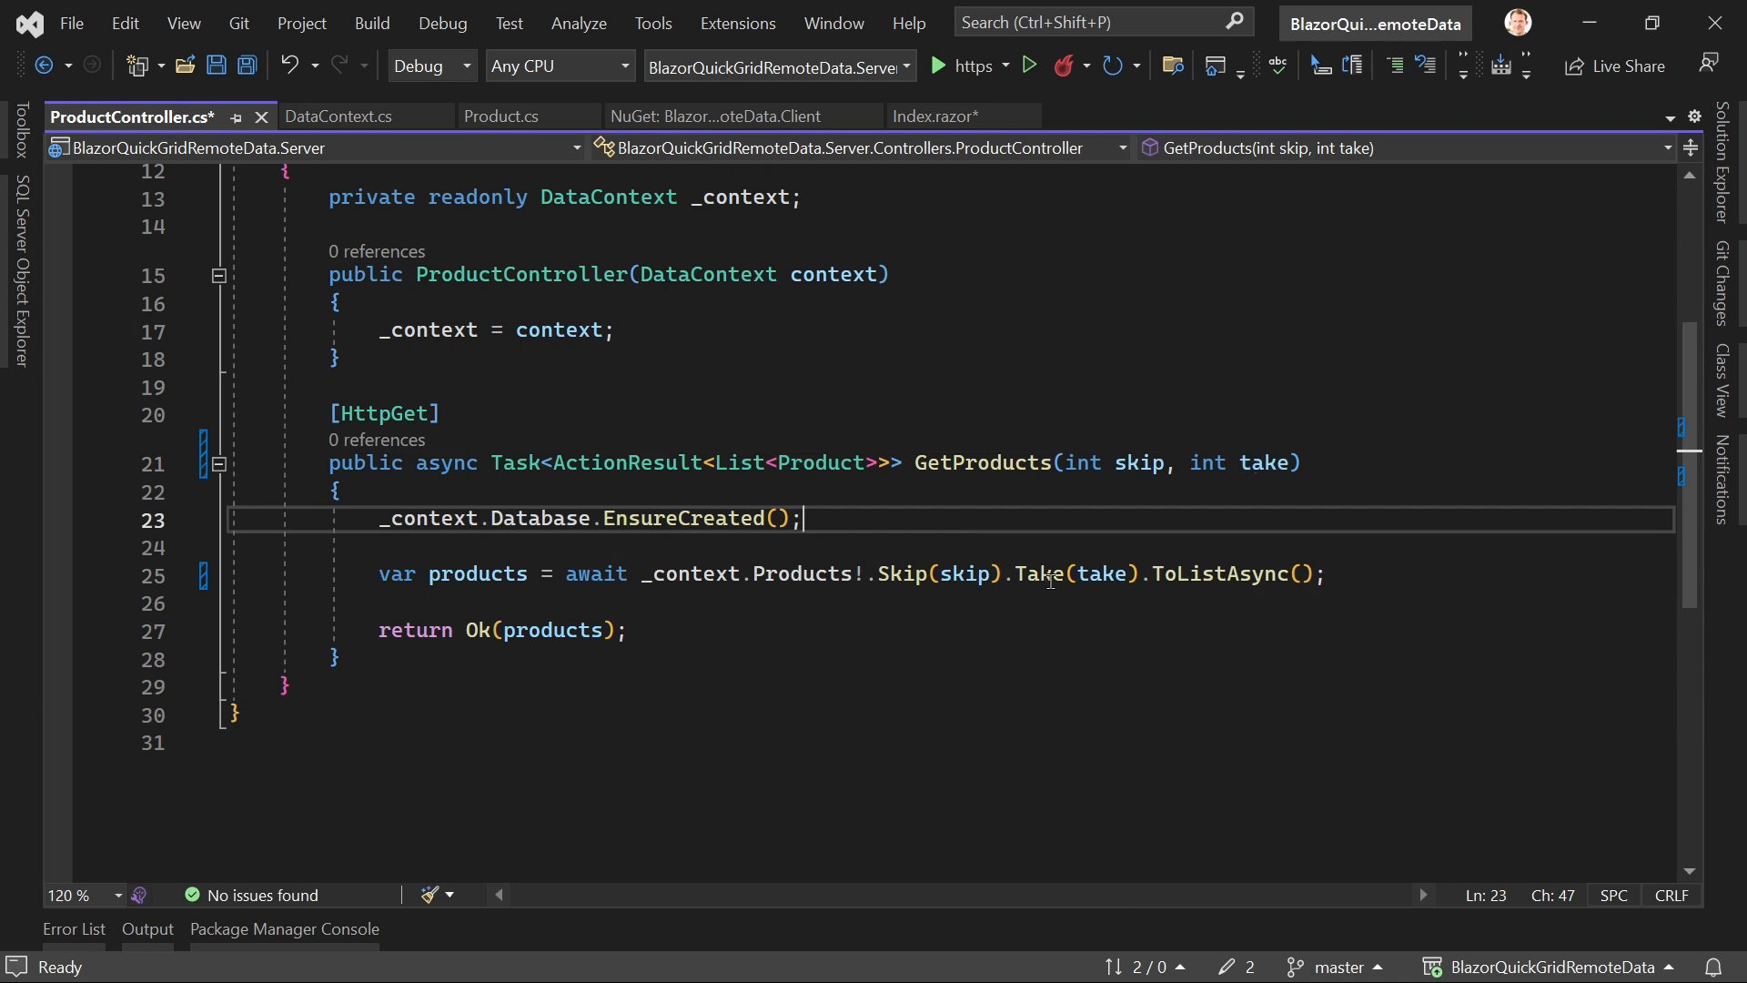
mouse_move(1048, 574)
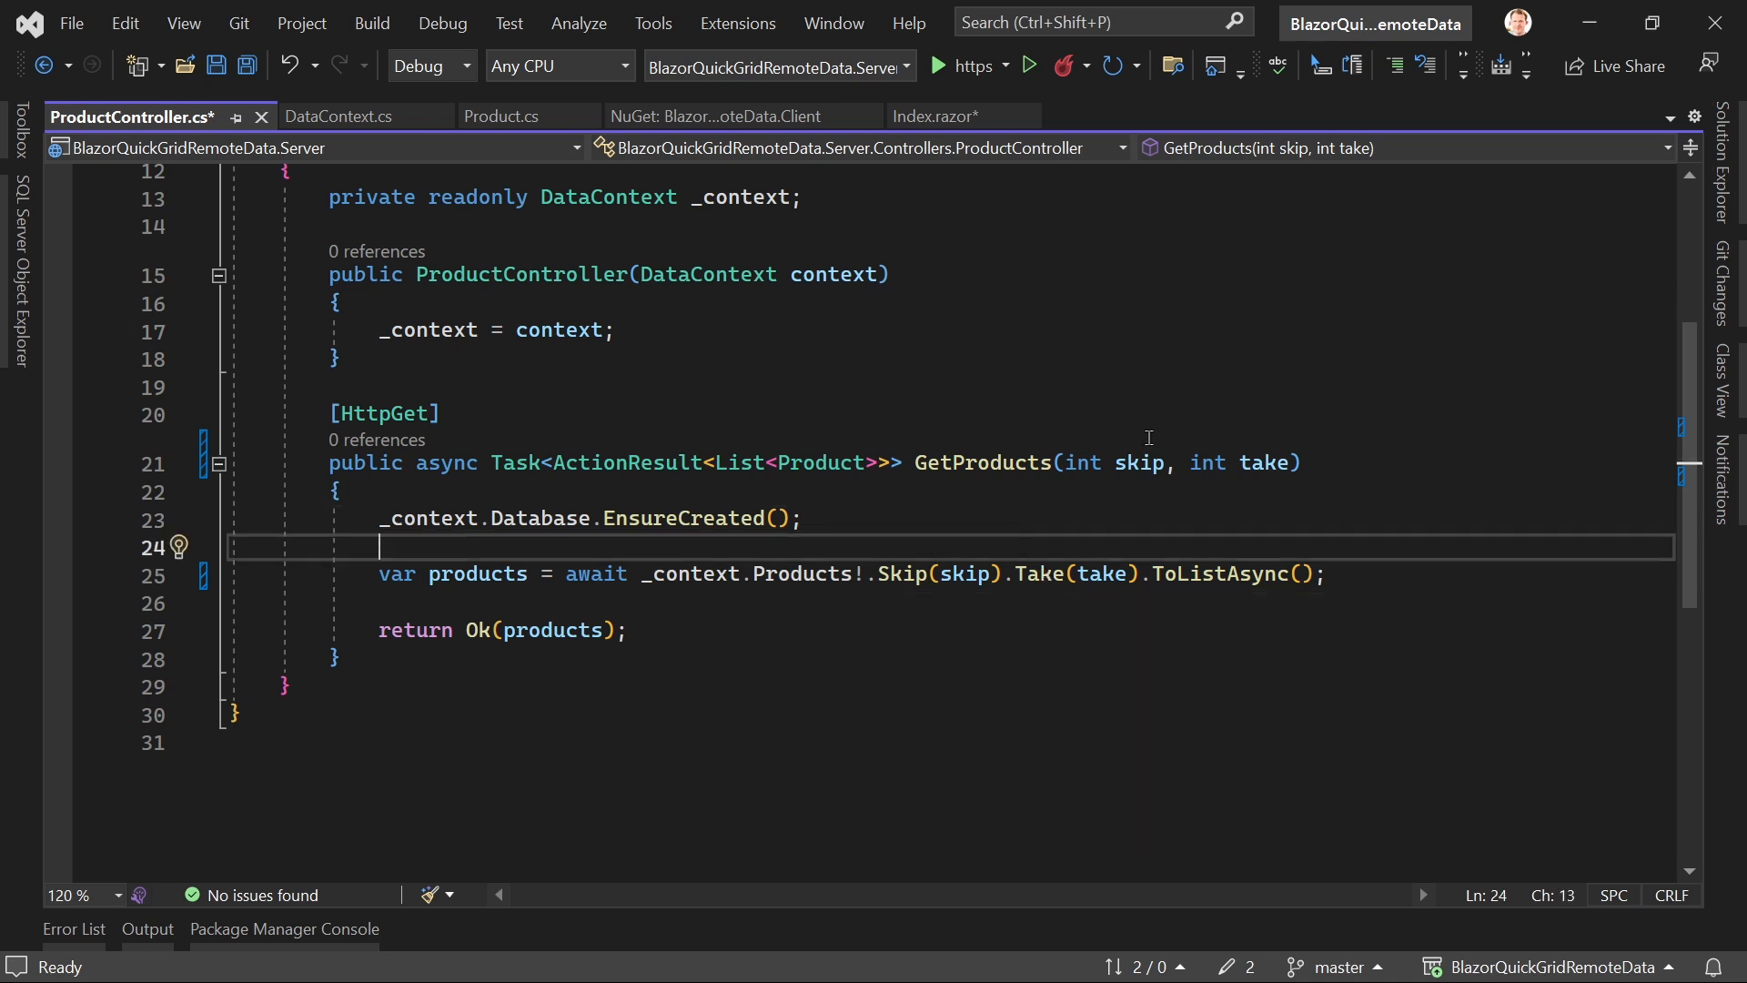
mouse_move(1139, 463)
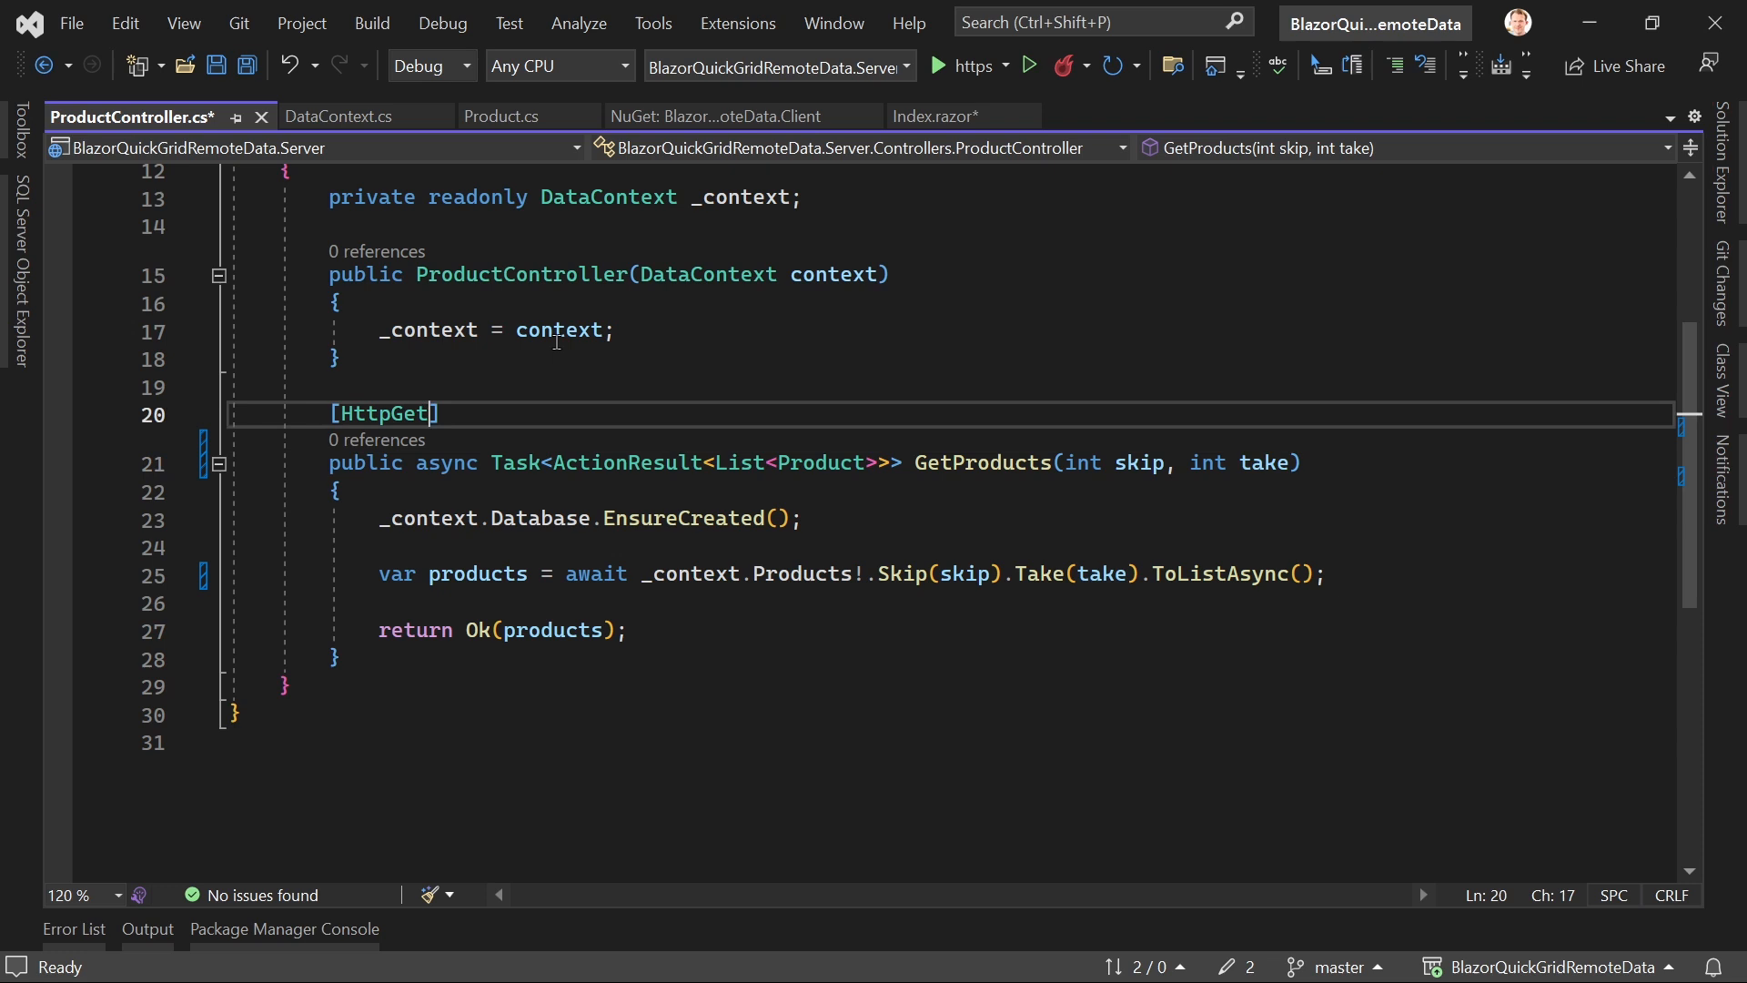
Step: Change GetProducts' HttpGet route to "{skip}/{take}" and return to Index.razor
type("()")
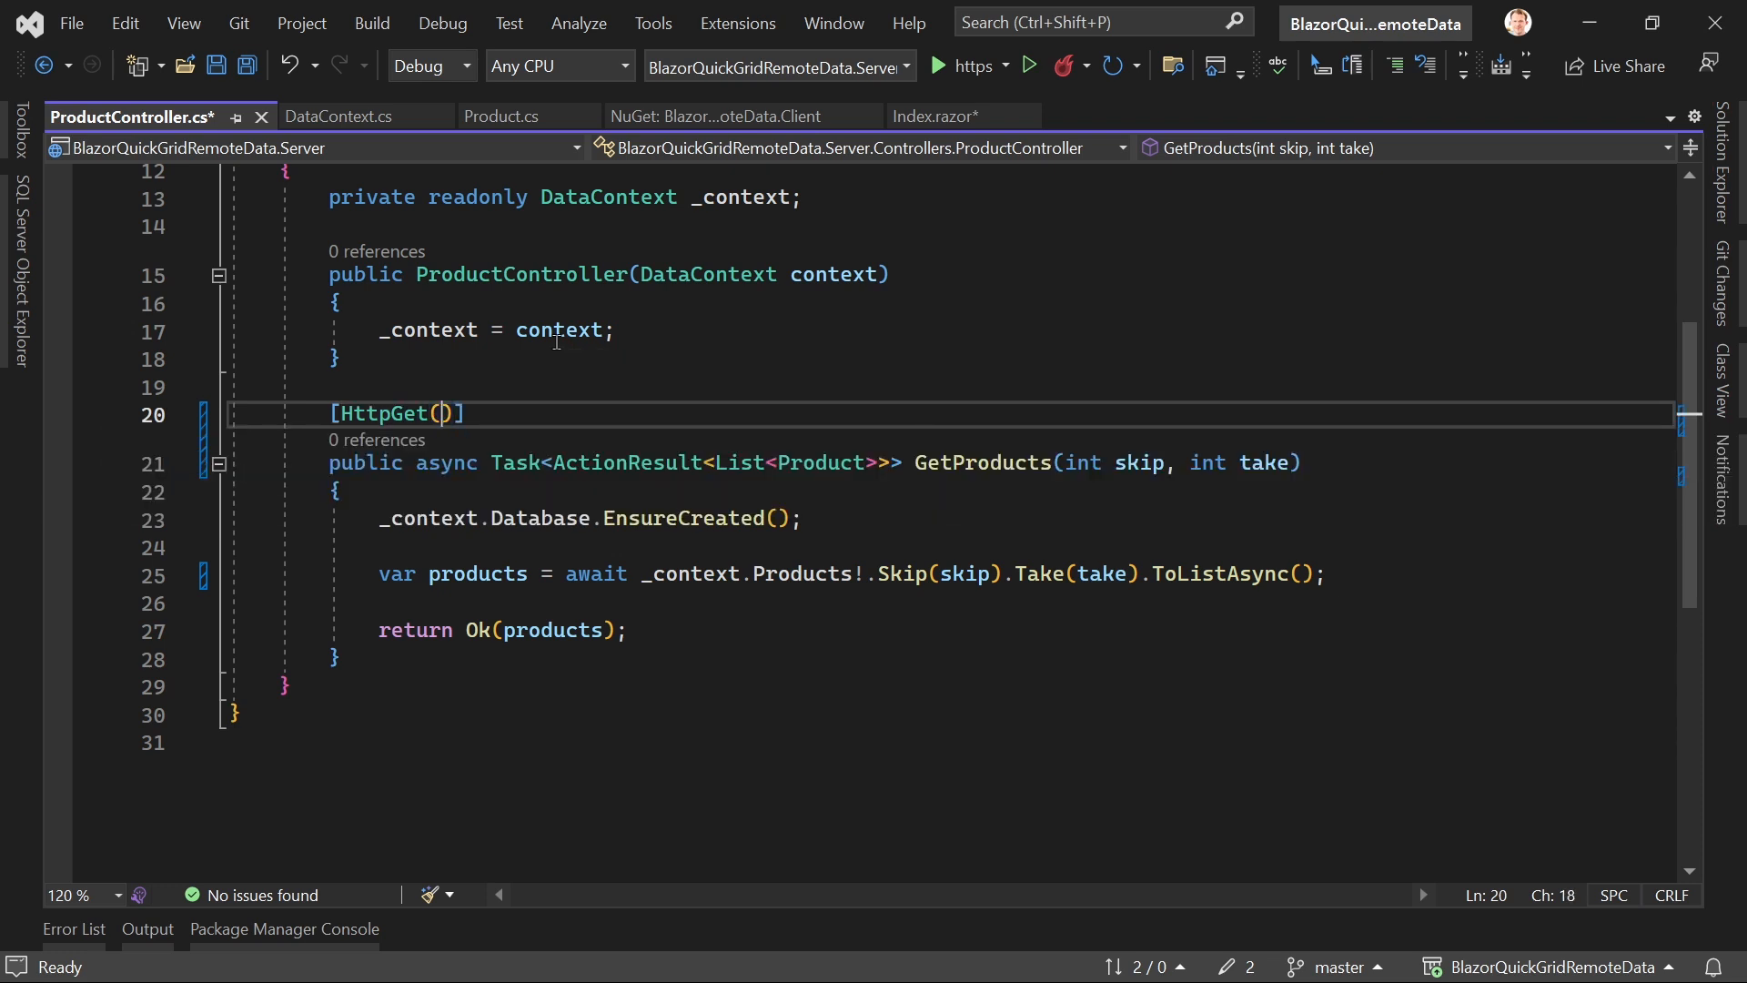
type("\"{}\"")
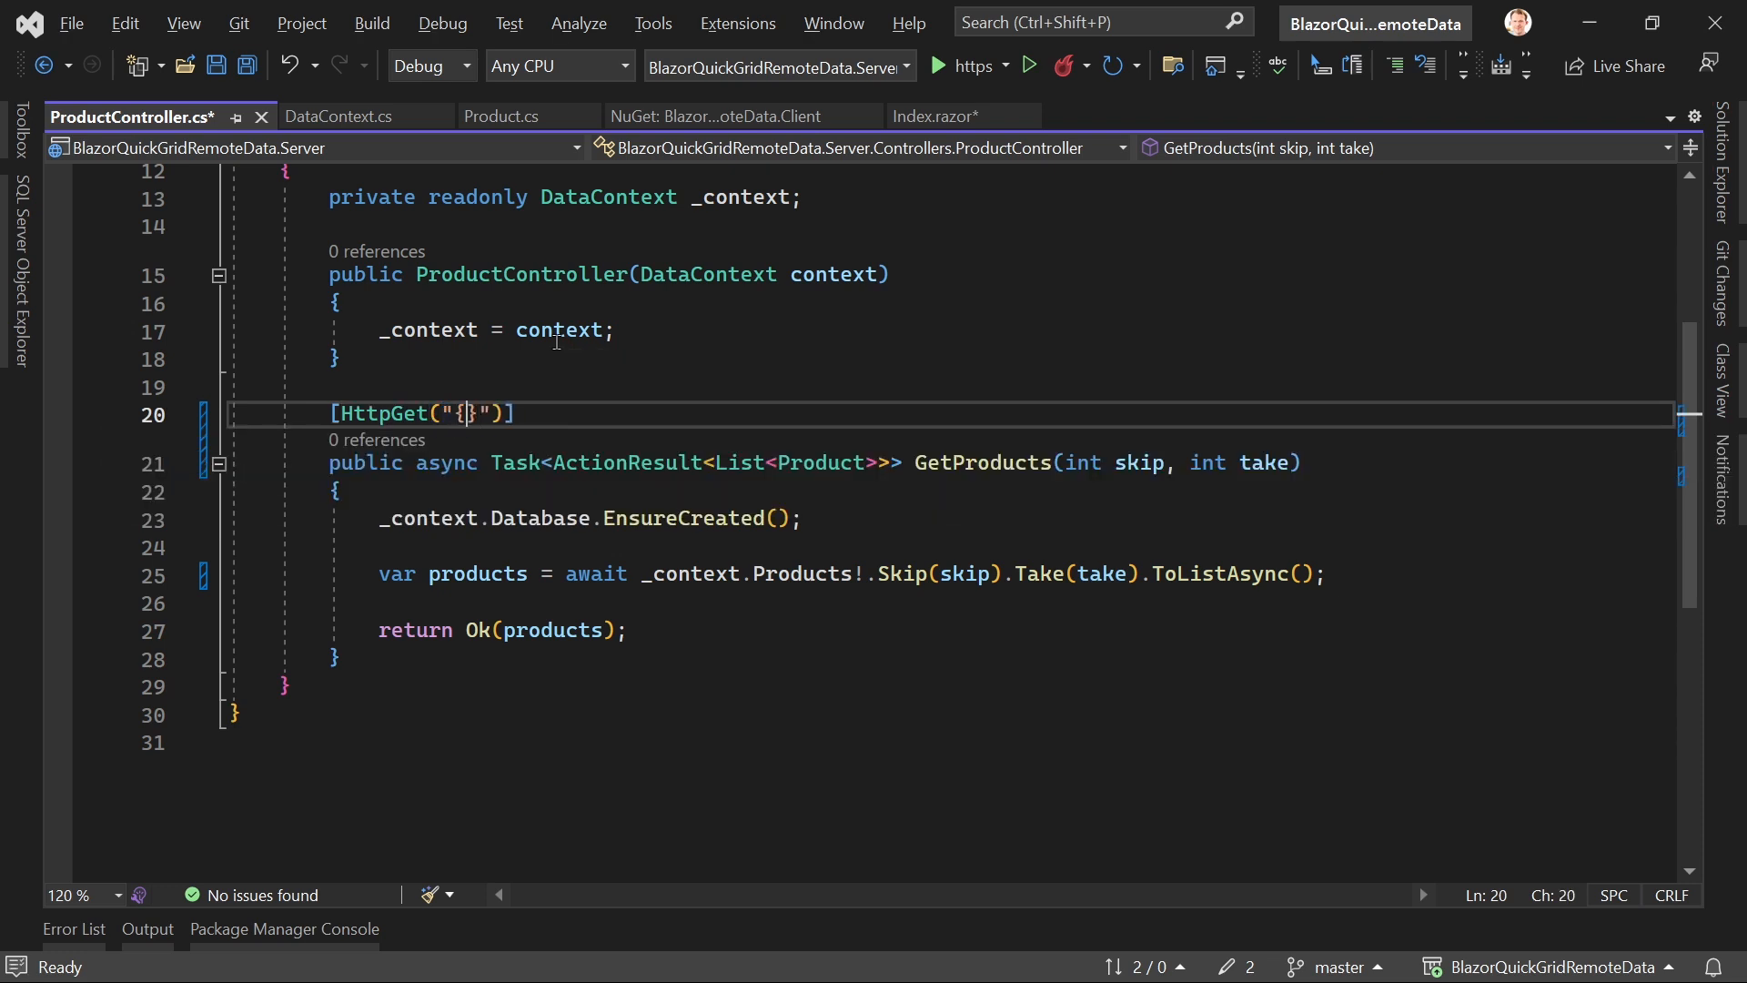
type("skip}/")
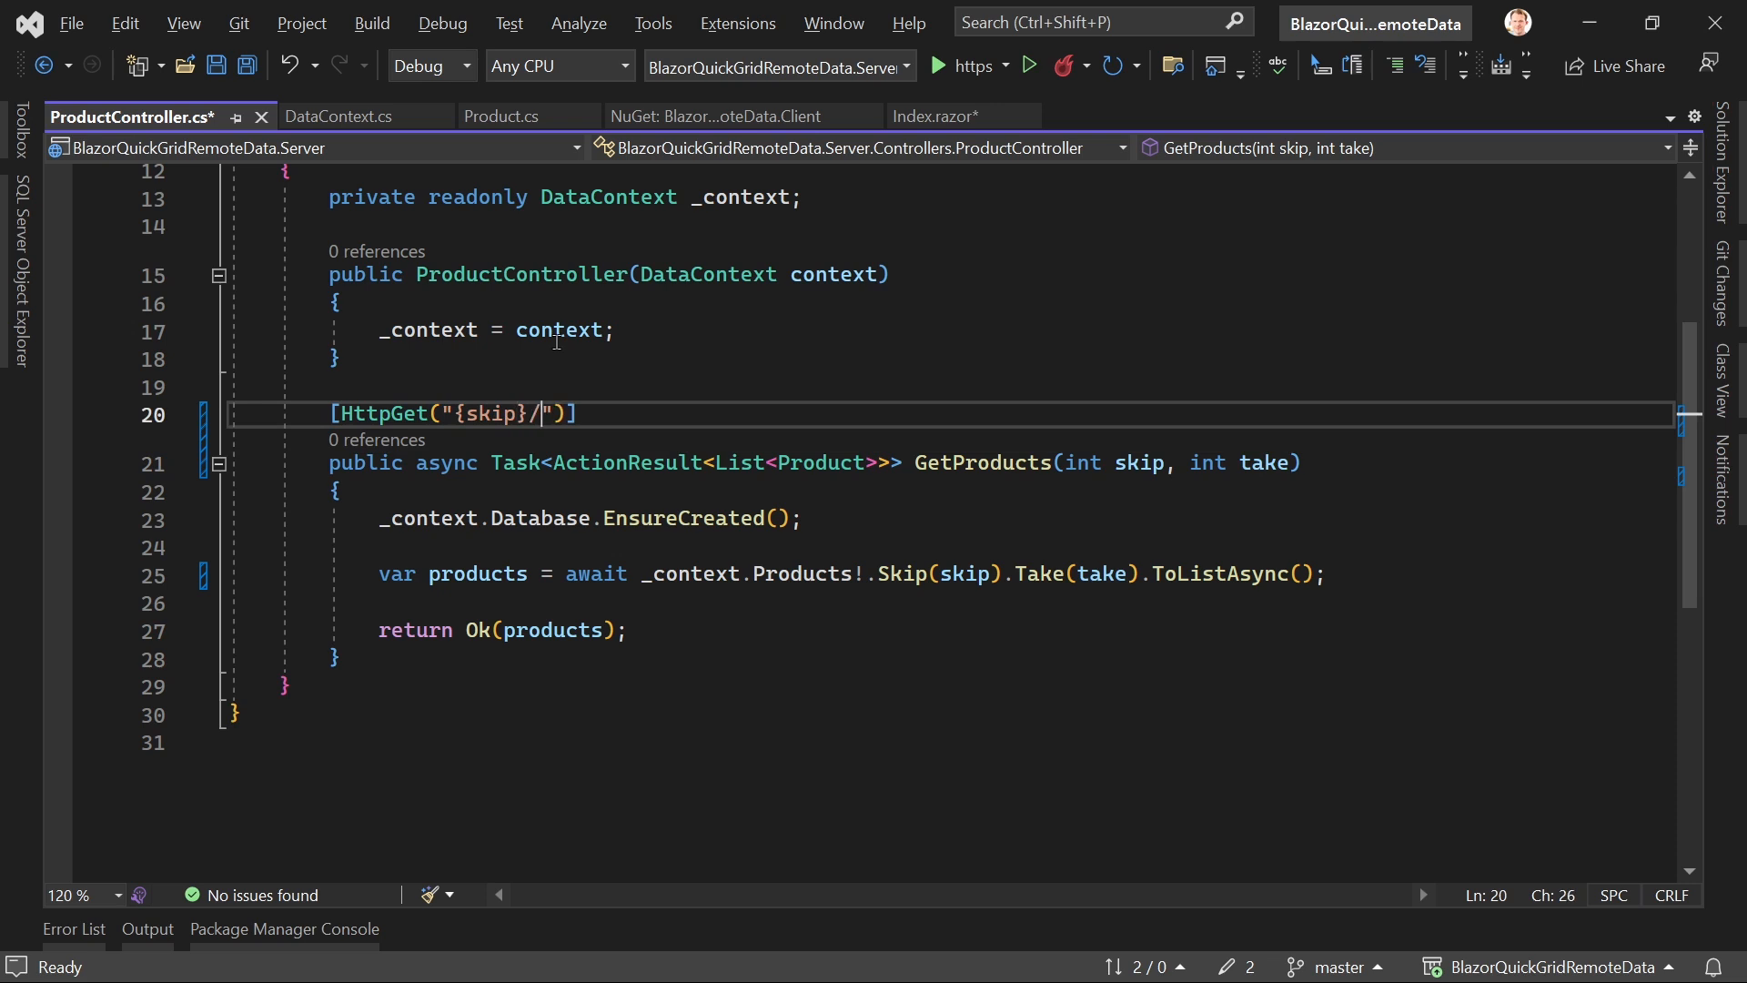
type("{take}")
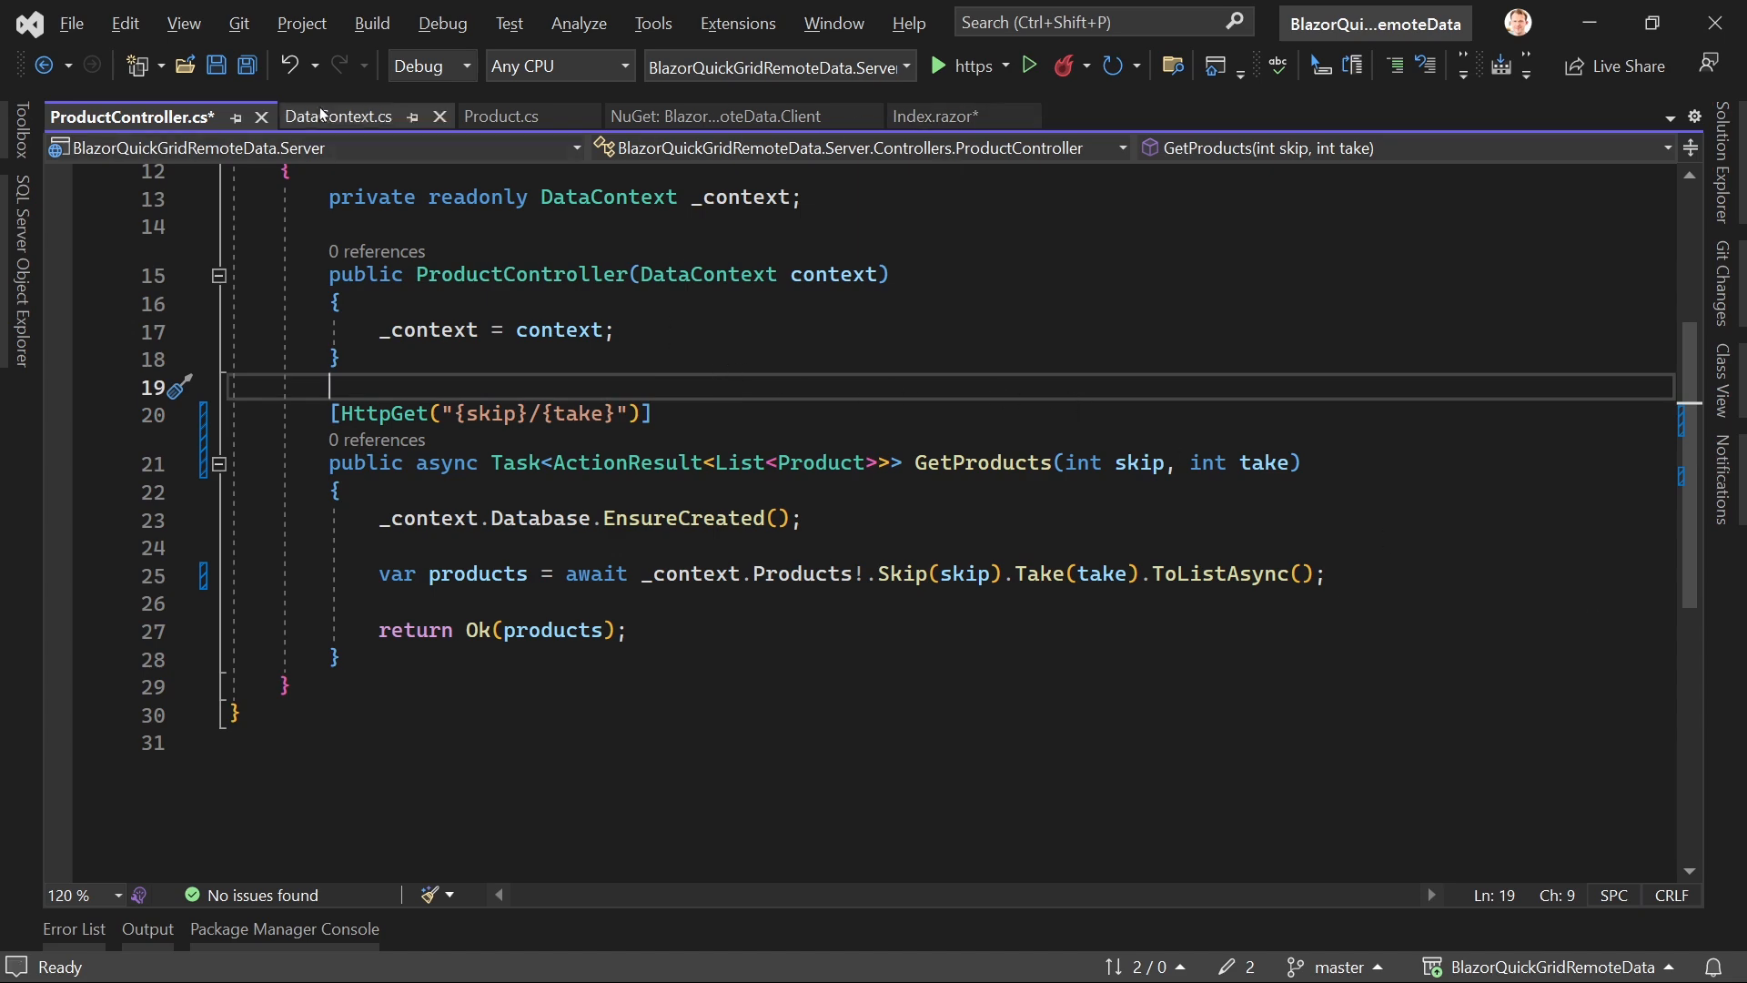
left_click(928, 116)
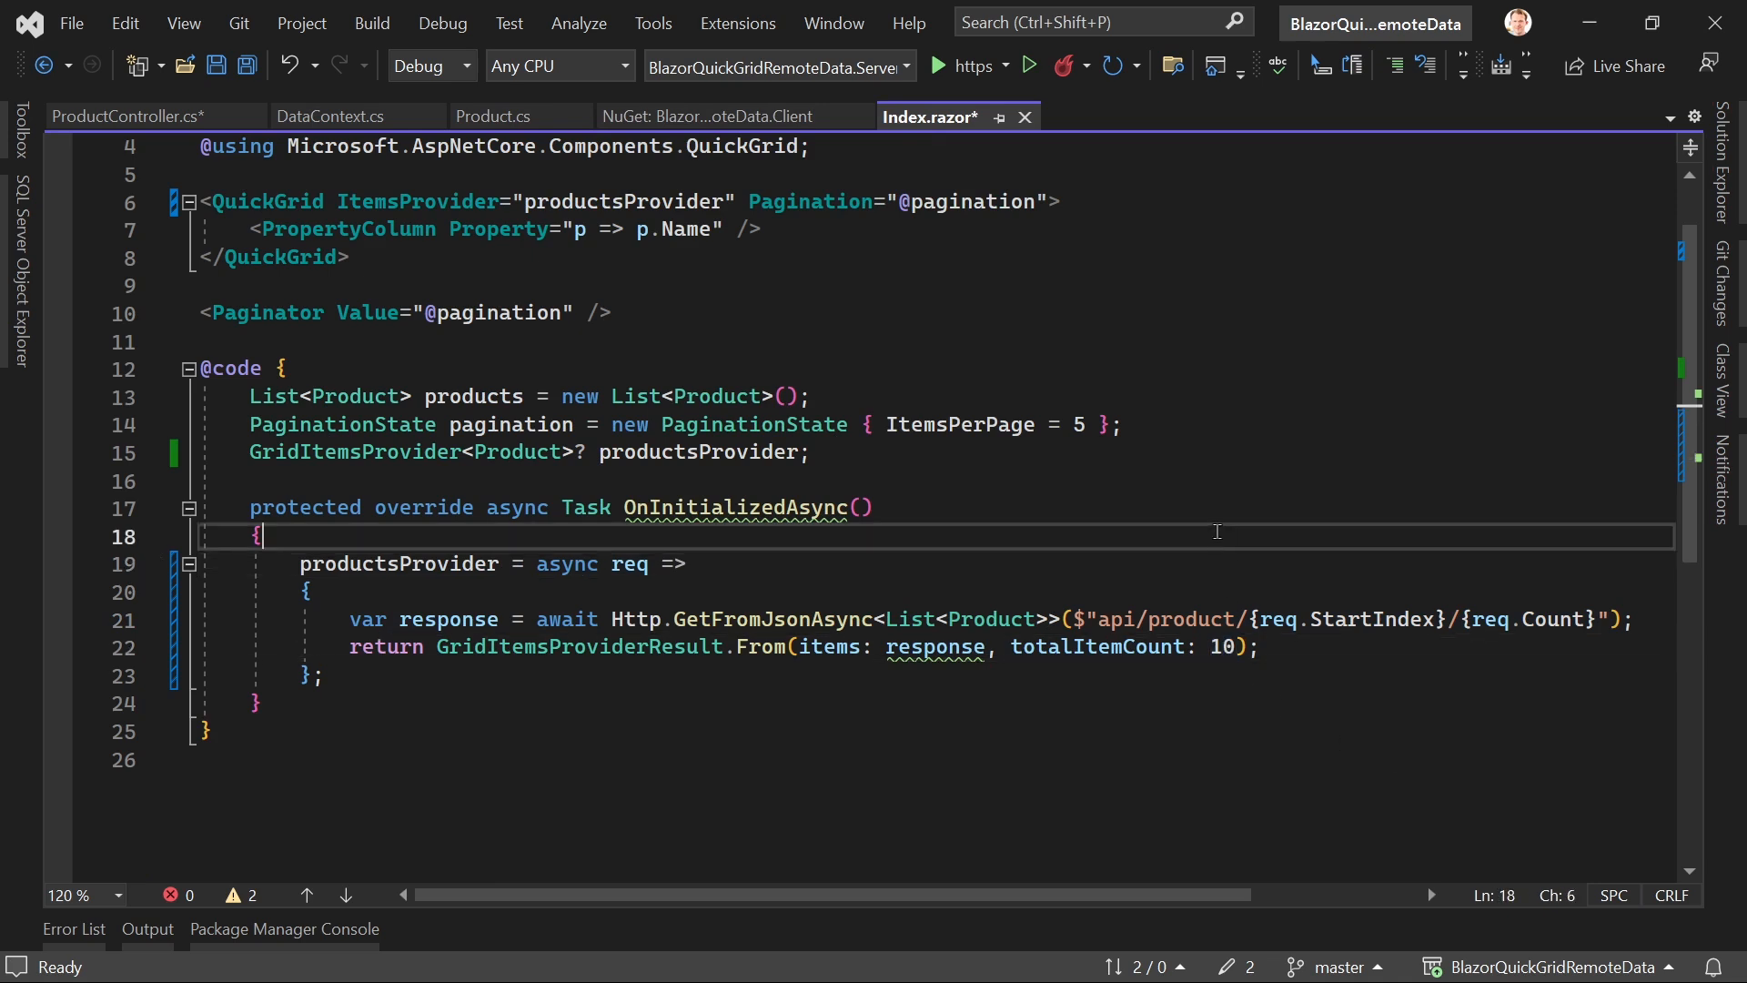
Step: Save all edited files so the solution rebuilds
key("ctrl+s")
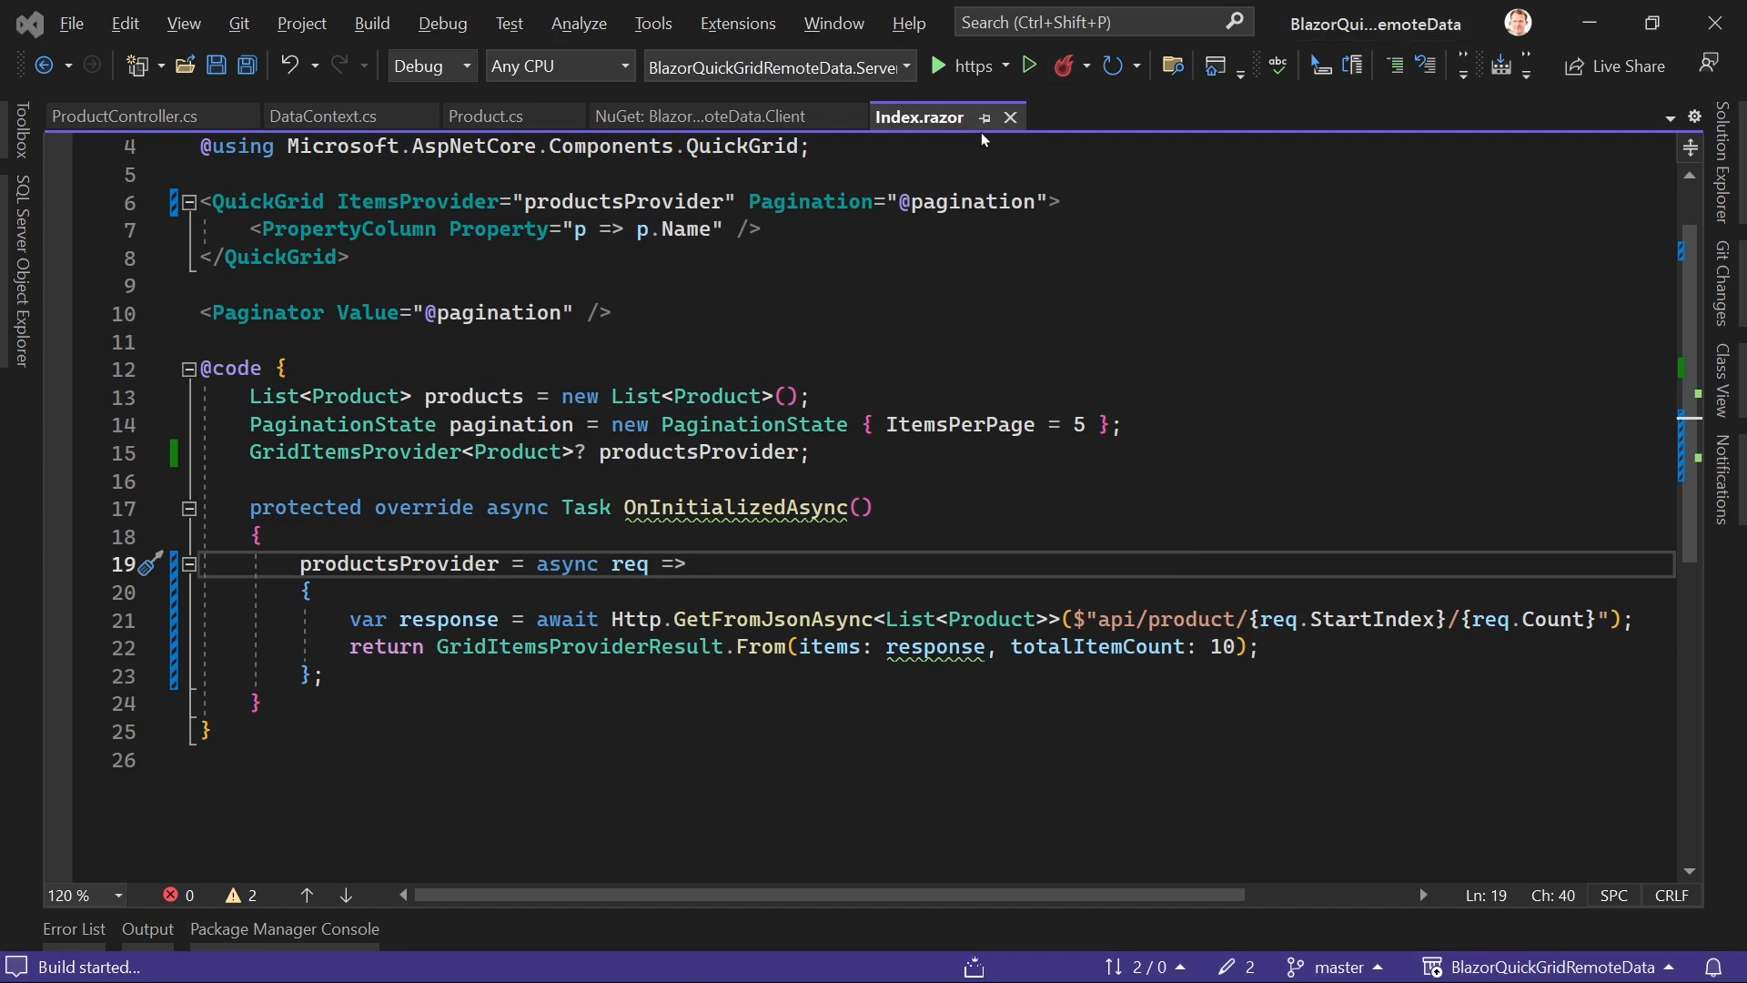
mouse_move(919, 116)
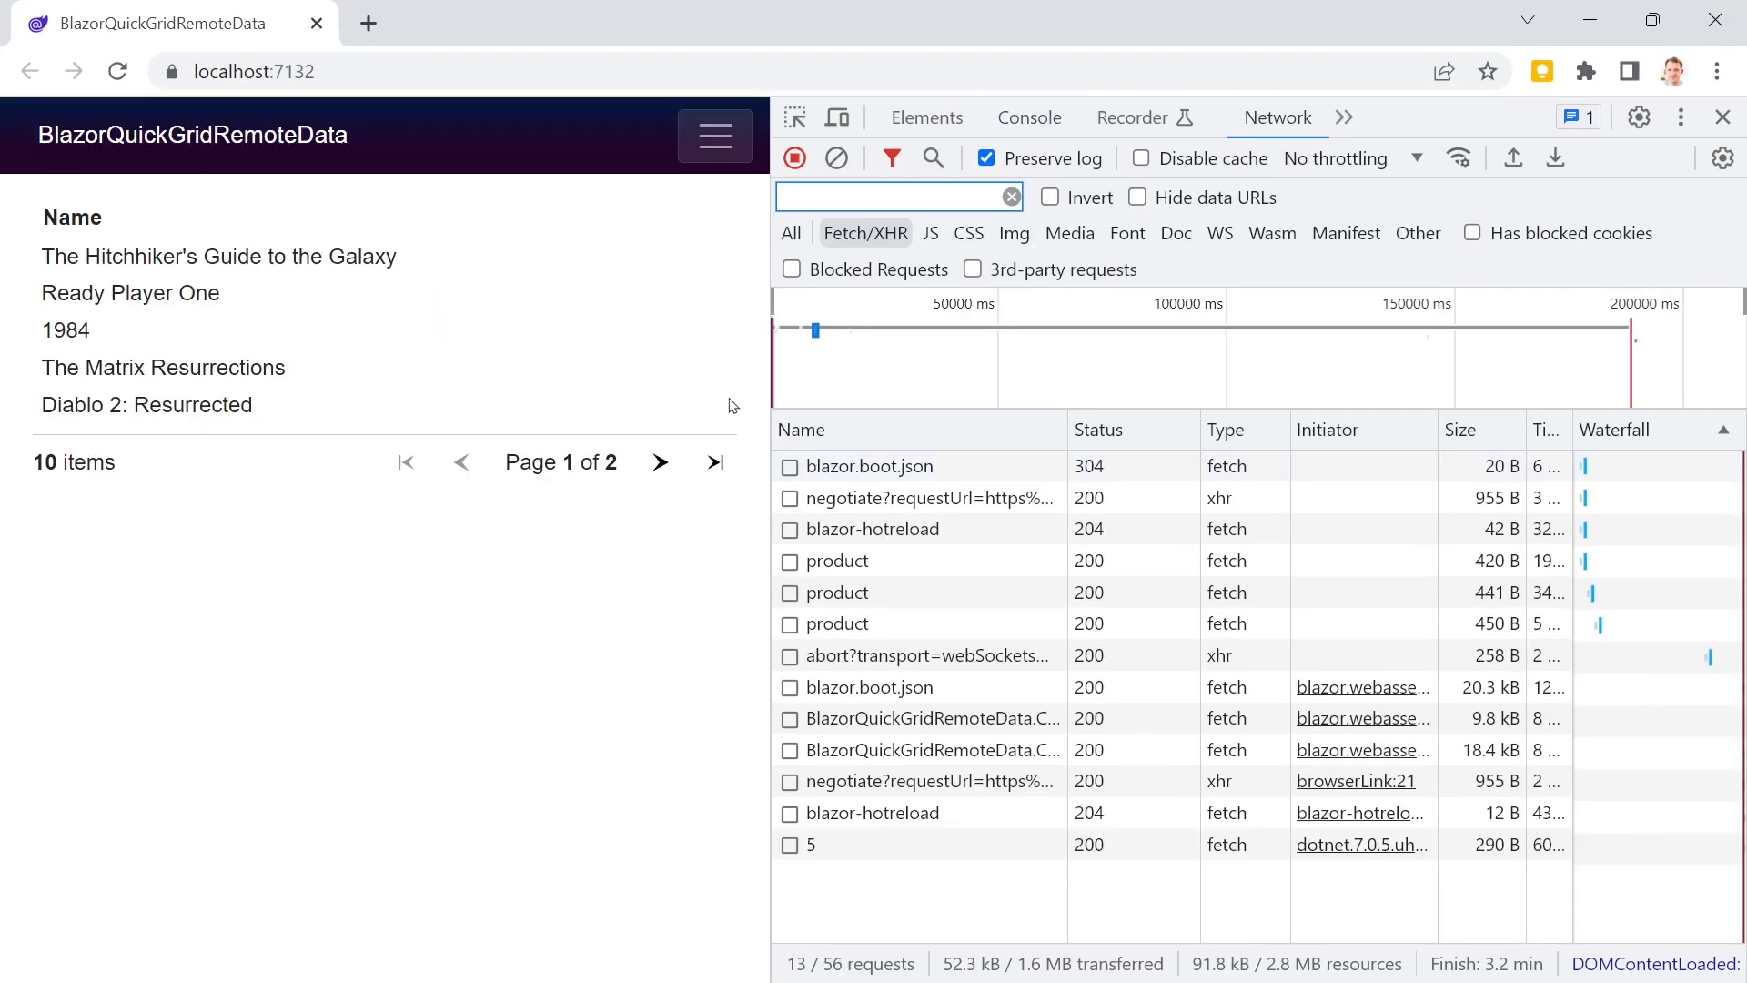
Step: Inspect the five-product paged response in DevTools, then show page 2 of the grid
left_click(813, 845)
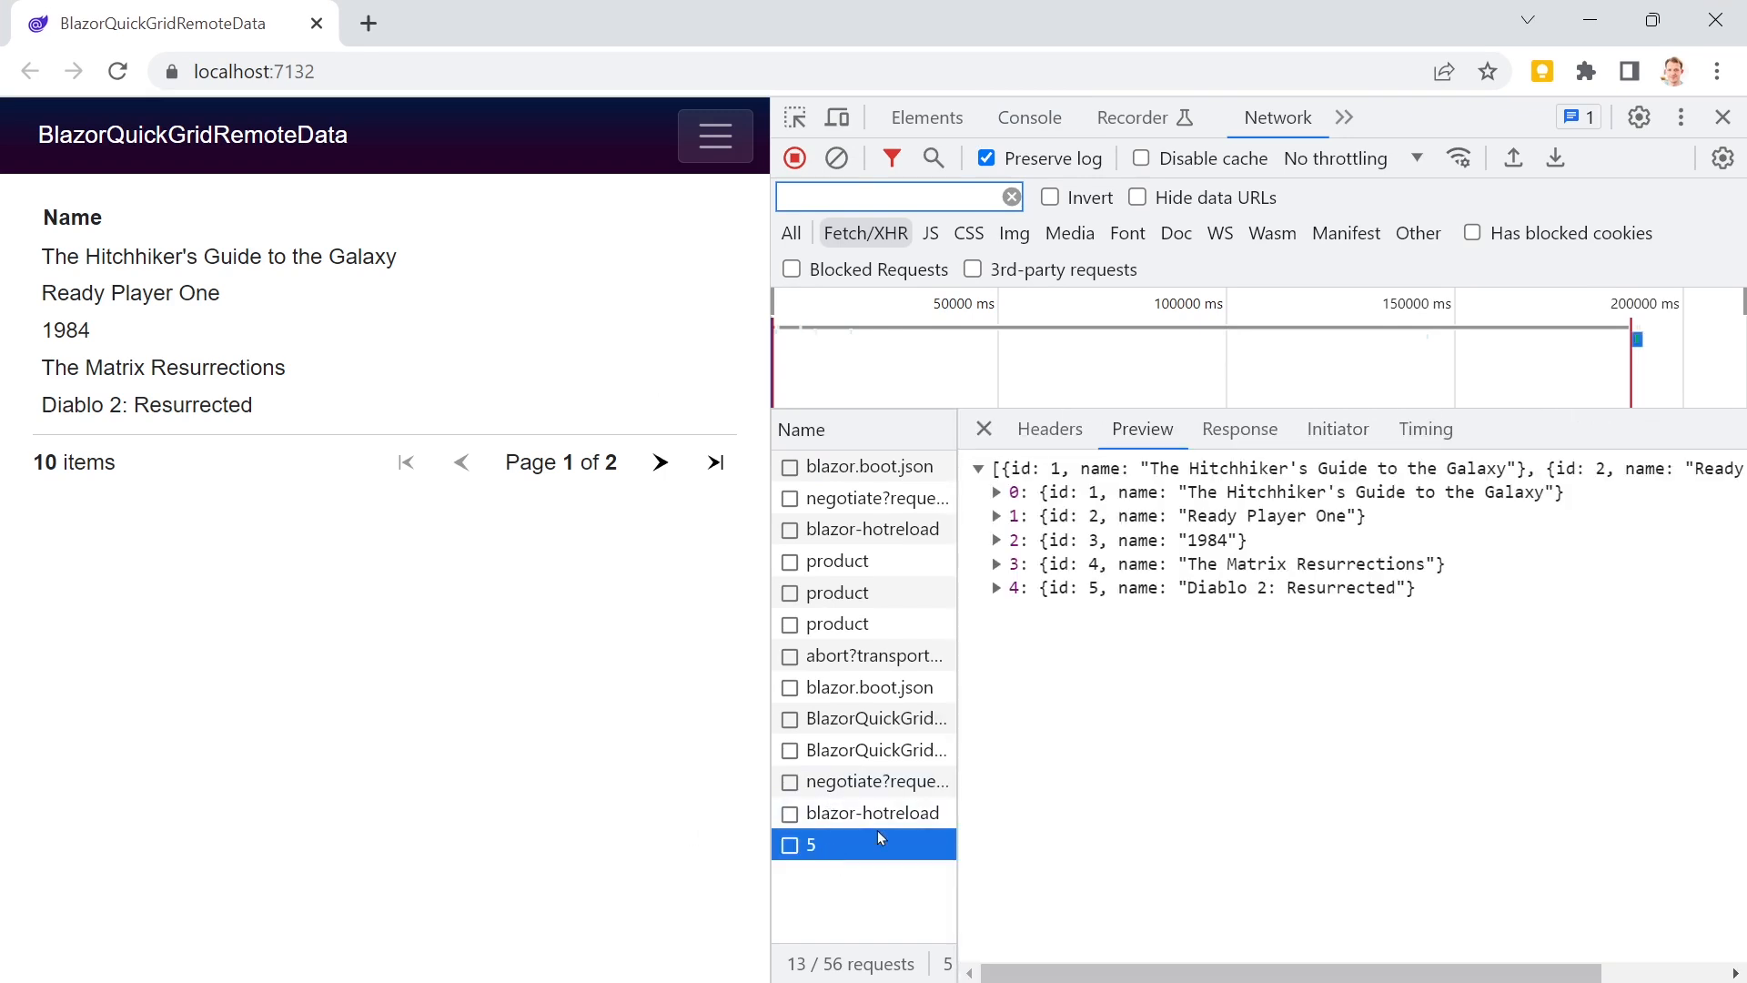
mouse_move(831, 867)
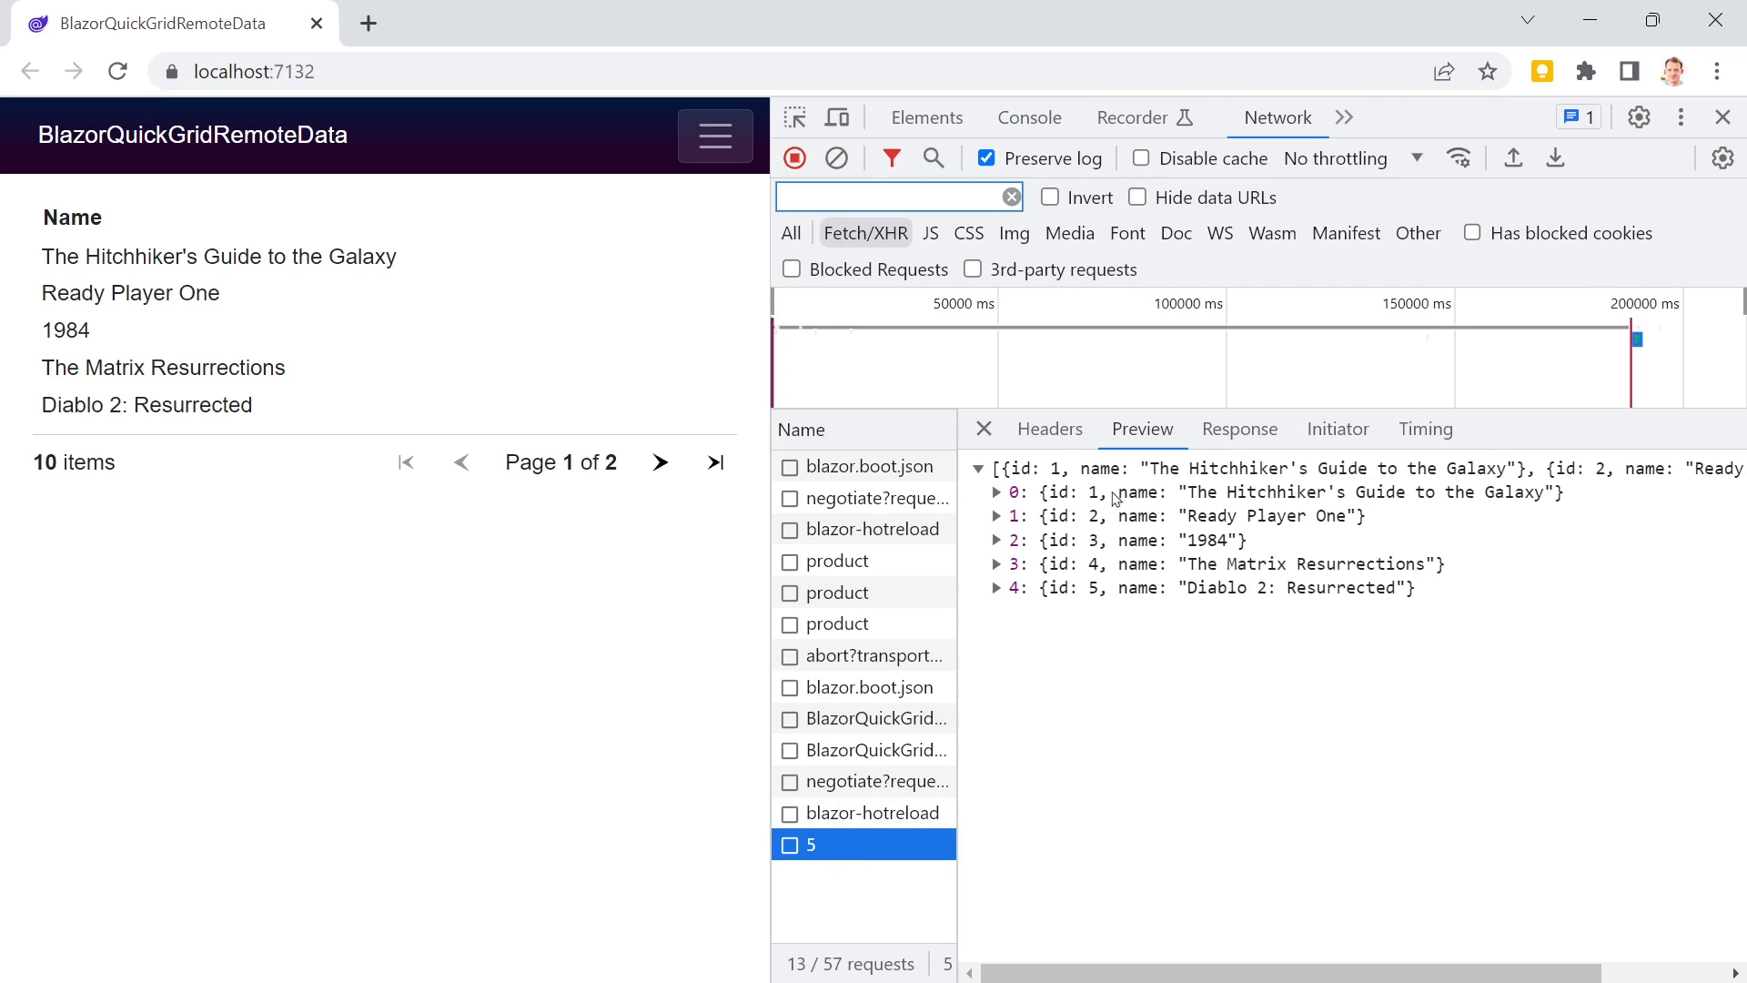
left_click(660, 461)
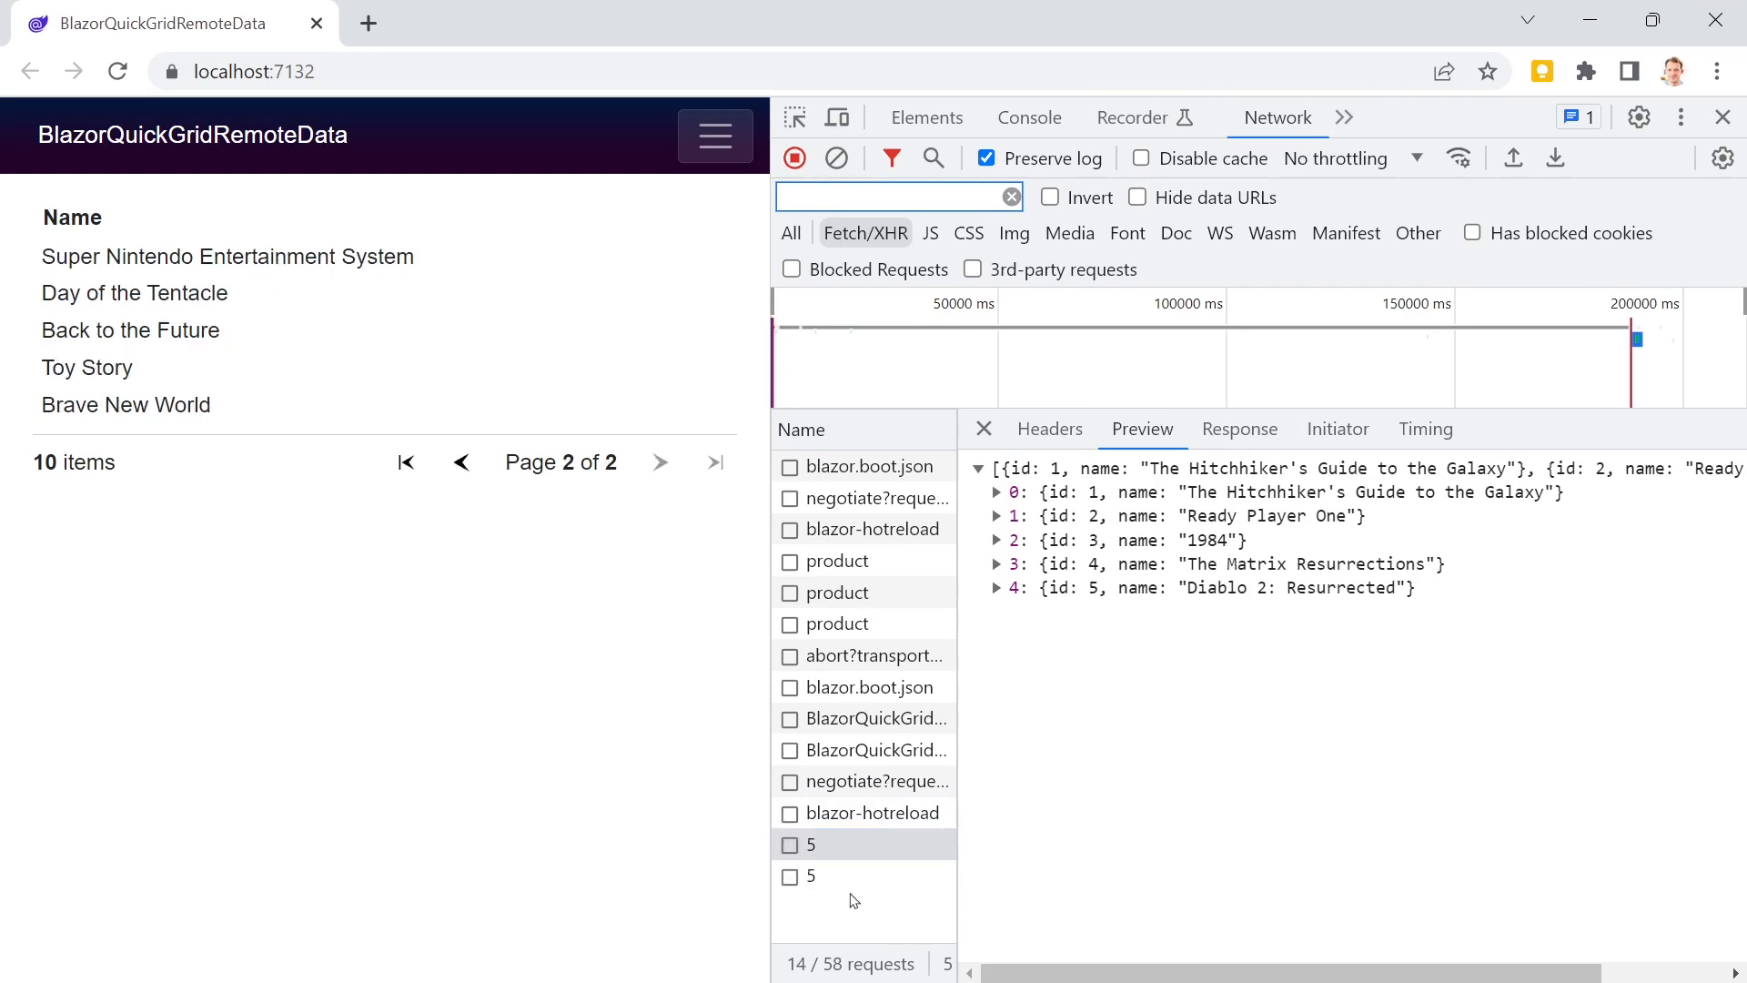
left_click(863, 876)
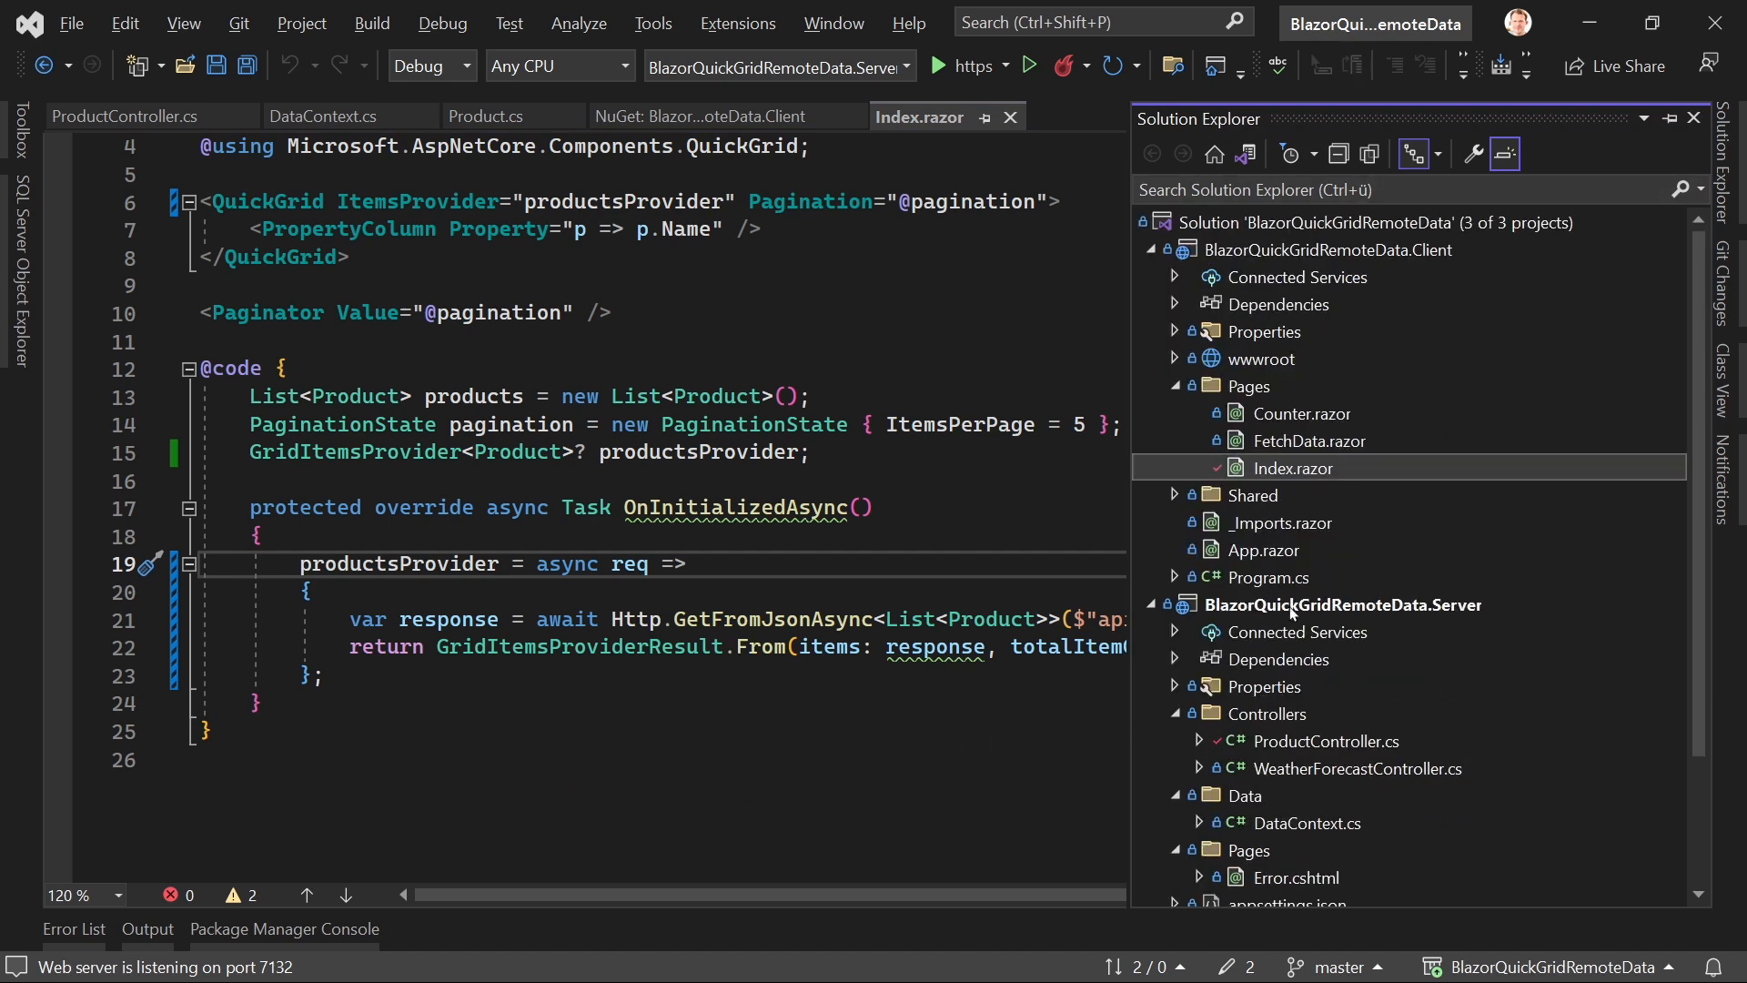
Step: Add a seed product with Id 11 named 'The Last of Us' and check the browser
scroll("down", 3)
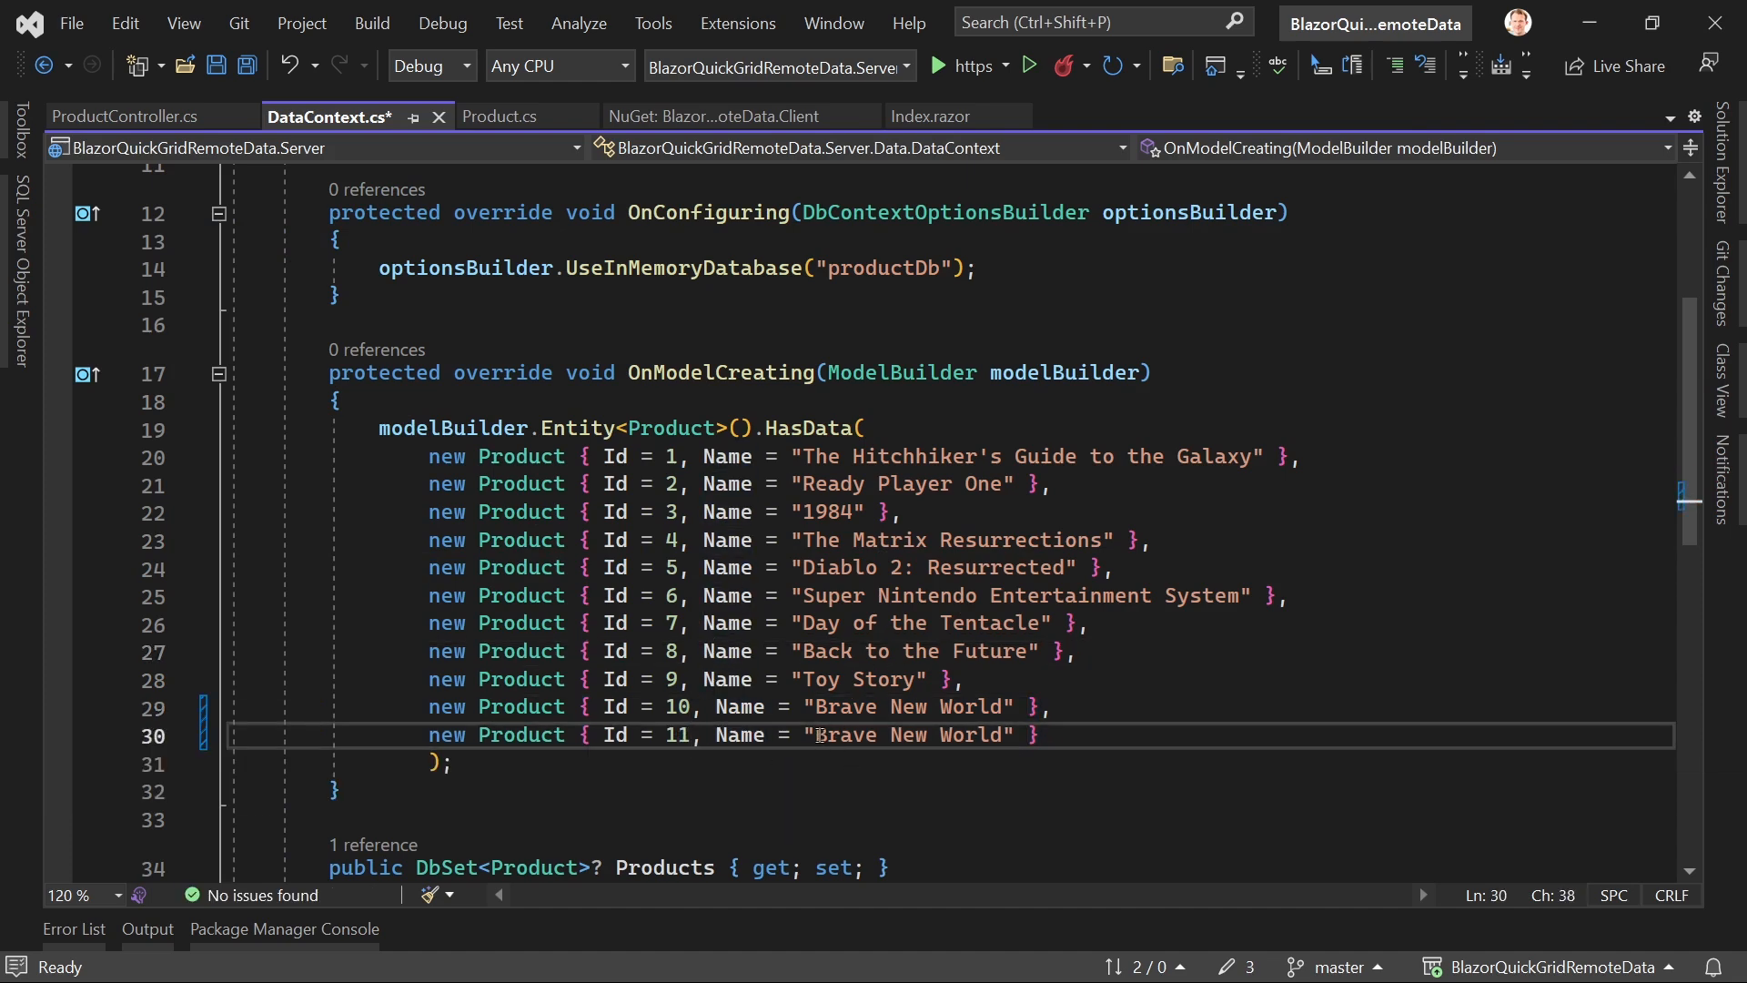
type("The")
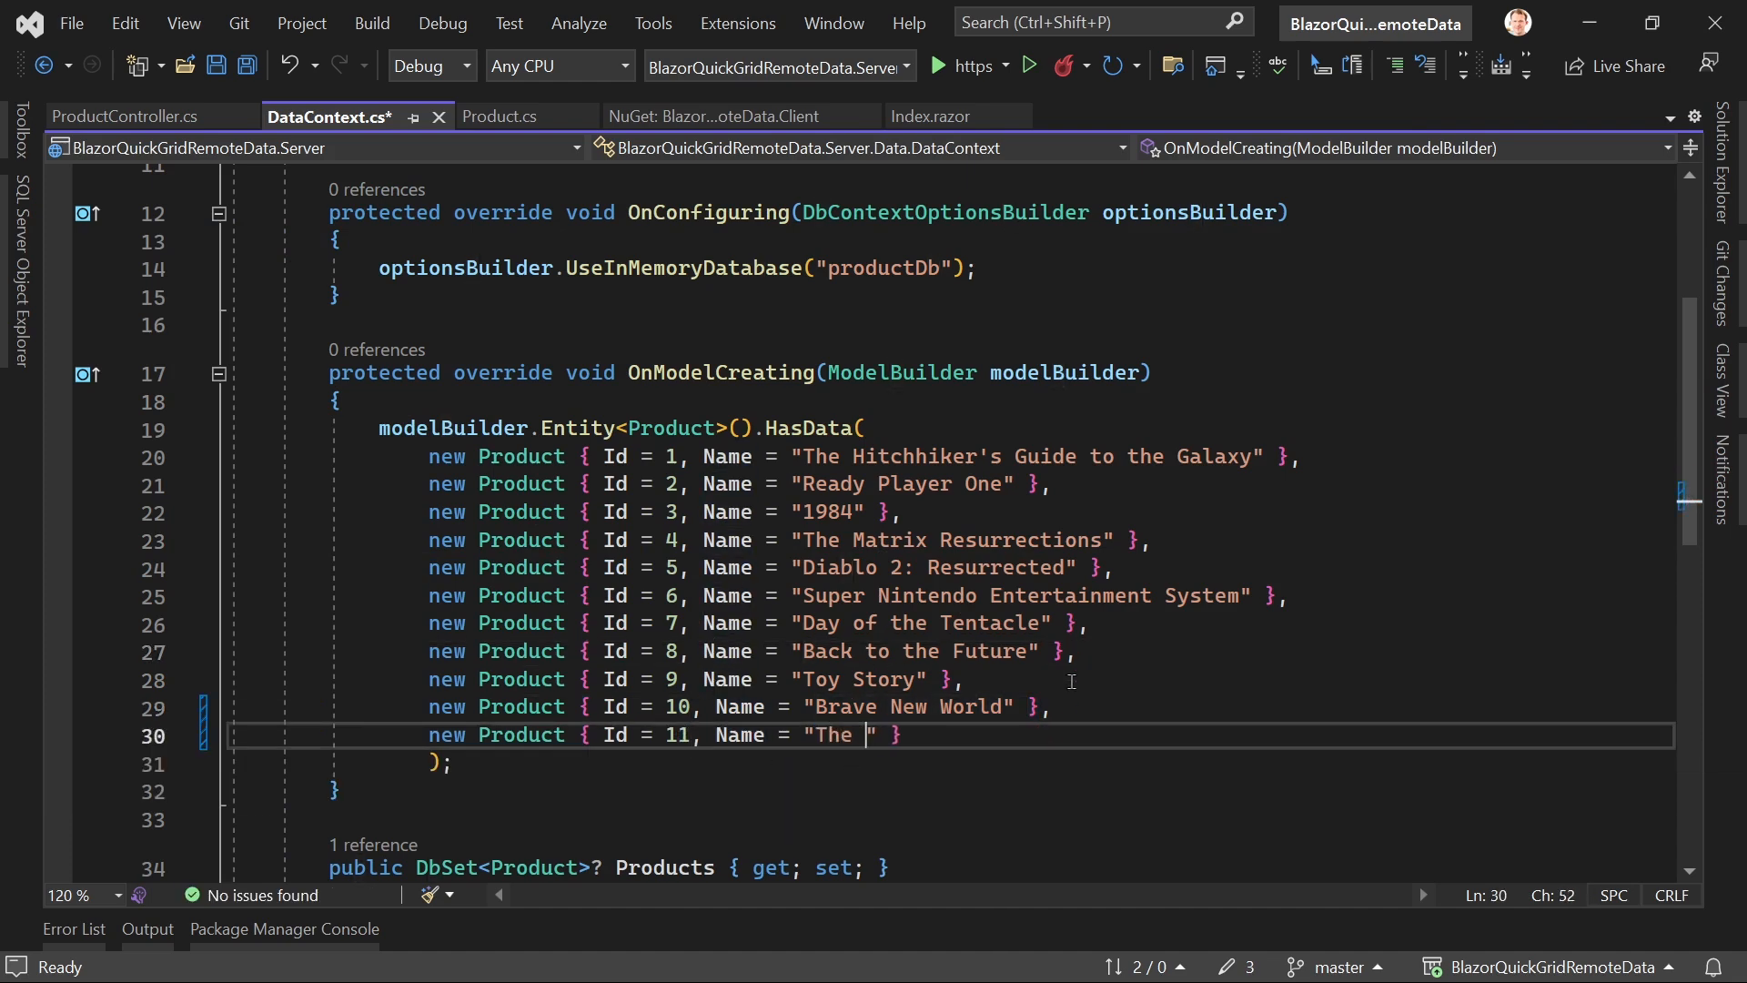
type("Last of Us")
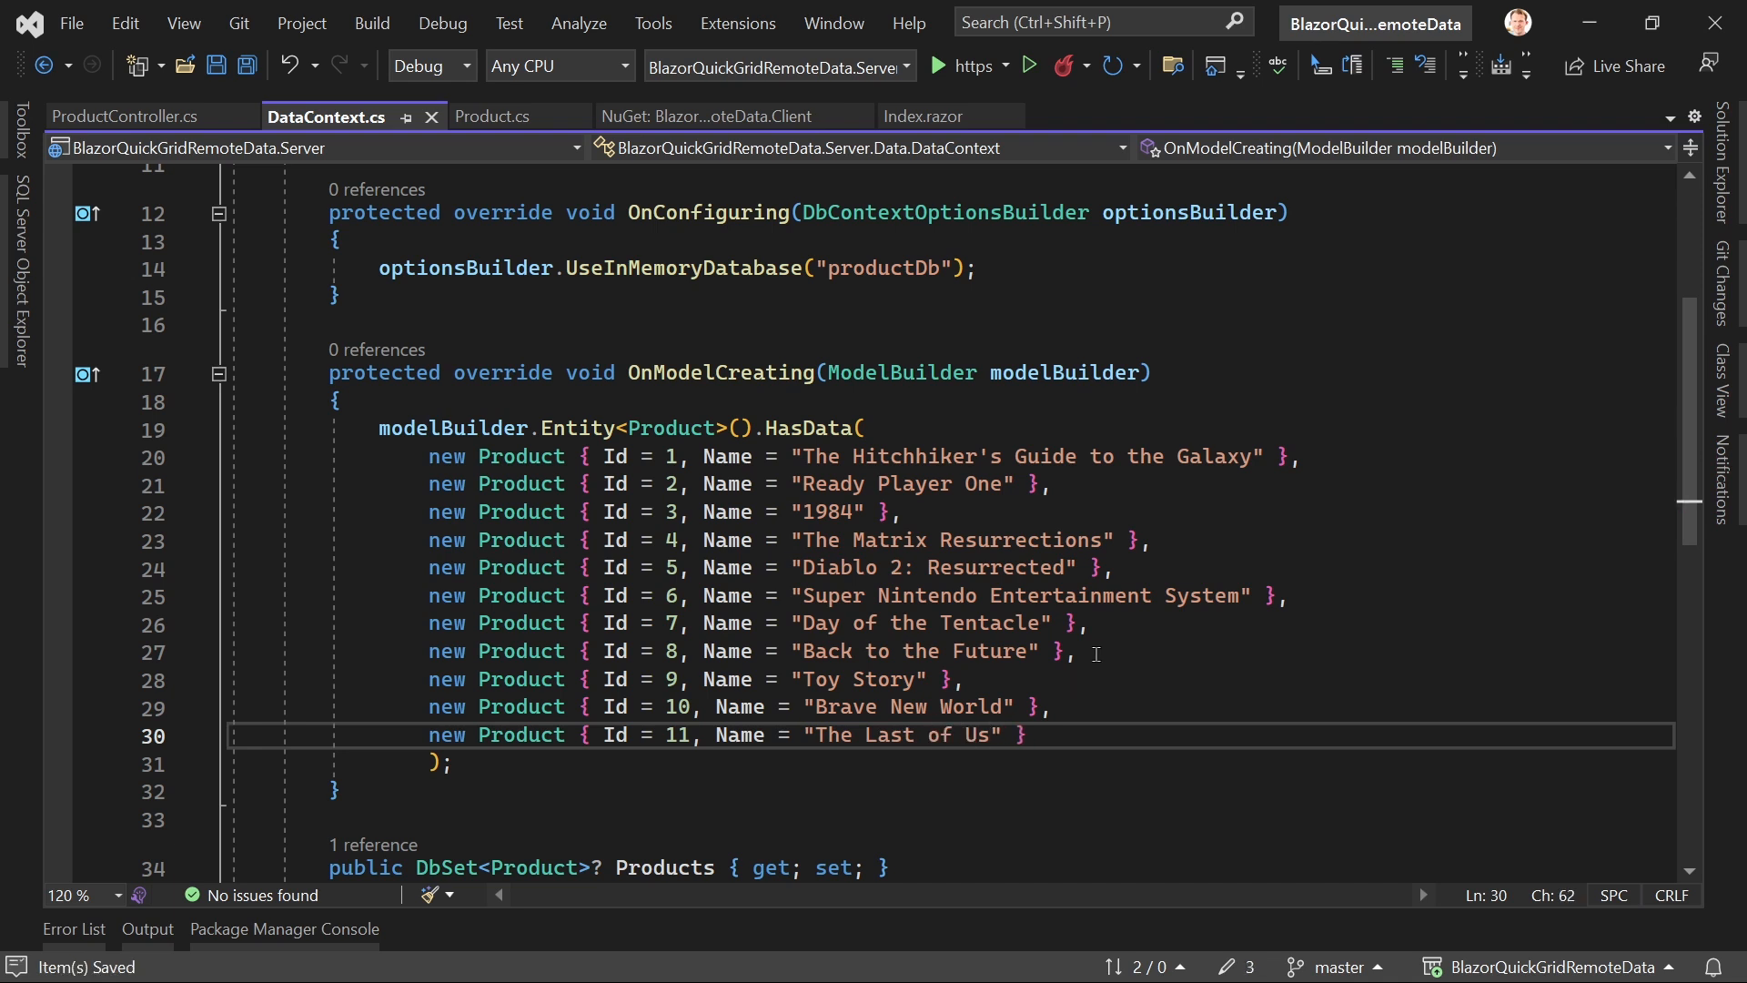
left_click(1026, 65)
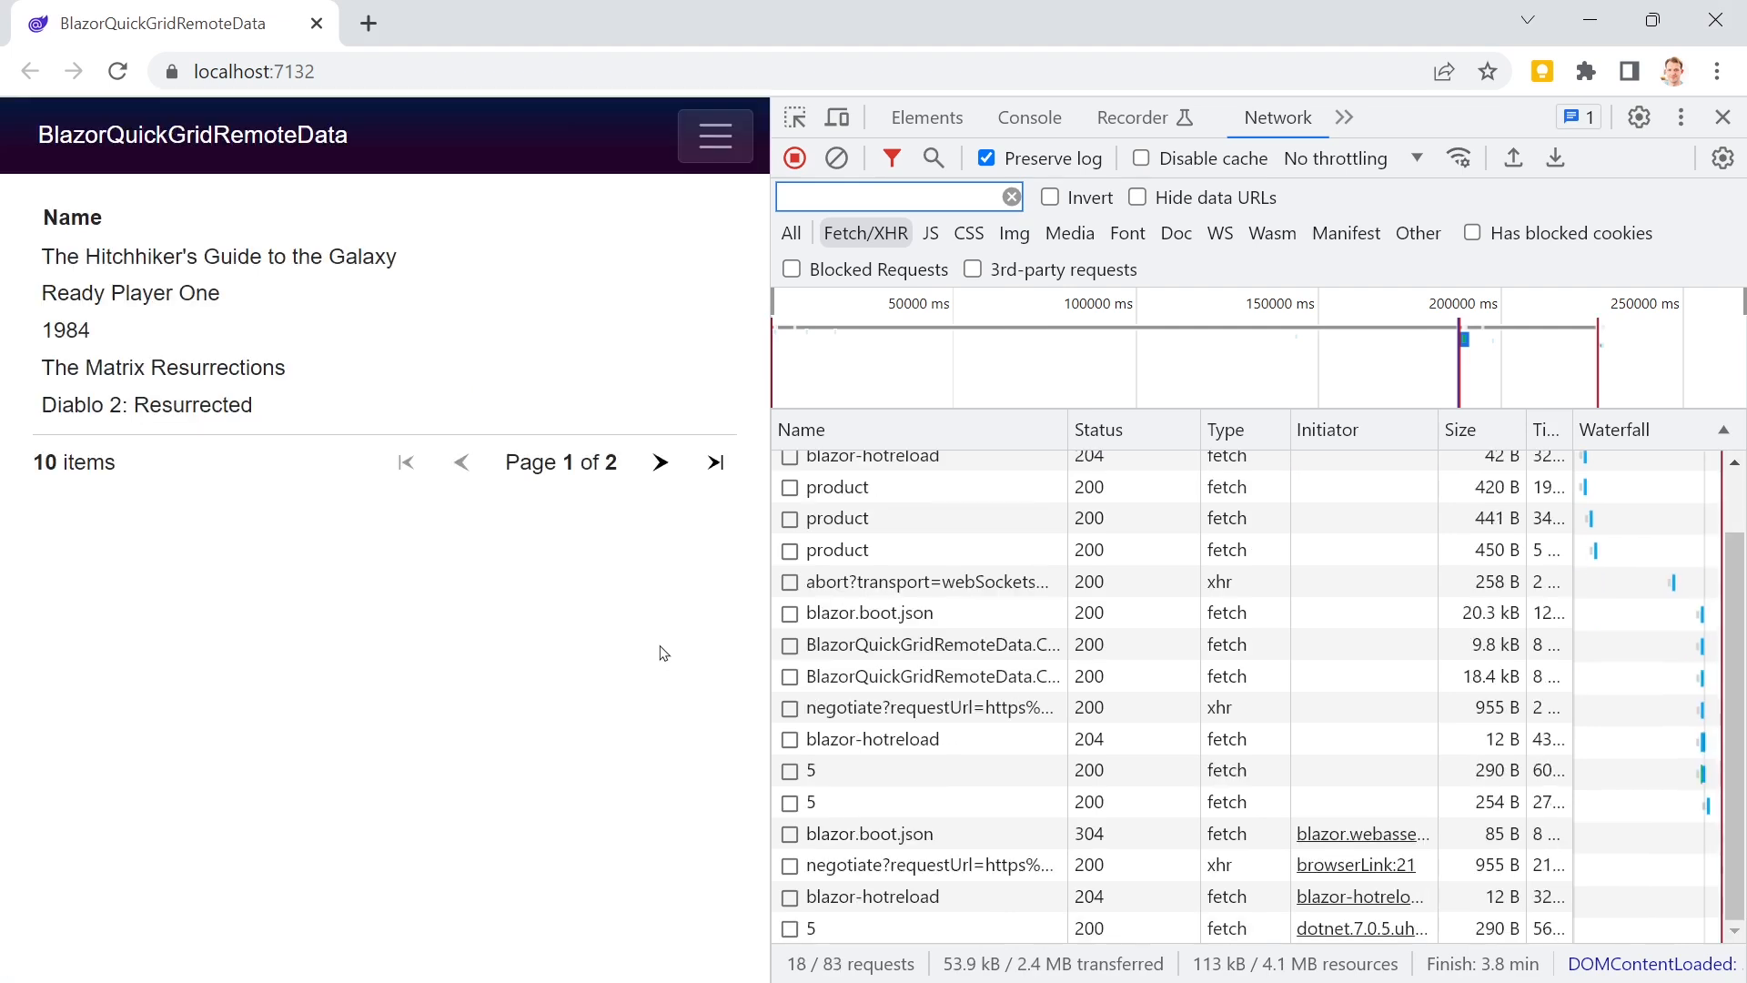
mouse_move(468, 457)
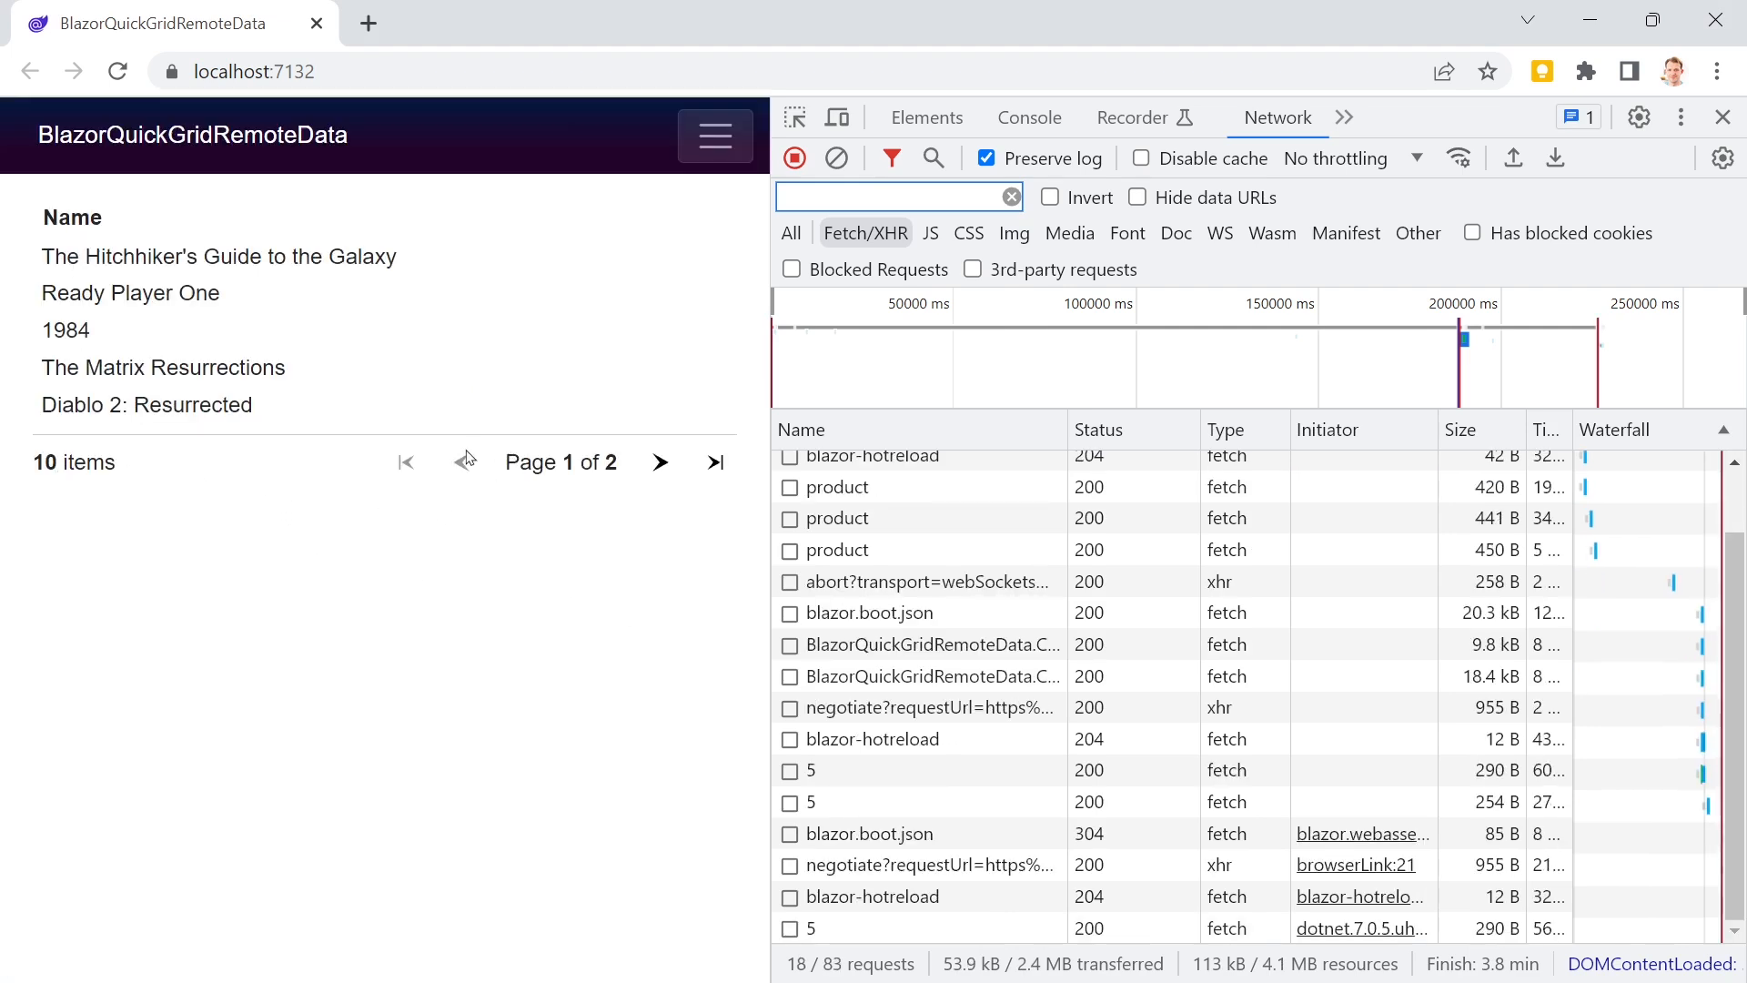
left_click(660, 462)
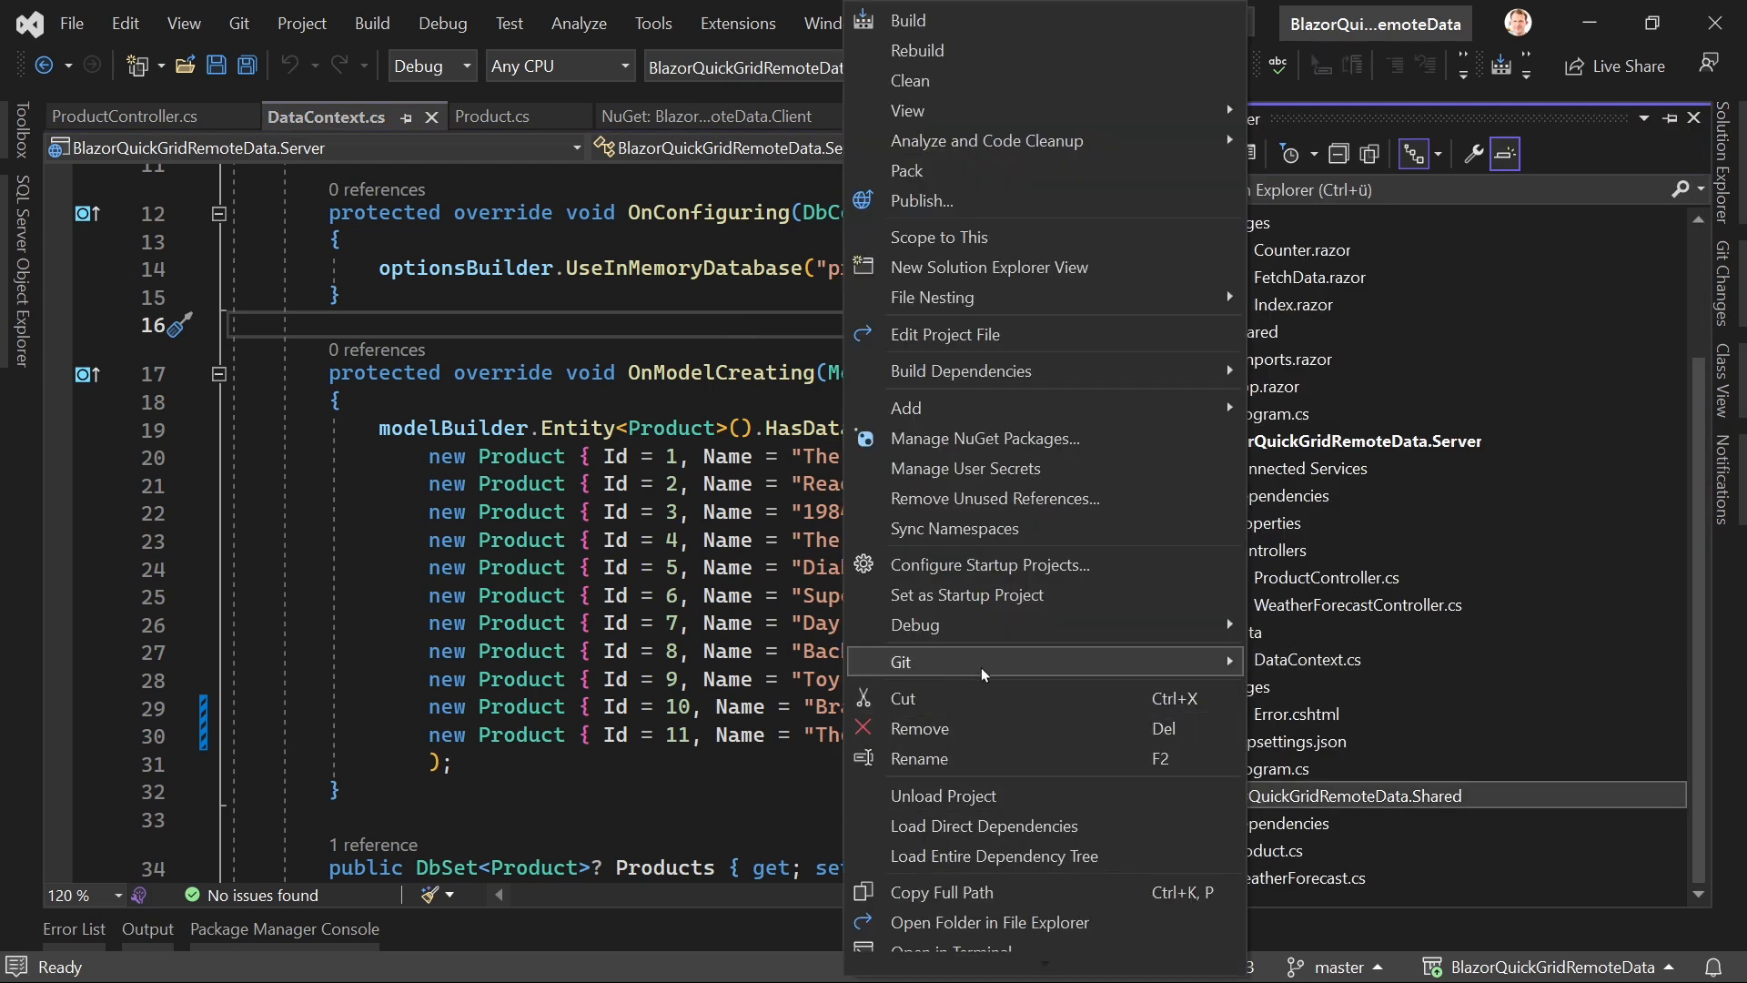
Step: Add a new class file ProductResponse.cs to the Shared project
left_click(906, 408)
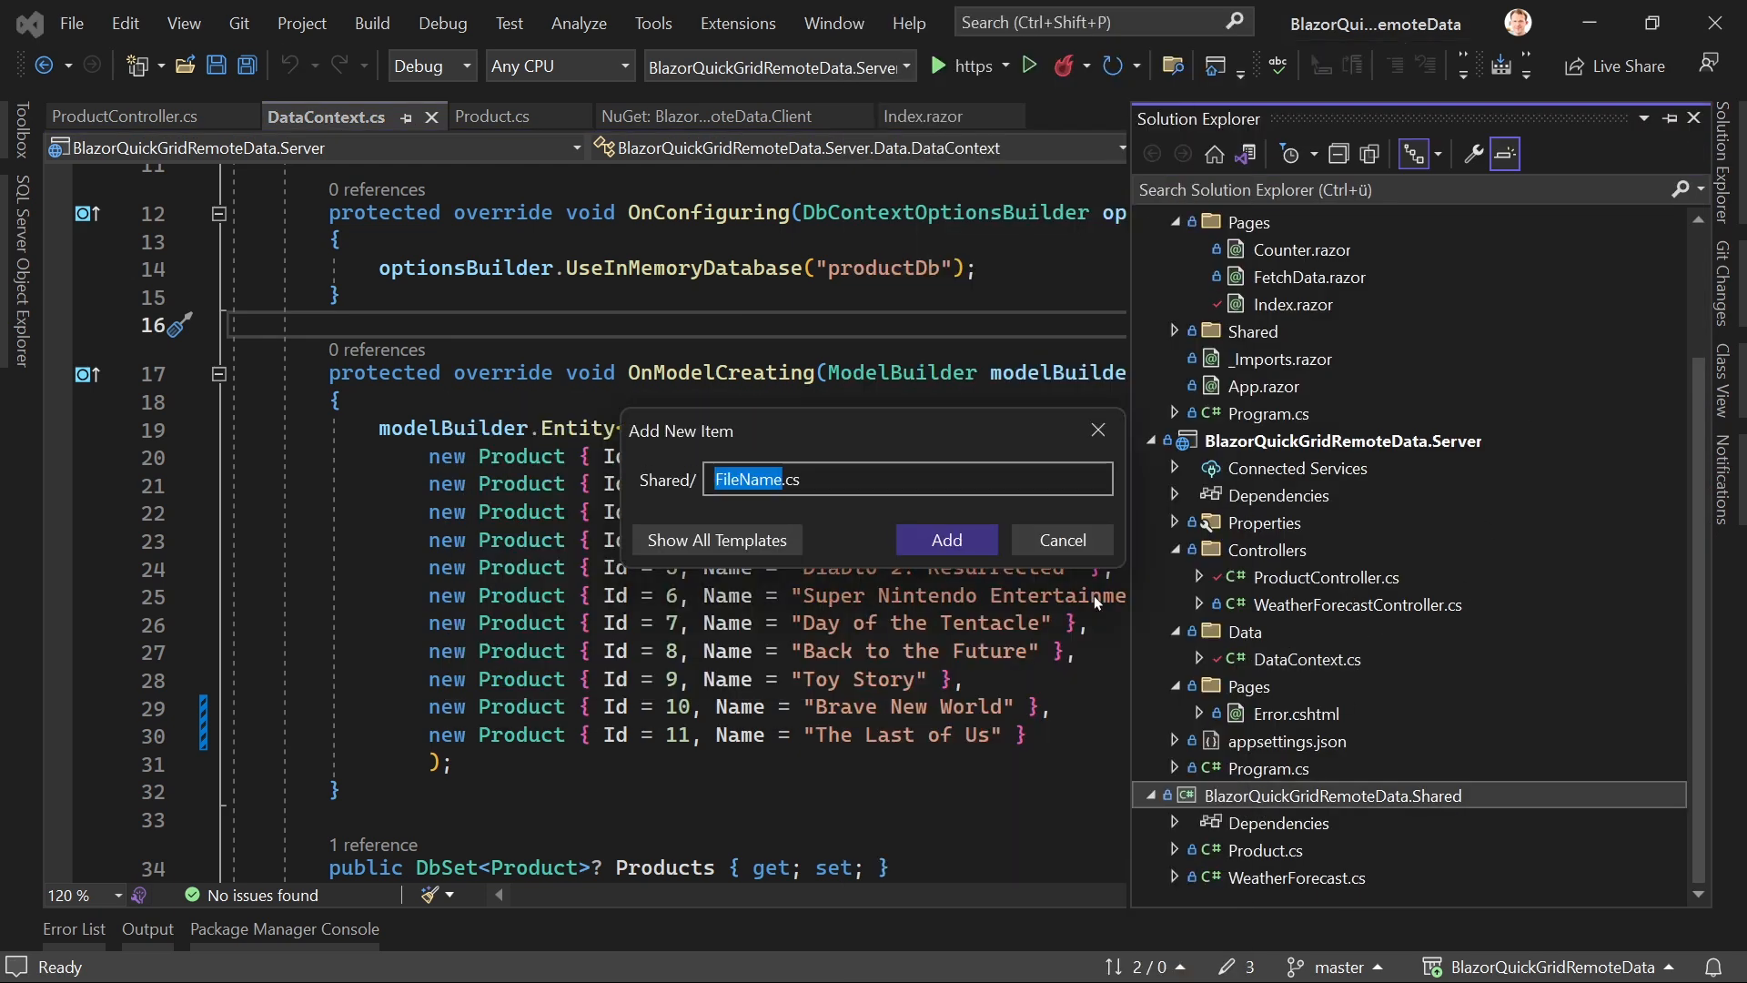
mouse_move(1078, 585)
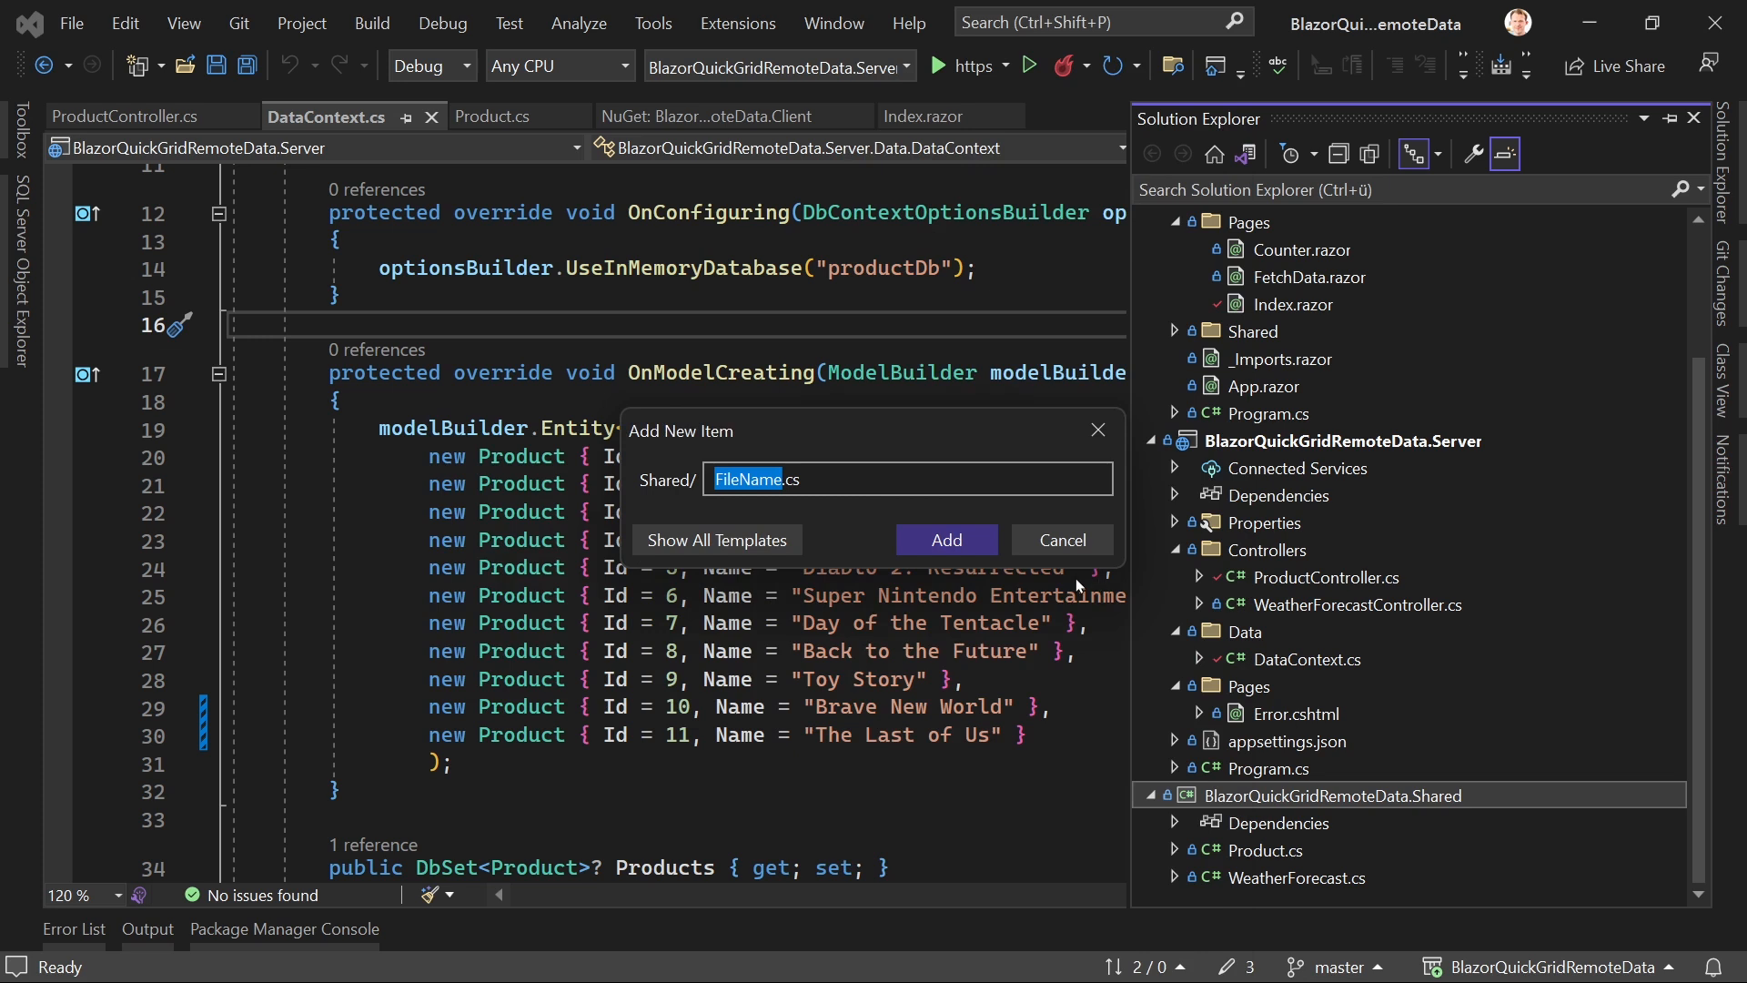
type("Res.cs")
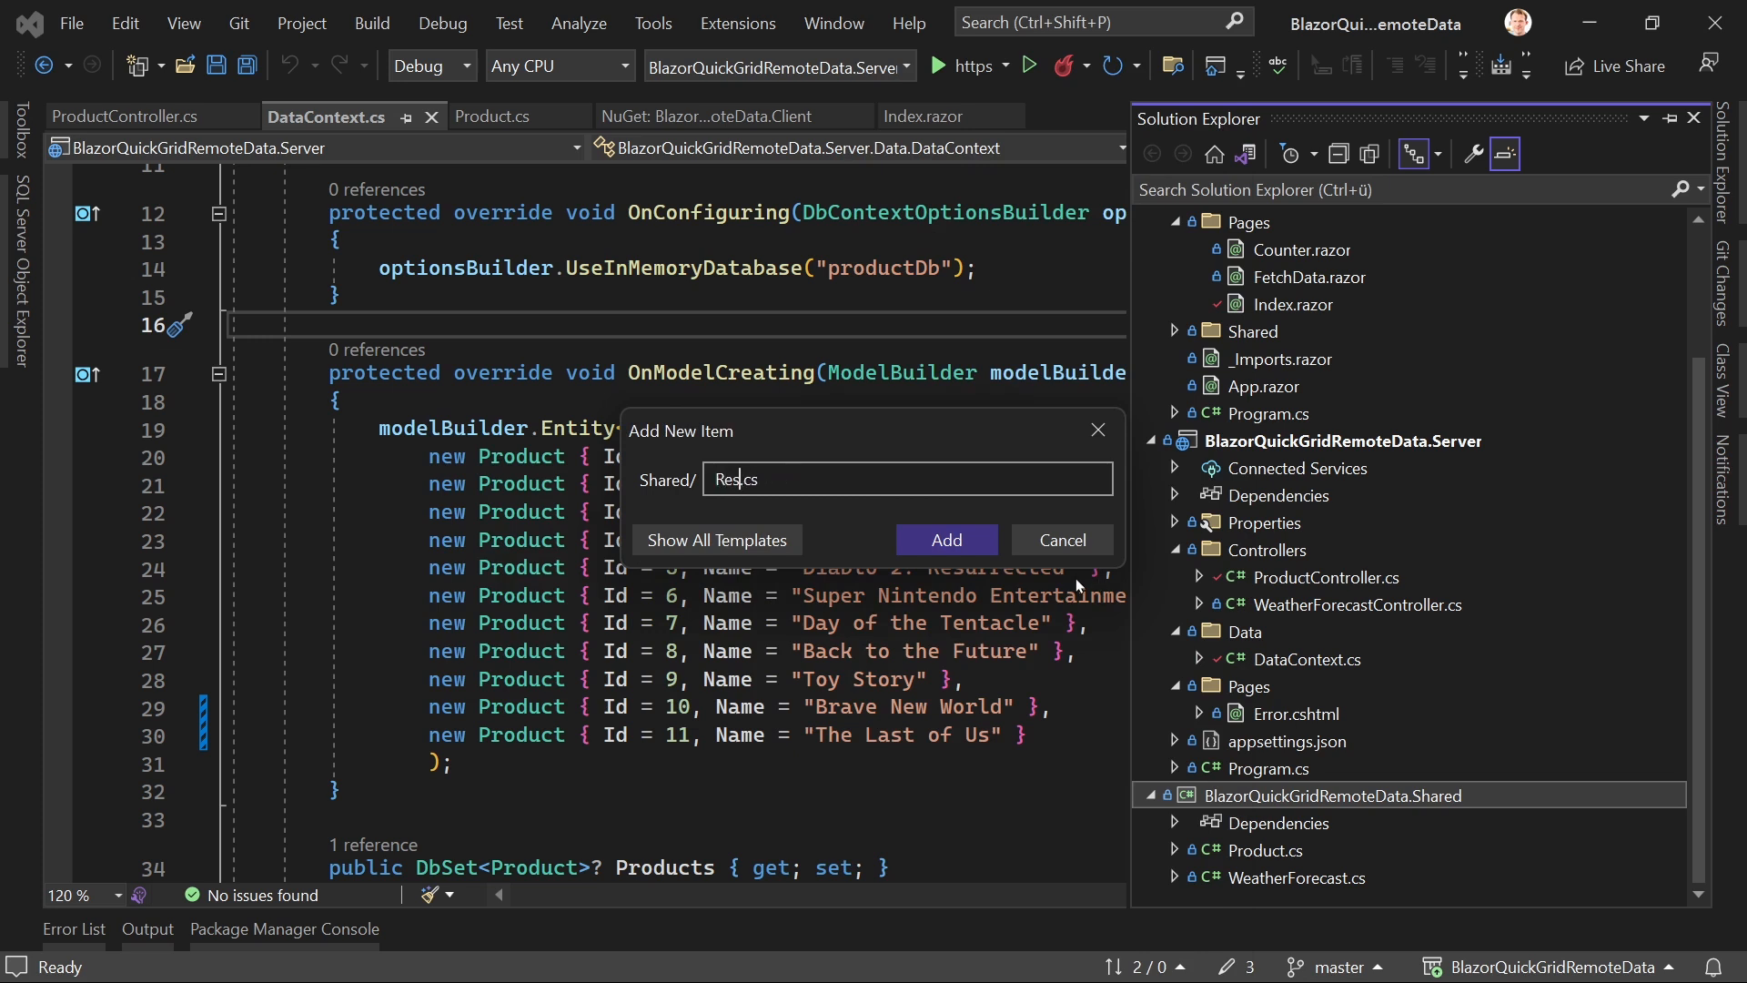
type("ProductResp")
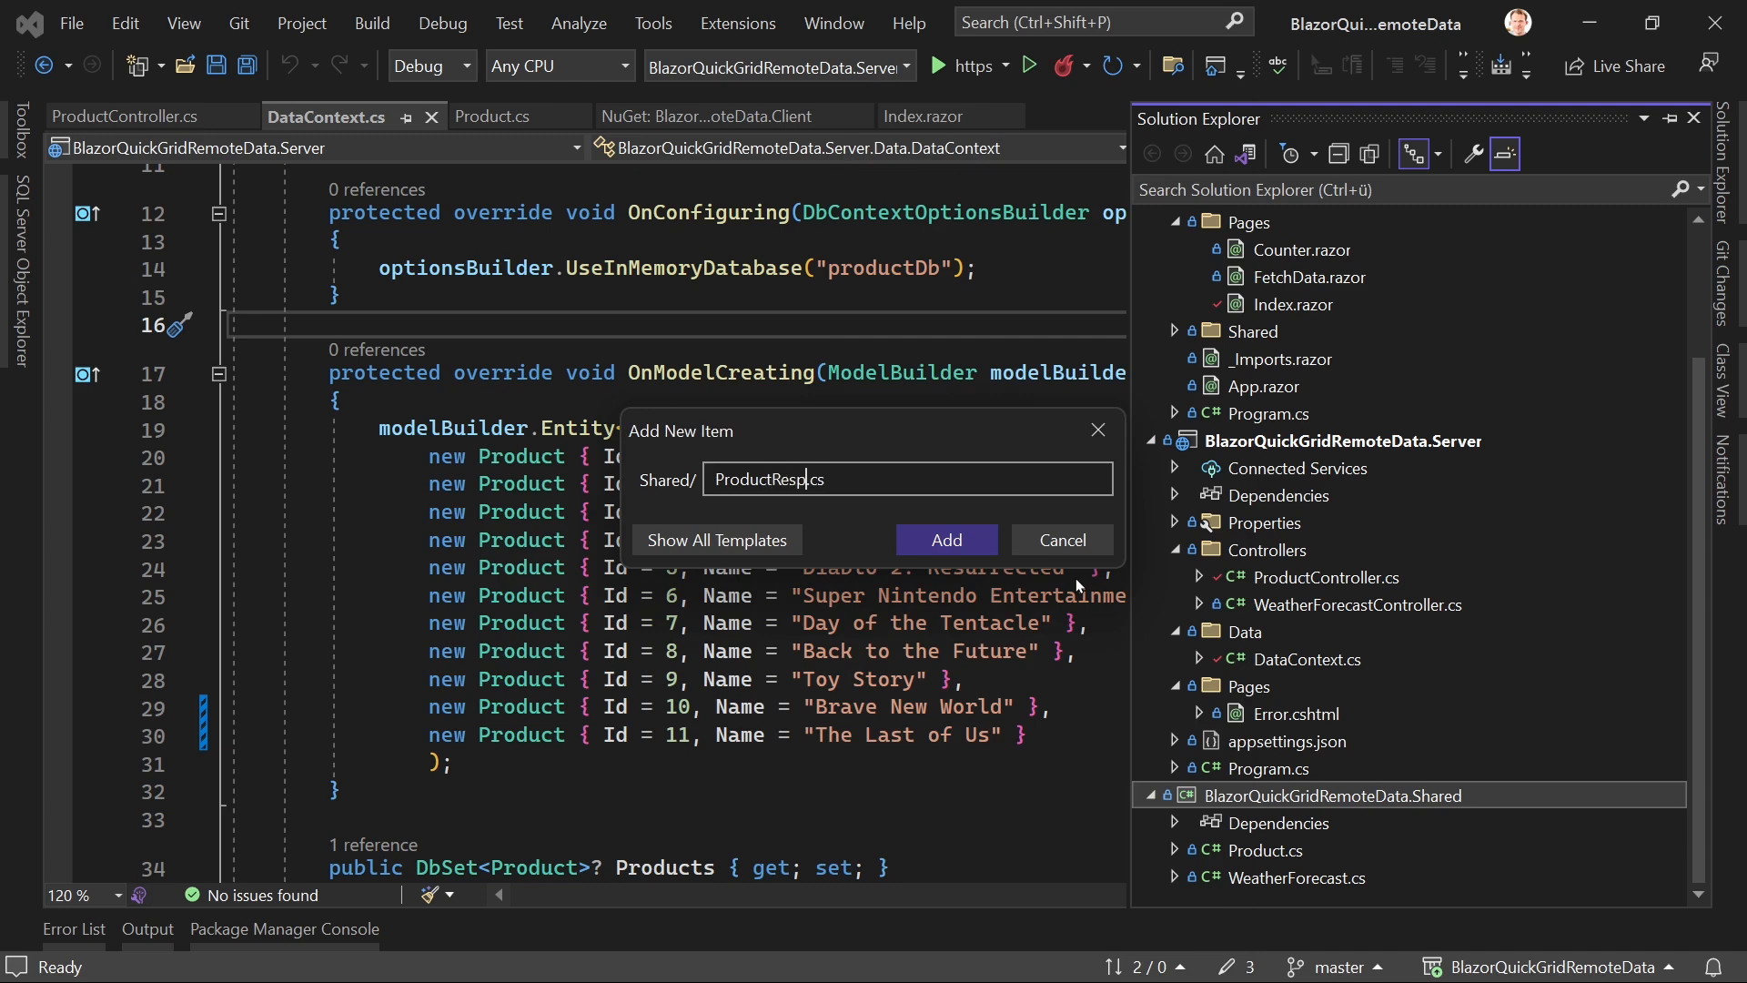
left_click(1059, 539)
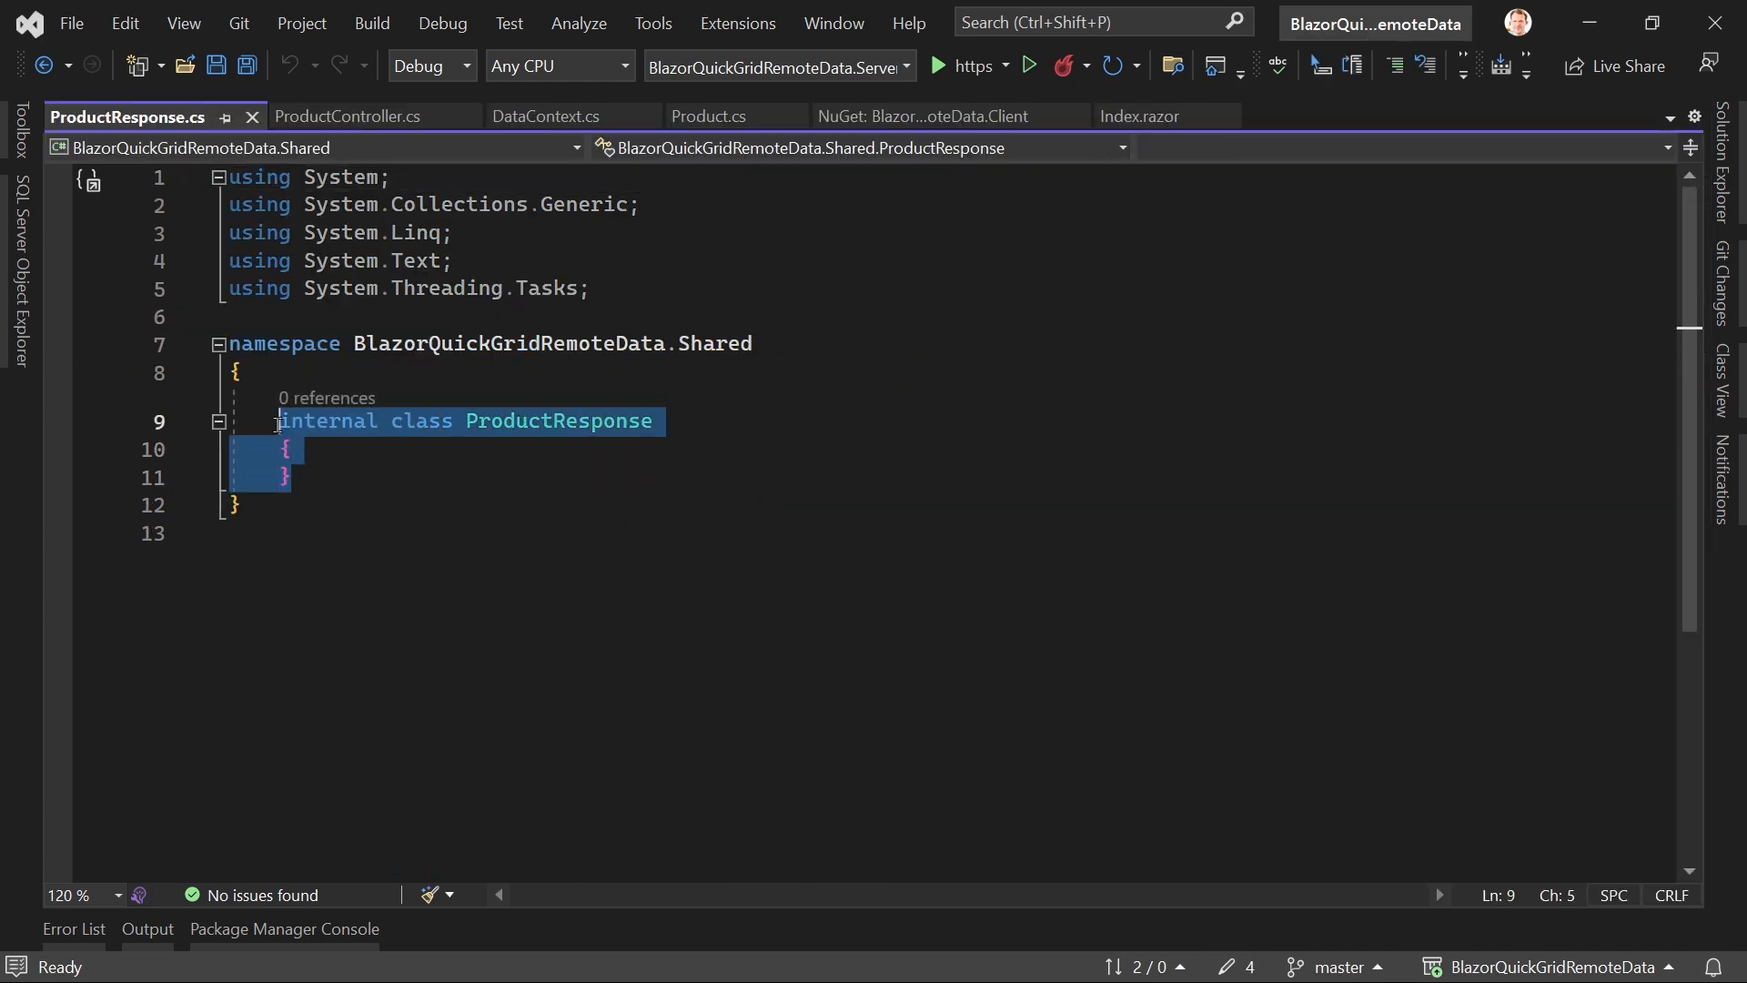
Step: Declare public record struct ProductResponse(List<Product> Products, int Count)
type("public record struct R")
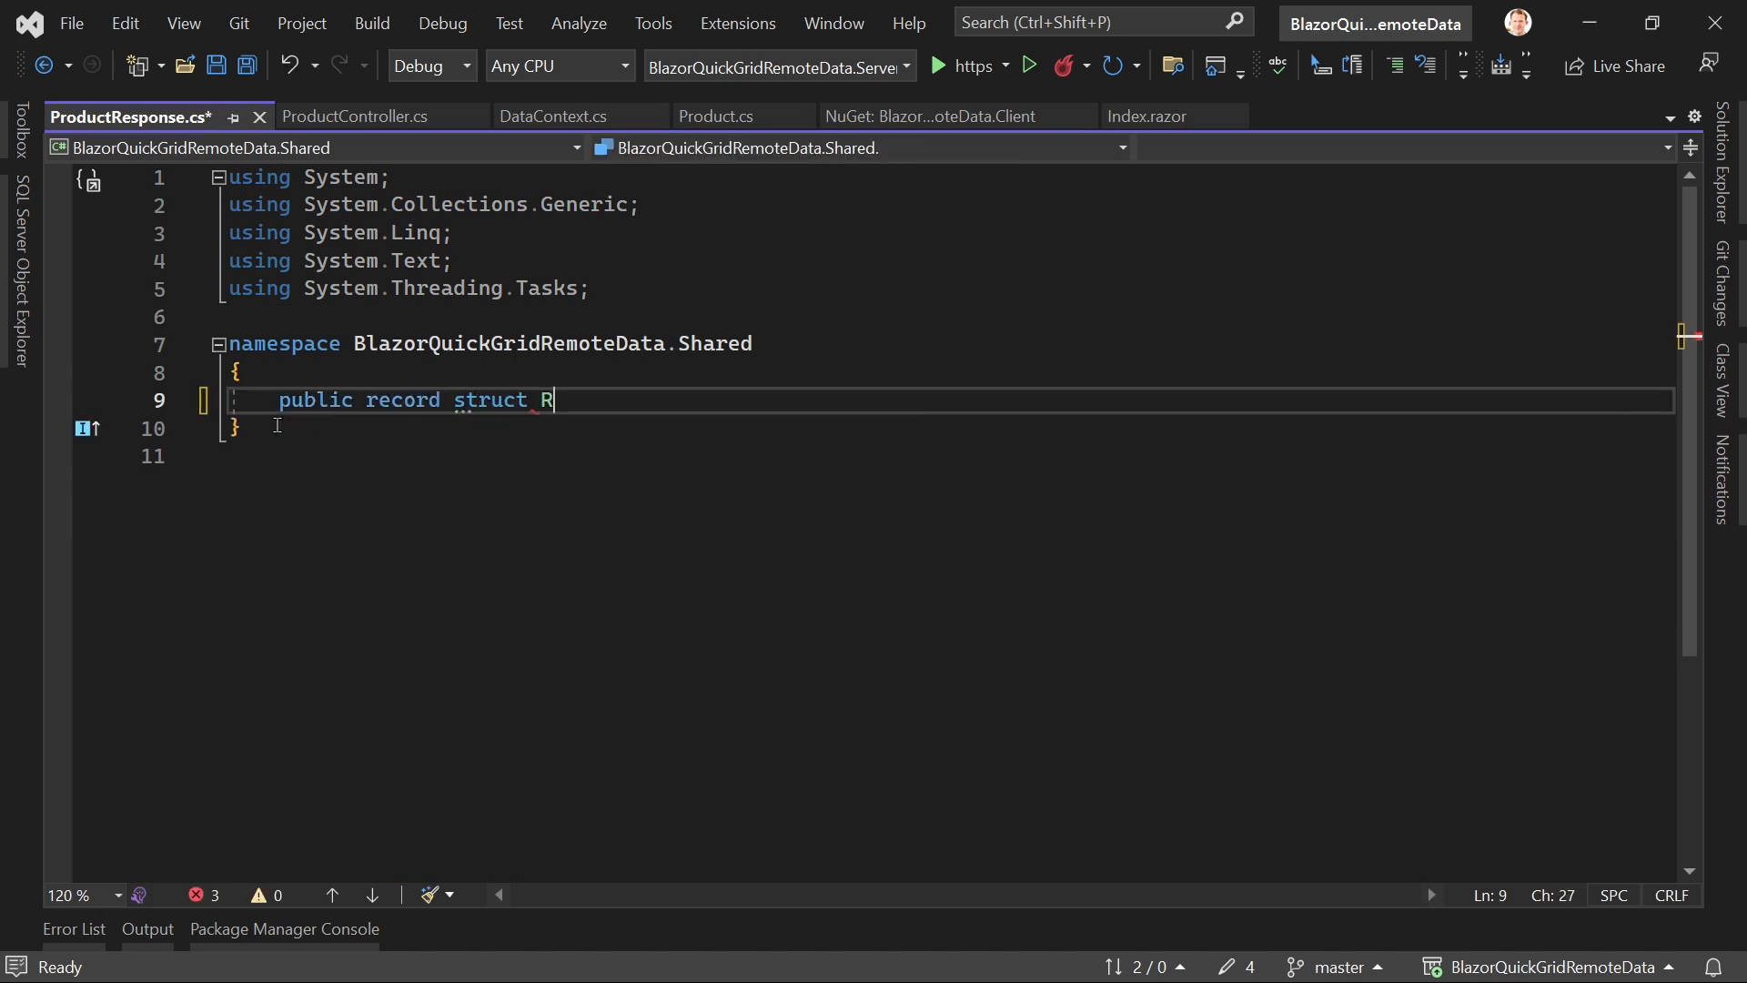
type("roductR")
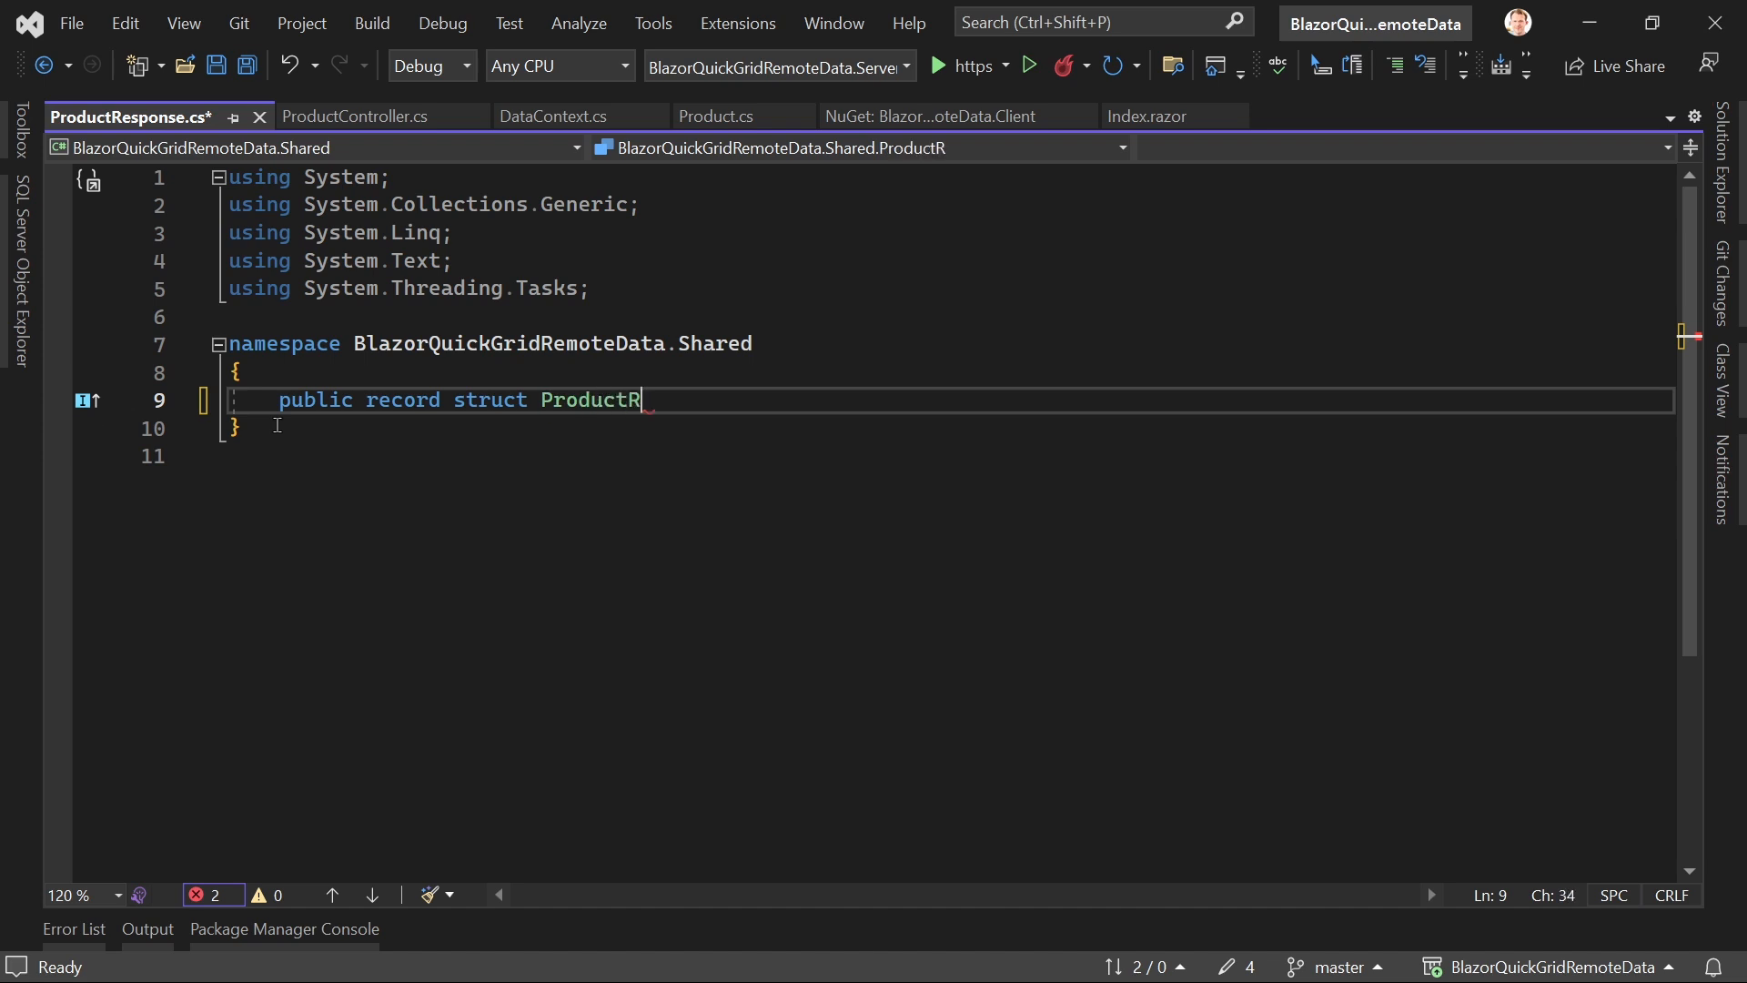
type("esponse()")
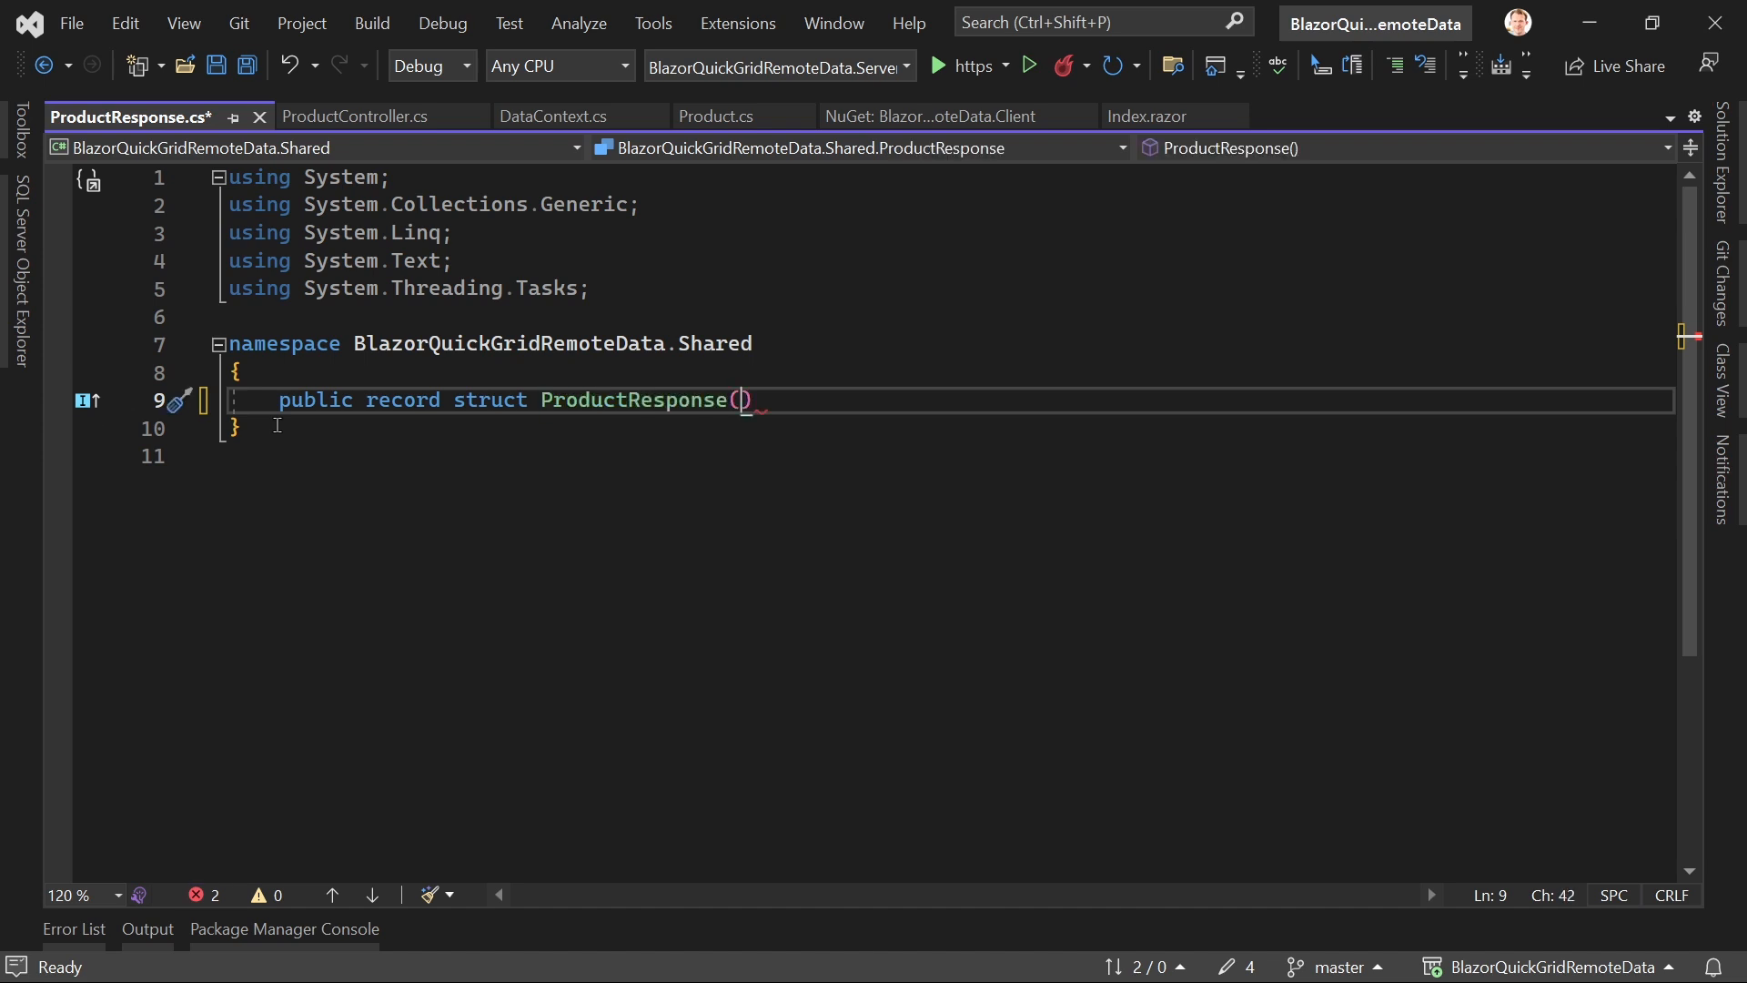
type("List<P>")
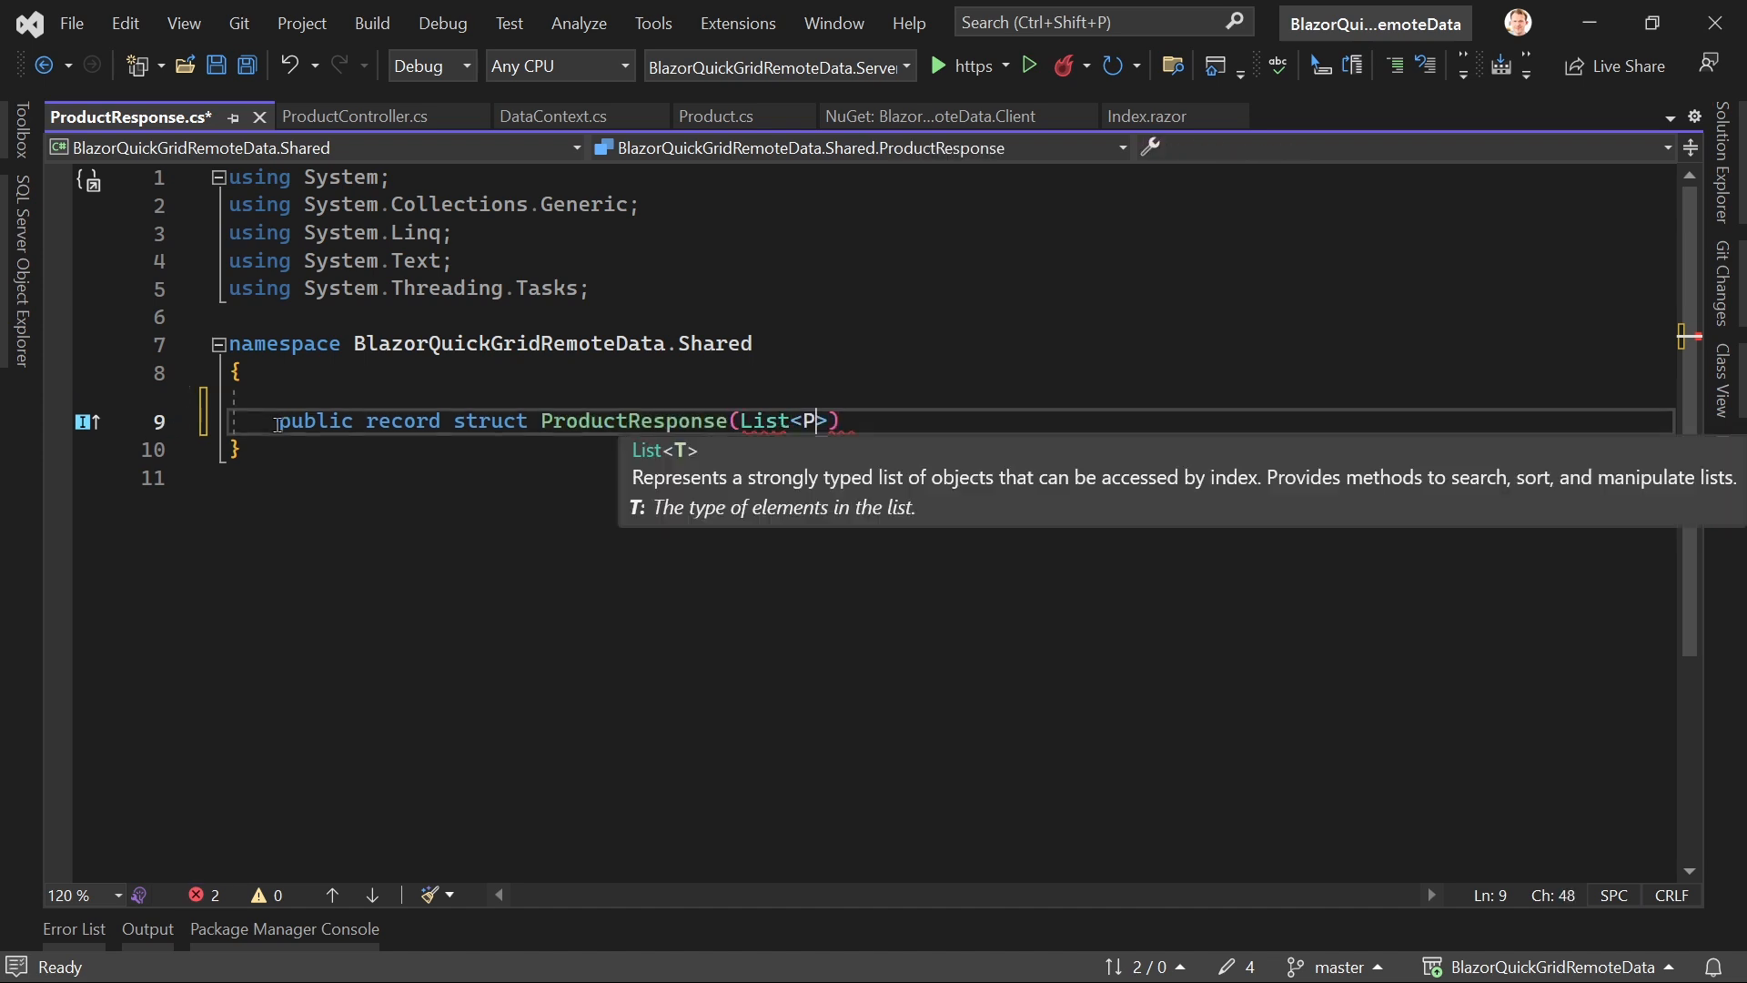
type("roduct")
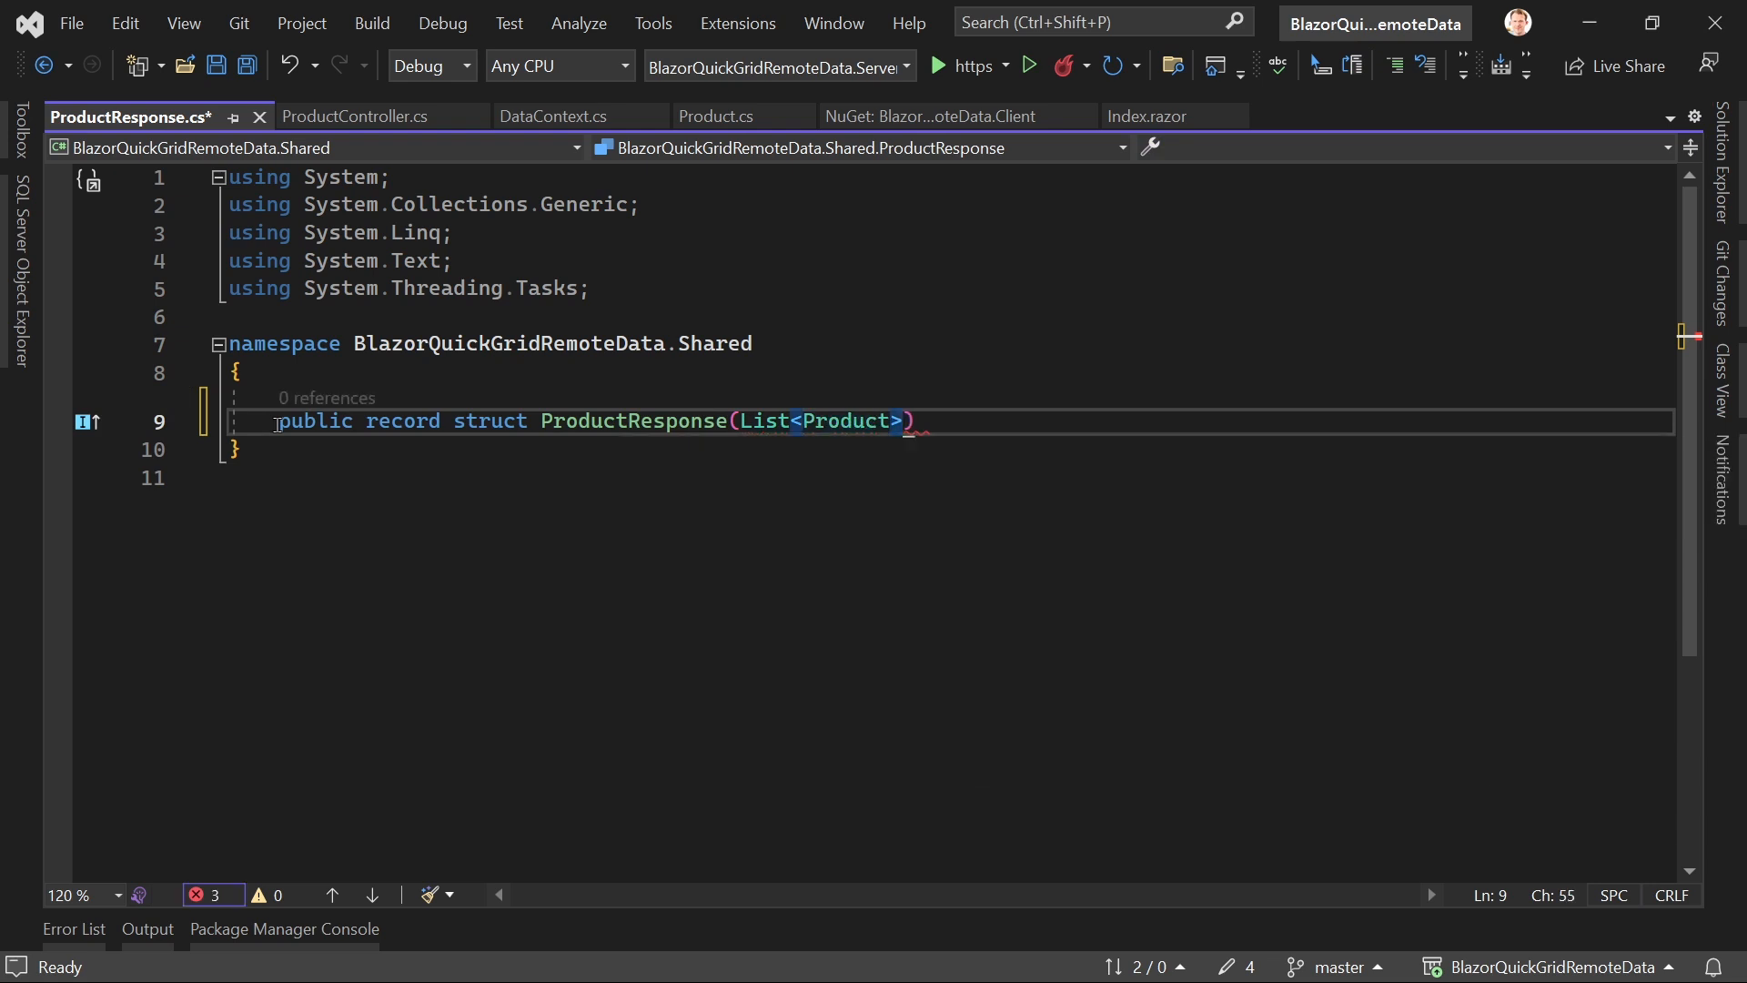
type("Products,")
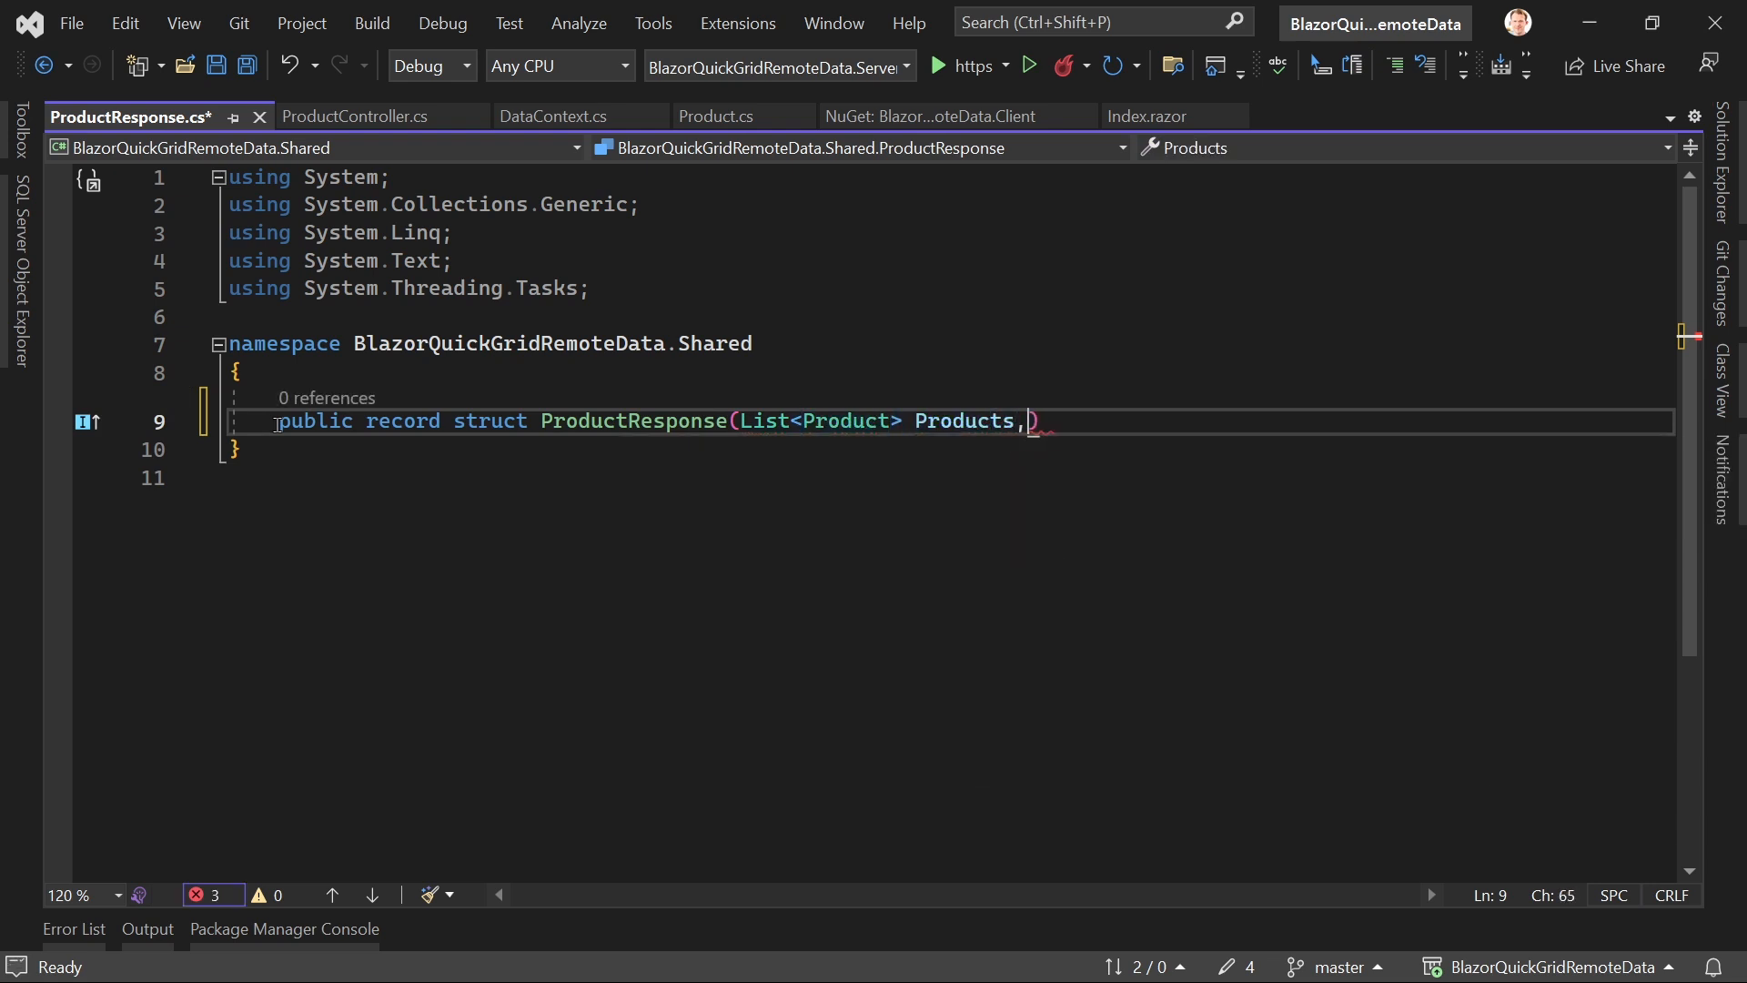
type("int Count")
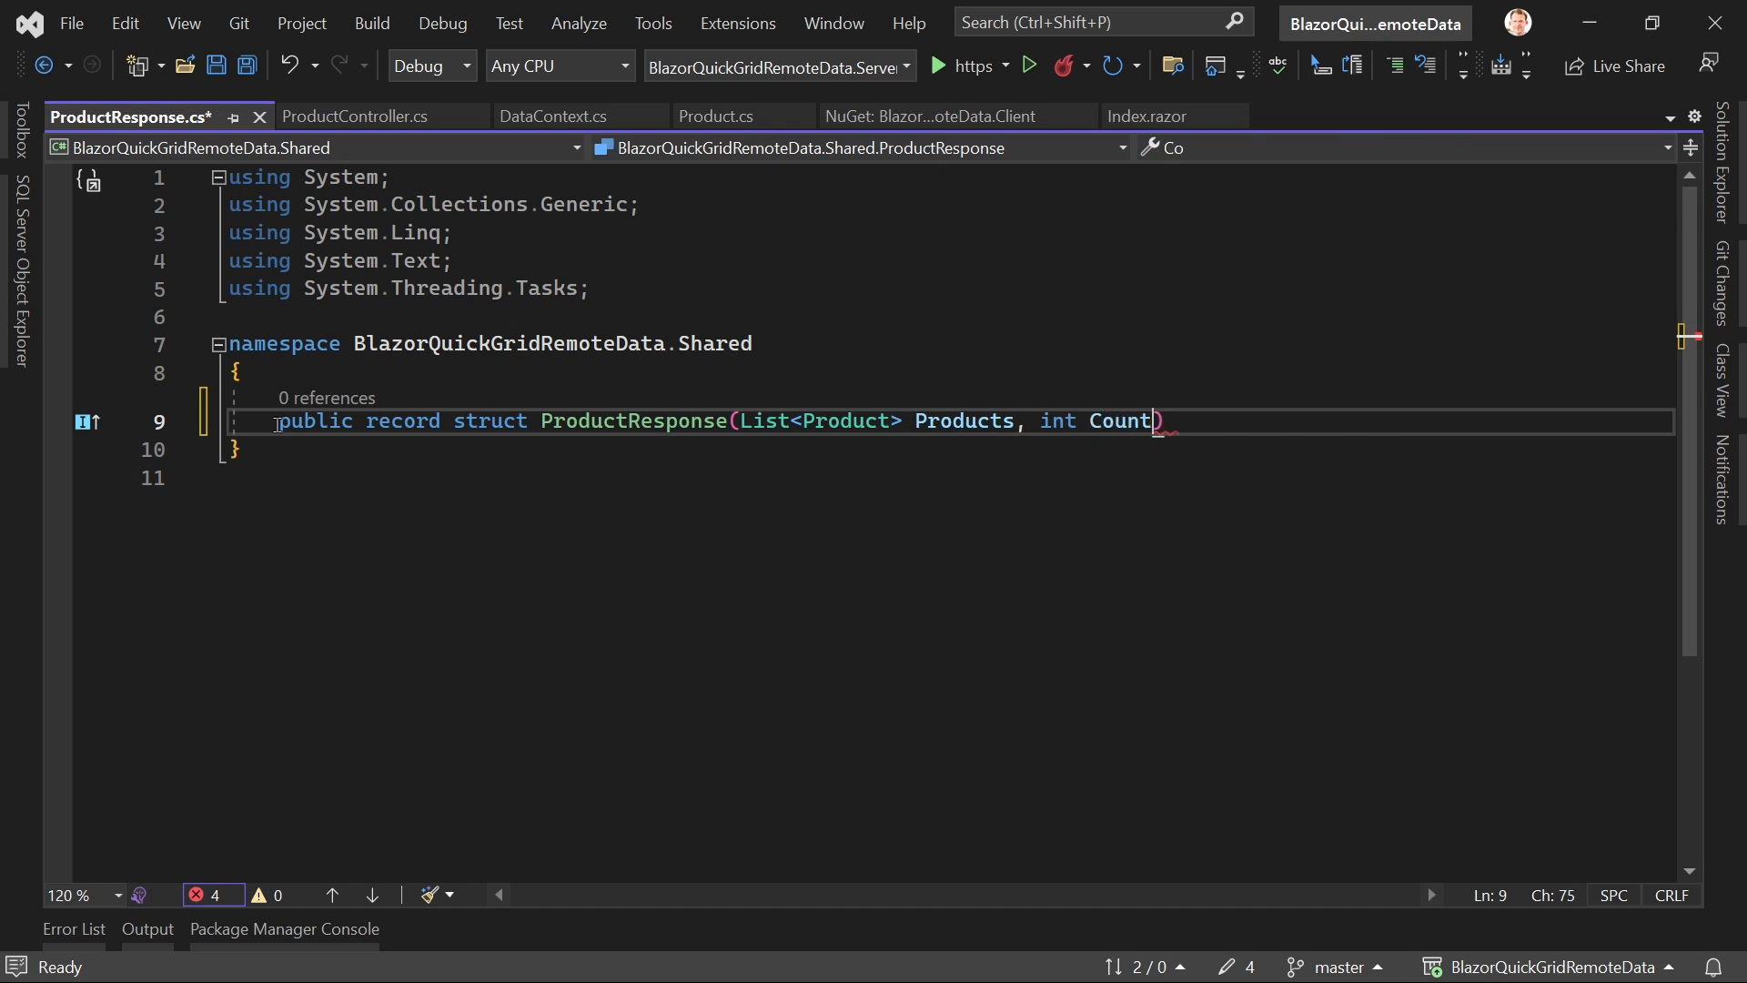
type(";")
type("var co")
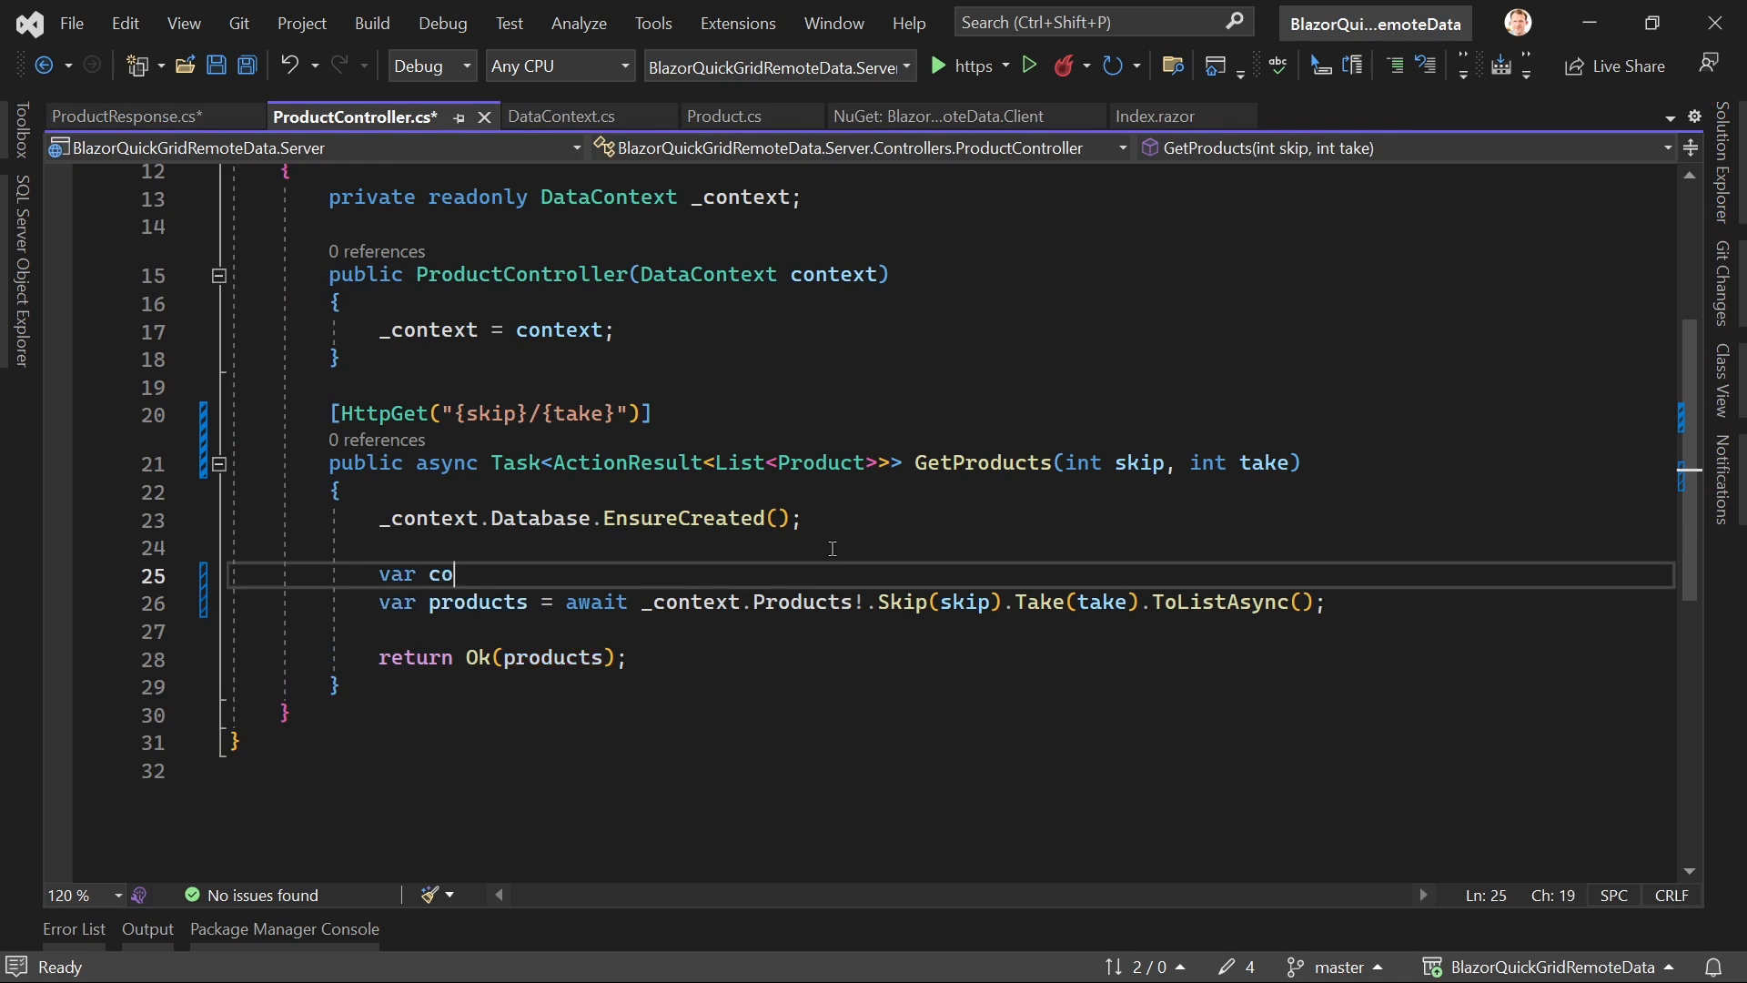
Step: Make GetProducts count products with CountAsync and return new ProductResponse(products, count)
type("unt = await _context.Products.CountAsync();")
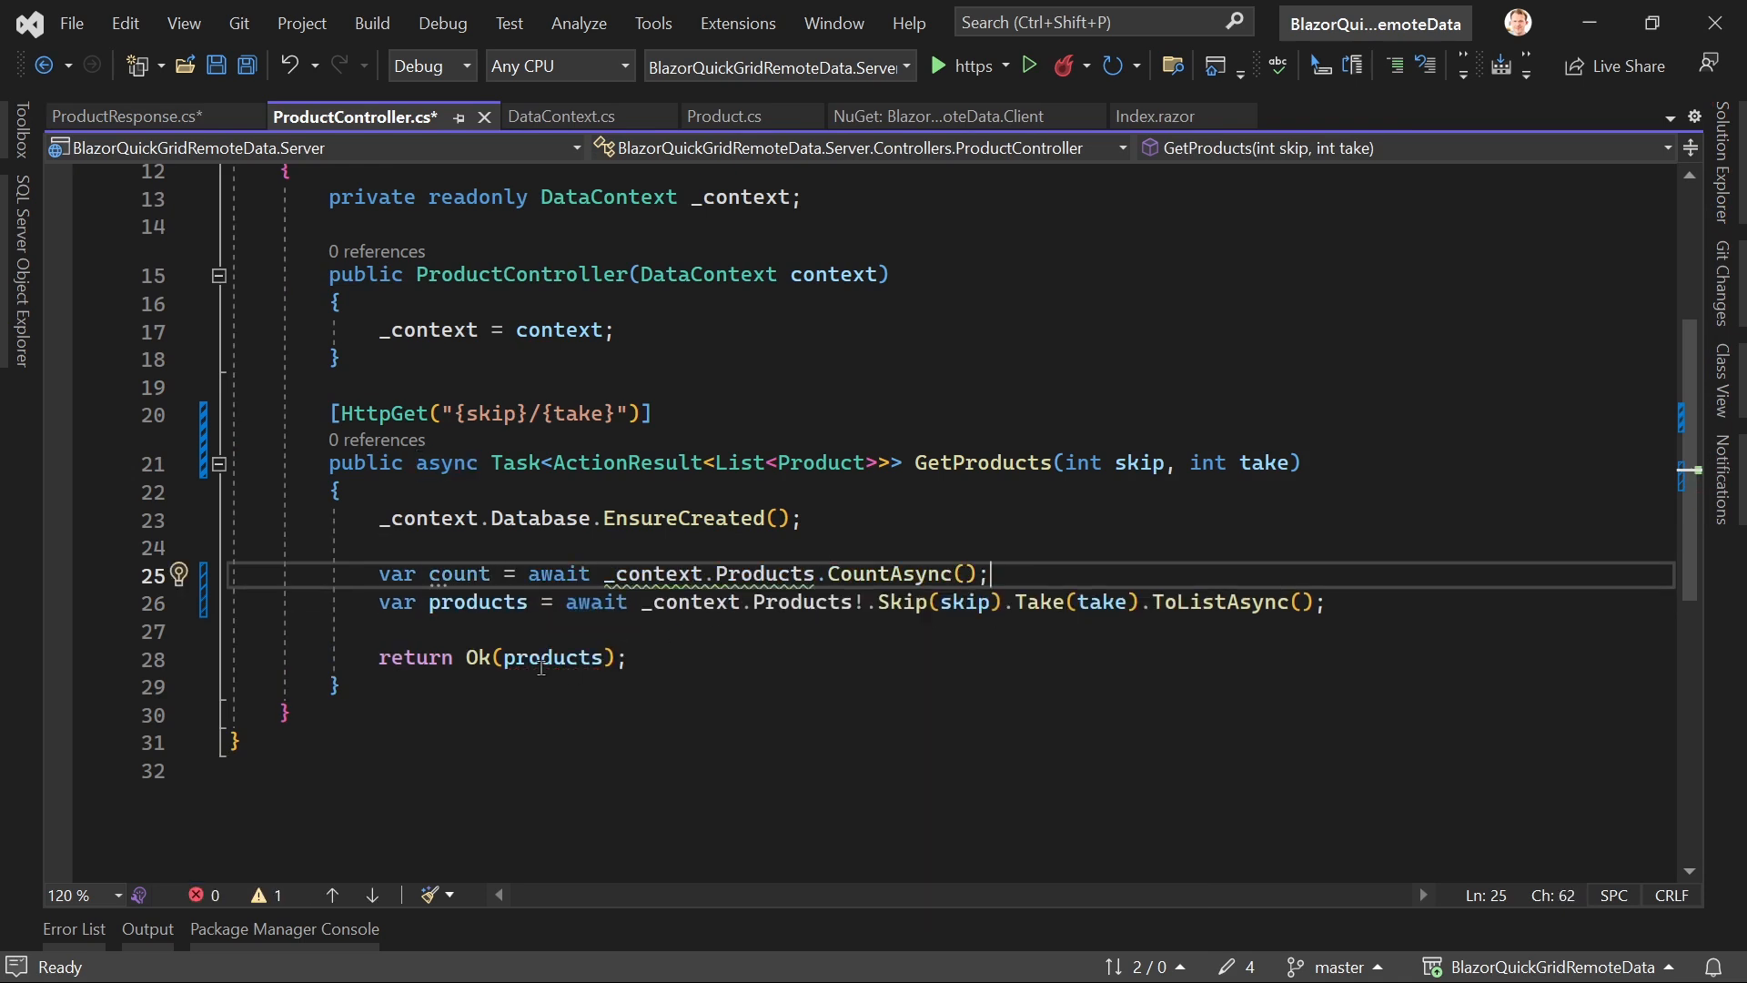
mouse_move(734, 462)
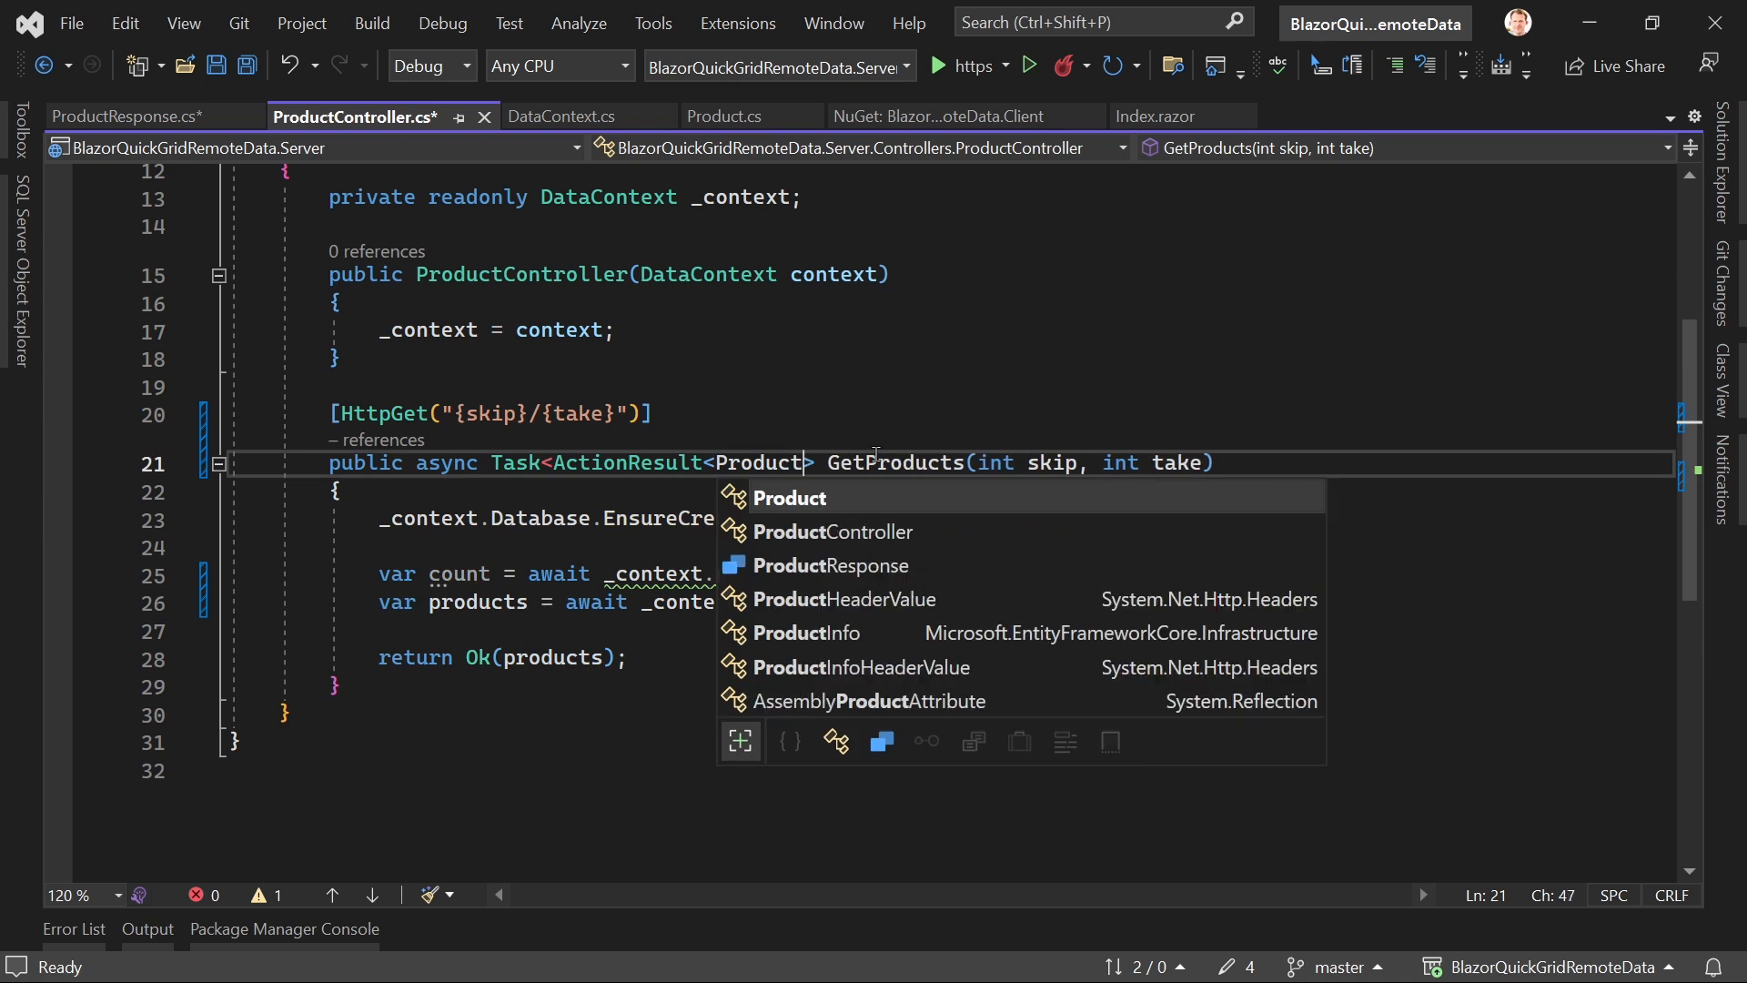
type("Response>")
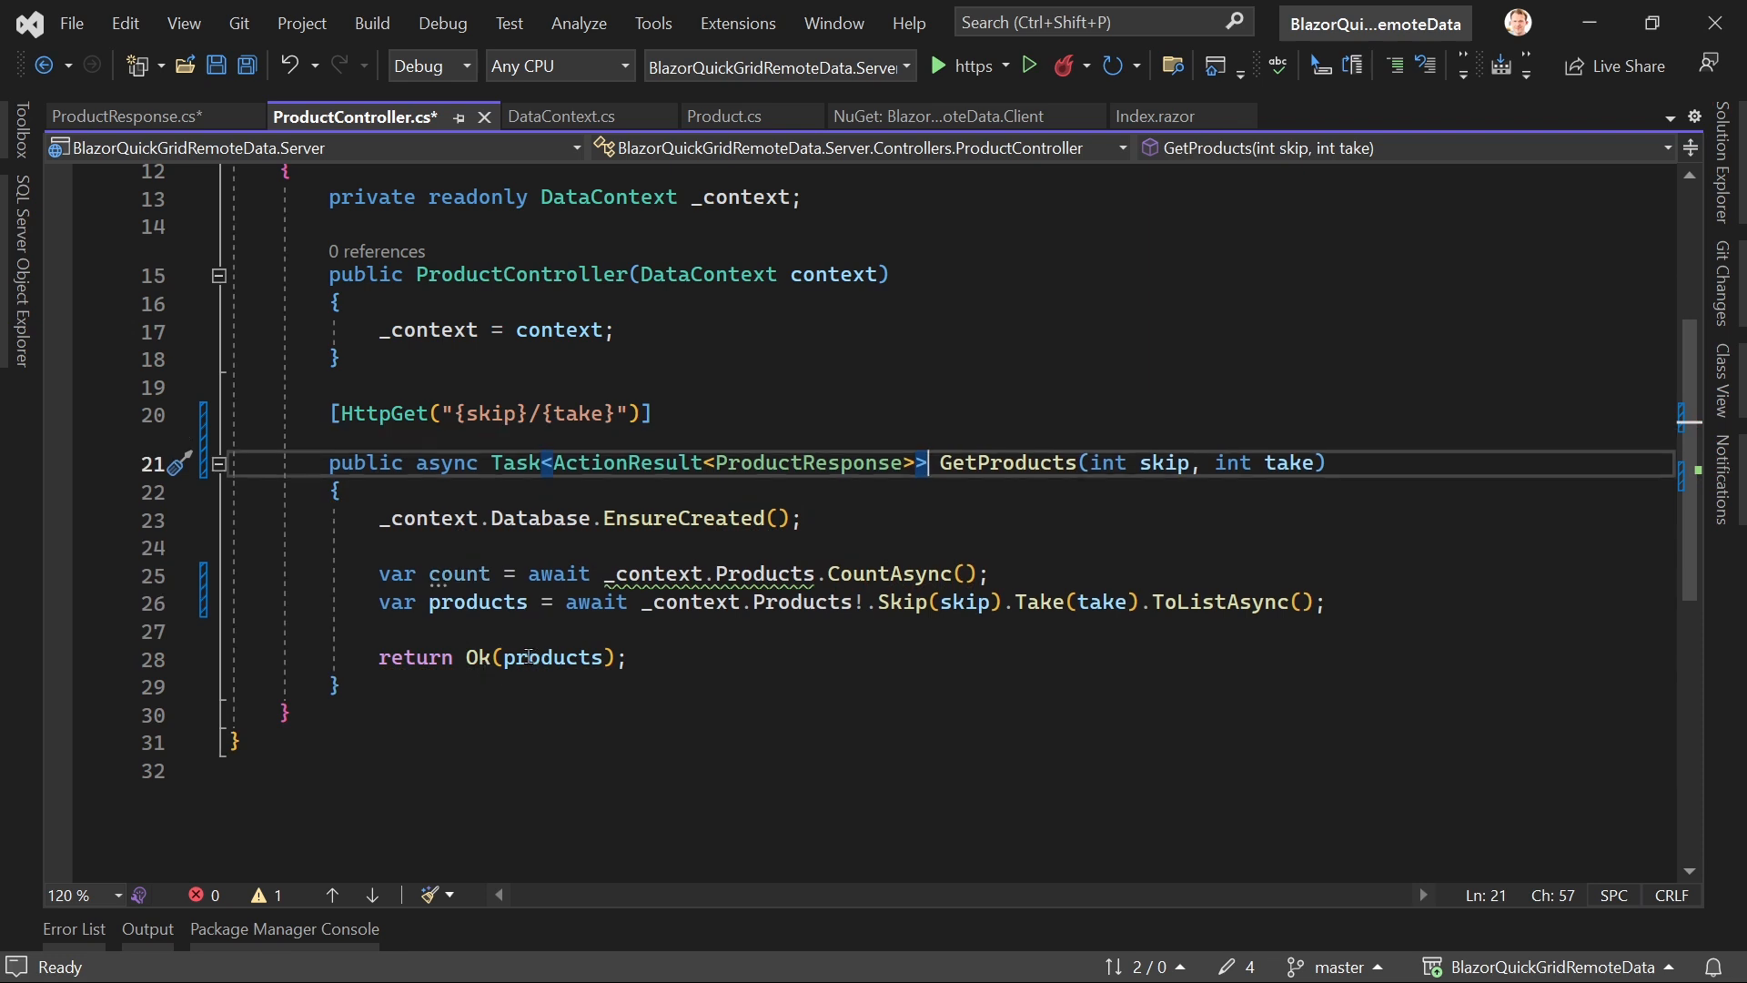
type("new Produc")
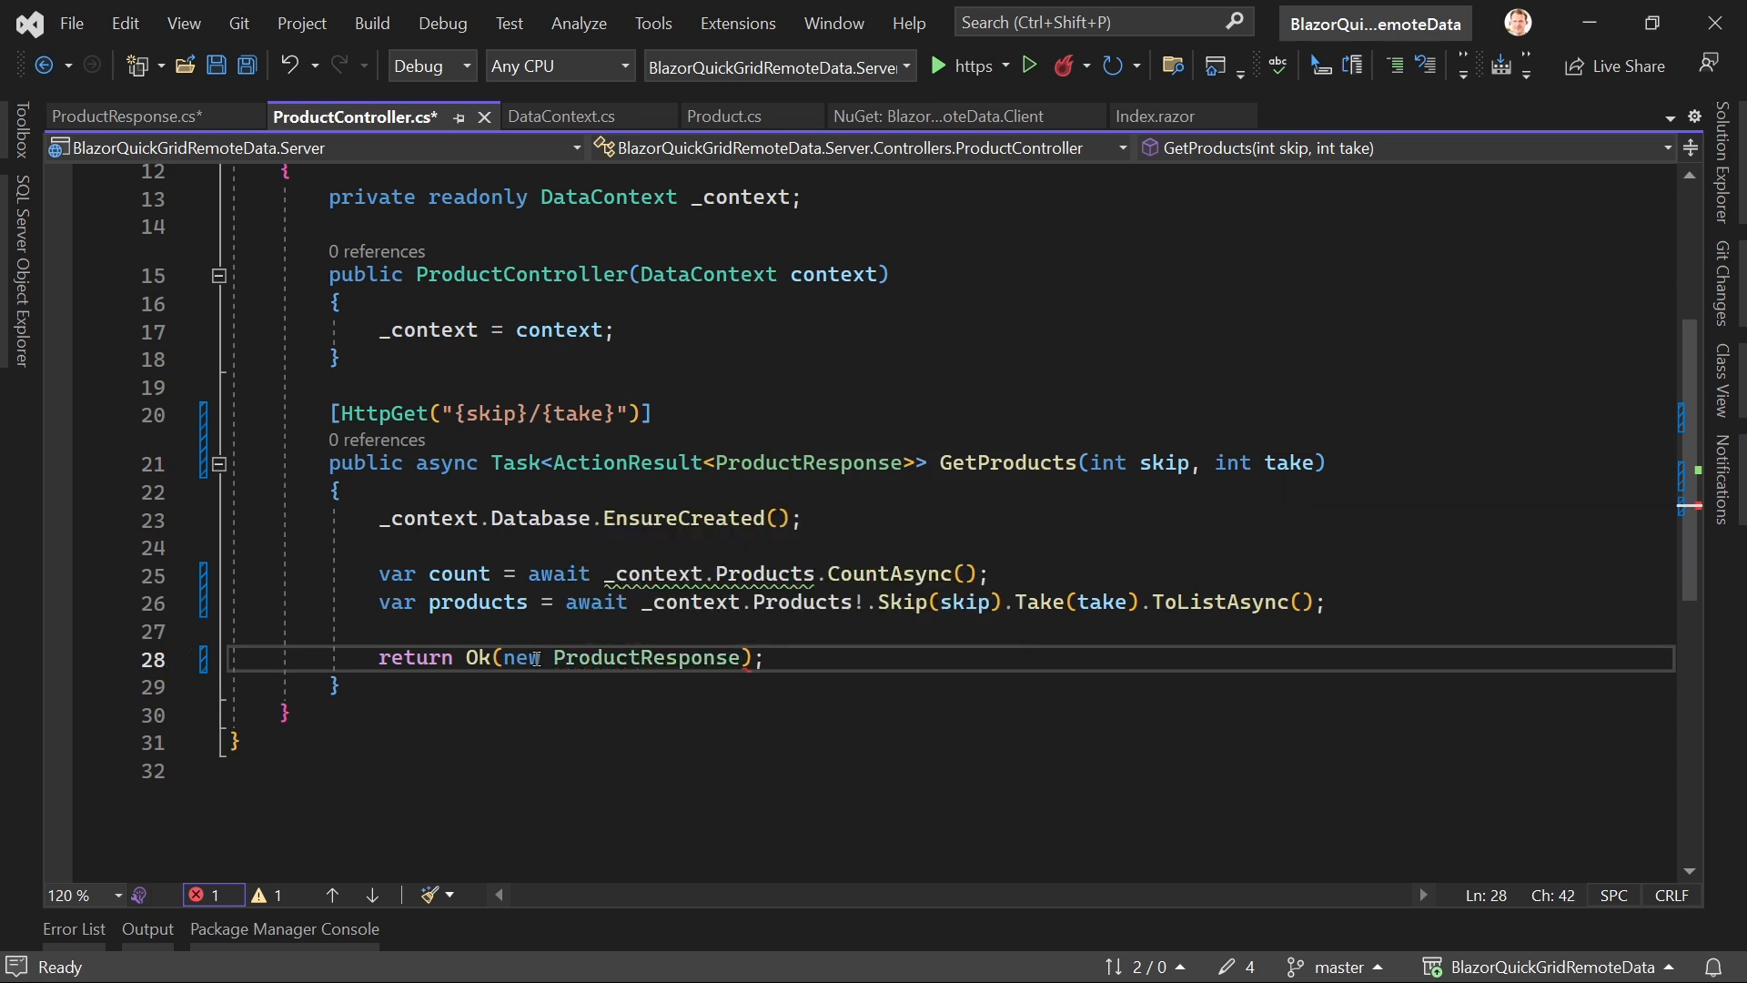
type("products, count)")
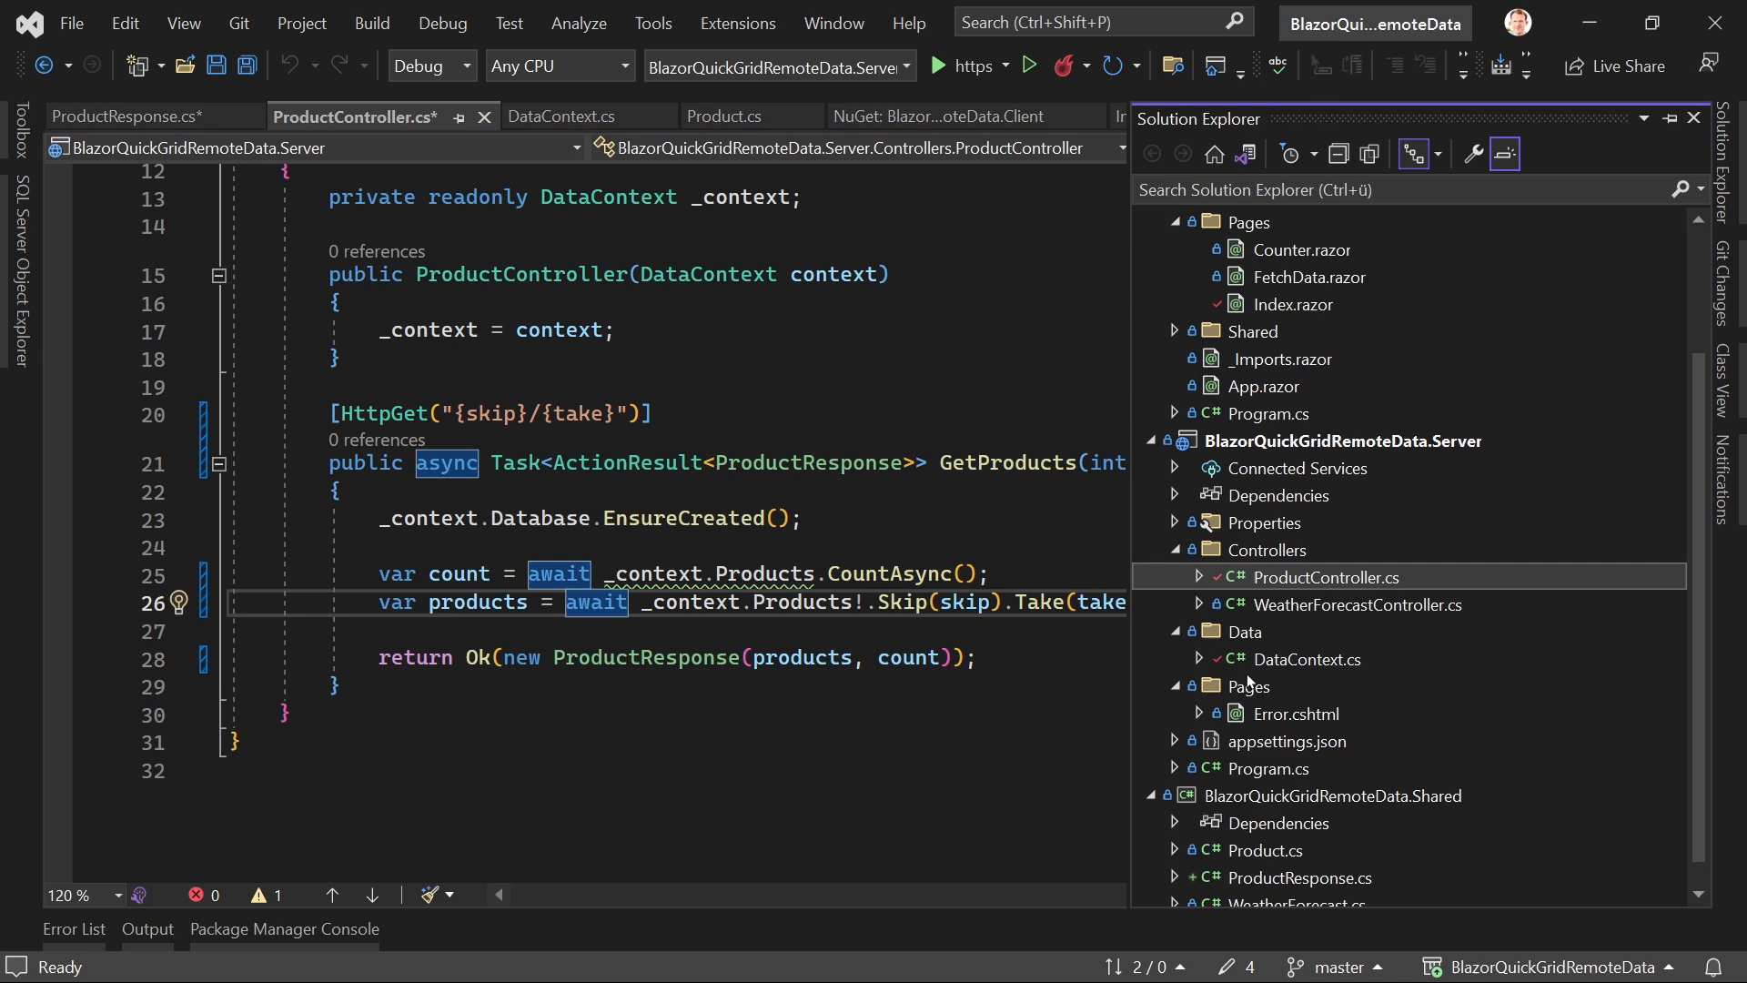
mouse_move(1304, 650)
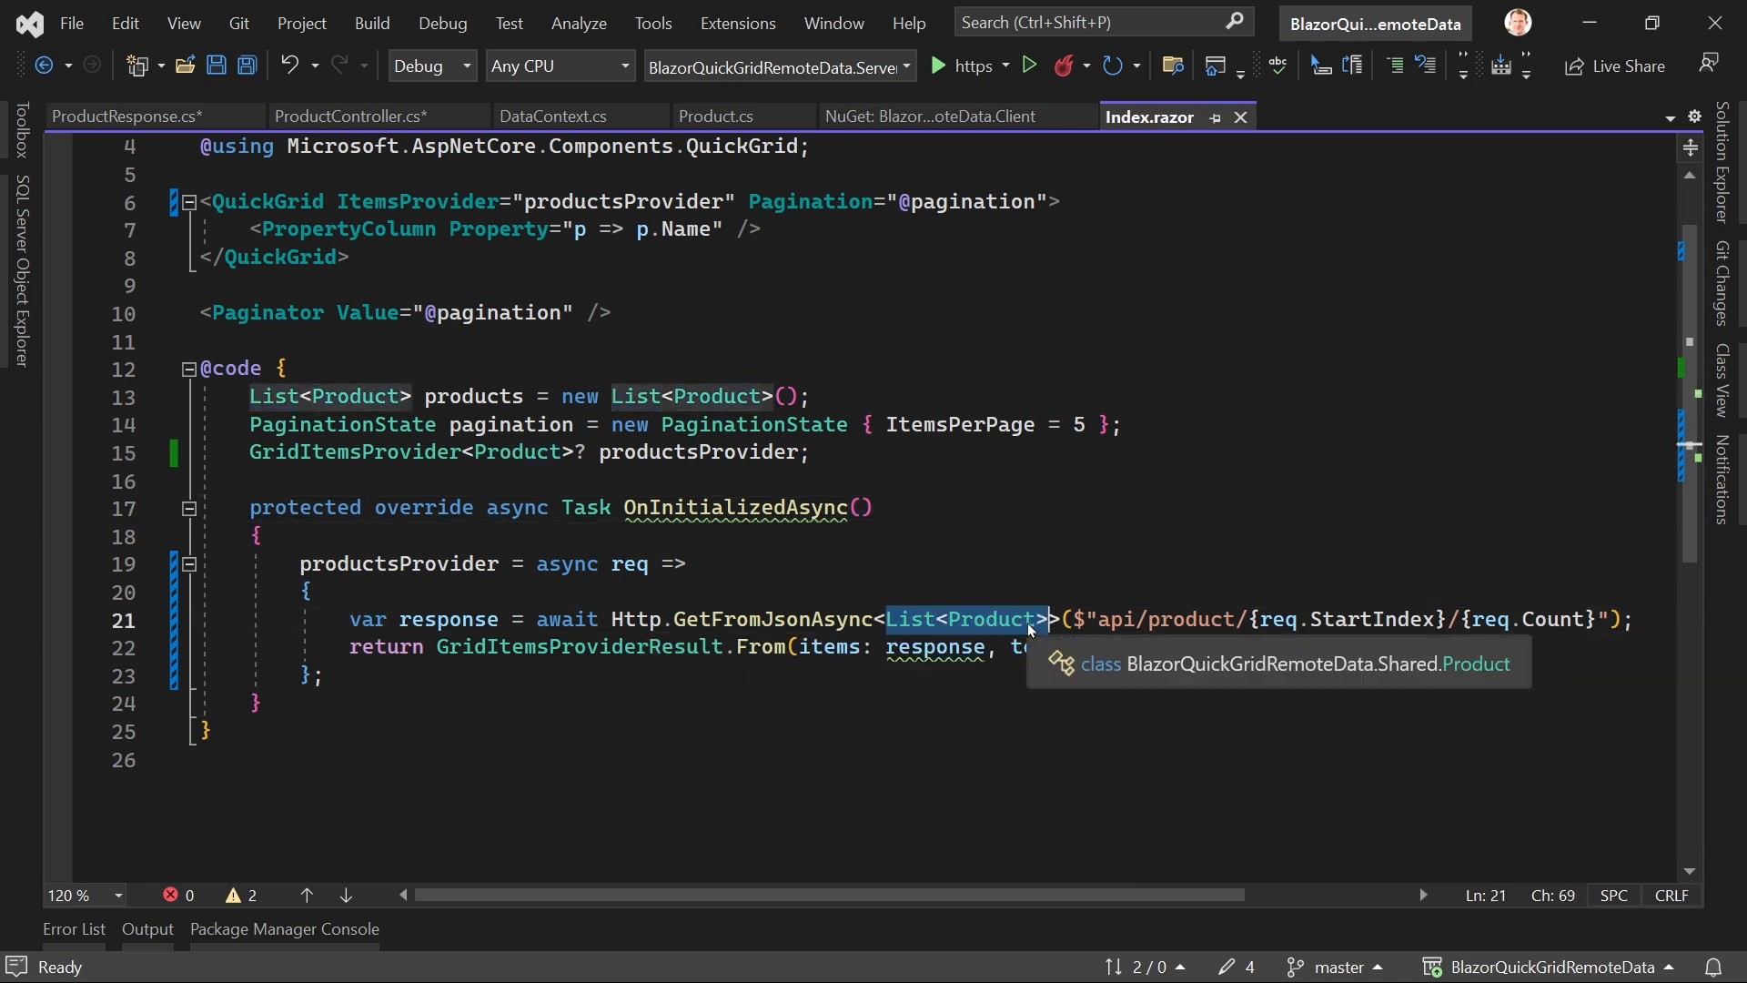
Step: Fetch ProductResponse in Index.razor, passing response.Products and response.Count, then save
type("ProductResponse")
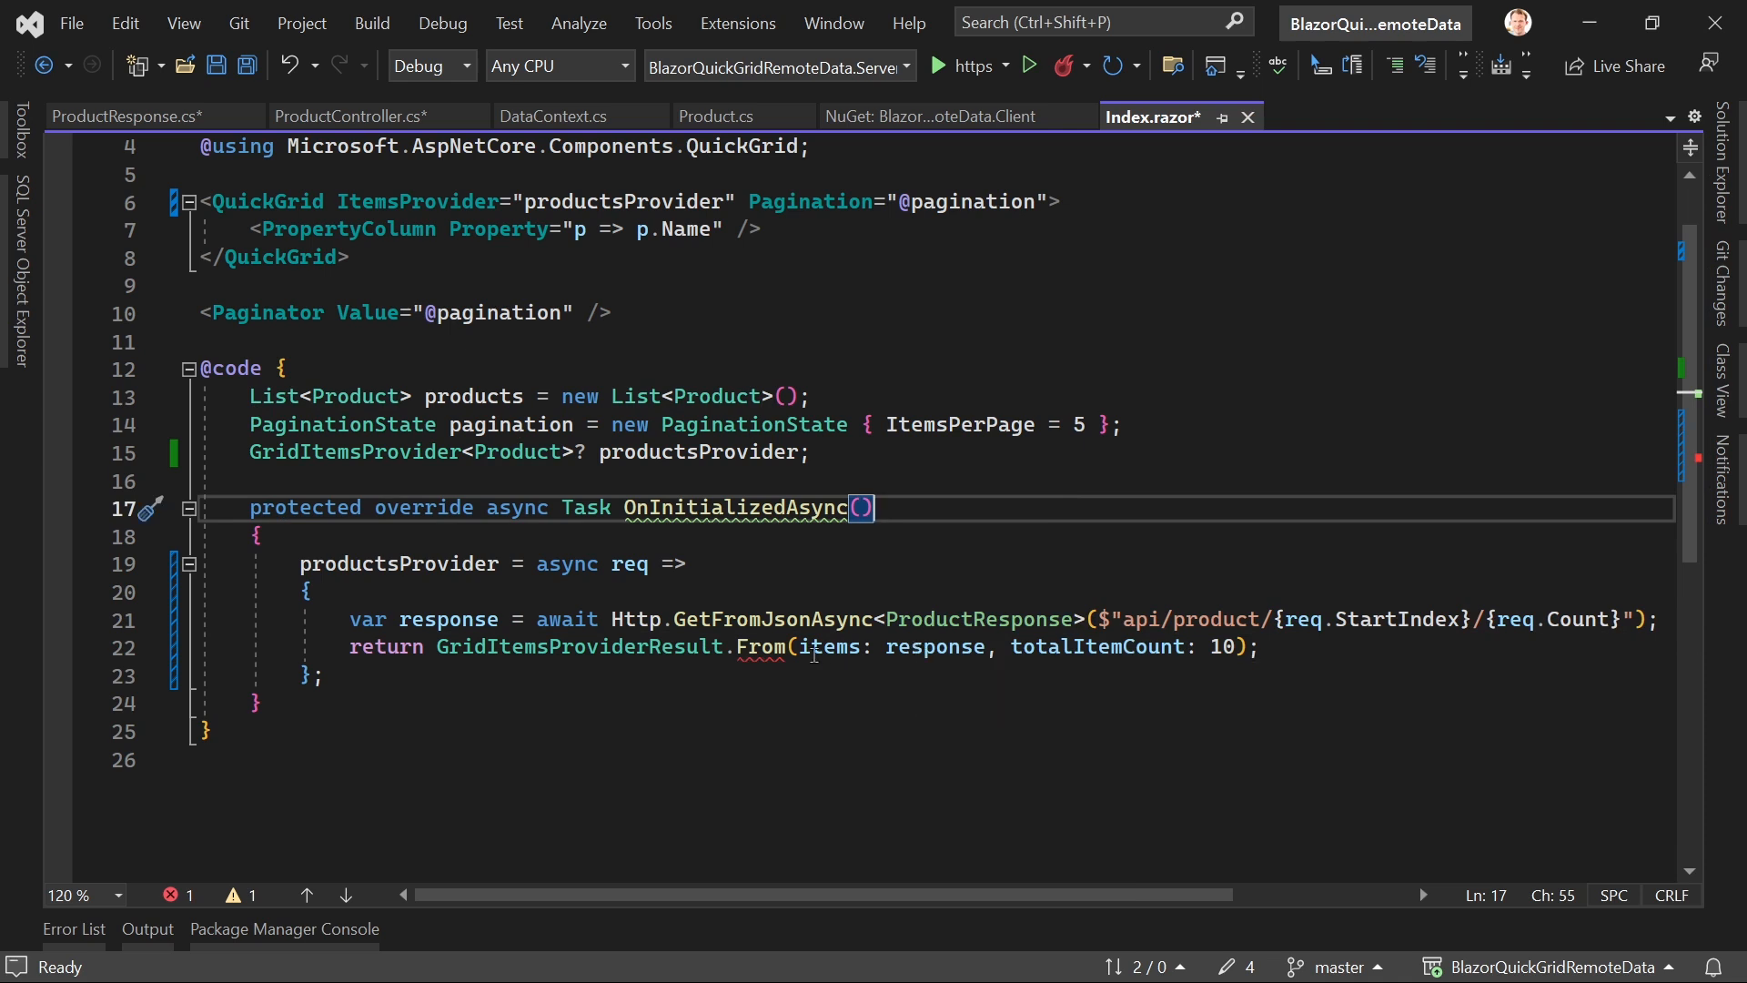
double_click(935, 646)
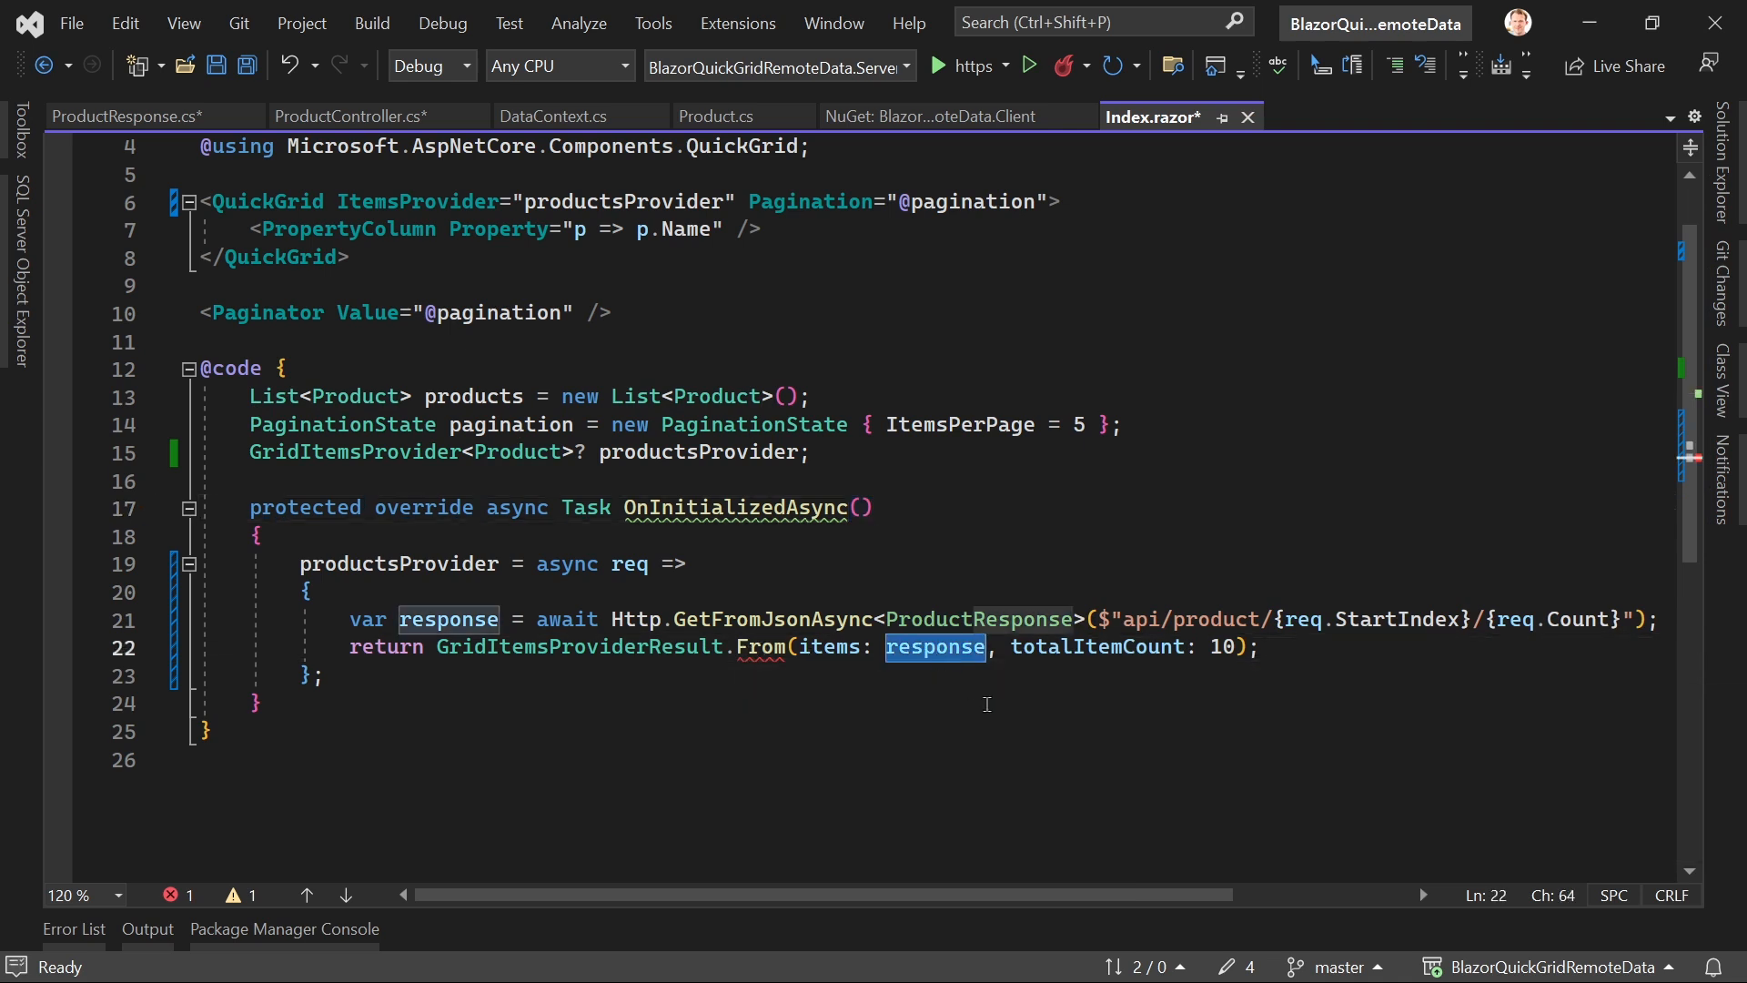
type(".")
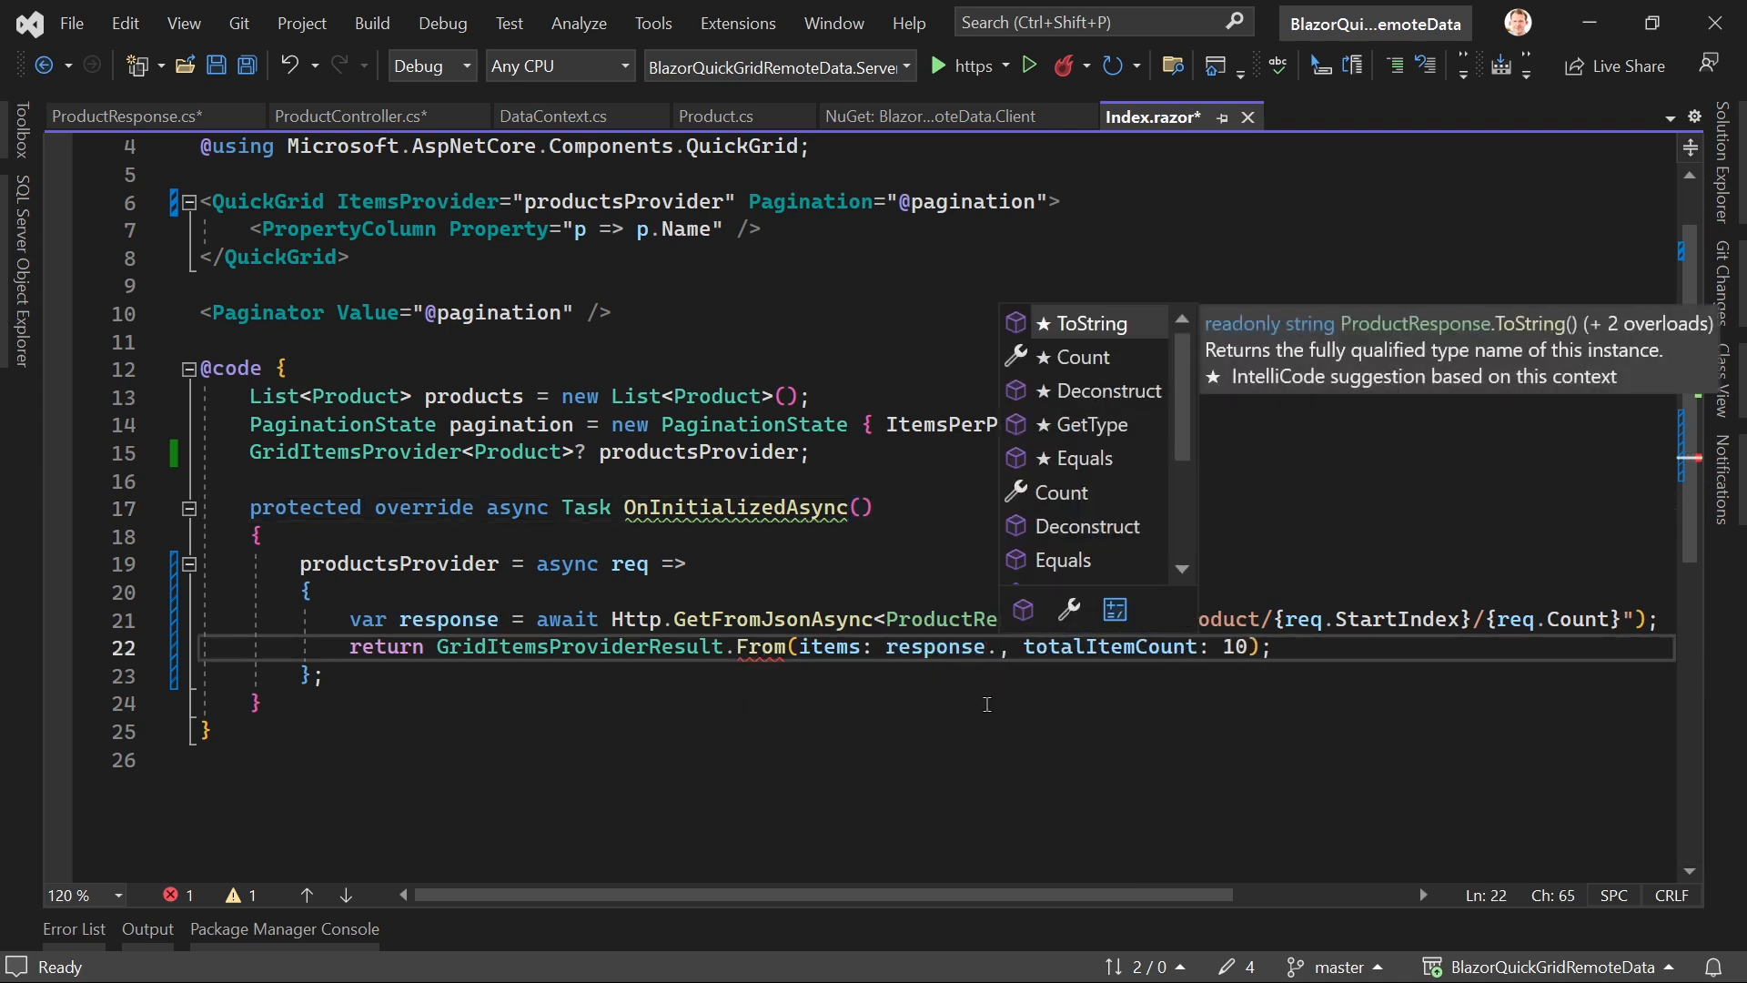
type("Products")
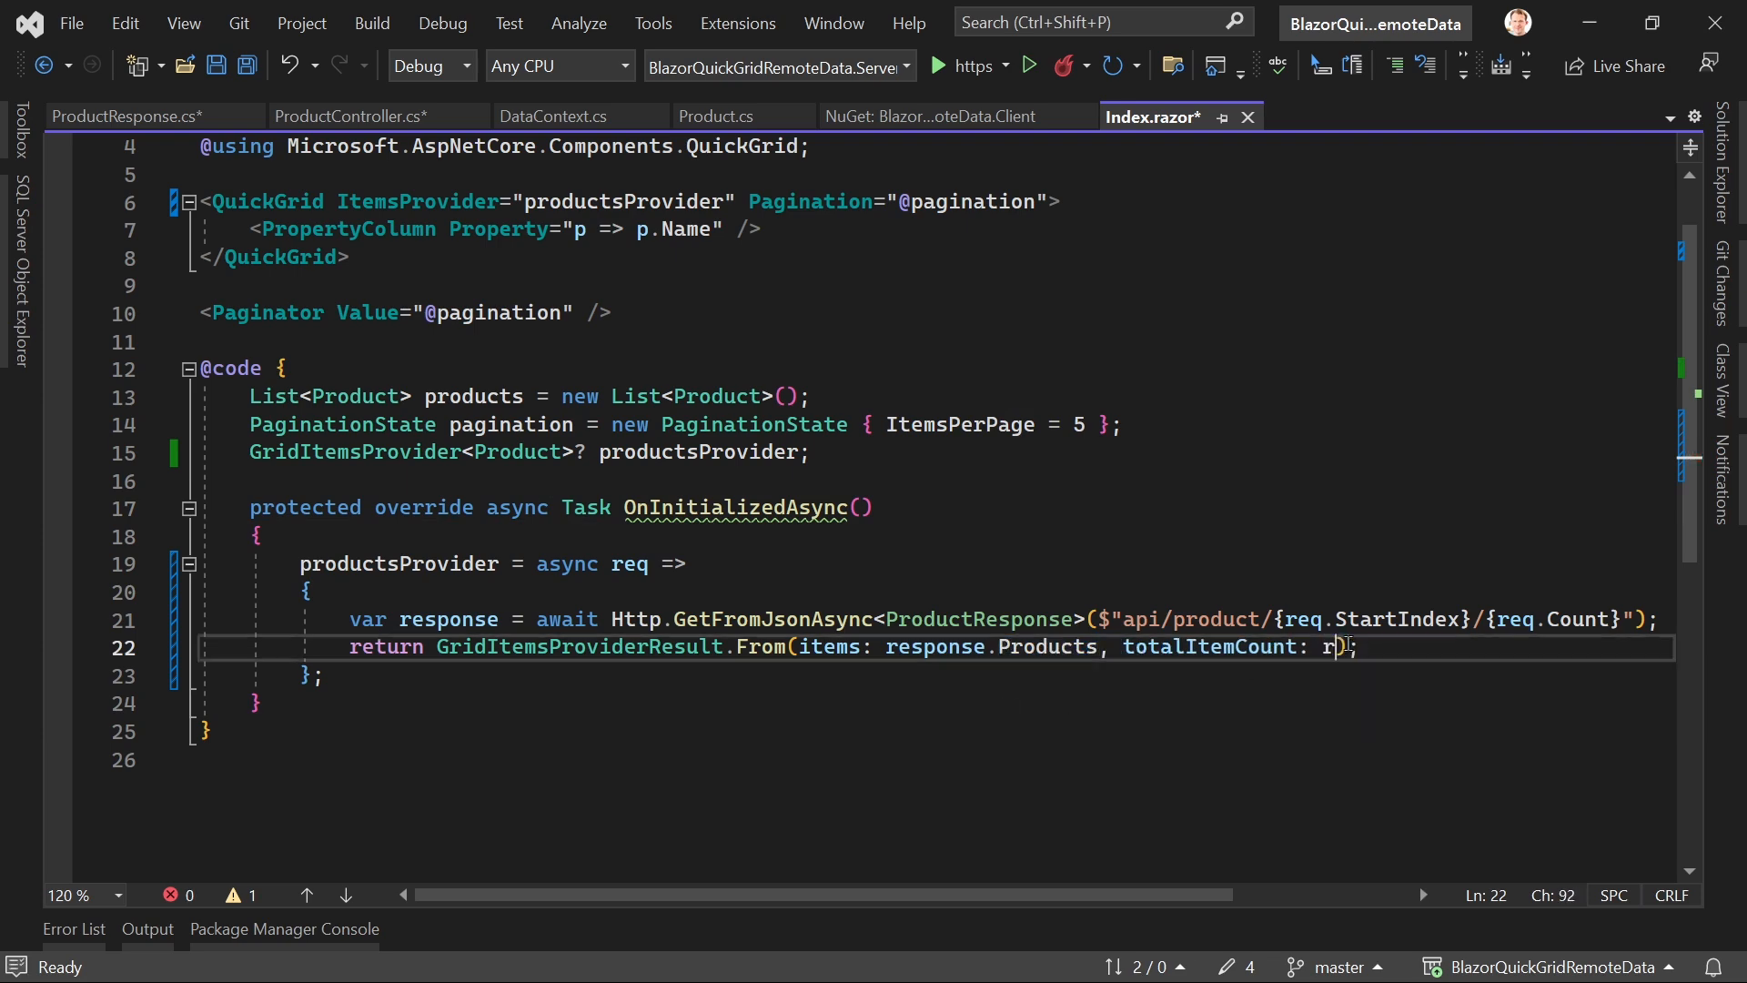
type("esponse.Count")
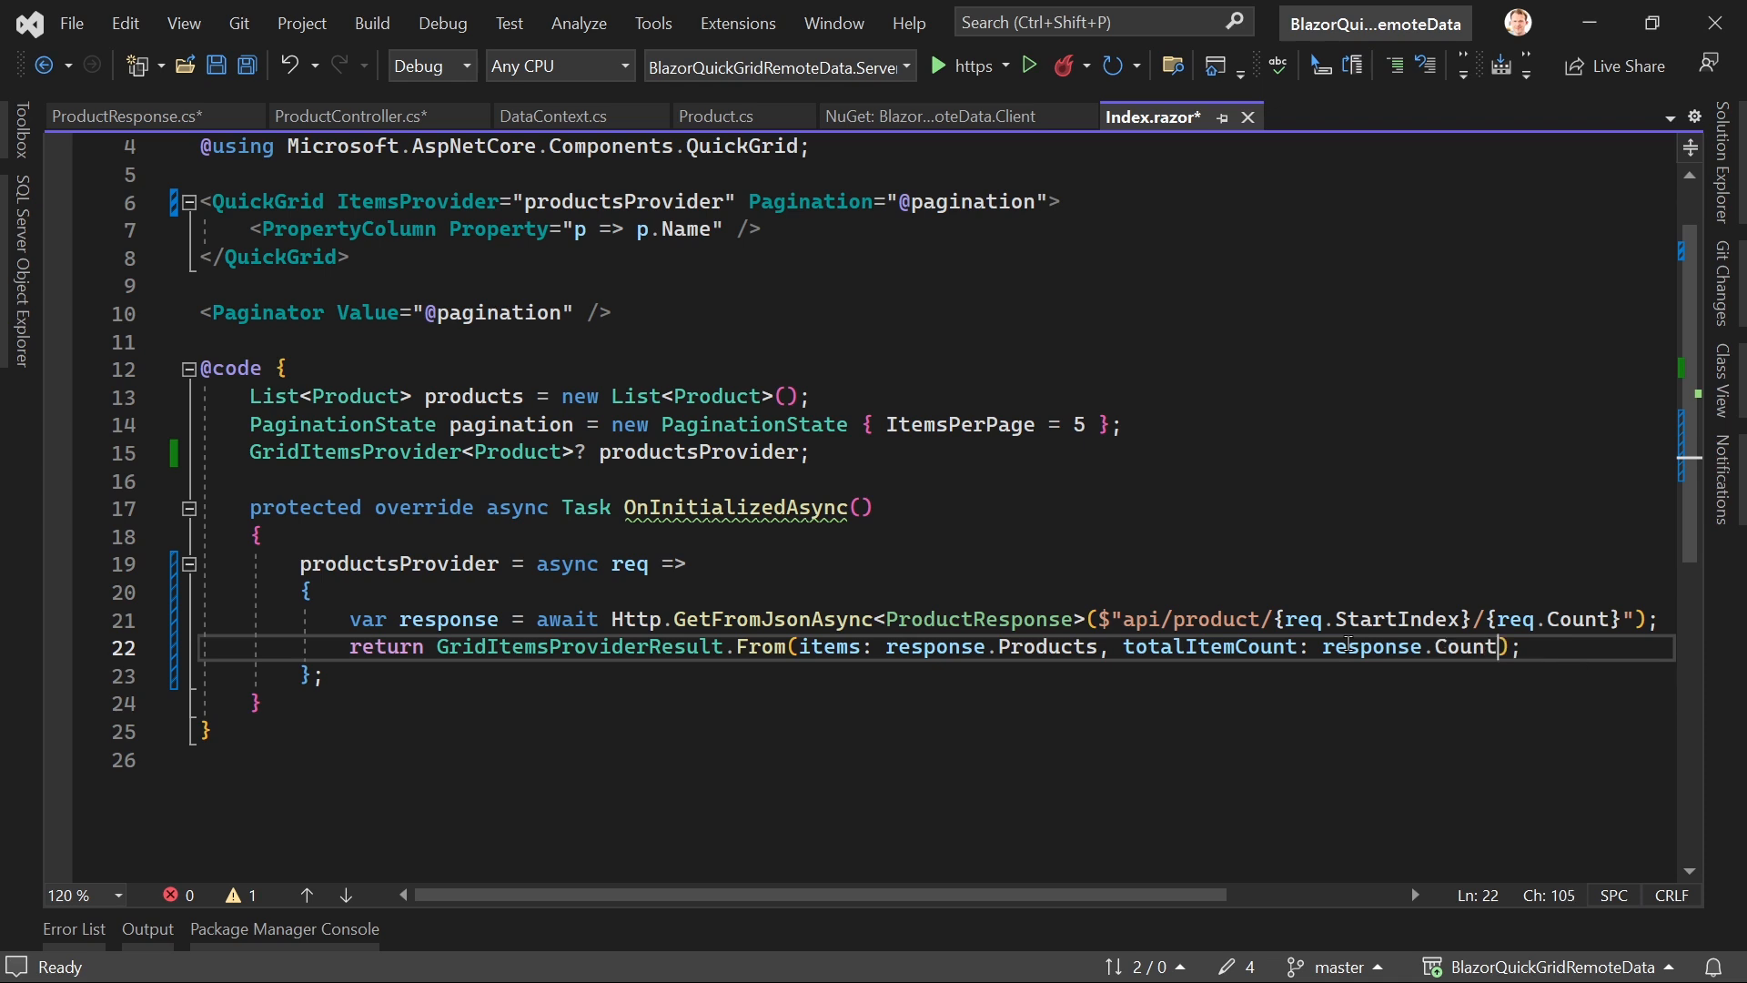
key("ctrl+s")
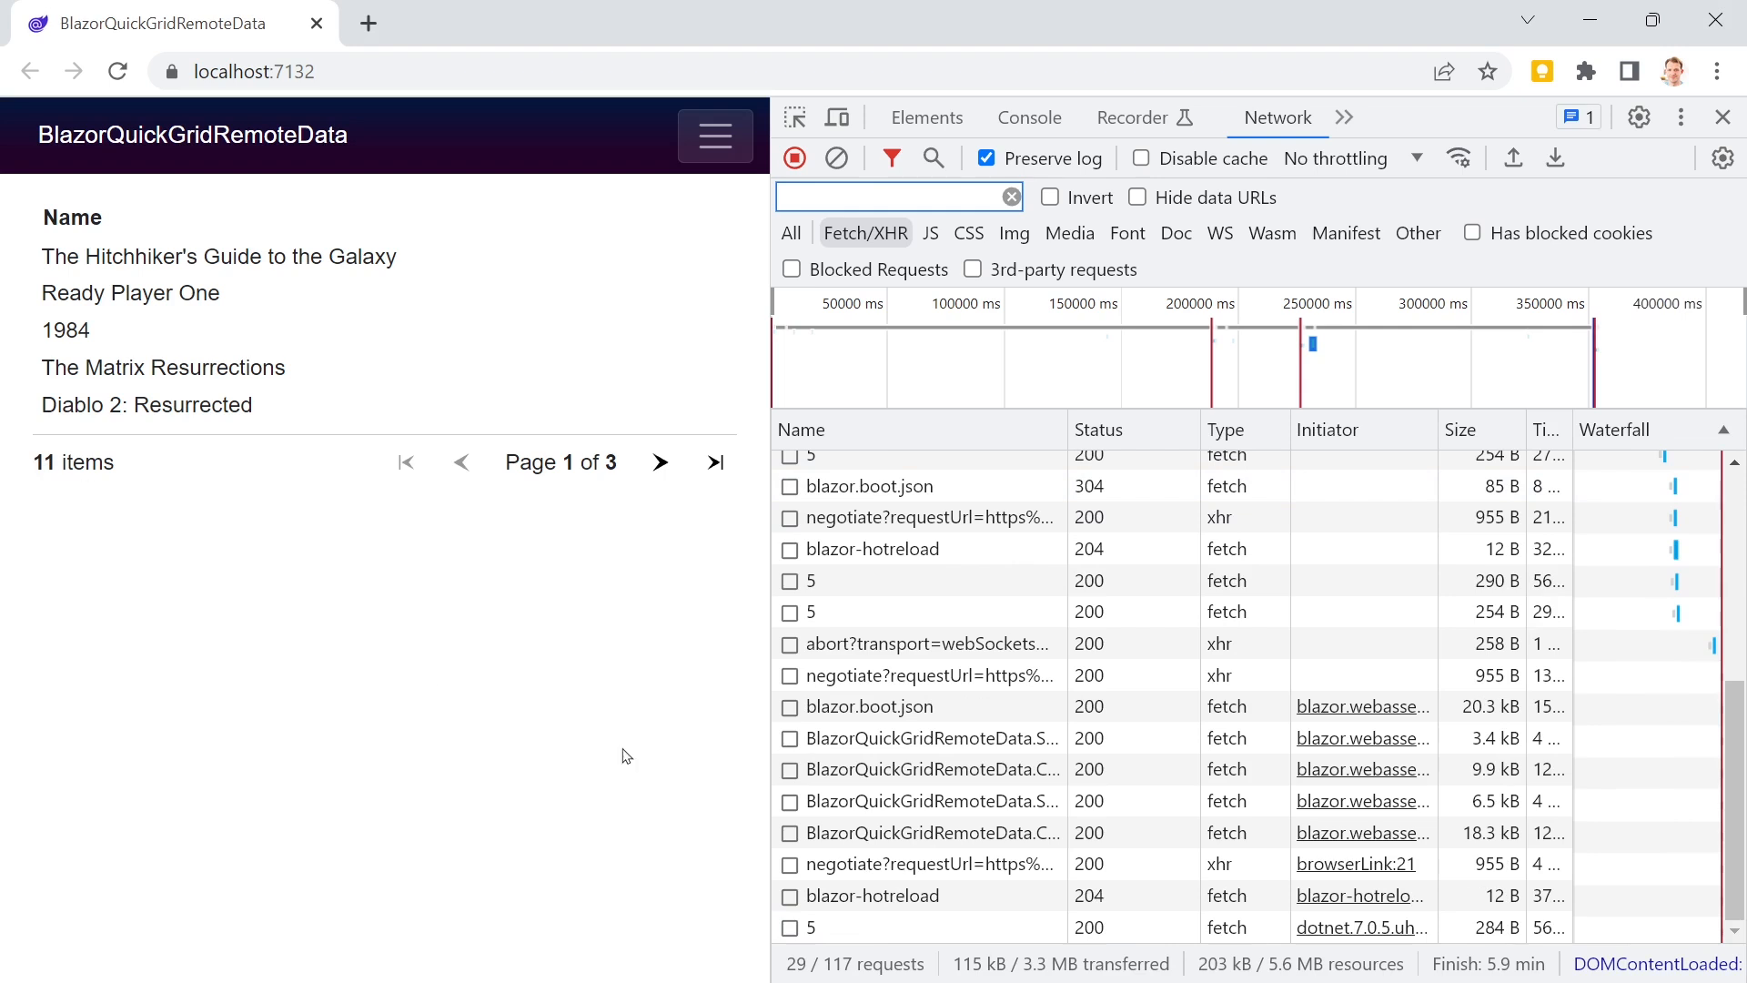
Step: Page through the grid to page 3, checking the products array and count 11 in the response
left_click(660, 462)
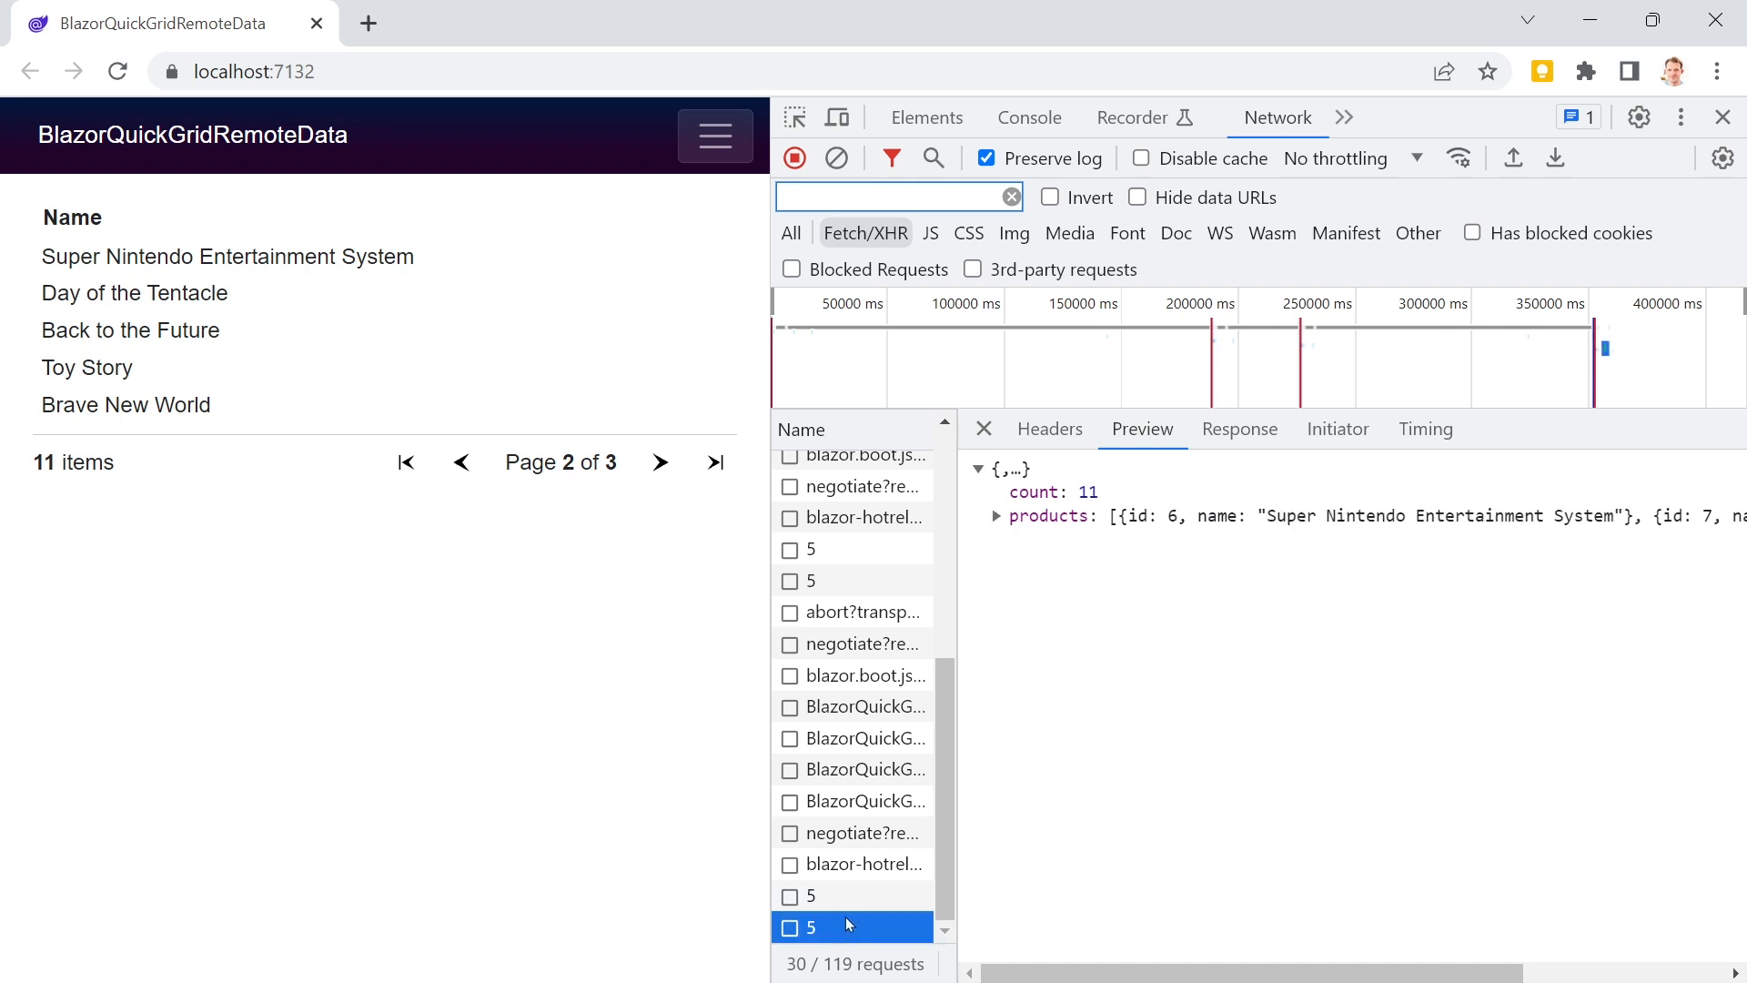
left_click(997, 516)
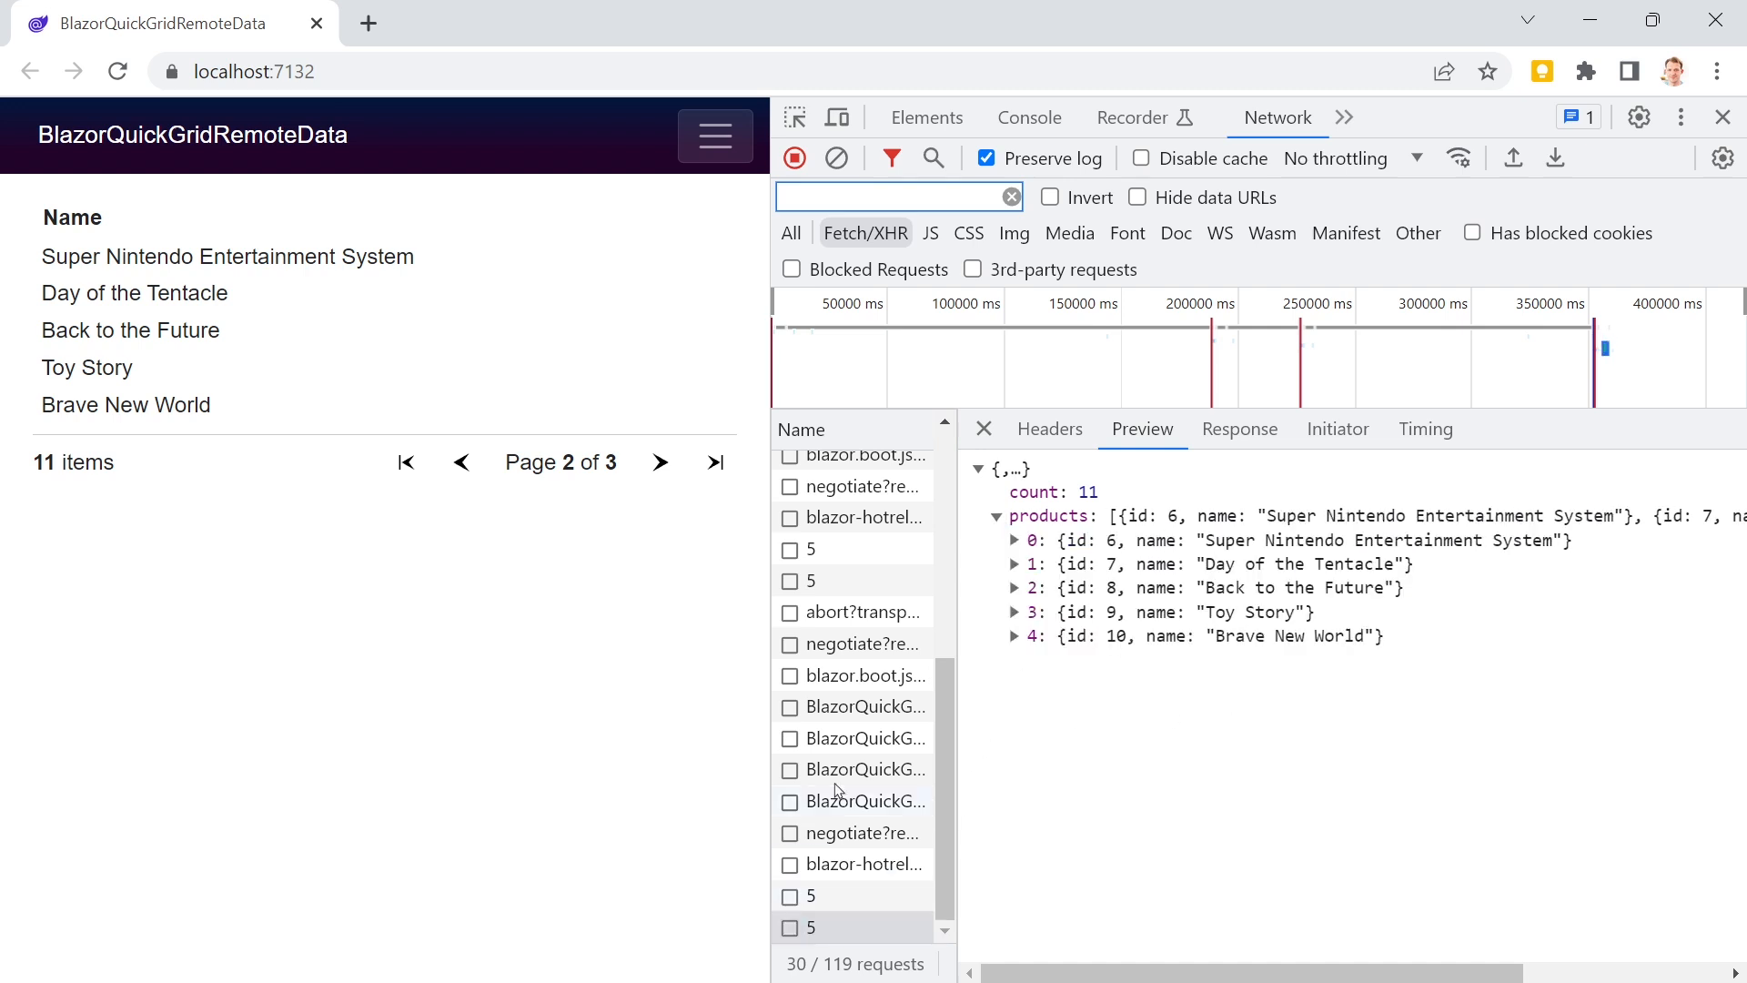
left_click(660, 462)
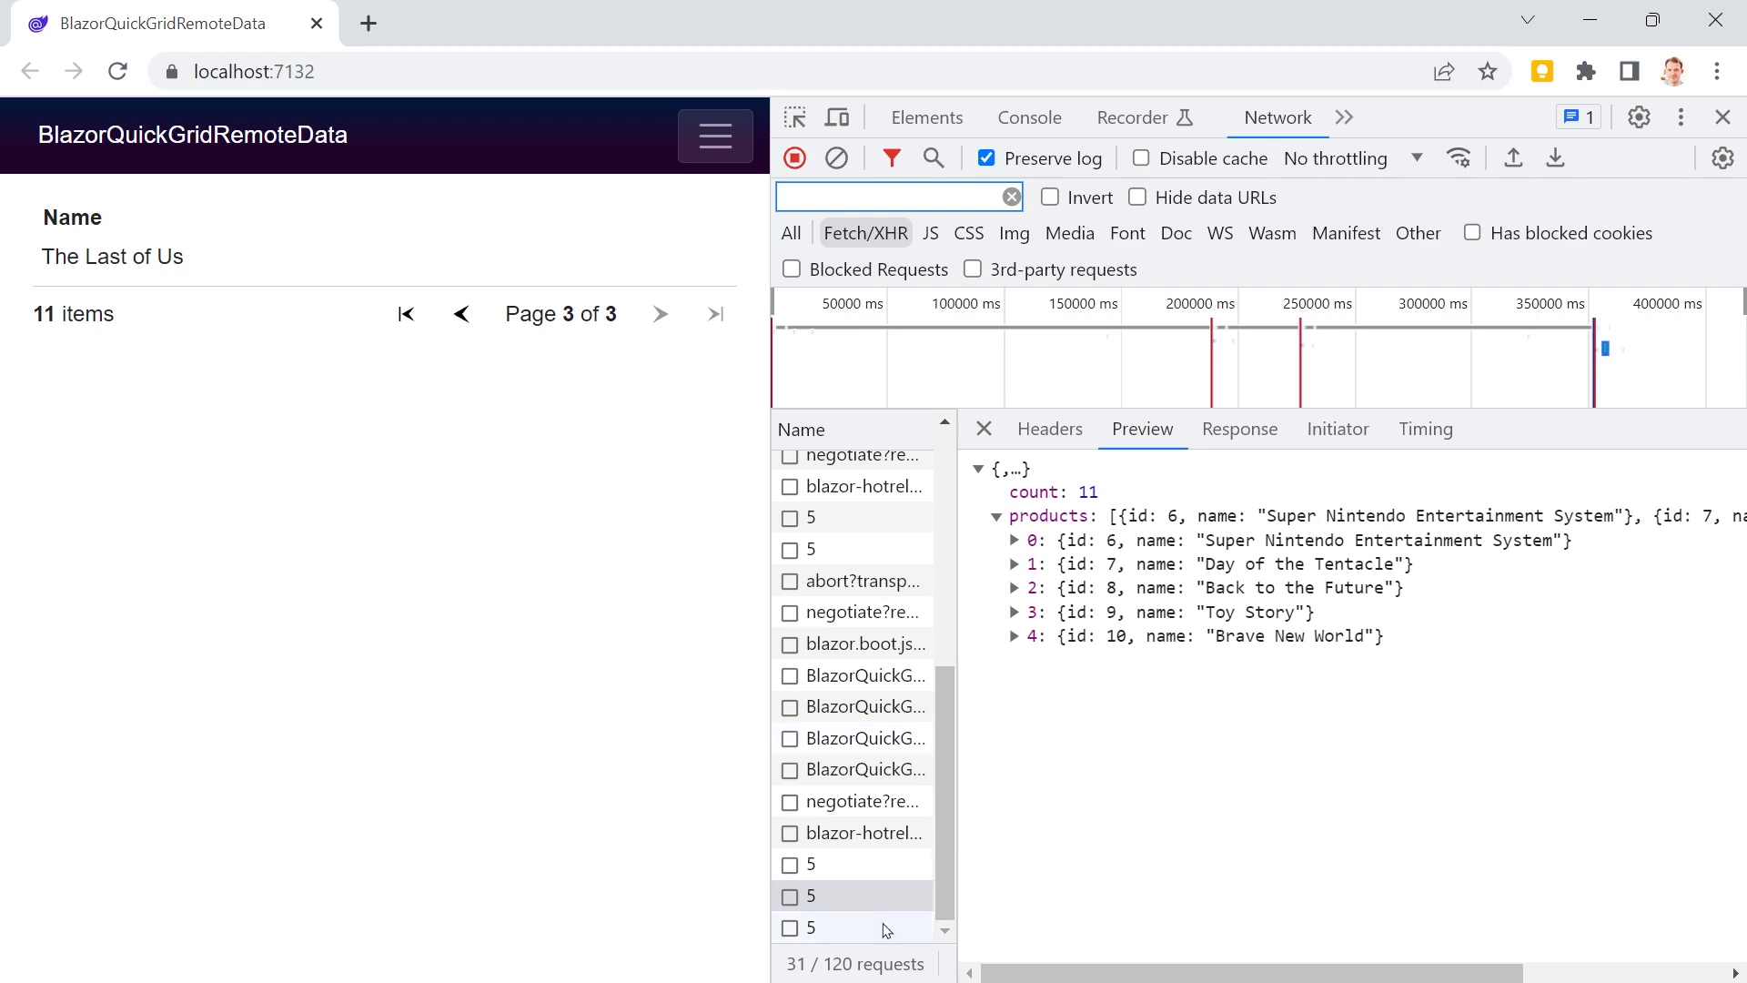
left_click(854, 926)
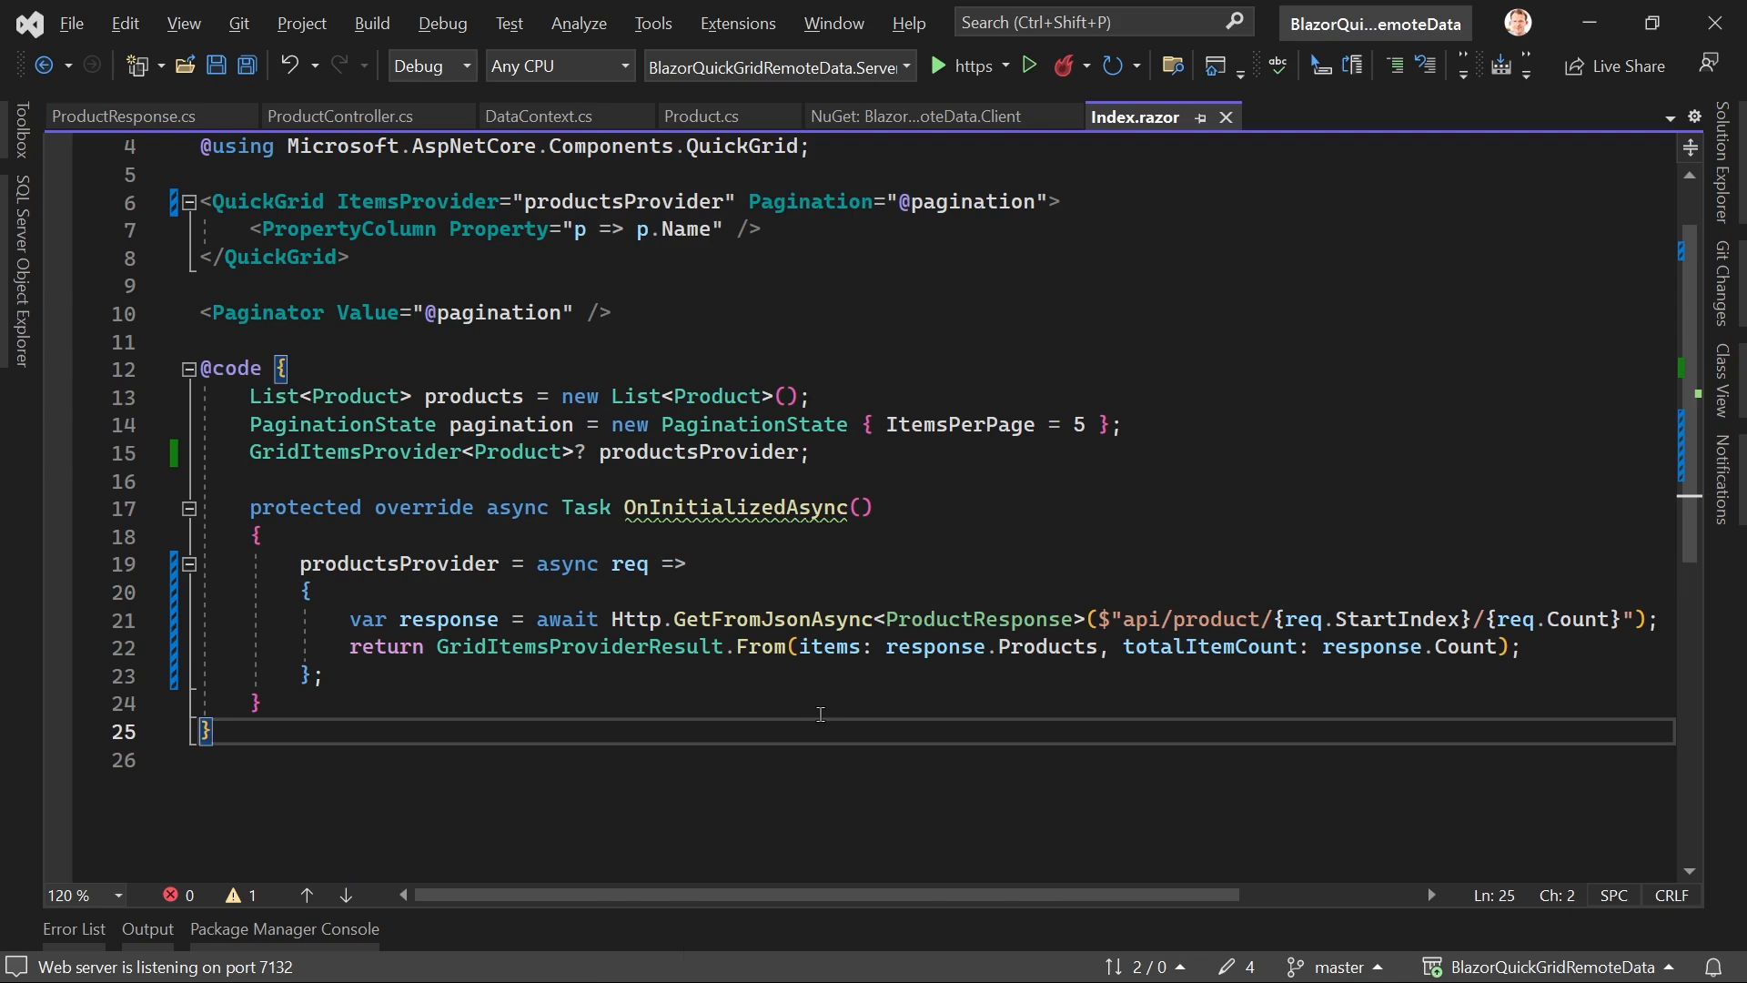
scroll("up", 3)
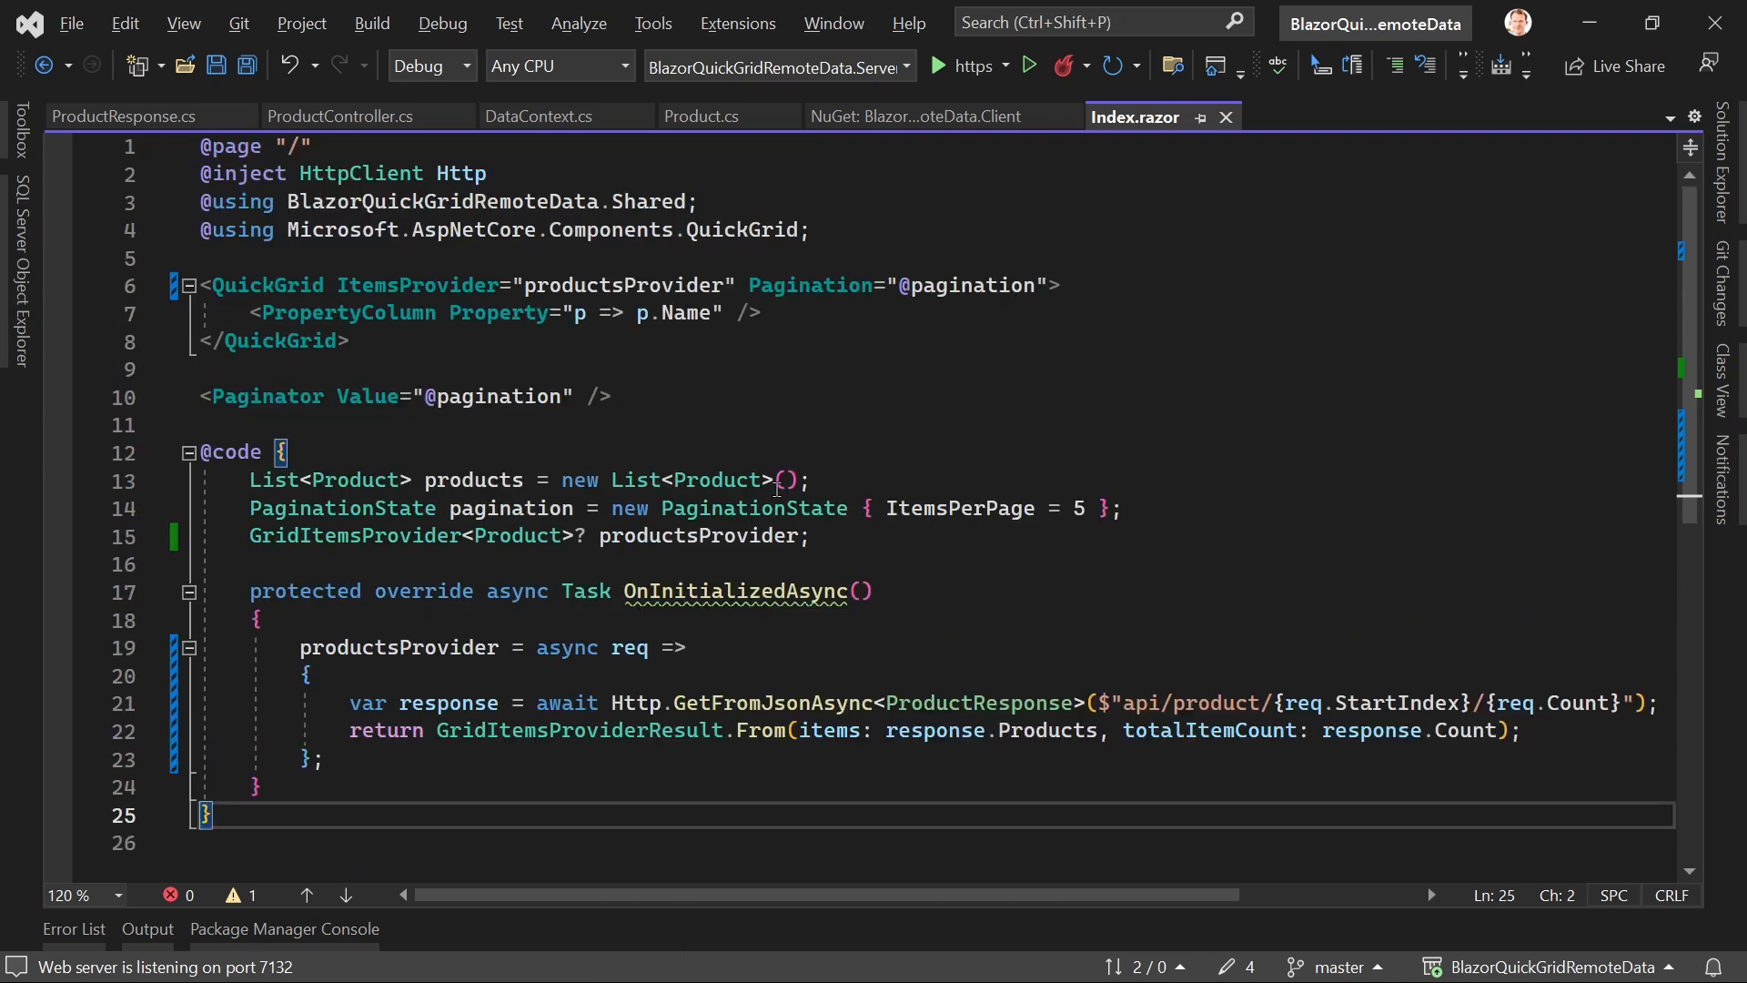